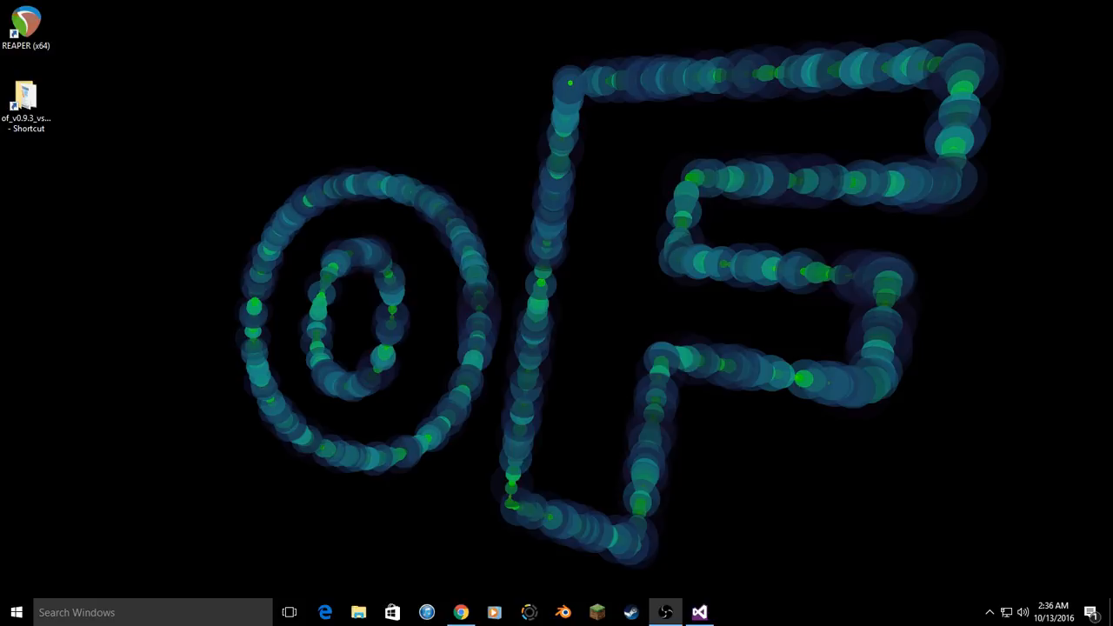
{"action": "mouse_move", "coordinate": [449, 558]}
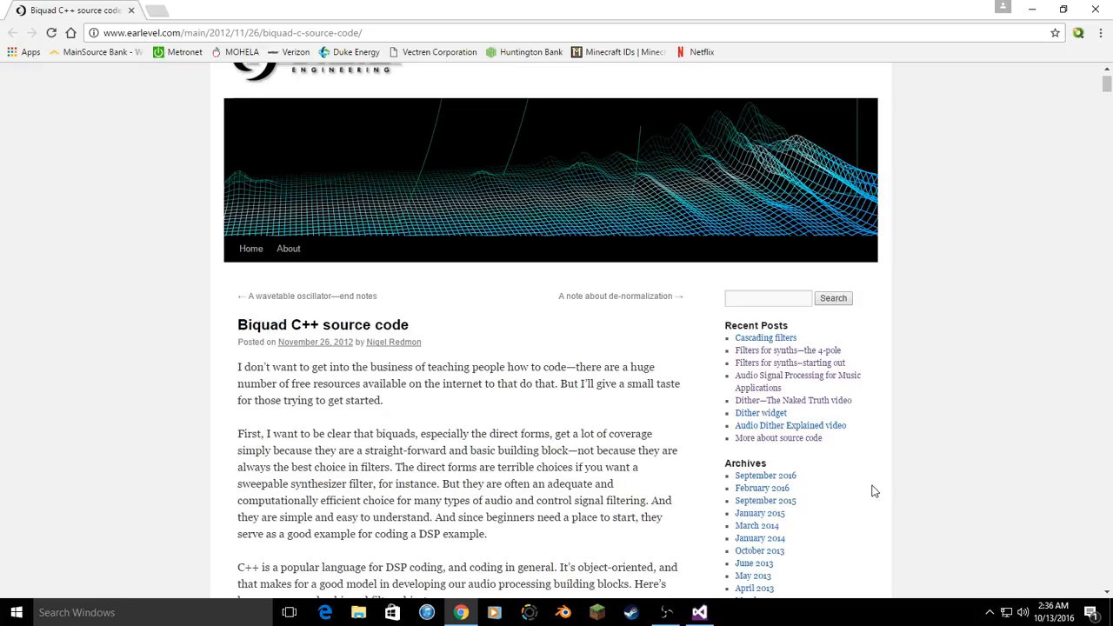
{"action": "mouse_move", "coordinate": [986, 331]}
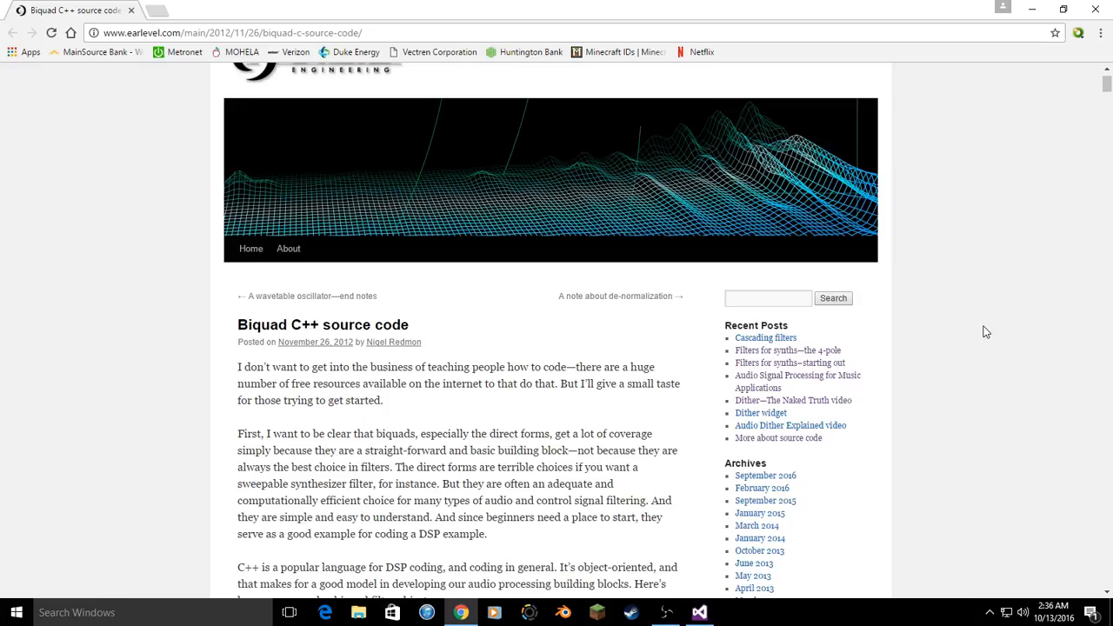
{"action": "mouse_move", "coordinate": [1019, 355]}
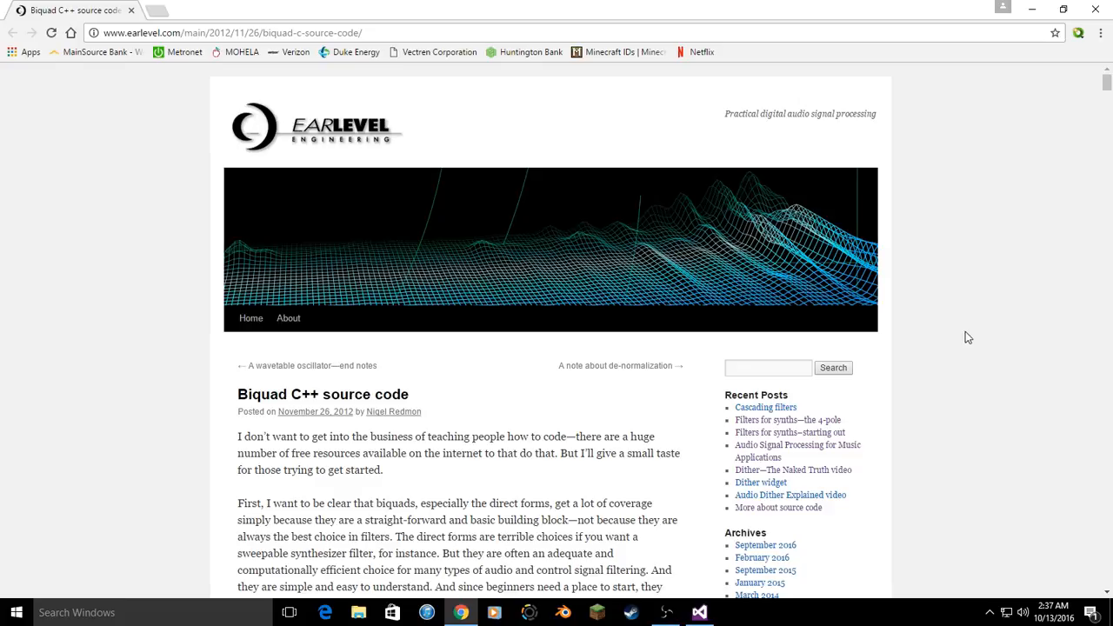
- Copy the full Biquad.h listing from the EarLevel page and return to the soundFilePlayer code
{"action": "scroll", "scroll_direction": "down", "scroll_amount": 3}
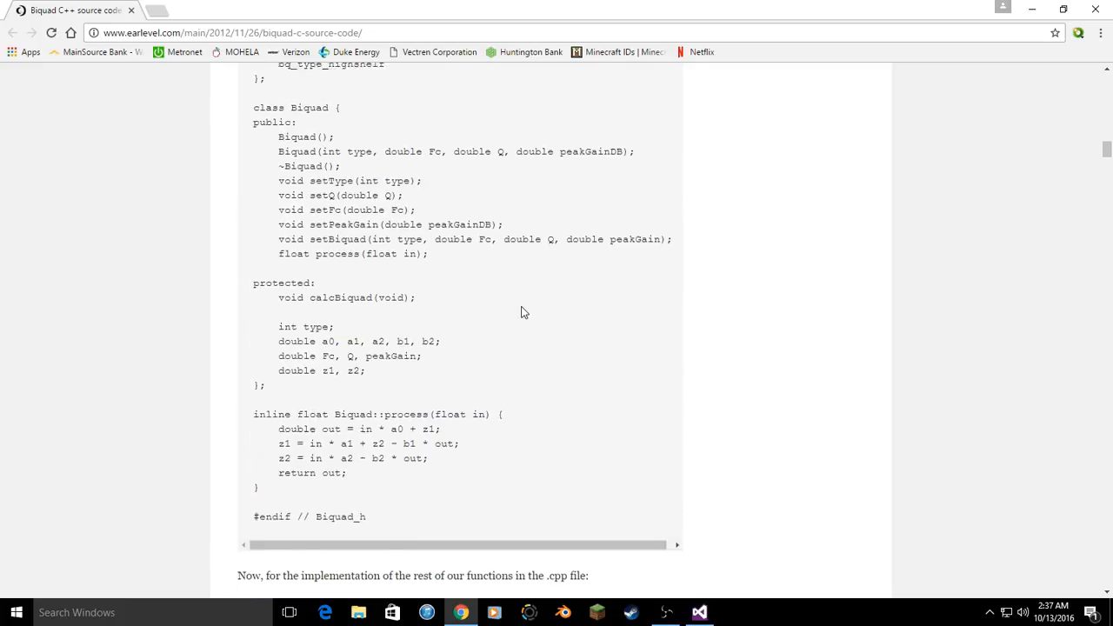
{"action": "scroll", "scroll_direction": "up", "scroll_amount": 3}
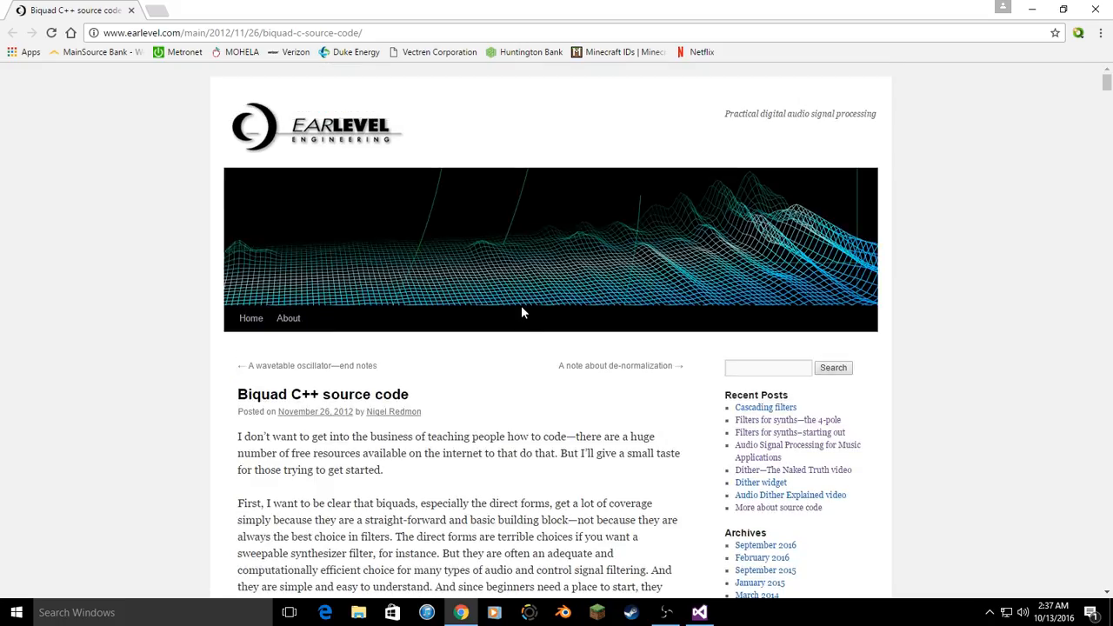
{"action": "scroll", "scroll_direction": "down", "scroll_amount": 3}
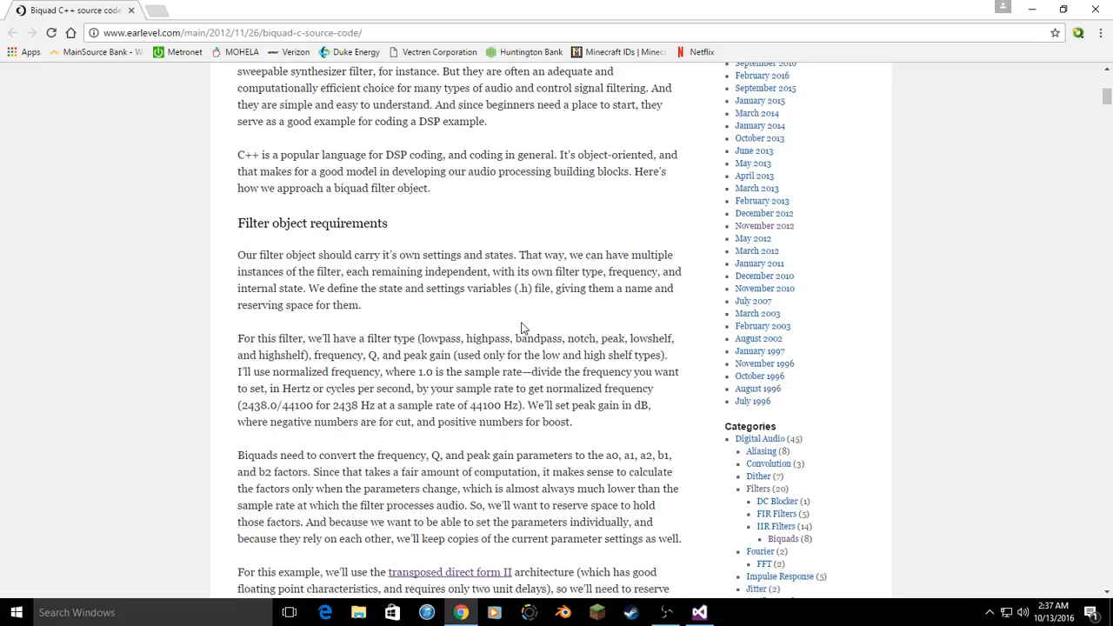
{"action": "scroll", "scroll_direction": "down", "scroll_amount": 3}
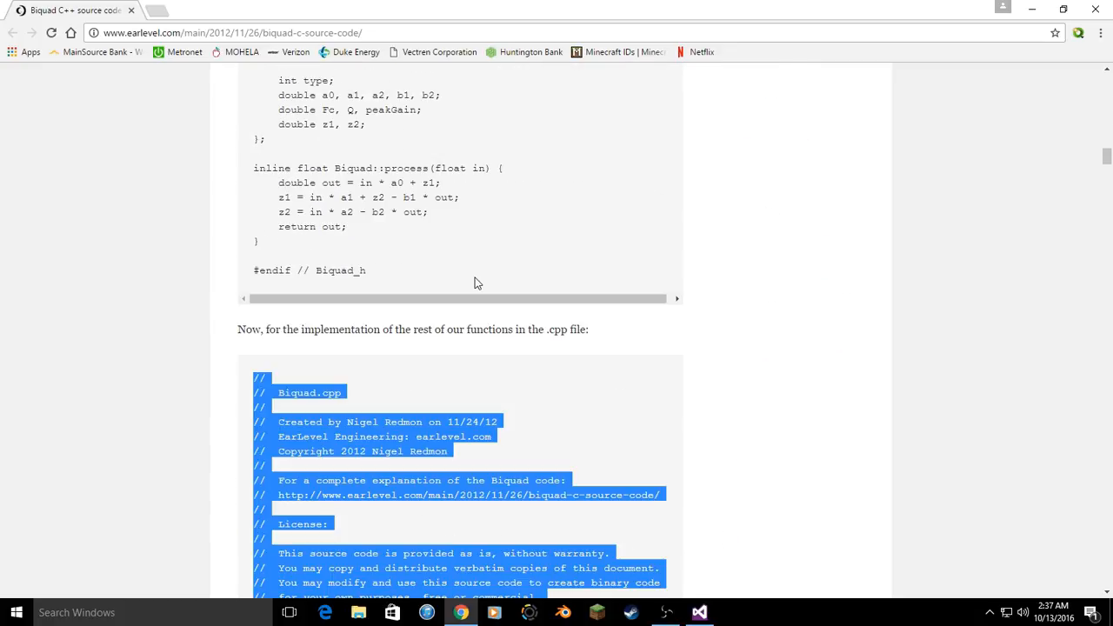
{"action": "left_click", "coordinate": [296, 247]}
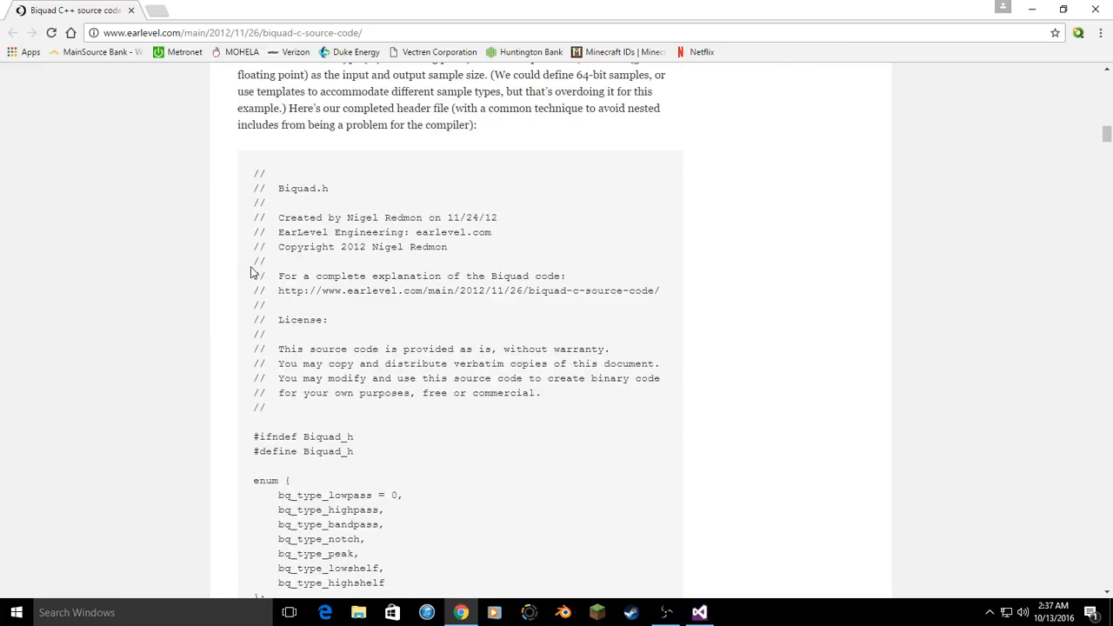
{"action": "scroll", "scroll_direction": "down", "scroll_amount": 3}
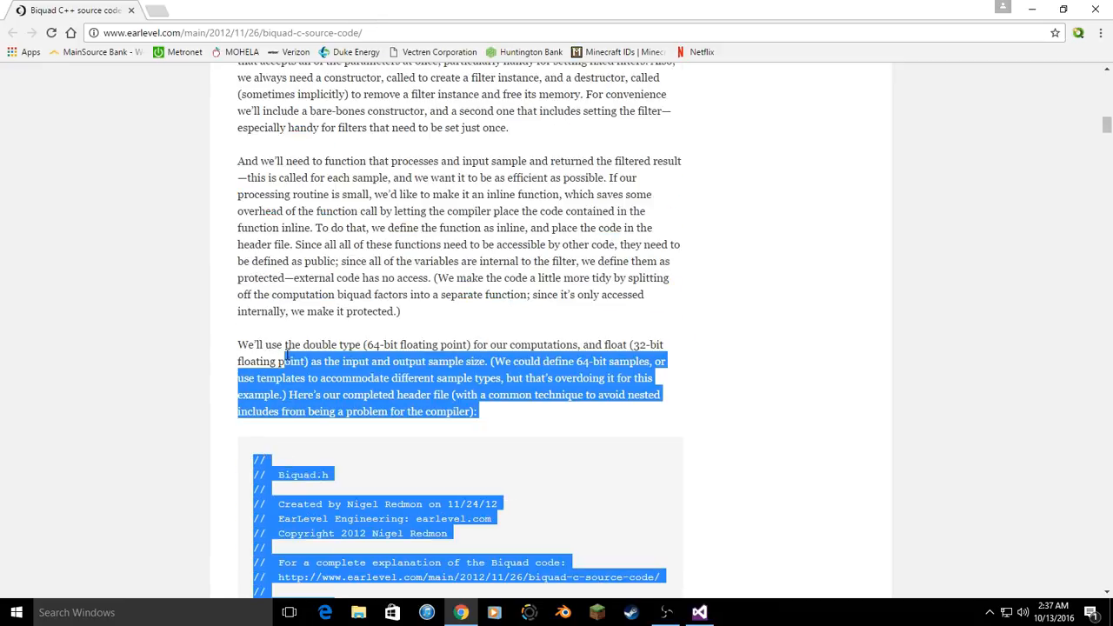
{"action": "scroll", "scroll_direction": "down", "scroll_amount": 3}
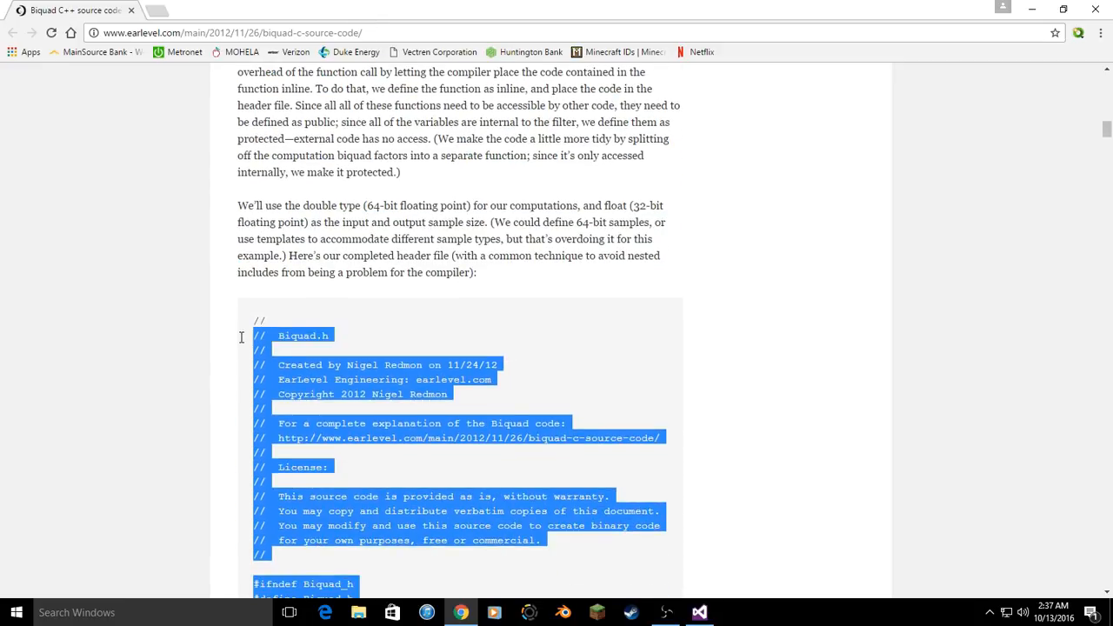
{"action": "scroll", "scroll_direction": "down", "scroll_amount": 3}
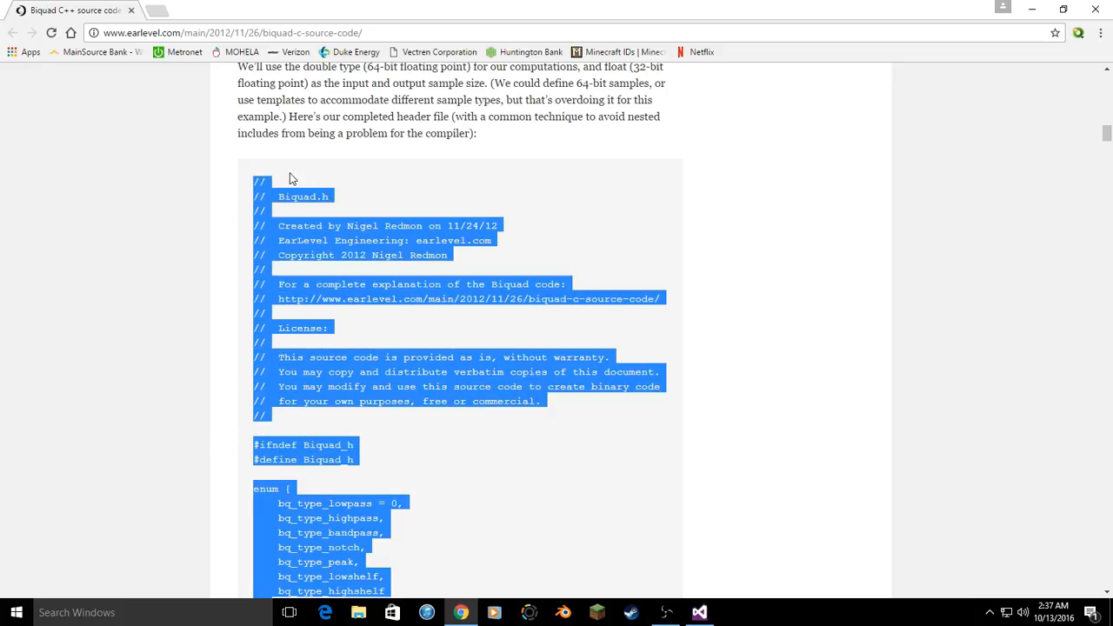
{"action": "mouse_move", "coordinate": [327, 278]}
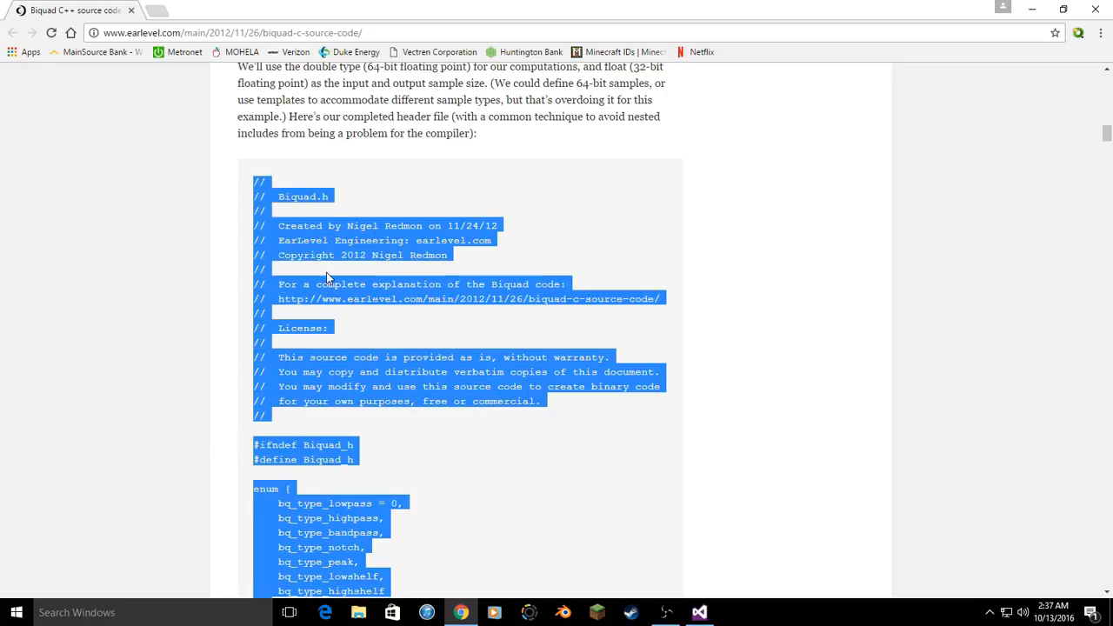
{"action": "mouse_move", "coordinate": [654, 532]}
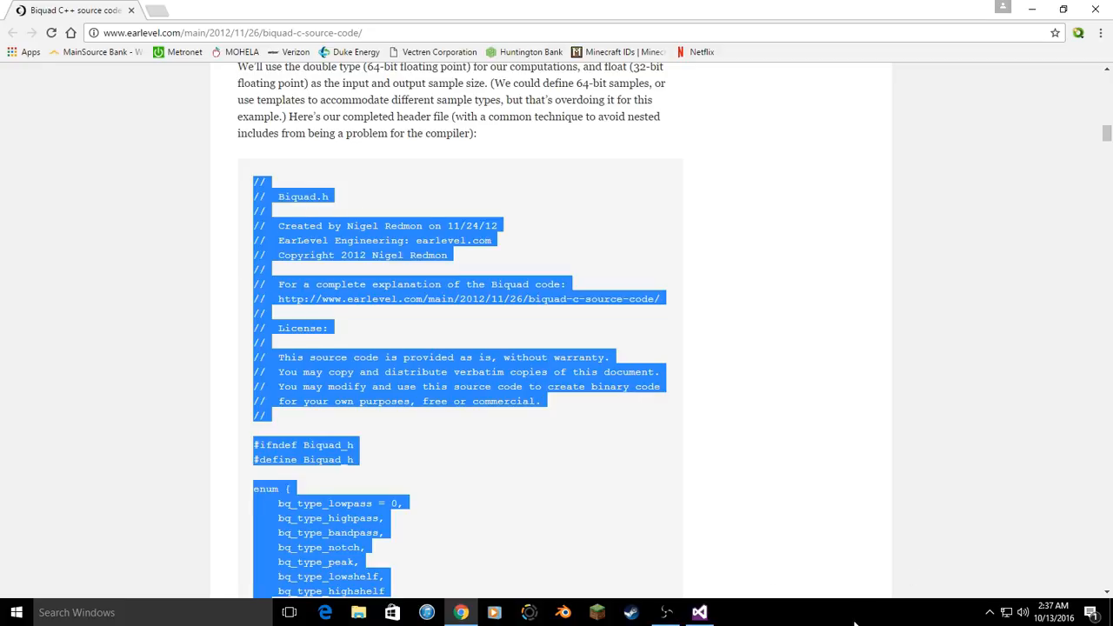
{"action": "left_click", "coordinate": [699, 613]}
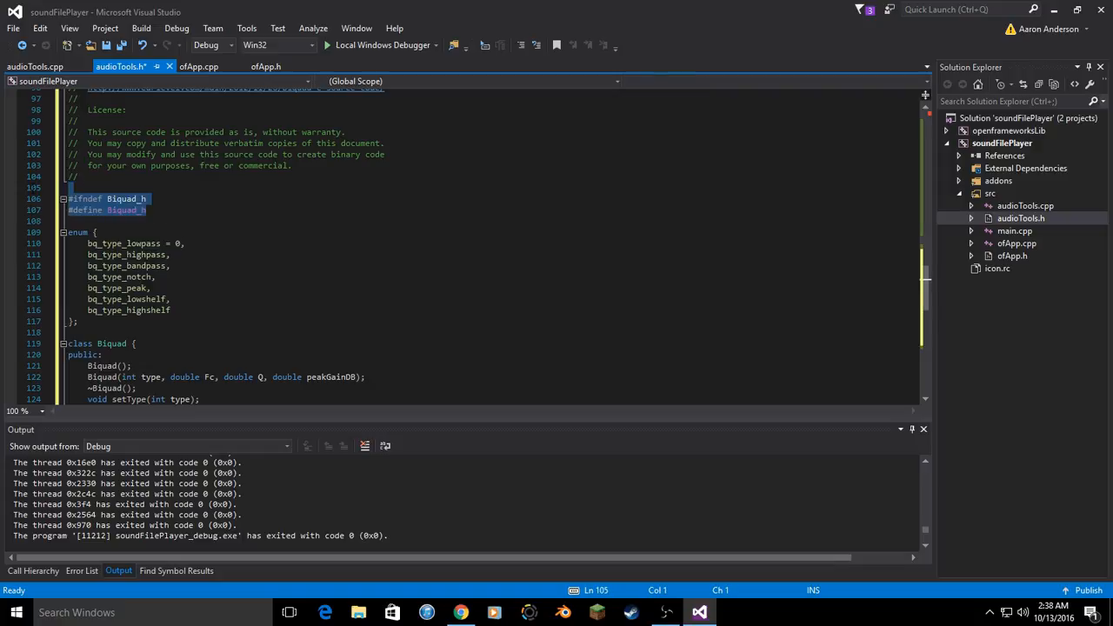
- Paste the Biquad header, with its bq_type enum and Biquad class, into audioTools.h
{"action": "scroll", "scroll_direction": "down", "scroll_amount": 3}
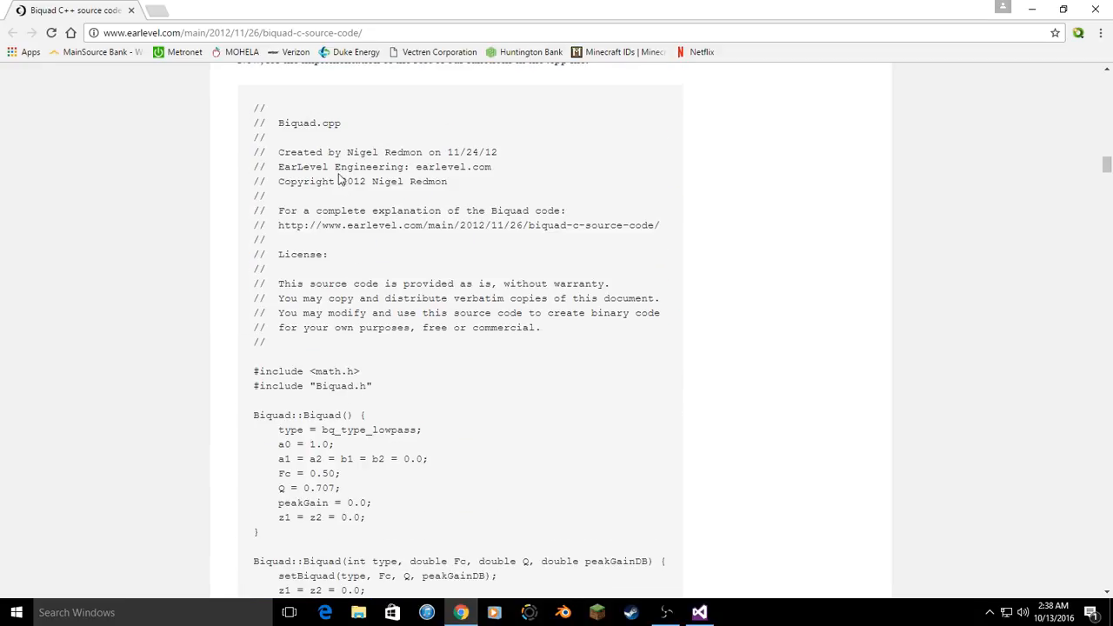
- Select and copy the Biquad.cpp listing on EarLevel, then return to the soundFilePlayer code
{"action": "left_click_drag", "start_coordinate": [254, 108], "coordinate": [292, 181]}
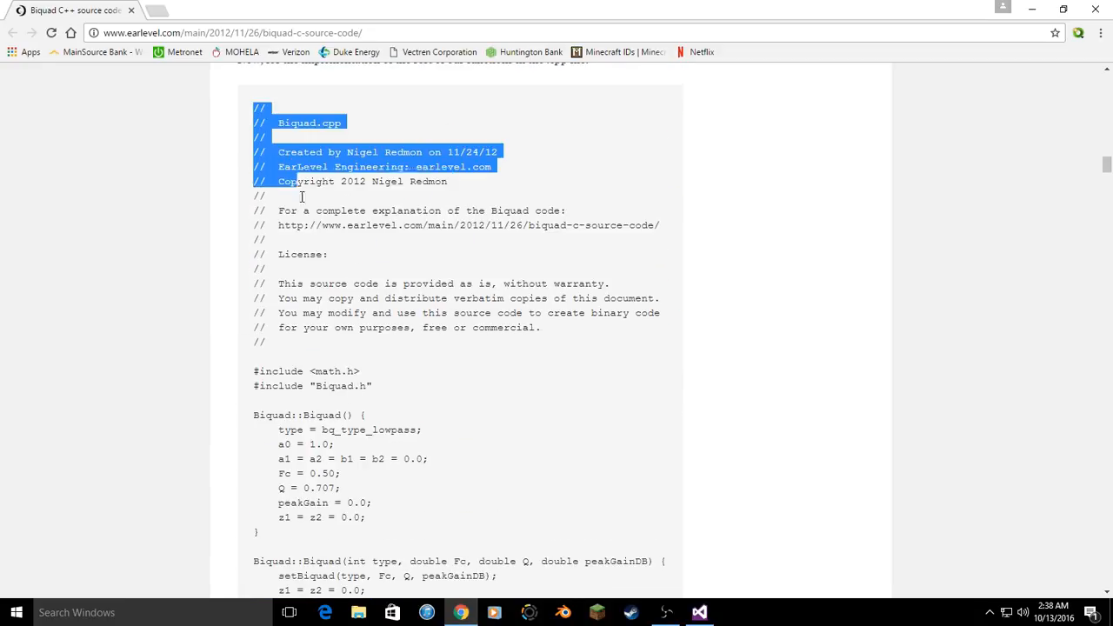
{"action": "scroll", "scroll_direction": "down", "scroll_amount": 3}
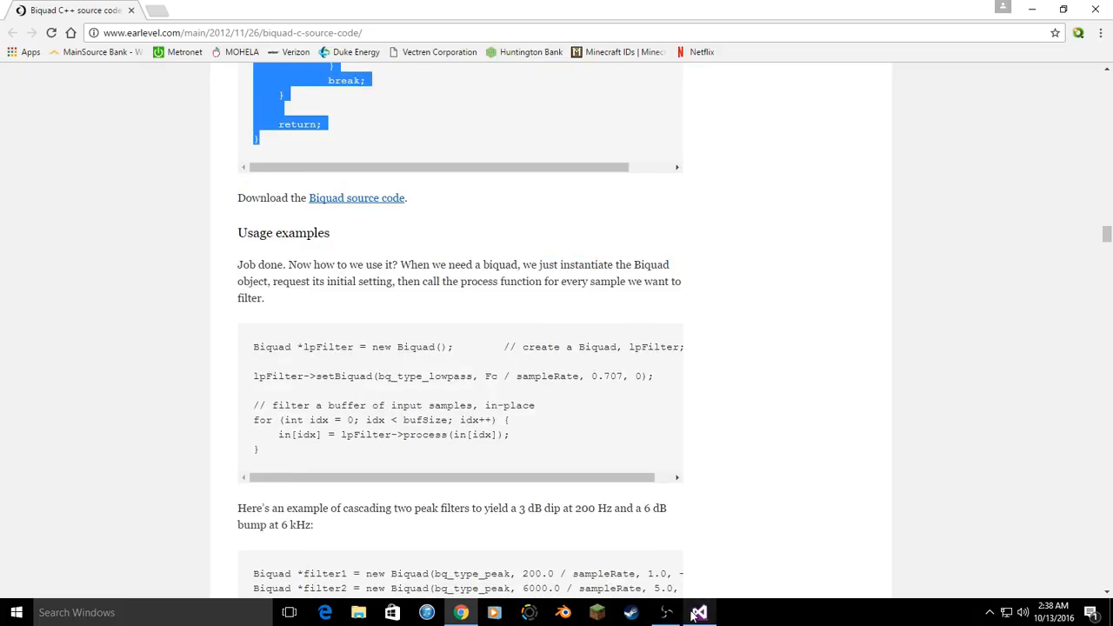
{"action": "left_click", "coordinate": [699, 612]}
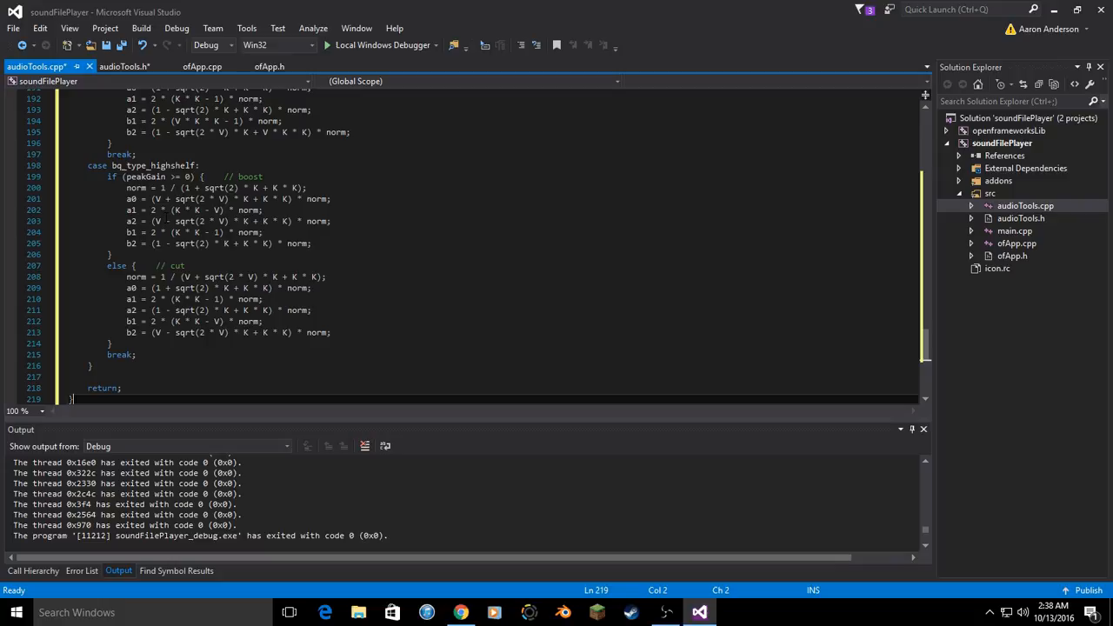
- Paste the Biquad implementation into audioTools.cpp and check M_PI use in calcBiquad
{"action": "scroll", "scroll_direction": "up", "scroll_amount": 3}
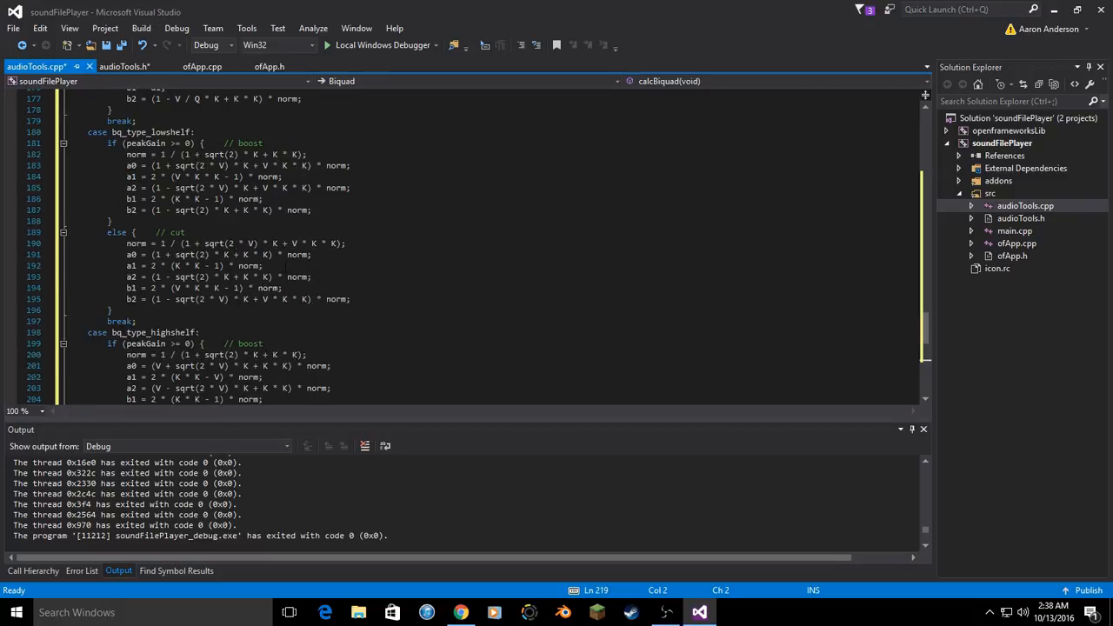
{"action": "scroll", "scroll_direction": "up", "scroll_amount": 3}
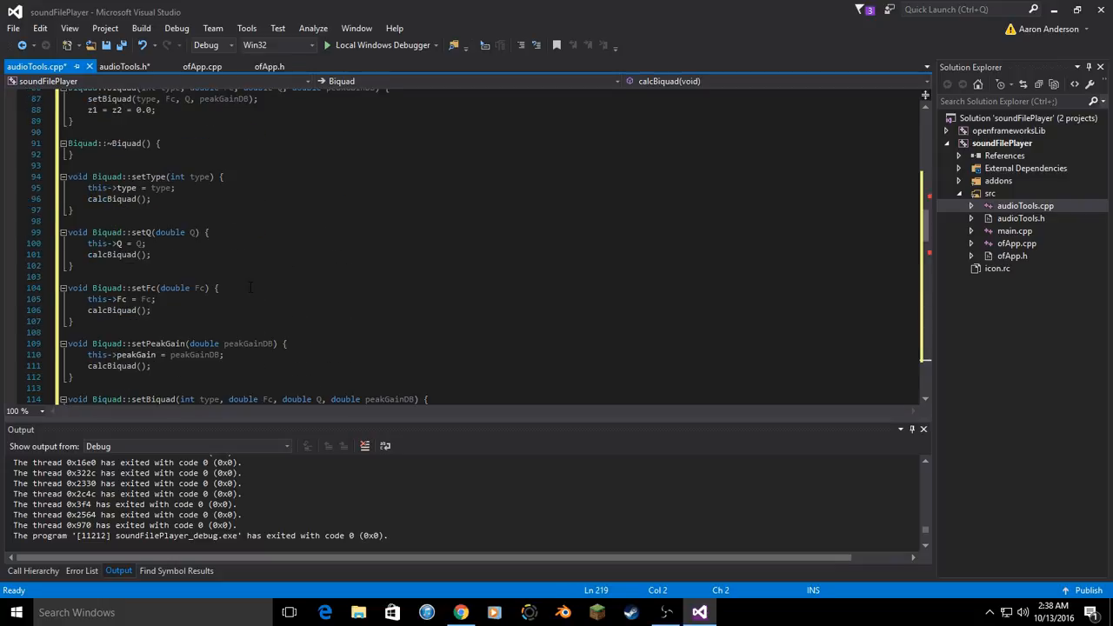
{"action": "scroll", "scroll_direction": "down", "scroll_amount": 3}
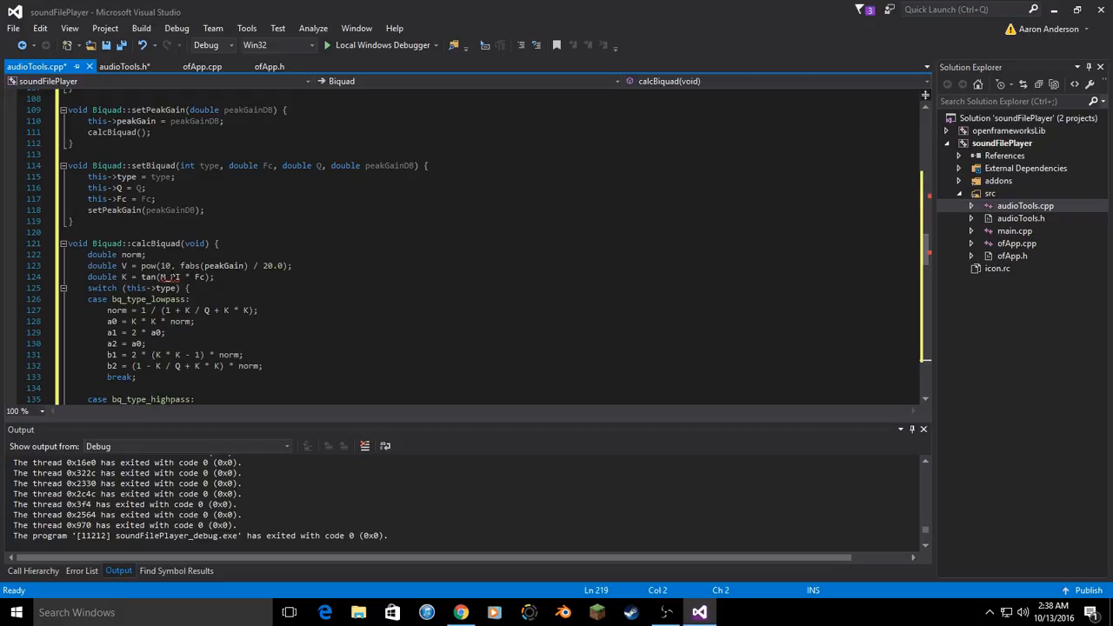
{"action": "mouse_move", "coordinate": [170, 277]}
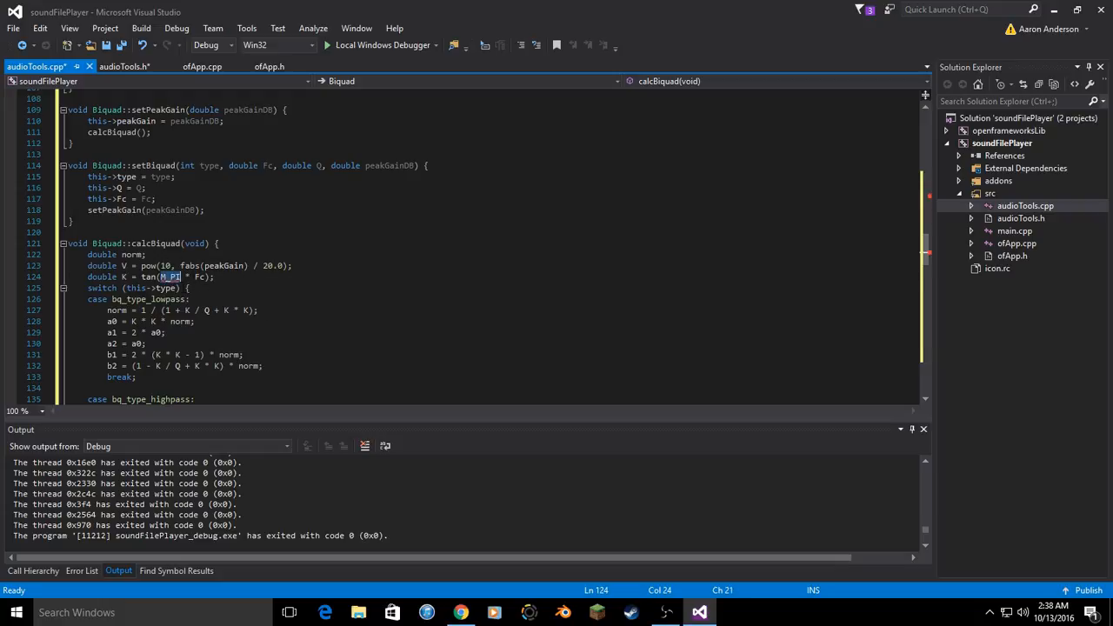
{"action": "mouse_move", "coordinate": [1014, 229]}
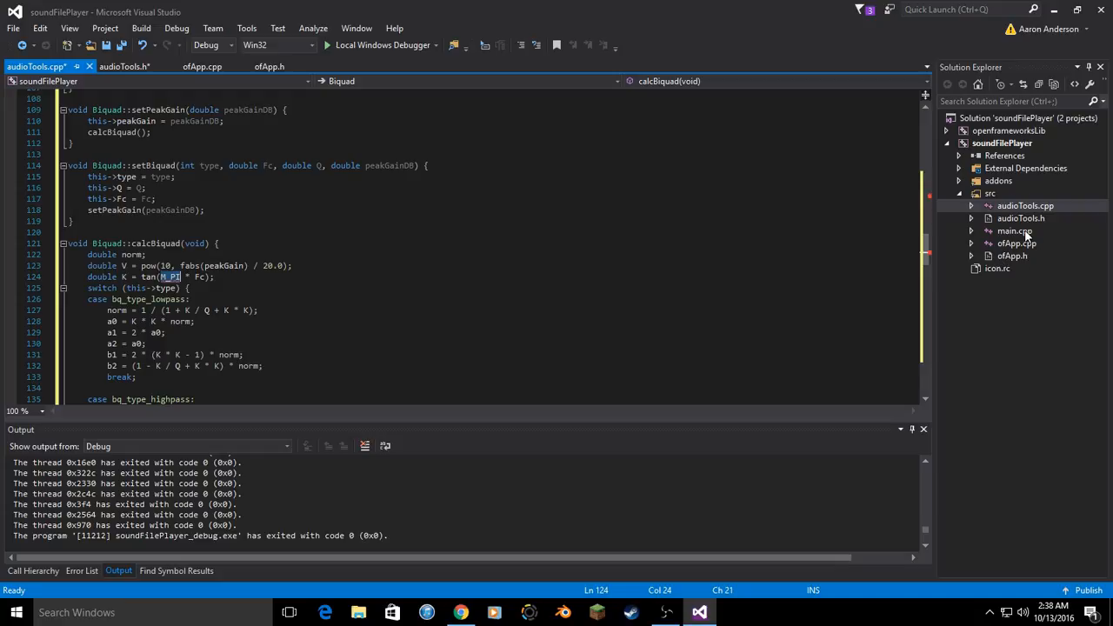
{"action": "mouse_move", "coordinate": [1054, 179]}
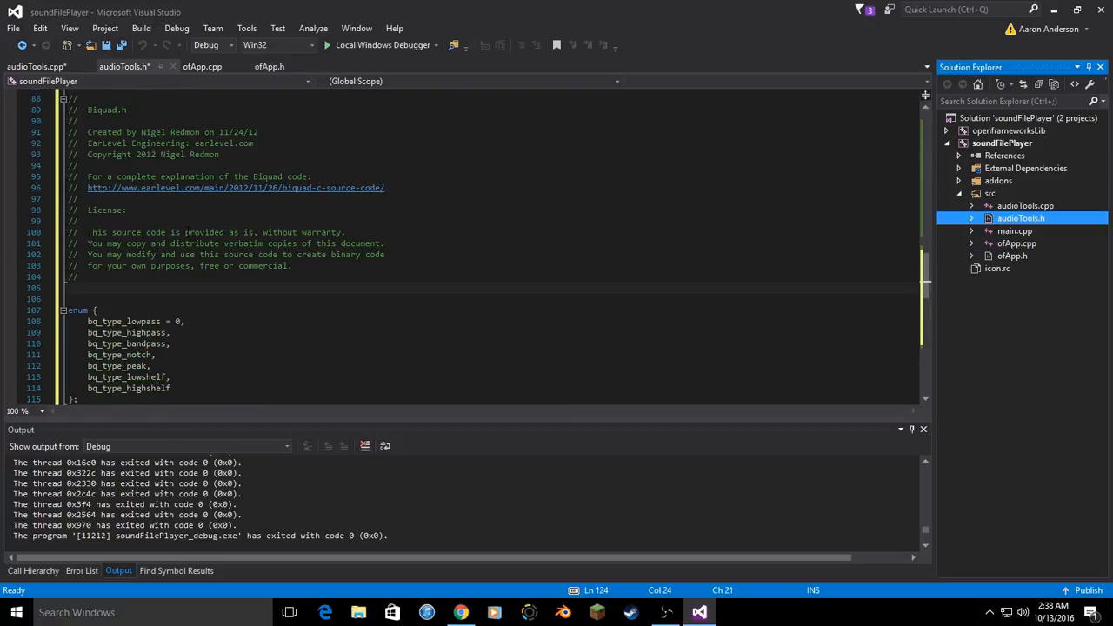
{"action": "scroll", "scroll_direction": "down", "scroll_amount": 3}
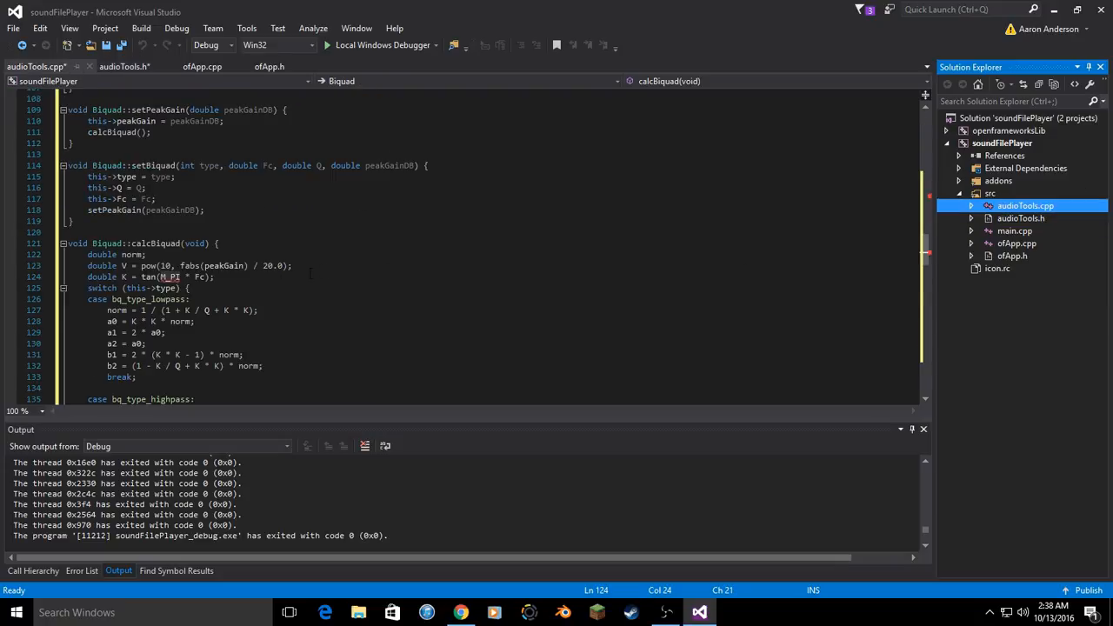
{"action": "scroll", "scroll_direction": "up", "scroll_amount": 3}
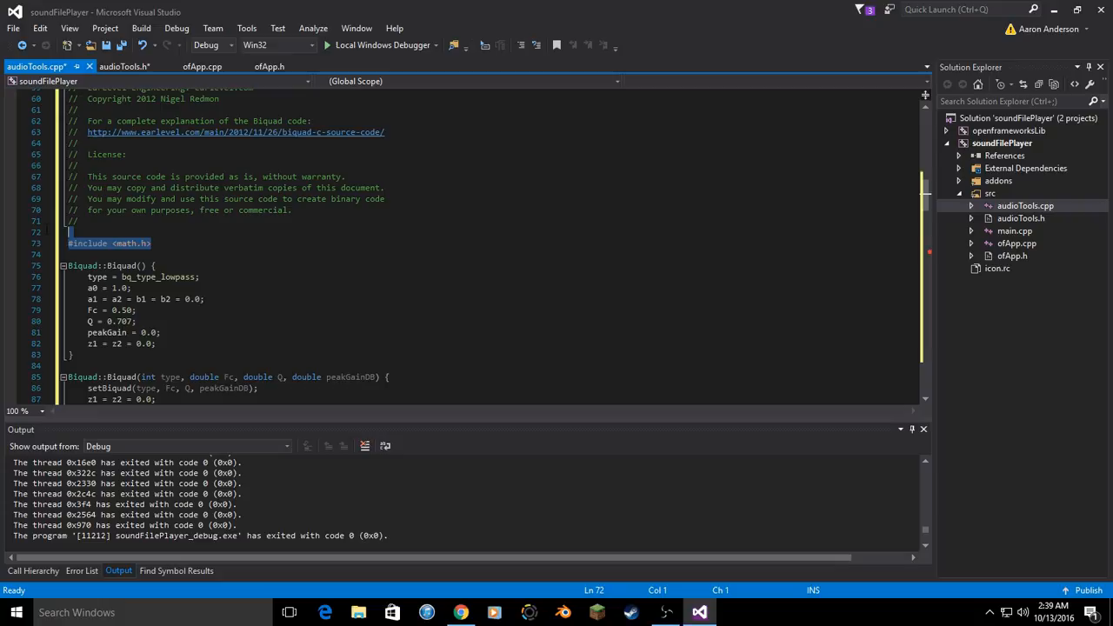
- Remove the #include <math.h> line from audioTools.cpp and review the Biquad definitions
{"action": "key", "text": "Delete"}
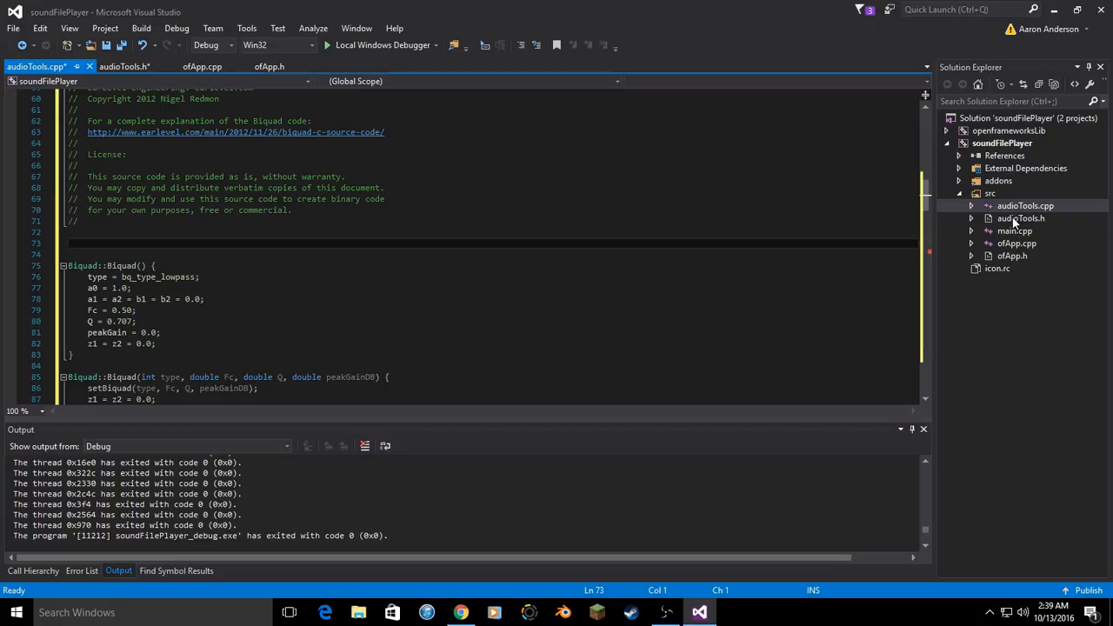
{"action": "left_click", "coordinate": [1016, 219]}
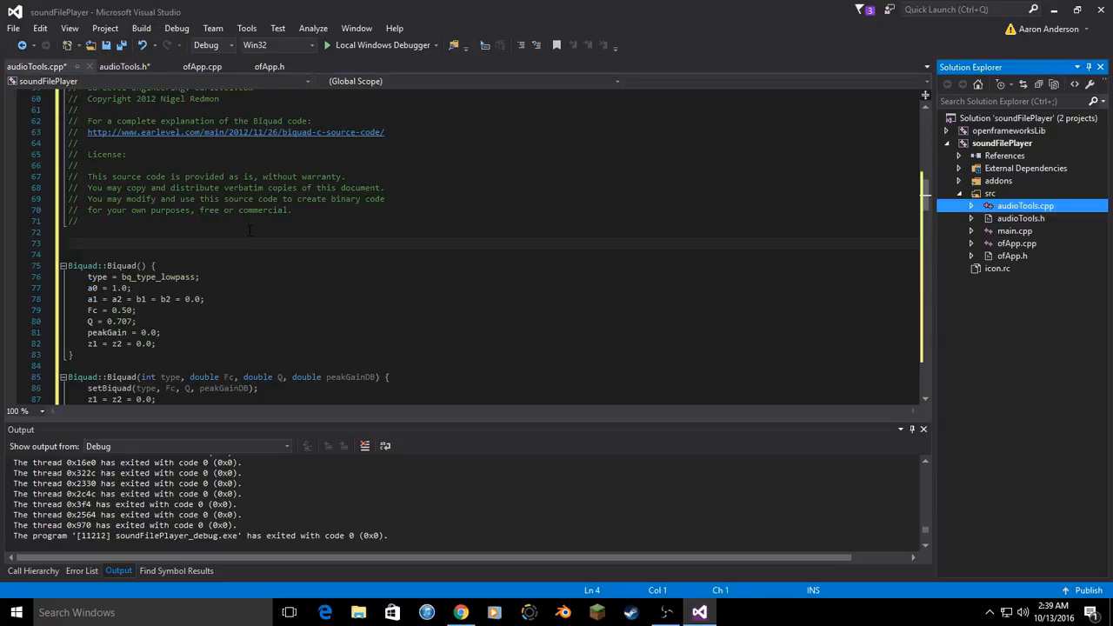
{"action": "scroll", "scroll_direction": "down", "scroll_amount": 3}
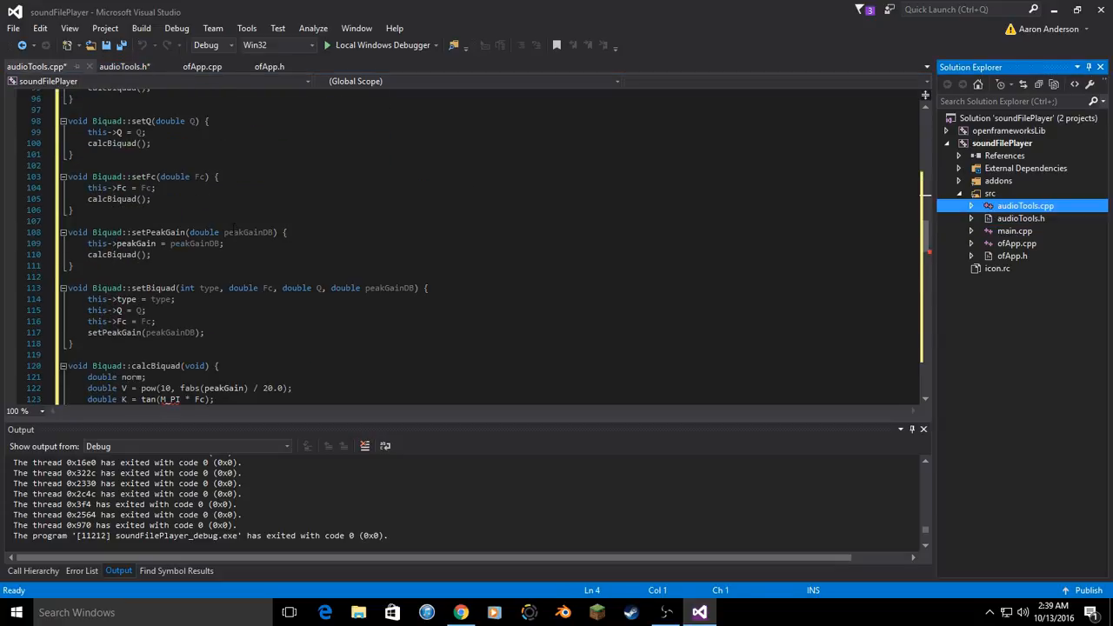
{"action": "scroll", "scroll_direction": "down", "scroll_amount": 3}
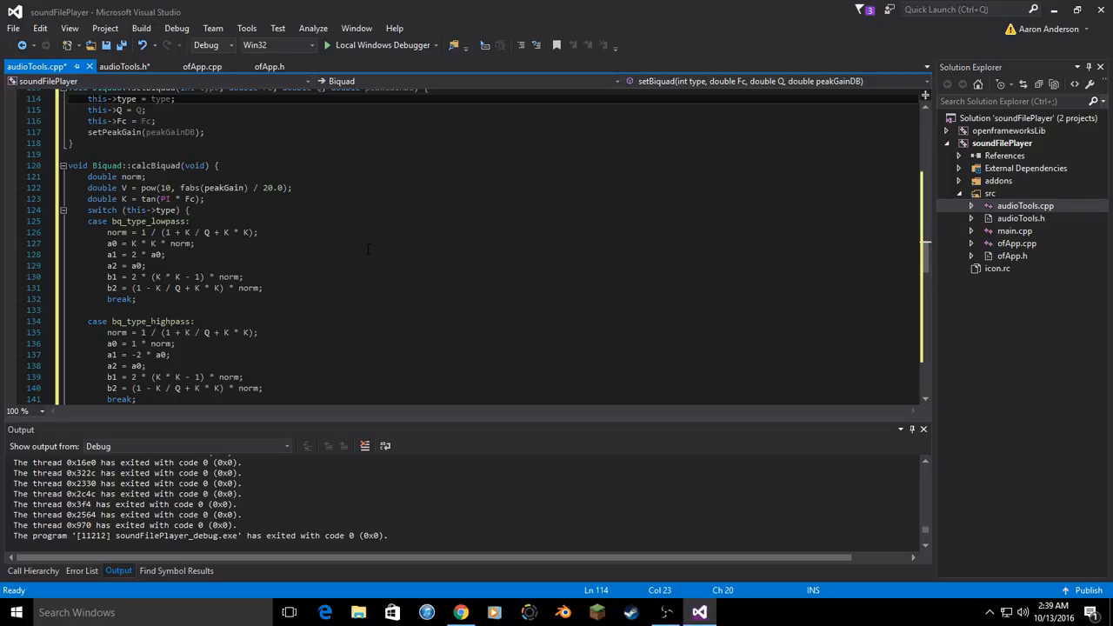
{"action": "scroll", "scroll_direction": "down", "scroll_amount": 3}
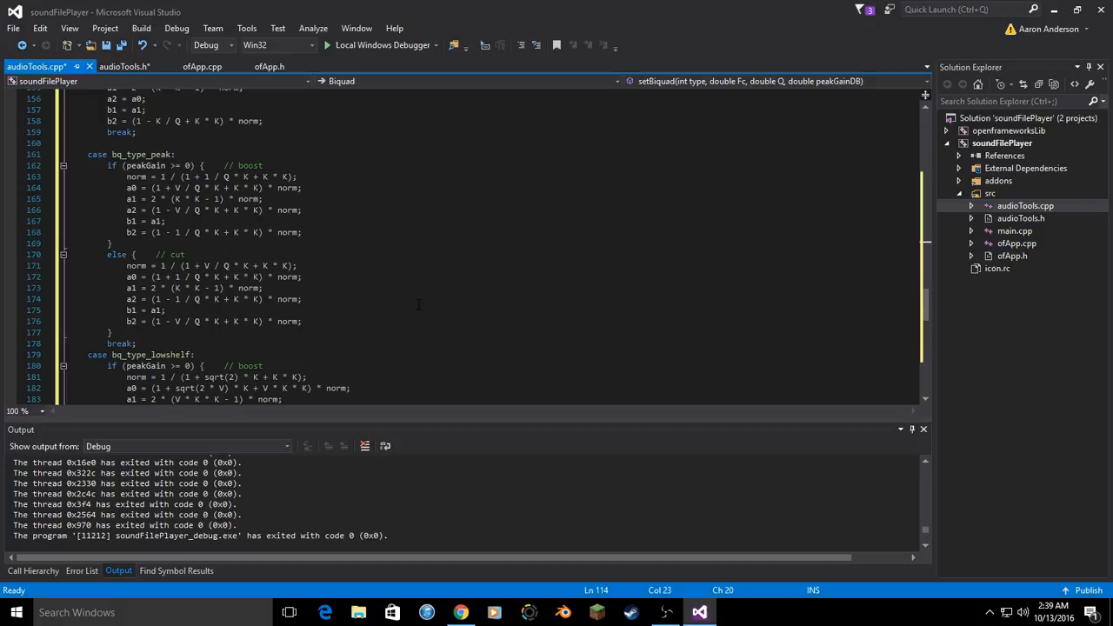
{"action": "scroll", "scroll_direction": "down", "scroll_amount": 3}
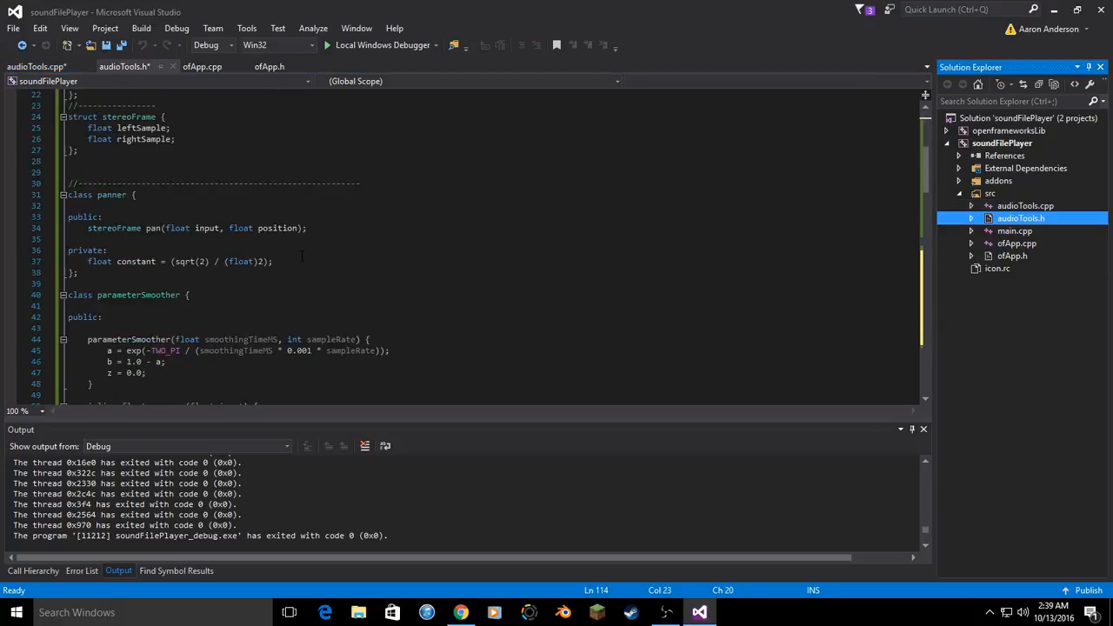
- Add a //----------------- Biquad divider comment above the pasted header in audioTools.h
{"action": "scroll", "scroll_direction": "down", "scroll_amount": 3}
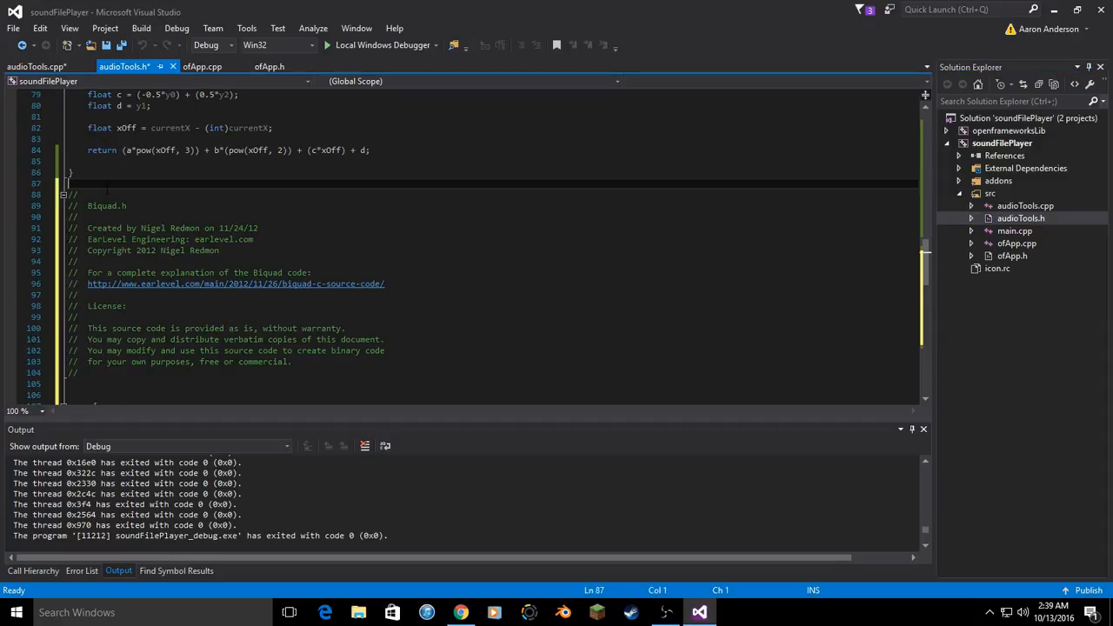
{"action": "type", "text": "//--------------------------------------------------------------------0"}
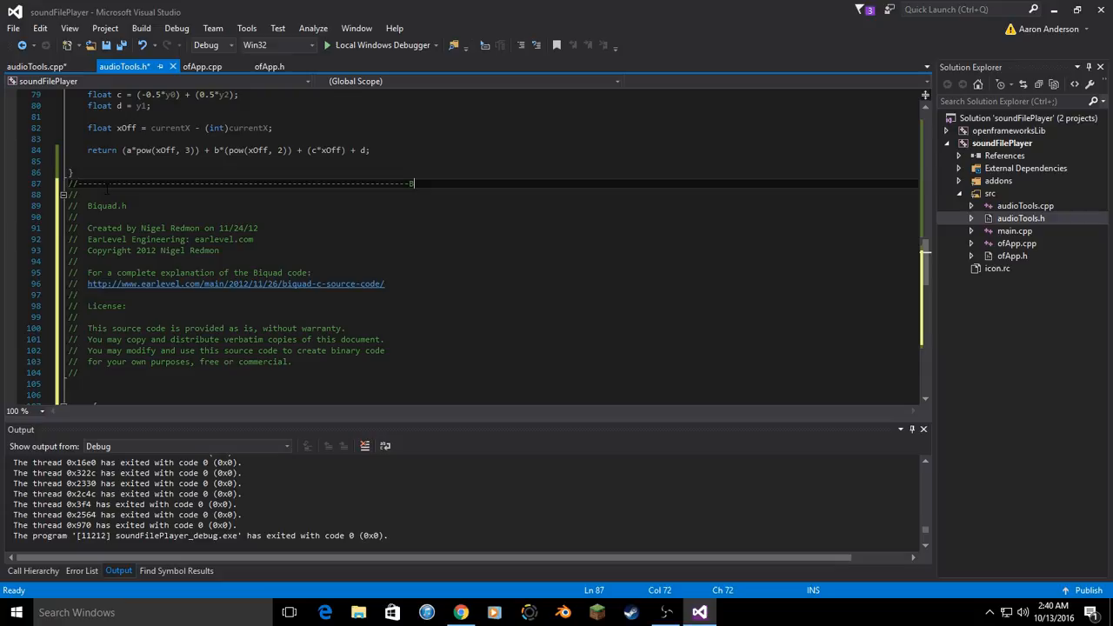
{"action": "type", "text": "Biquad"}
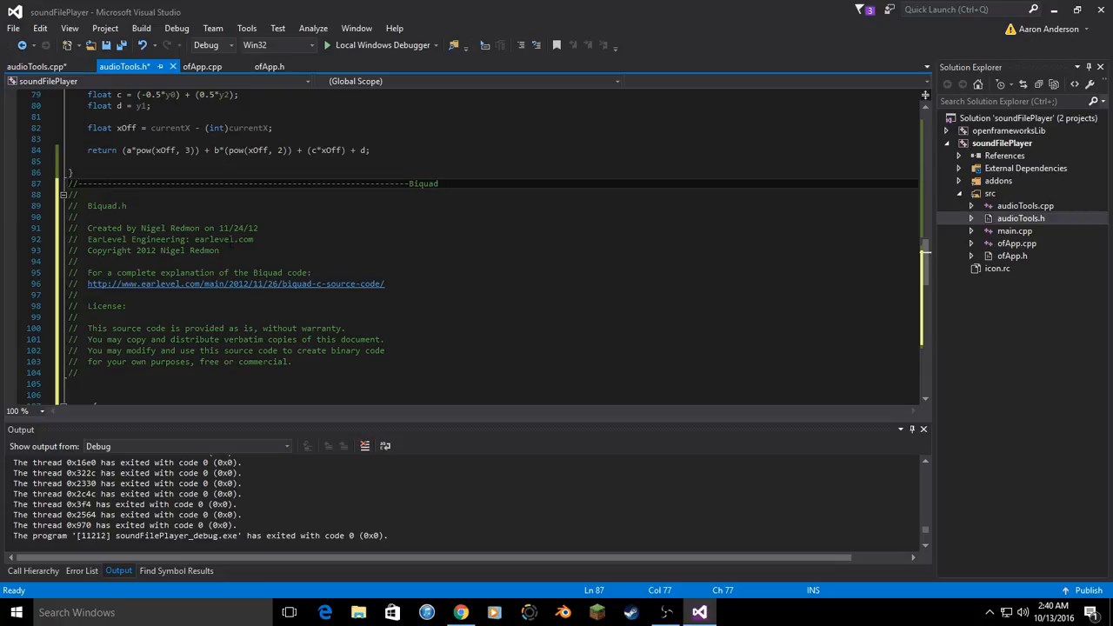
{"action": "scroll", "scroll_direction": "down", "scroll_amount": 3}
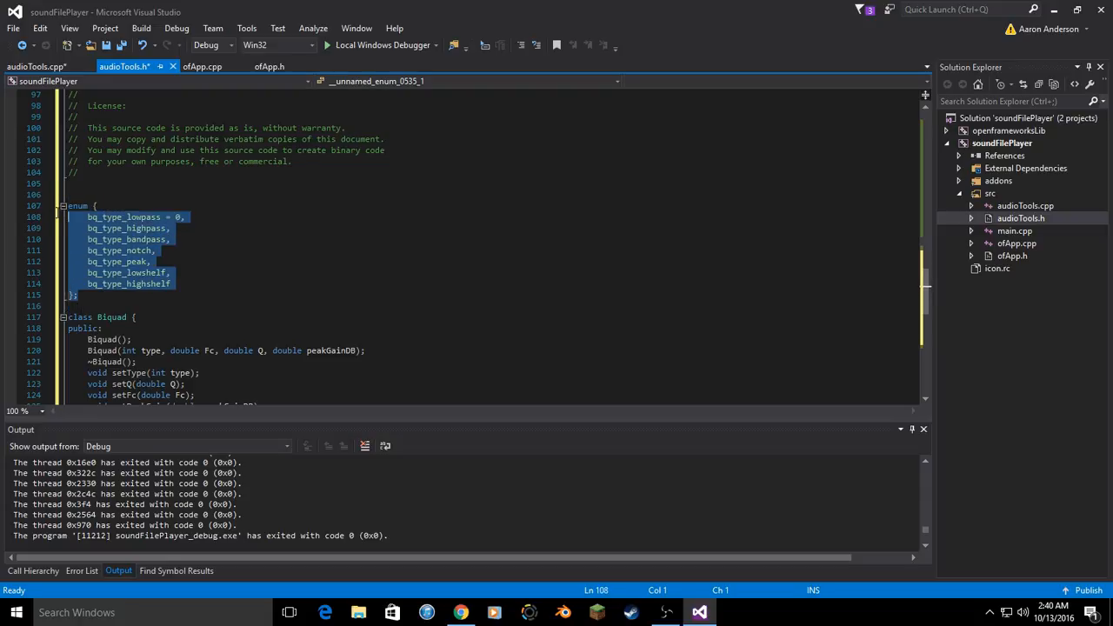
{"action": "scroll", "scroll_direction": "down", "scroll_amount": 3}
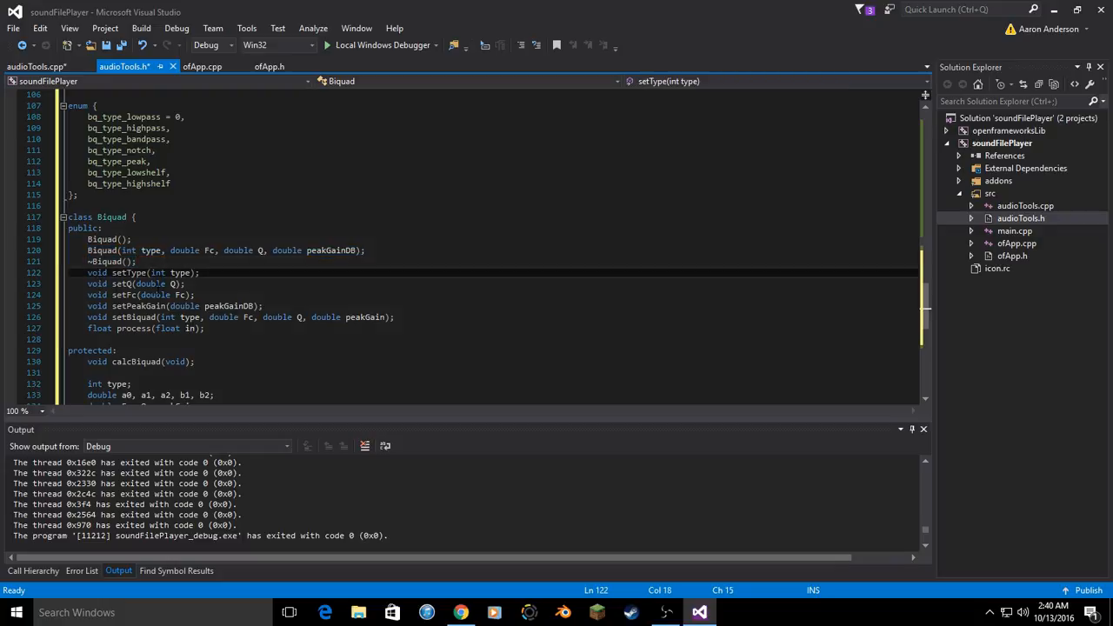
{"action": "scroll", "scroll_direction": "down", "scroll_amount": 3}
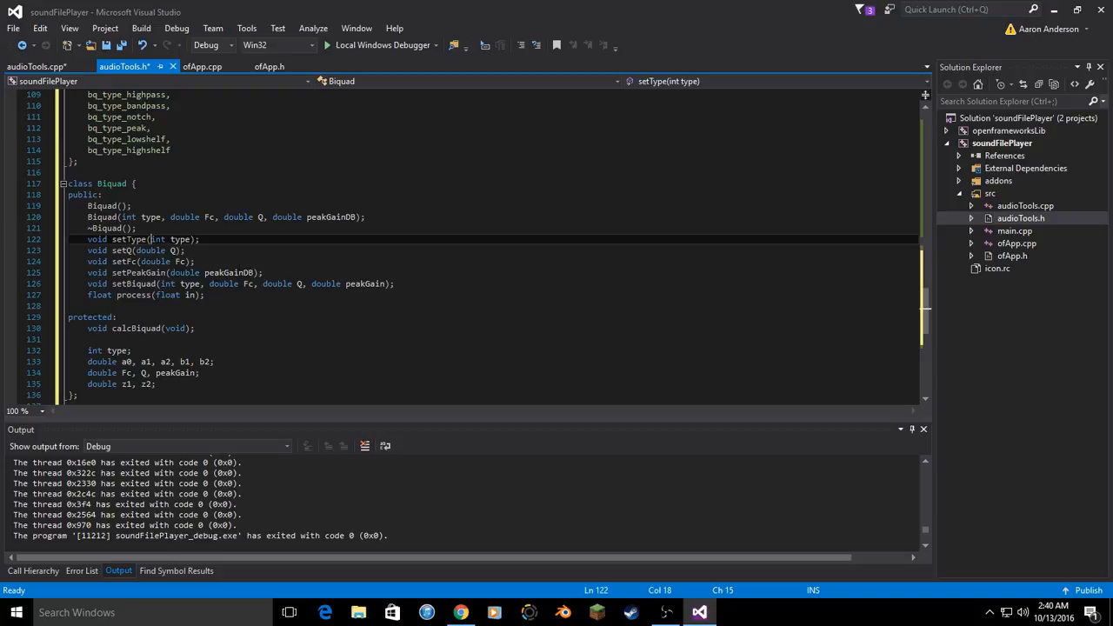
{"action": "scroll", "scroll_direction": "down", "scroll_amount": 3}
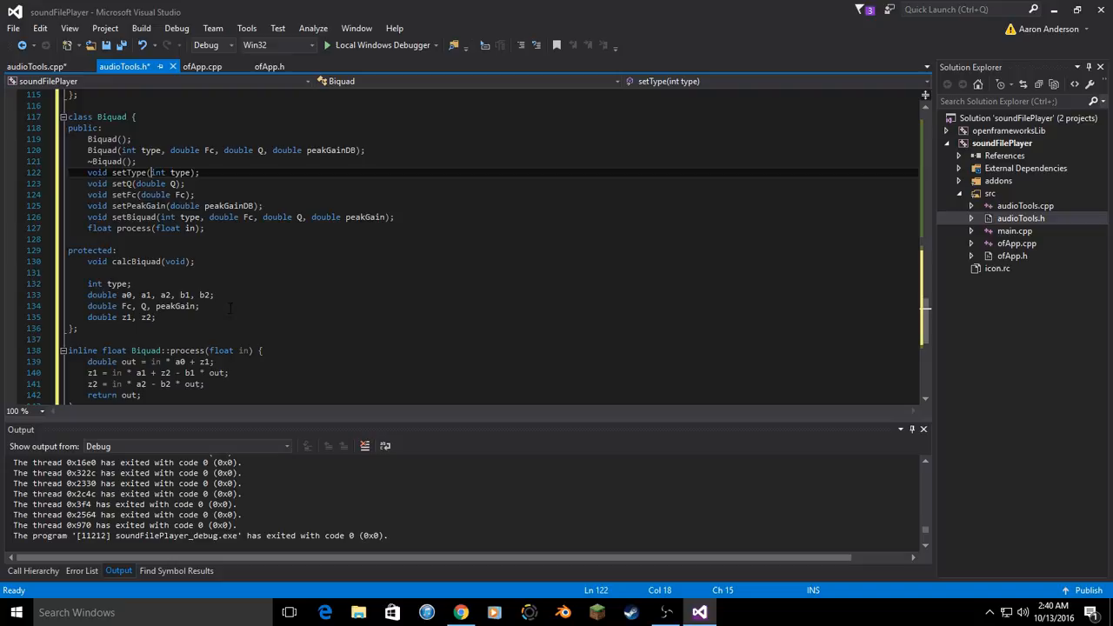
{"action": "scroll", "scroll_direction": "down", "scroll_amount": 3}
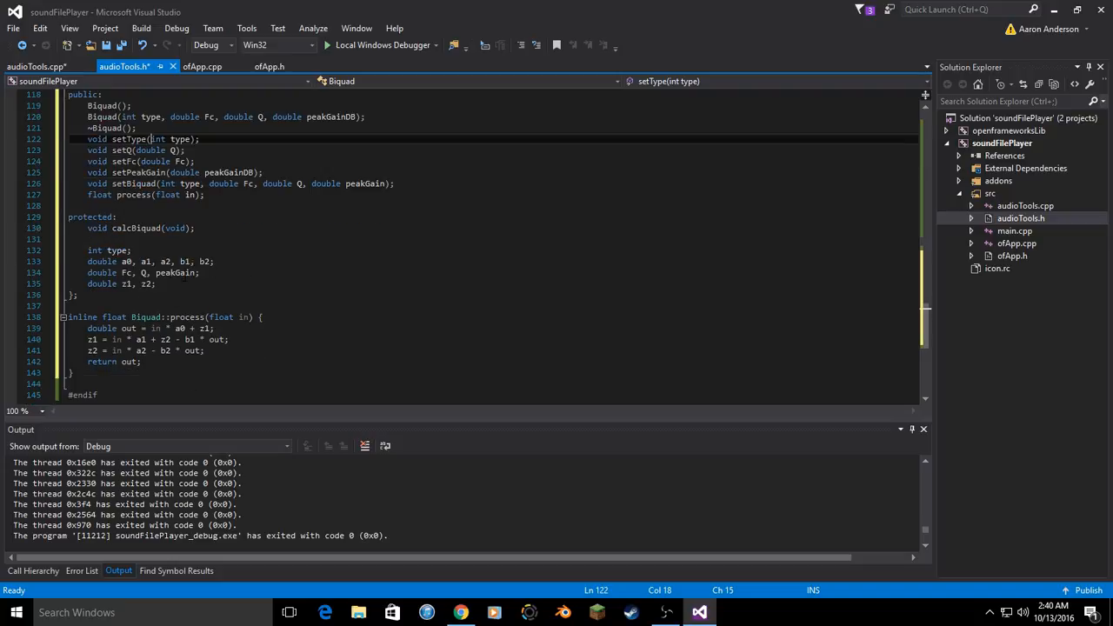
{"action": "scroll", "scroll_direction": "down", "scroll_amount": 3}
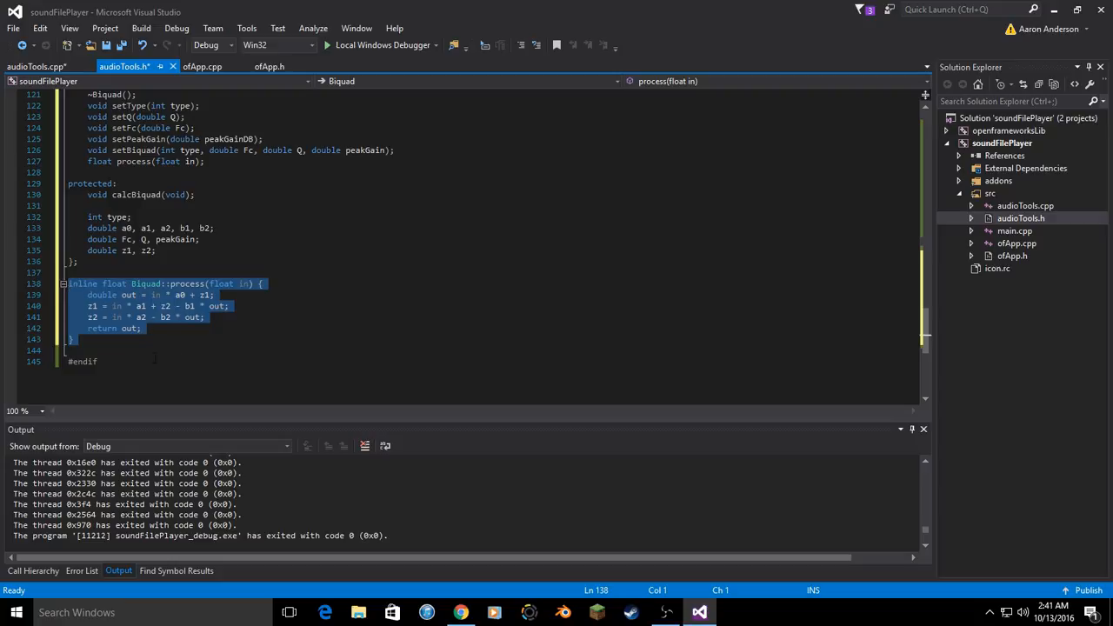
{"action": "left_click", "coordinate": [1020, 205]}
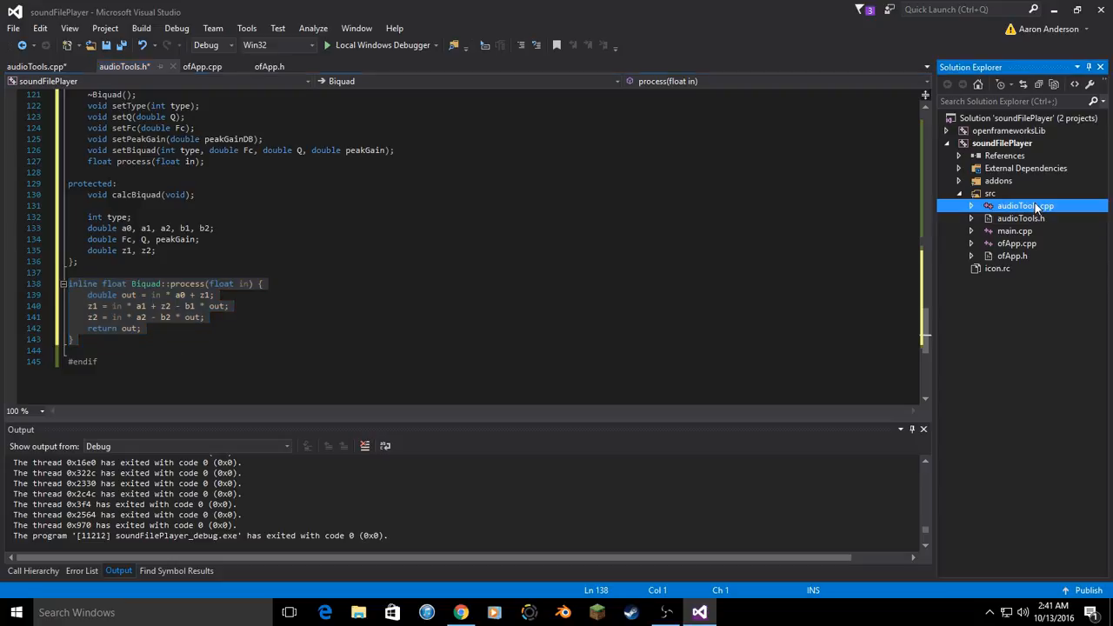
- Review setBiquad and calcBiquad in audioTools.cpp, then move to the ofApp.h header
{"action": "scroll", "scroll_direction": "down", "scroll_amount": 3}
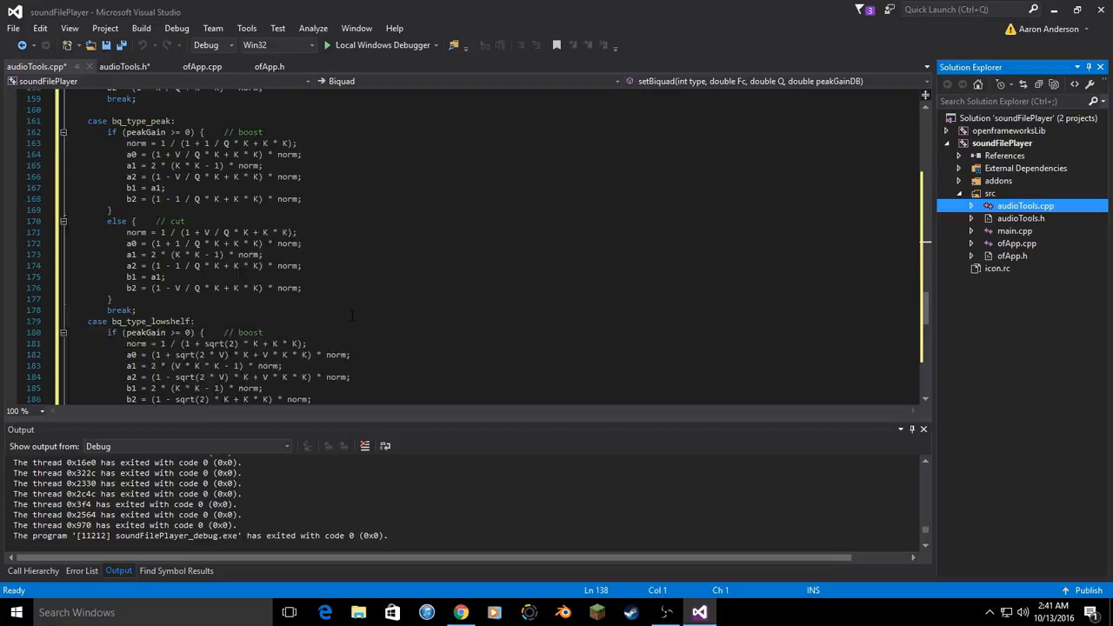
{"action": "scroll", "scroll_direction": "up", "scroll_amount": 3}
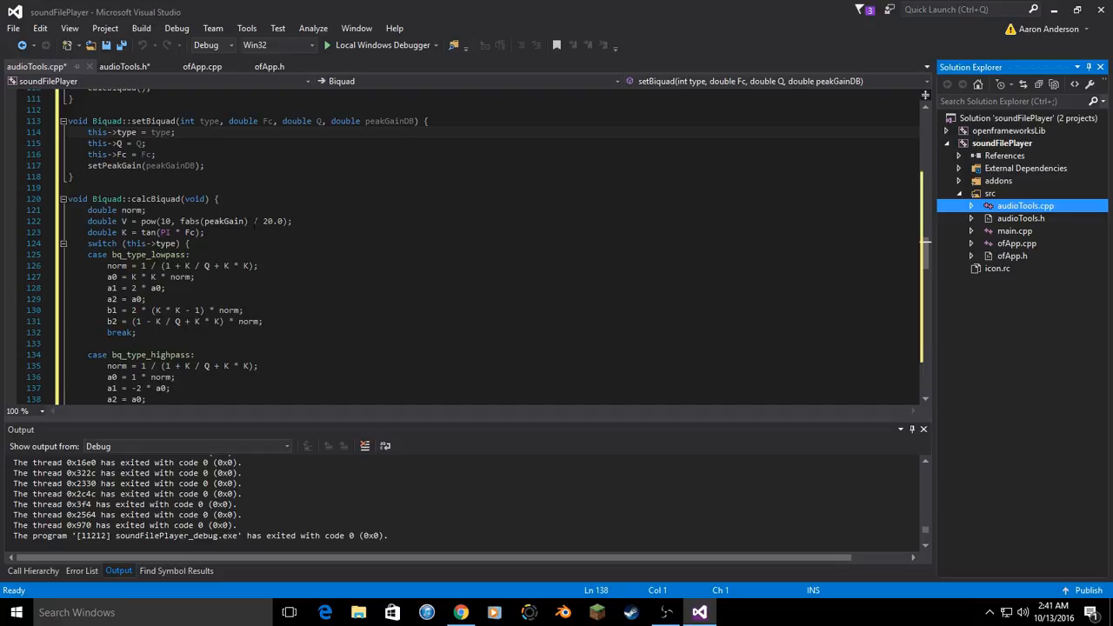
{"action": "mouse_move", "coordinate": [1042, 231]}
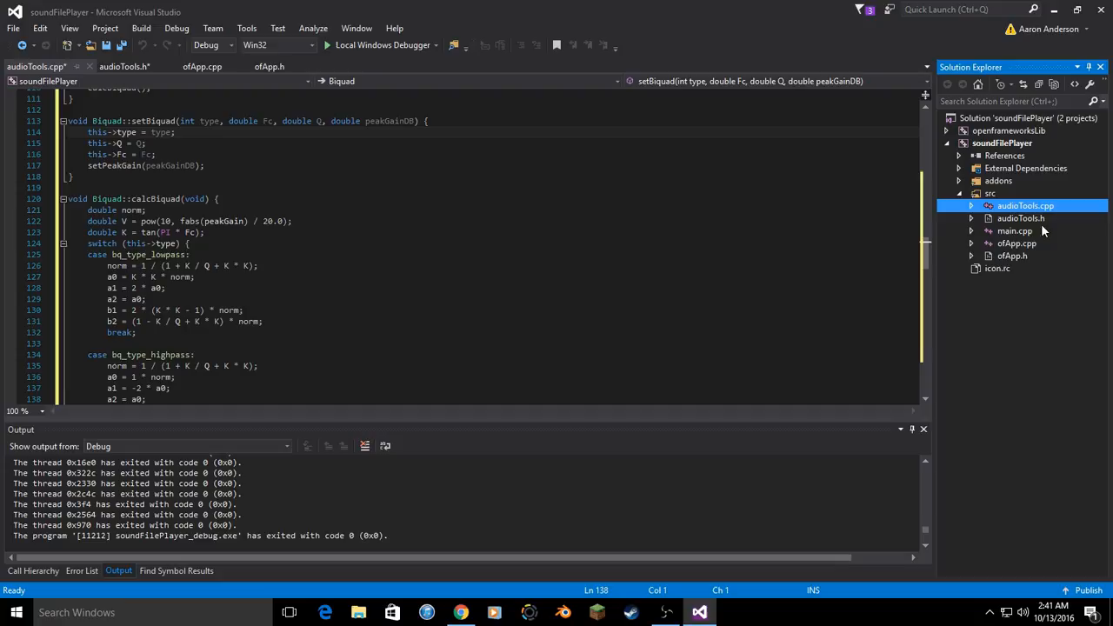
{"action": "left_click", "coordinate": [1009, 255]}
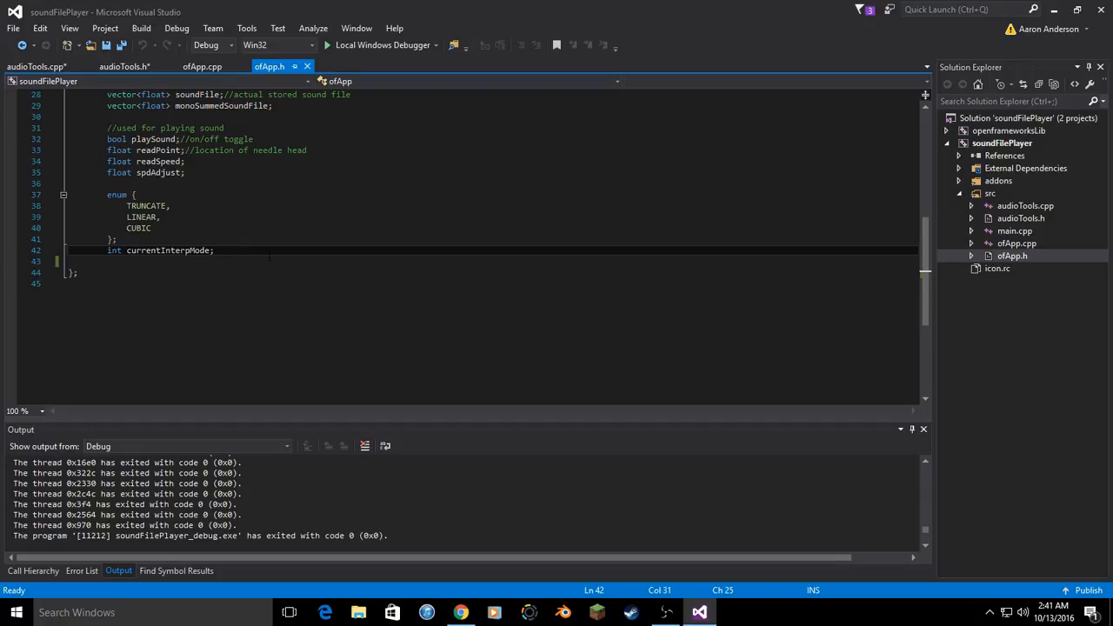
- Declare a Biquad* filter pointer member below currentInterpMode in ofApp.h
{"action": "type", "text": "B"}
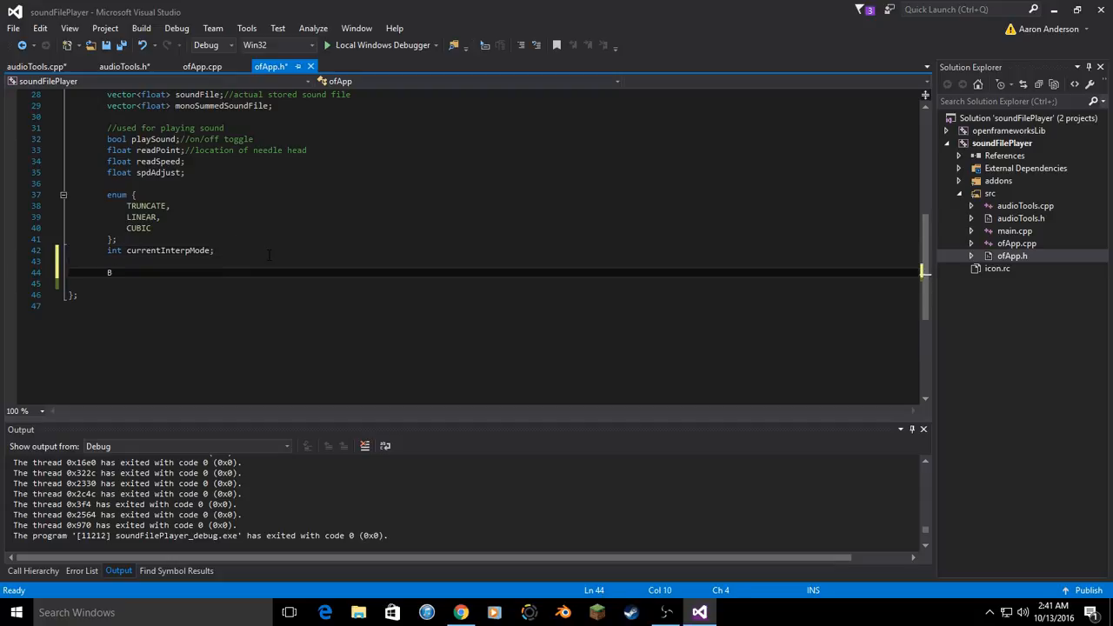
{"action": "type", "text": "iquad"}
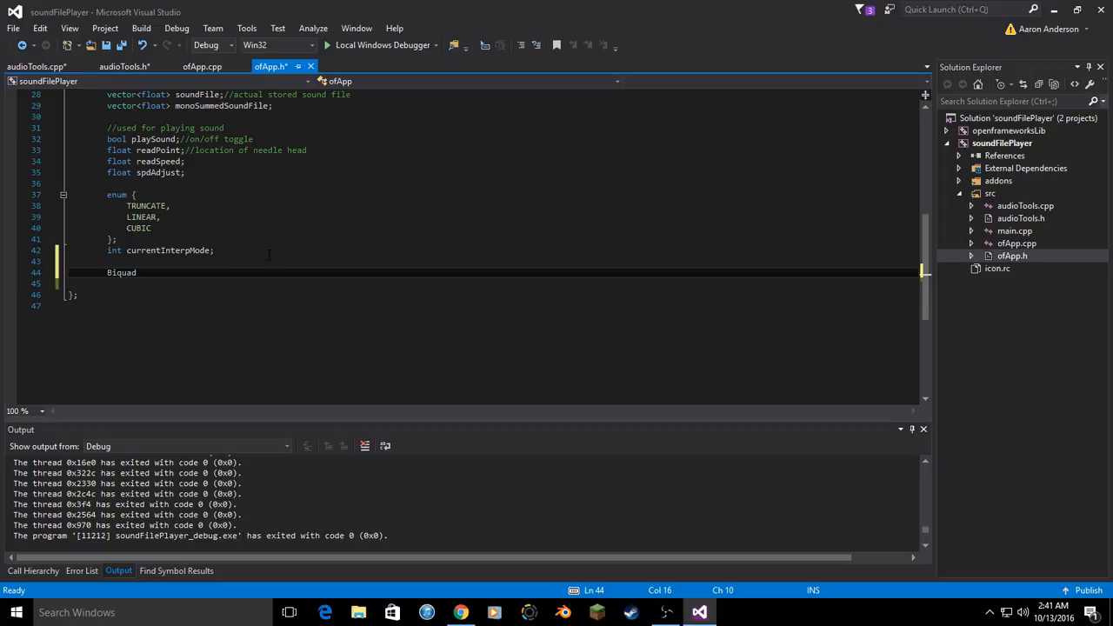
{"action": "type", "text": "filter;"}
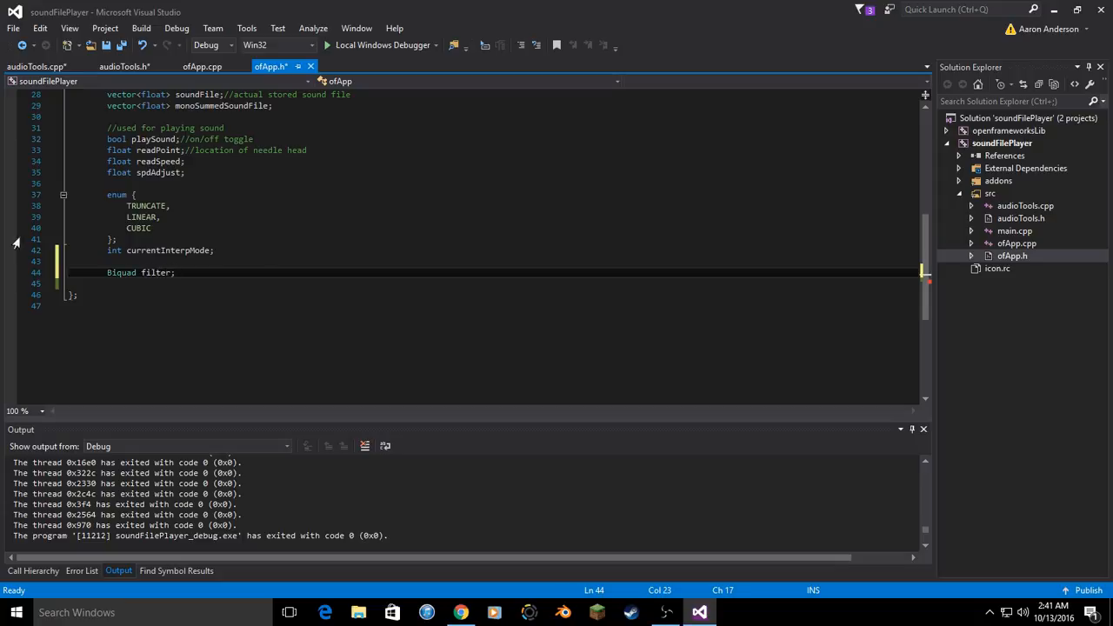
{"action": "double_click", "coordinate": [122, 271]}
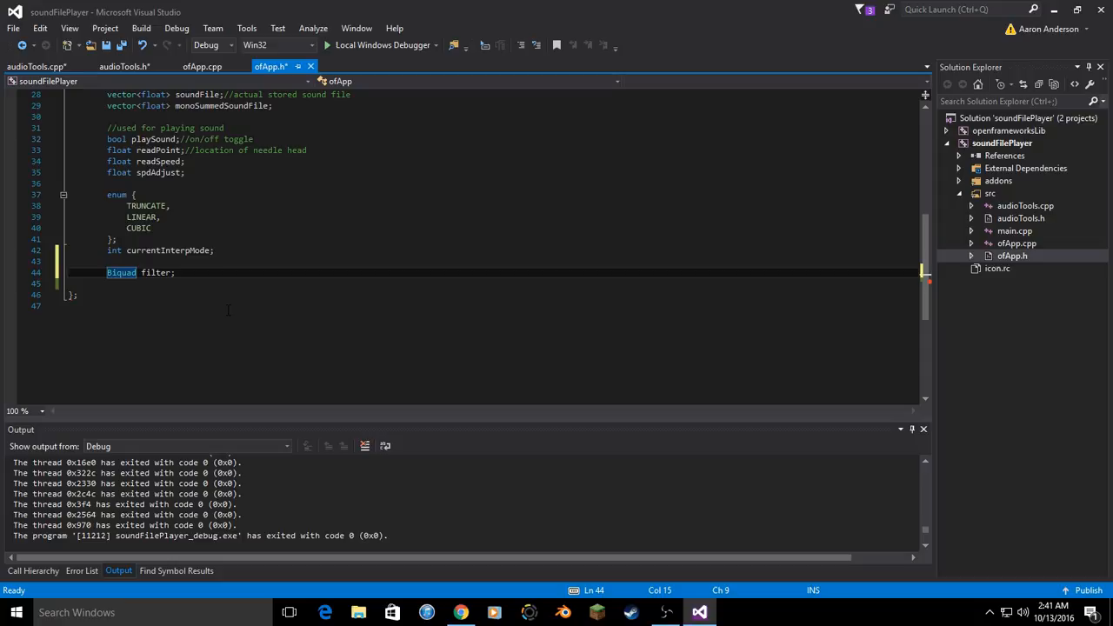
{"action": "type", "text": "*"}
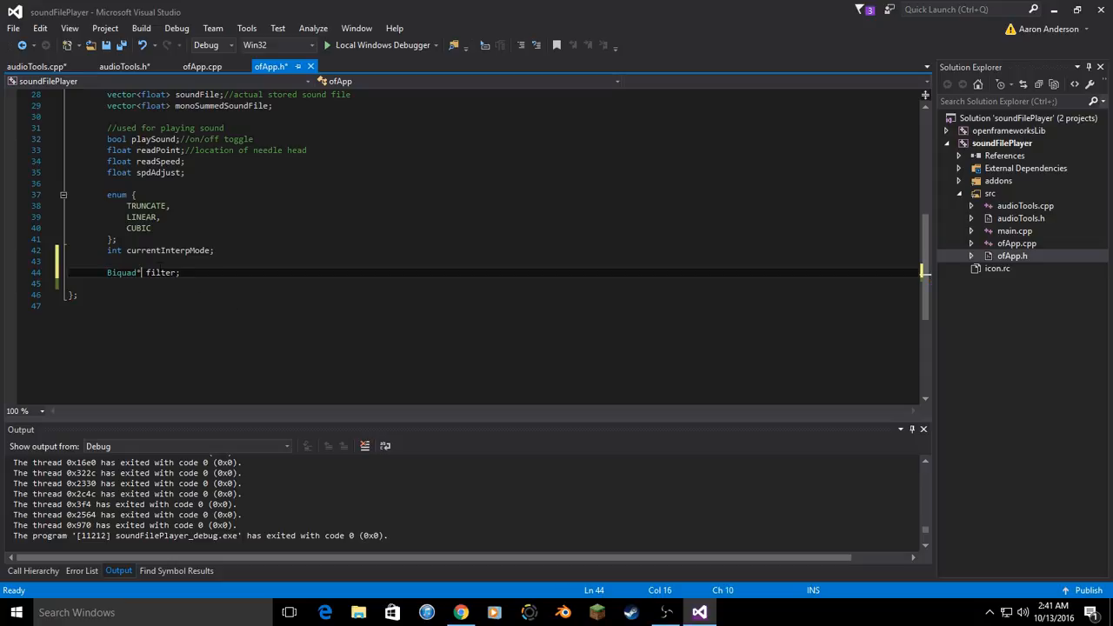
{"action": "double_click", "coordinate": [160, 271]}
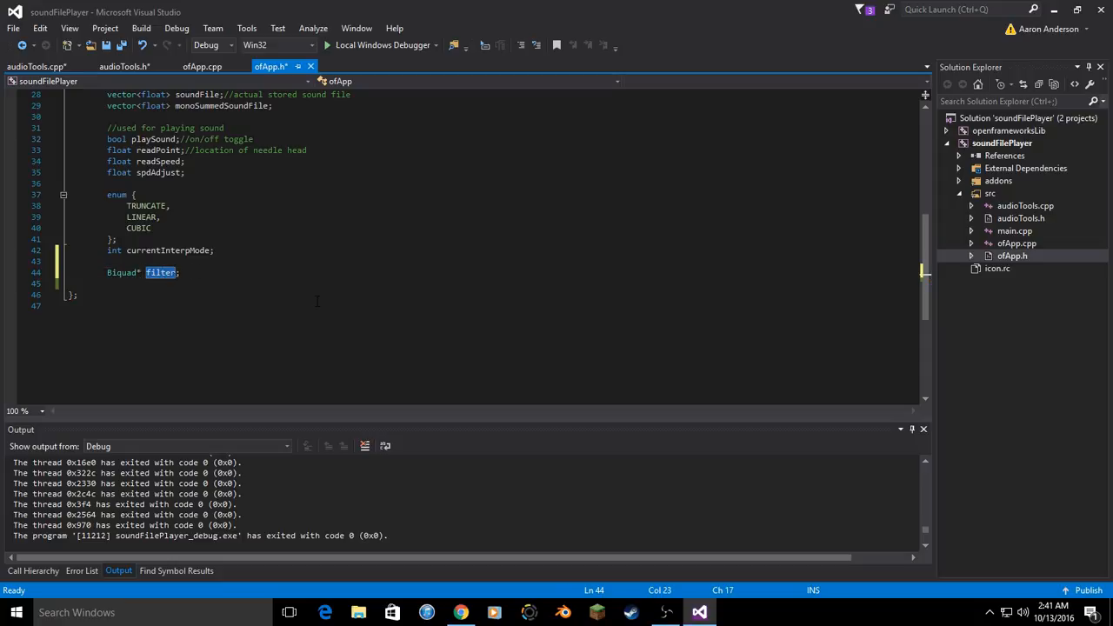
{"action": "left_click", "coordinate": [1016, 243]}
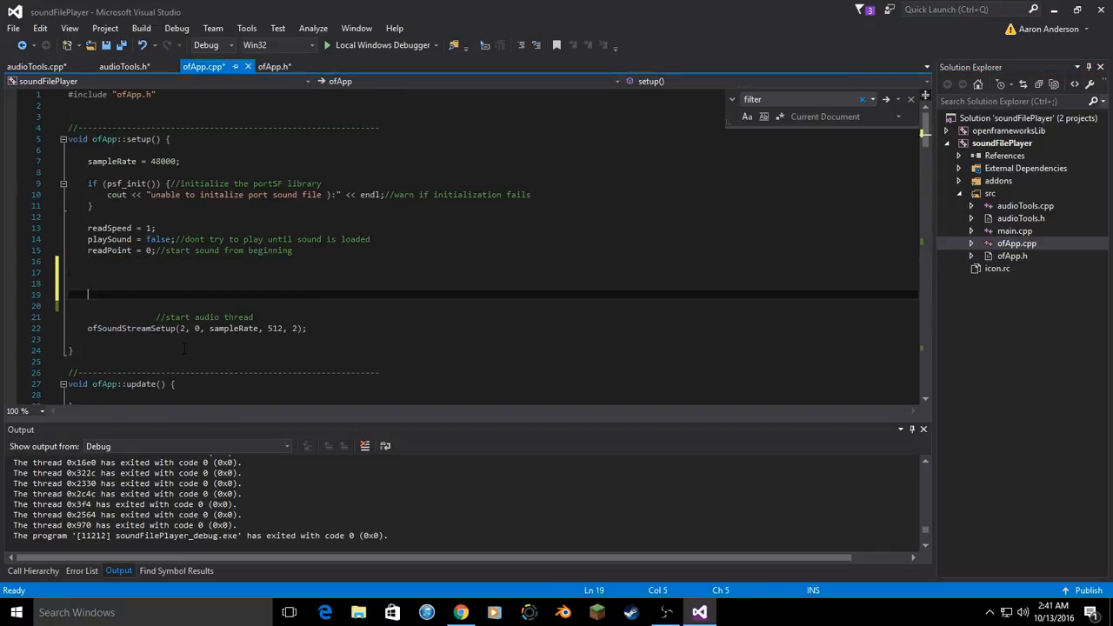
- Write filter = new Biquad(type, in ofApp::setup() as a placeholder constructor call
{"action": "type", "text": "filter"}
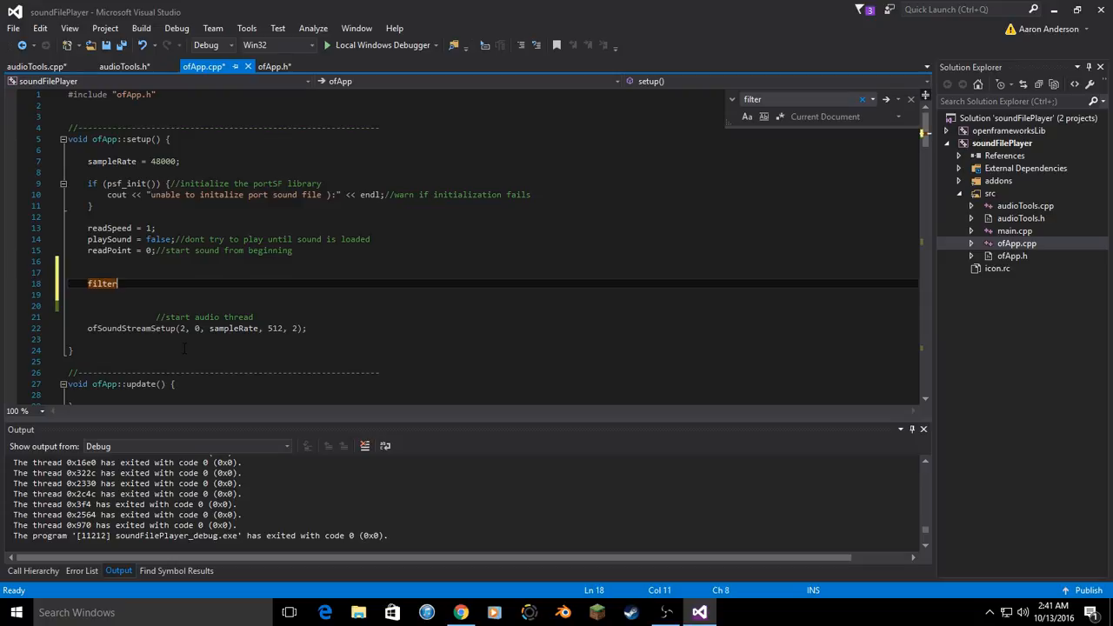
{"action": "type", "text": "->"}
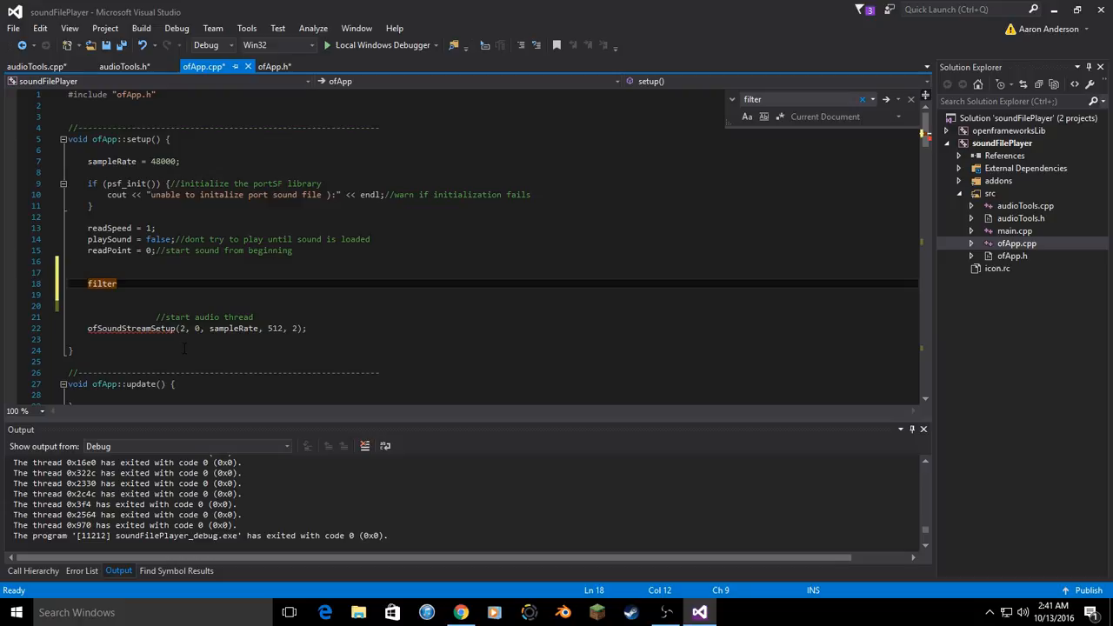
{"action": "type", "text": "= new Bi"}
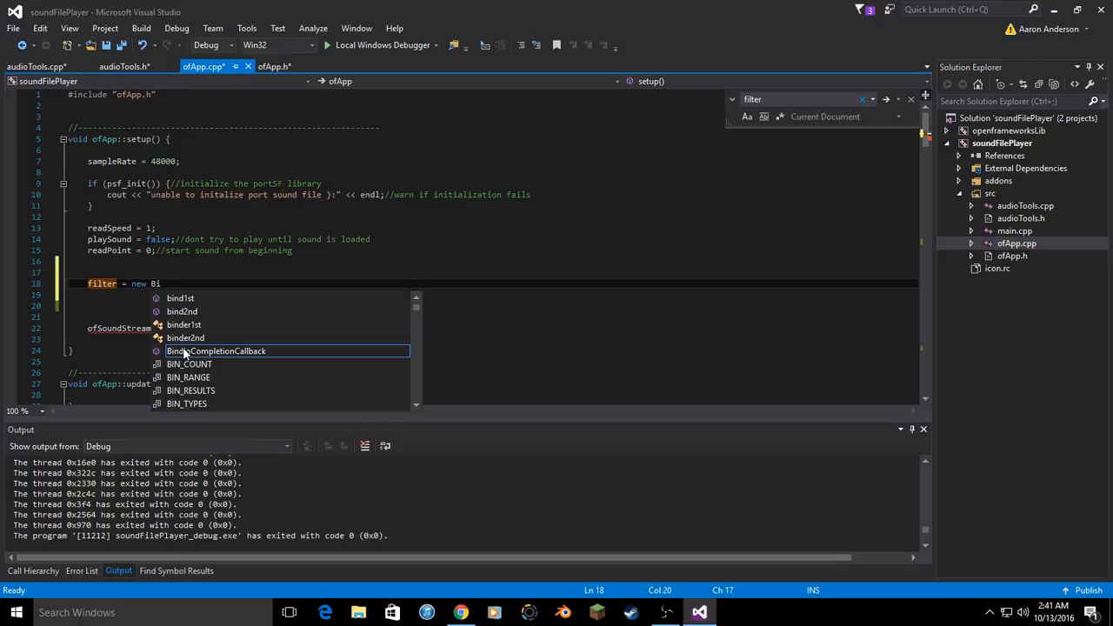
{"action": "type", "text": "quad("}
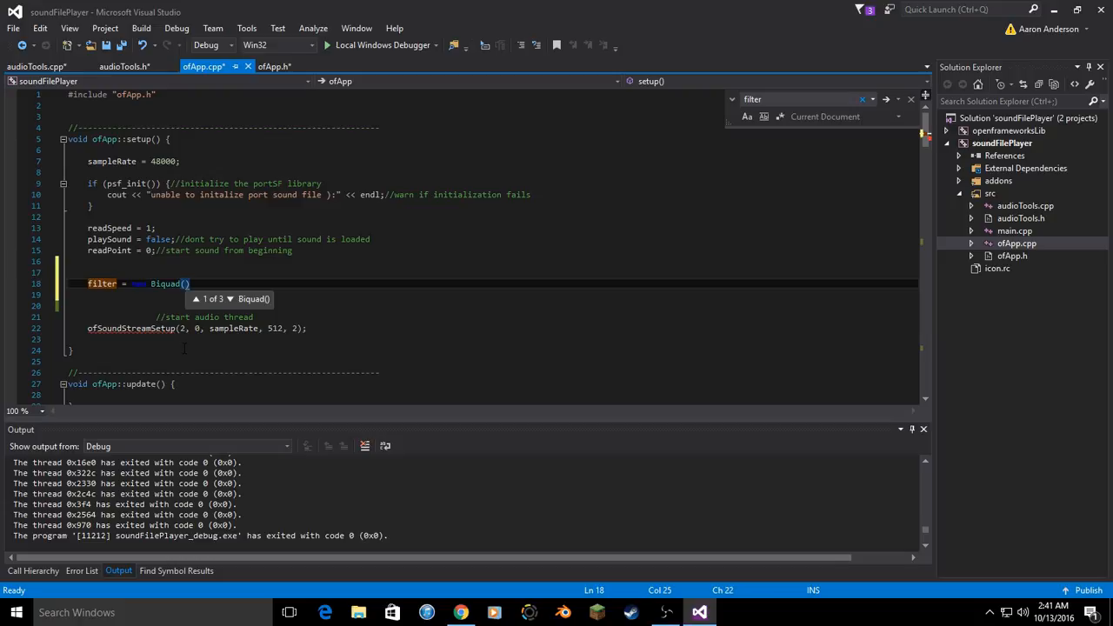
{"action": "type", "text": "type,"}
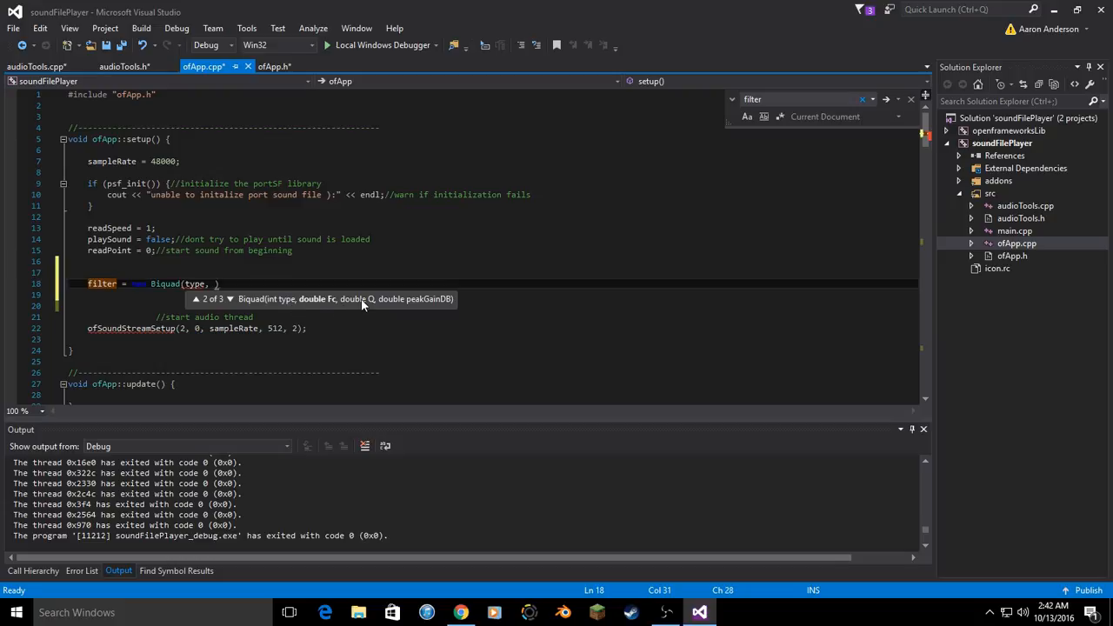
{"action": "mouse_move", "coordinate": [960, 256]}
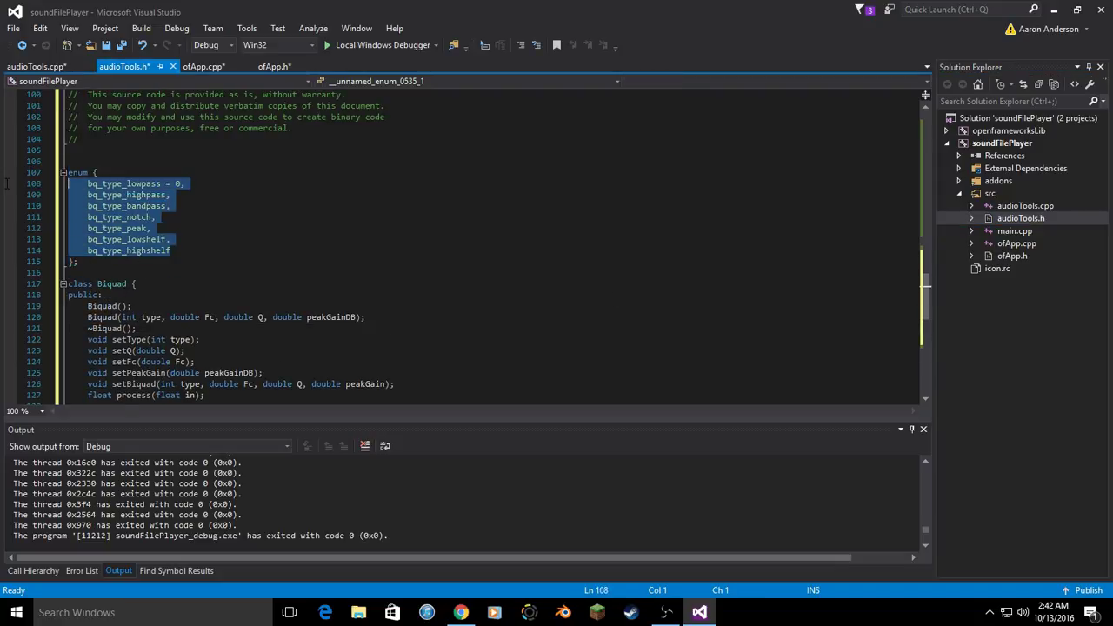
- Paste the bq_type enum names into setup() as comments and set the type to bq_type_bandpass
{"action": "left_click", "coordinate": [1016, 244]}
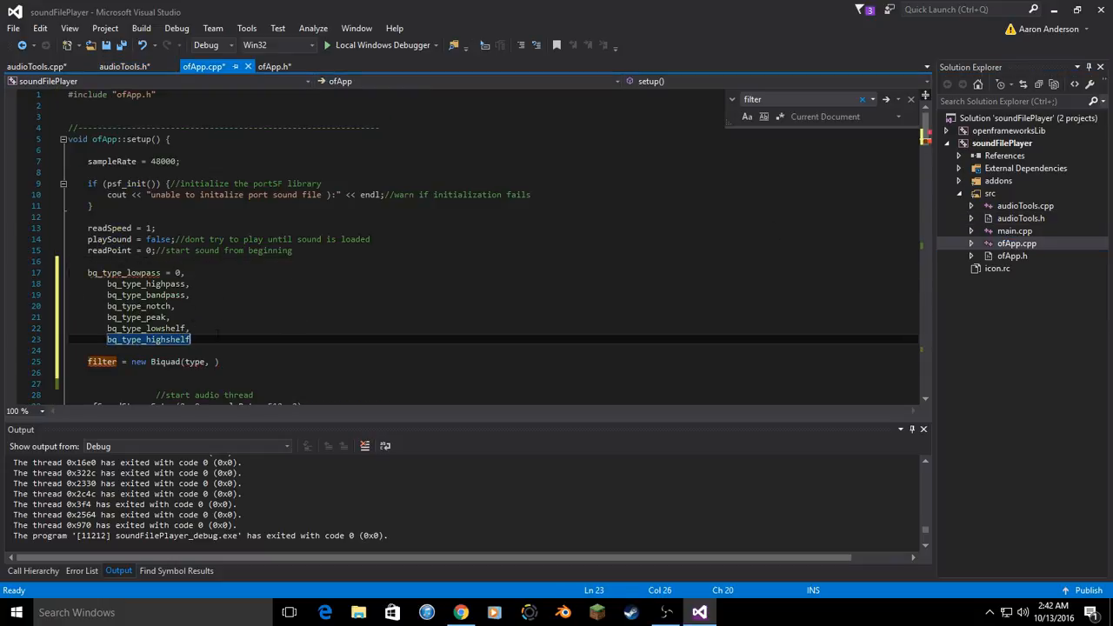
{"action": "left_click_drag", "start_coordinate": [87, 271], "coordinate": [190, 339]}
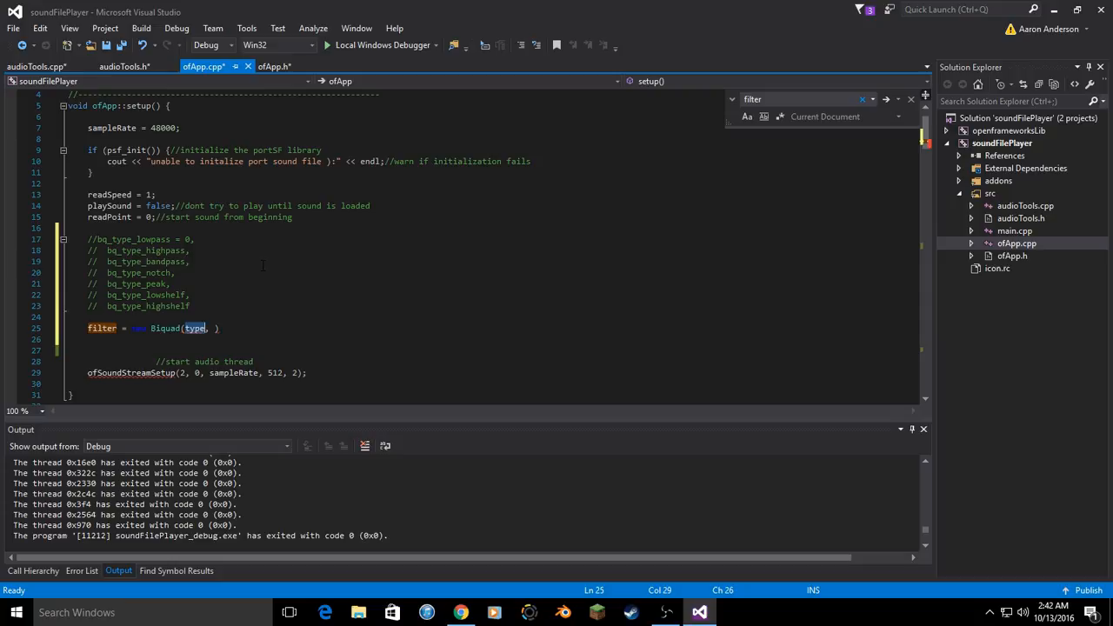
{"action": "mouse_move", "coordinate": [327, 272]}
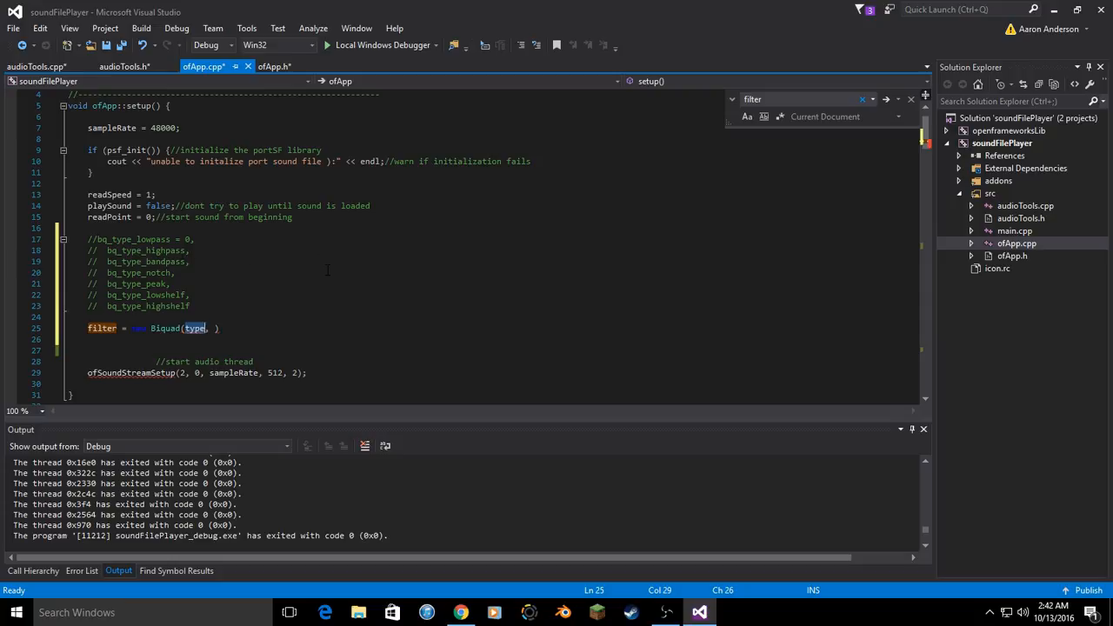
{"action": "type", "text": "bq_ty"}
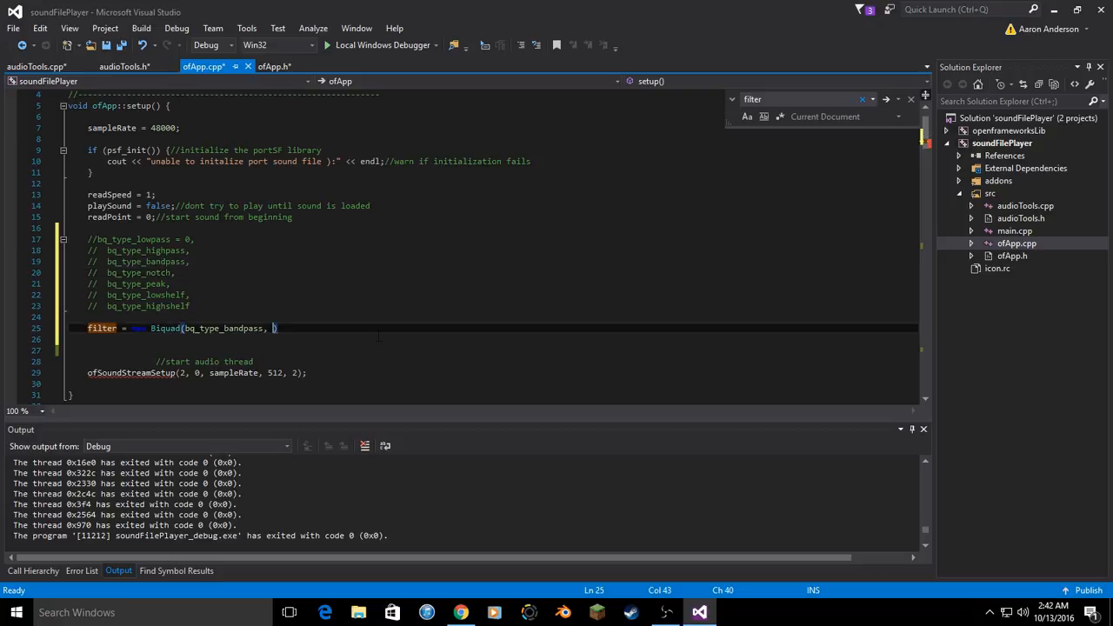
- Fill in frequency 400/(float)sampleRate, Q 2 and gain for the Biquad constructor
{"action": "type", "text": "400,"}
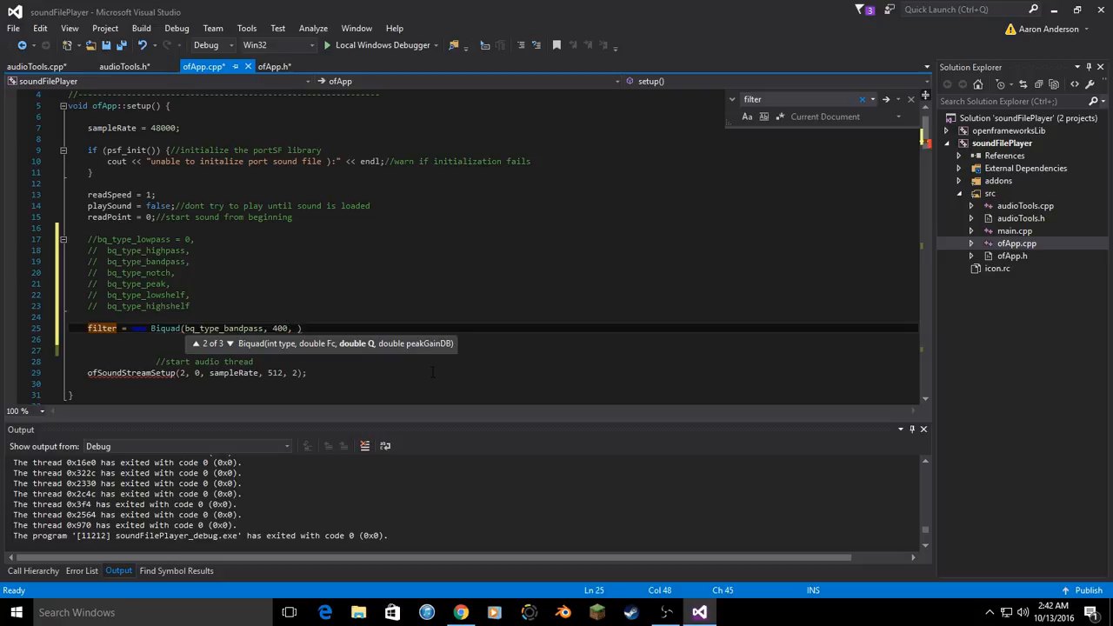
{"action": "type", "text": "2,"}
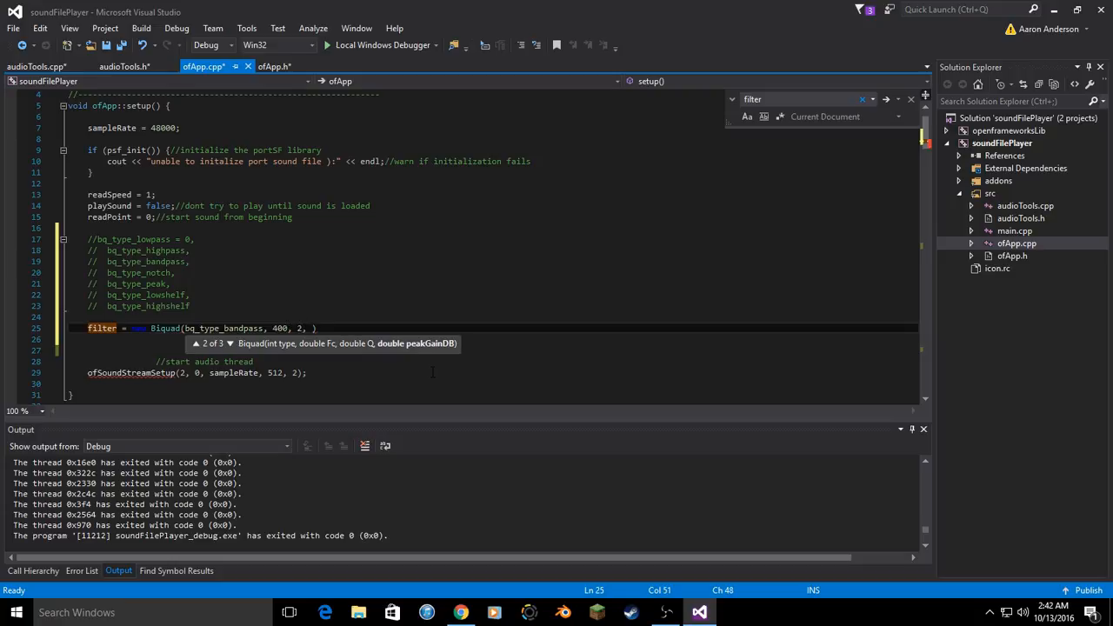
{"action": "type", "text": "-4"}
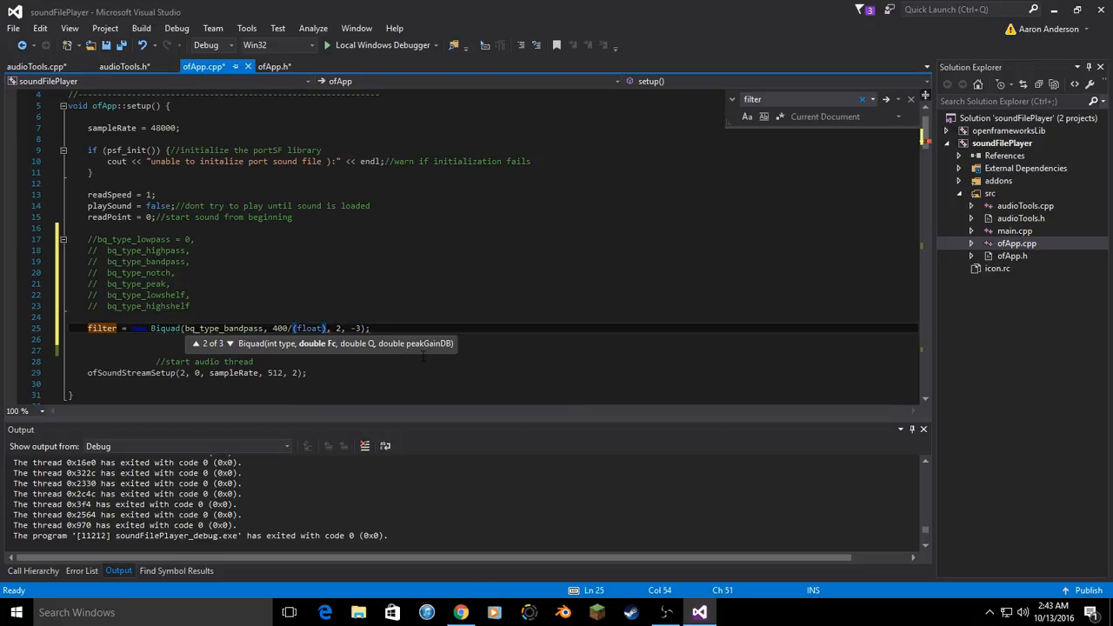
{"action": "type", "text": "amp"}
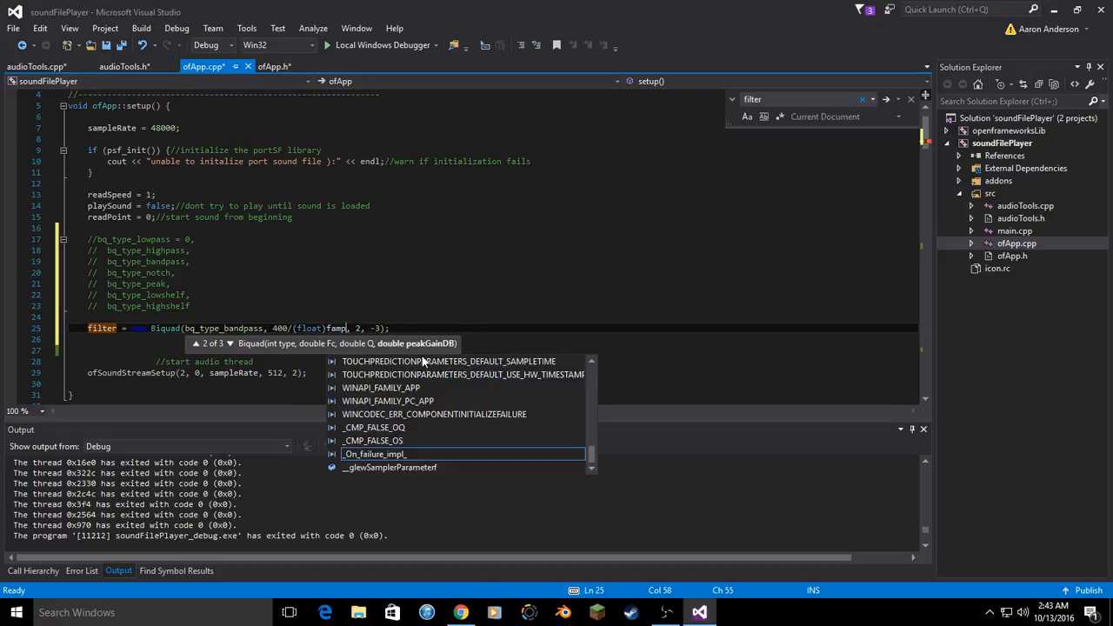
{"action": "type", "text": "sampleR"}
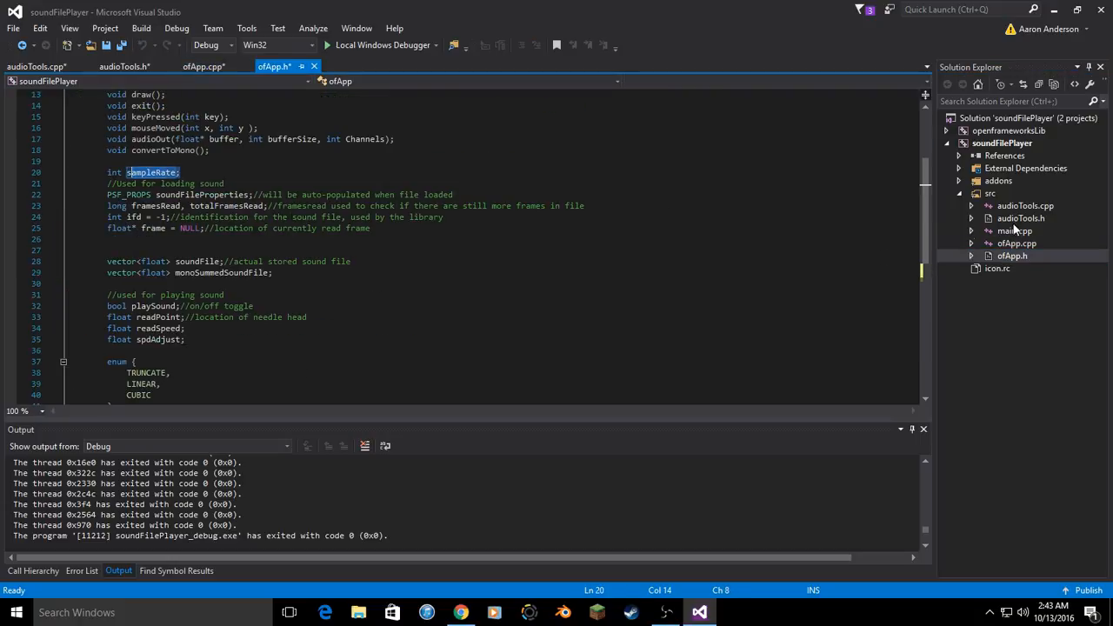
- Complete the Biquad frequency argument as 400/(float)sampleRate in setup()
{"action": "left_click", "coordinate": [1009, 256]}
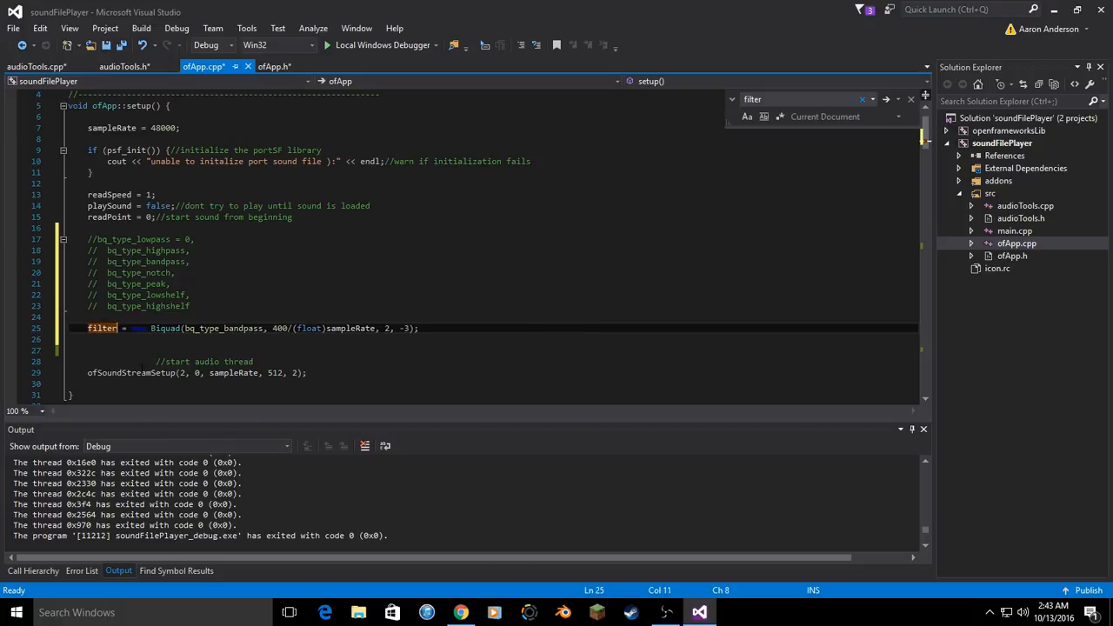
{"action": "key", "text": "Backspace"}
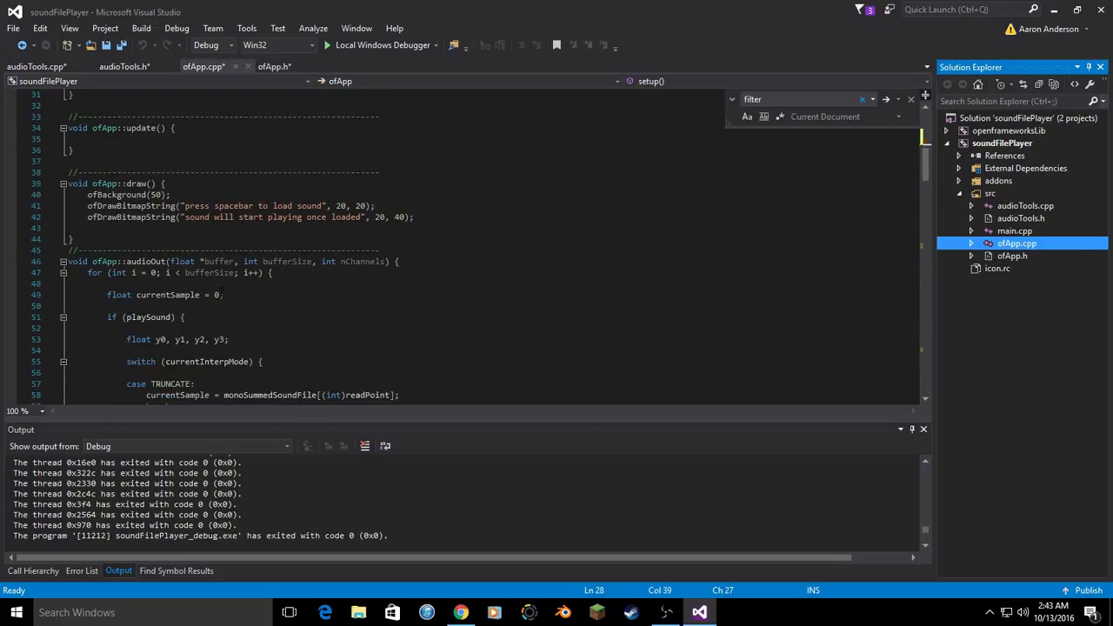
- Add currentSample = filter->process(currentSample); after the interpolation switch in audioOut()
{"action": "scroll", "scroll_direction": "down", "scroll_amount": 3}
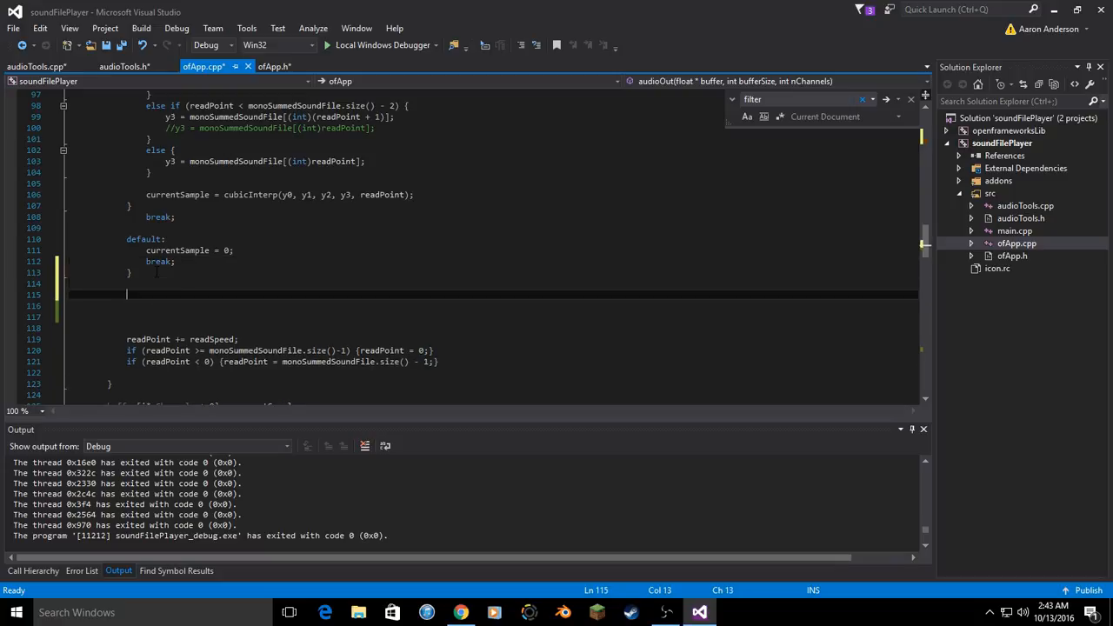
{"action": "type", "text": "currentSample = filter"}
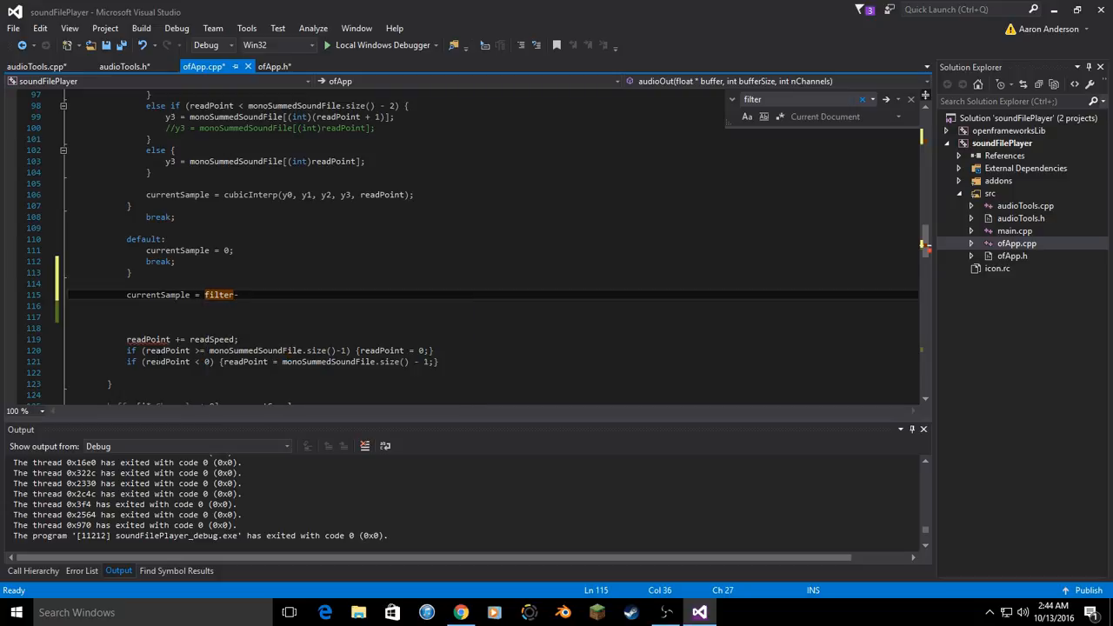
{"action": "type", "text": "->process("}
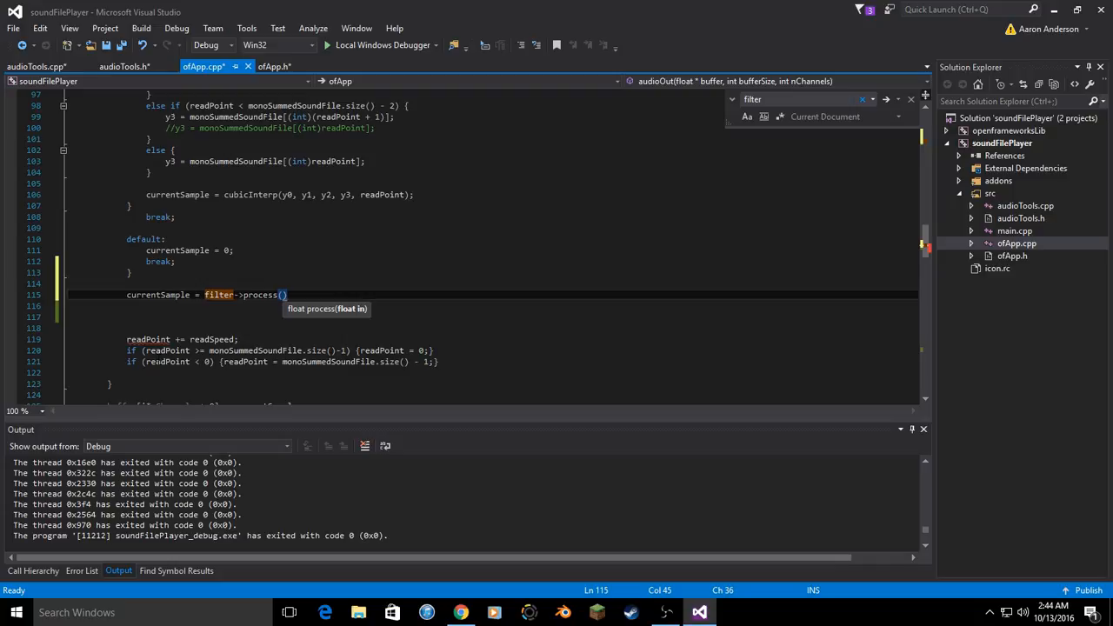
{"action": "type", "text": "currentSample"}
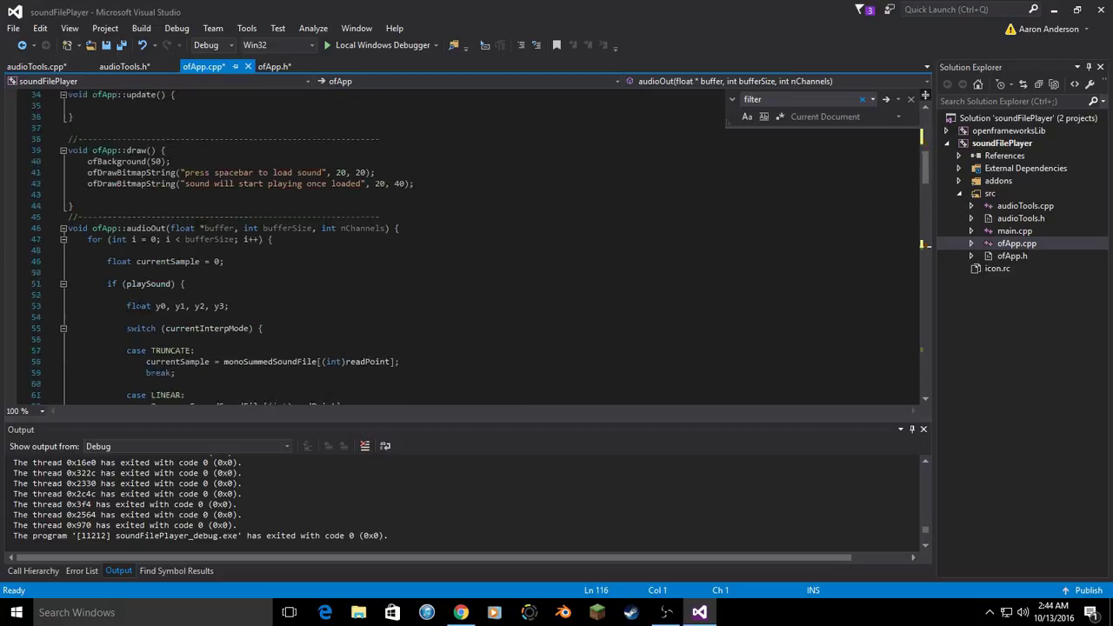
{"action": "scroll", "scroll_direction": "down", "scroll_amount": 3}
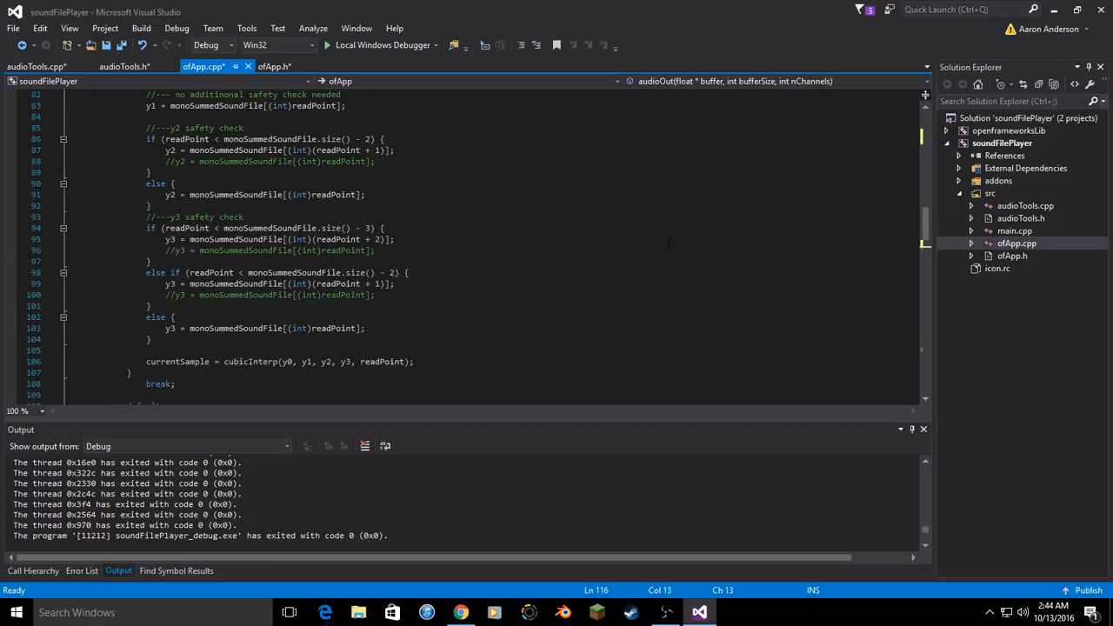
{"action": "scroll", "scroll_direction": "down", "scroll_amount": 3}
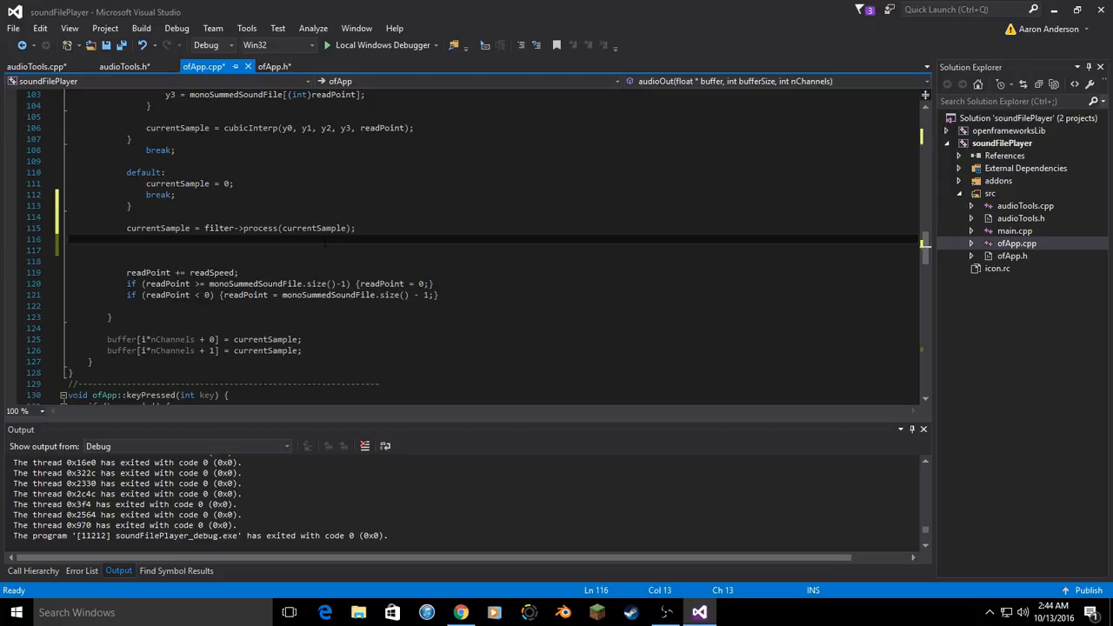
{"action": "mouse_move", "coordinate": [142, 227]}
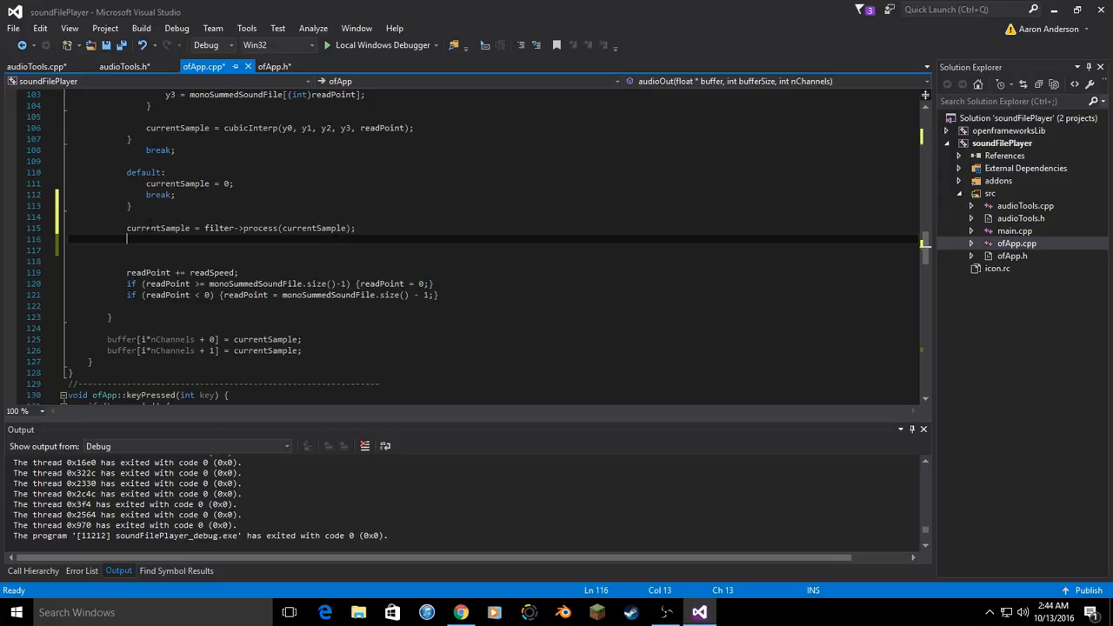
{"action": "scroll", "scroll_direction": "down", "scroll_amount": 3}
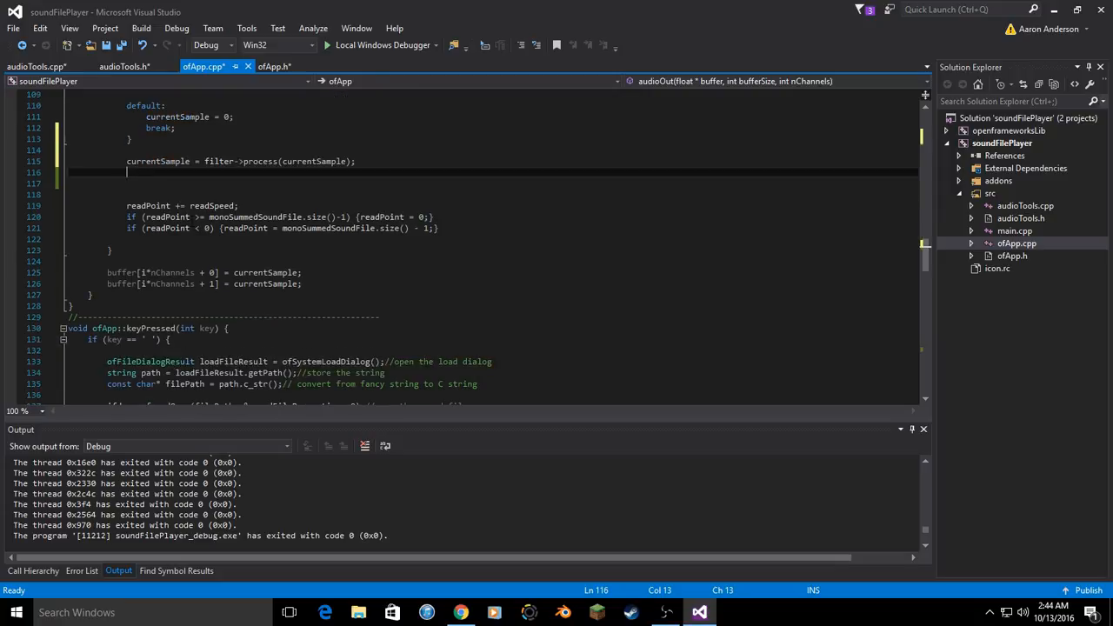
{"action": "scroll", "scroll_direction": "down", "scroll_amount": 3}
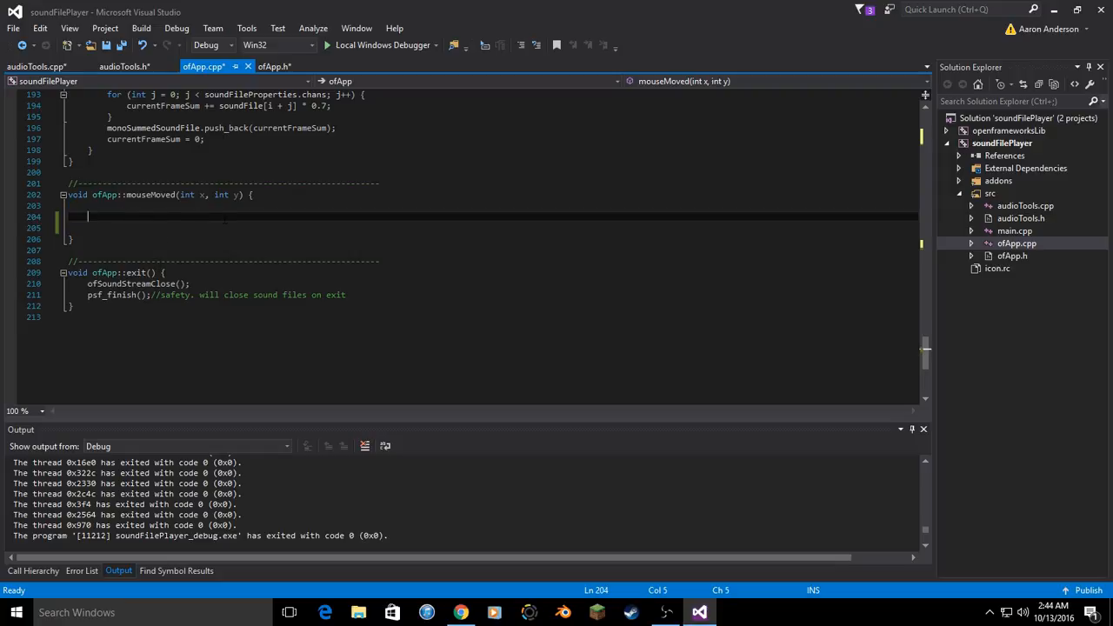
- In mouseMoved, map x over 0–ofGetWidth() to tempFreq 40–2000 and call filter->setFc(tempFreq/(float)sampleRate)
{"action": "type", "text": "f"}
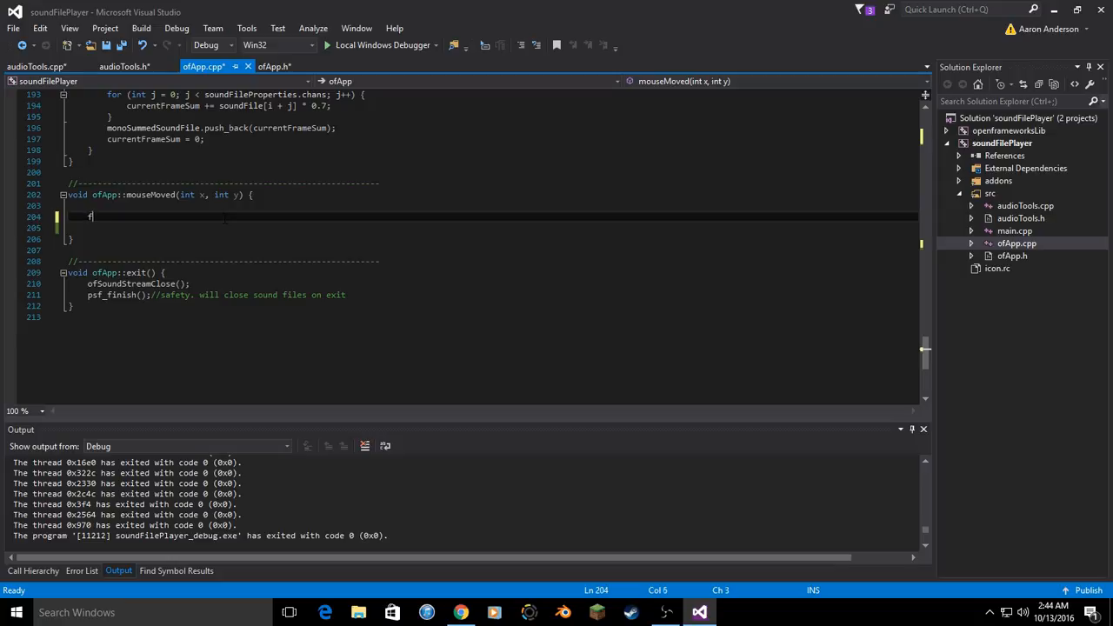
{"action": "type", "text": "ilter->"}
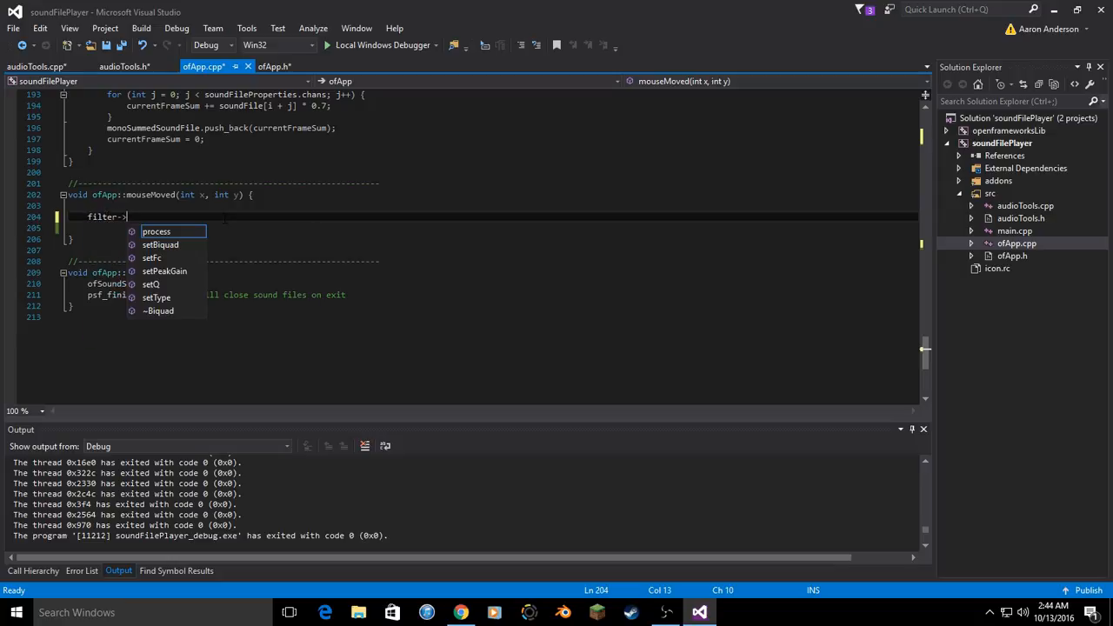
{"action": "type", "text": "proces"}
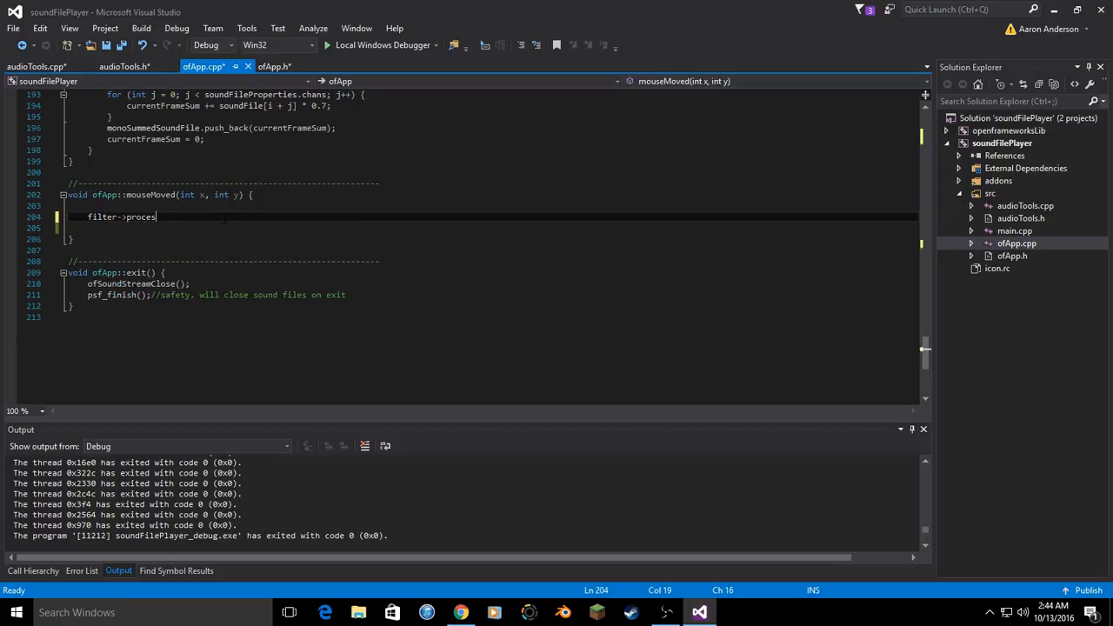
{"action": "key", "text": "Backspace"}
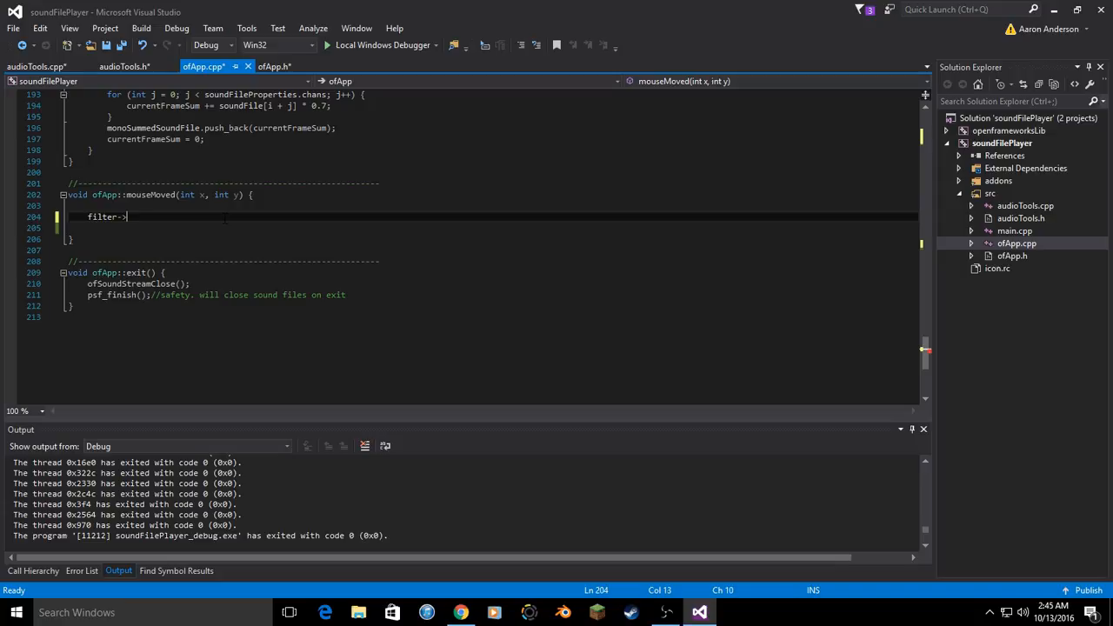
{"action": "type", "text": "setFc("}
{"action": "left_click", "coordinate": [501, 205]}
{"action": "type", "text": "float "}
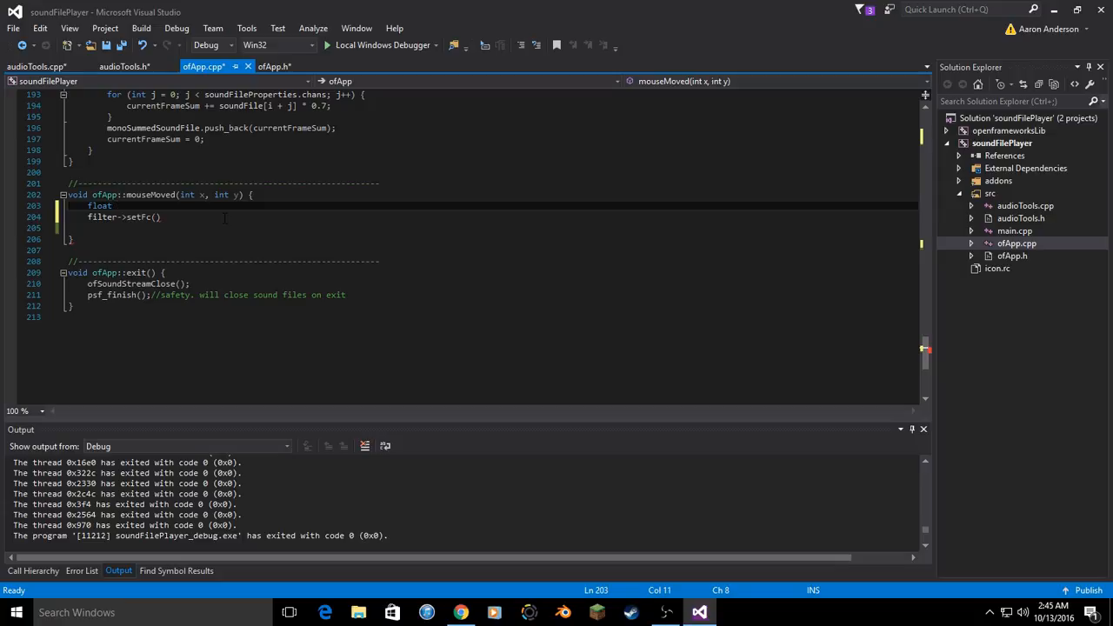
{"action": "type", "text": "tempFreq ="}
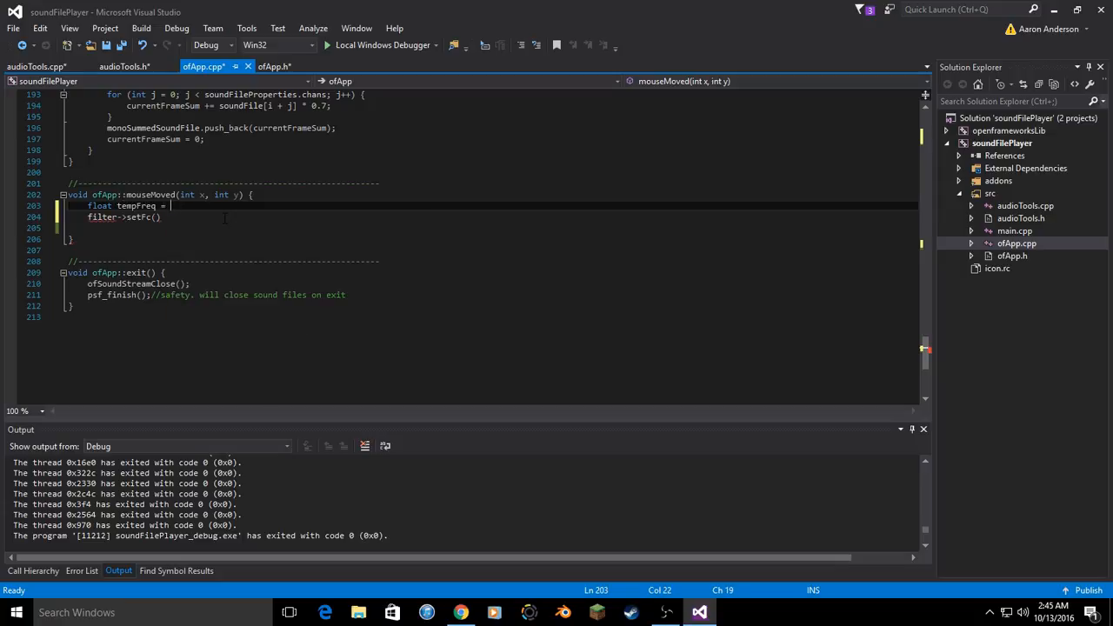
{"action": "type", "text": "ofMap"}
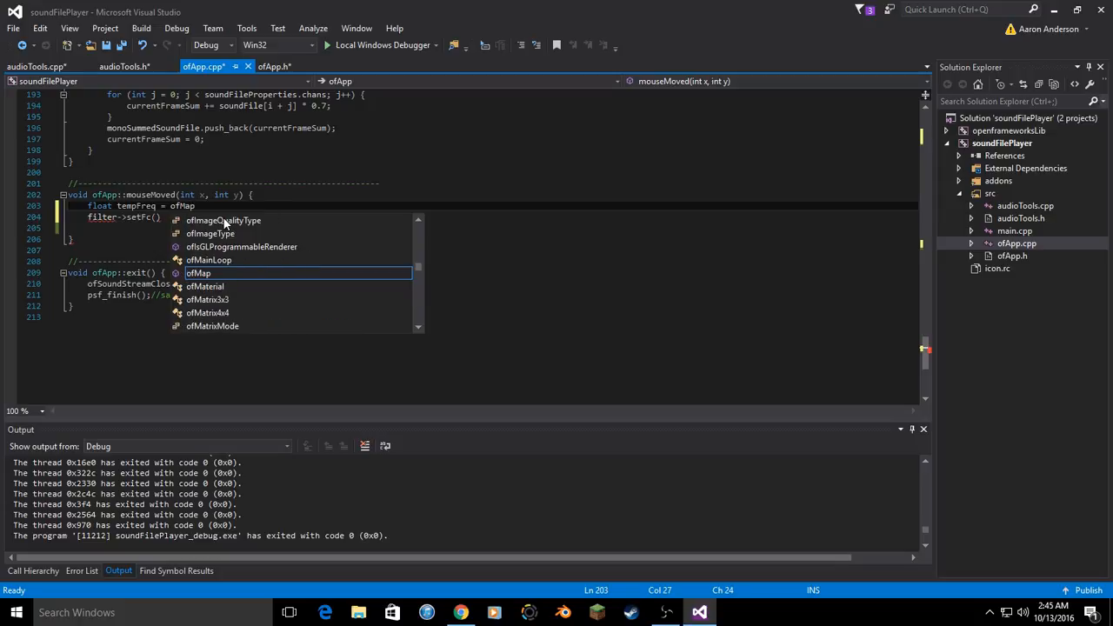
{"action": "type", "text": "(x, 0, ofGetWidth(),"}
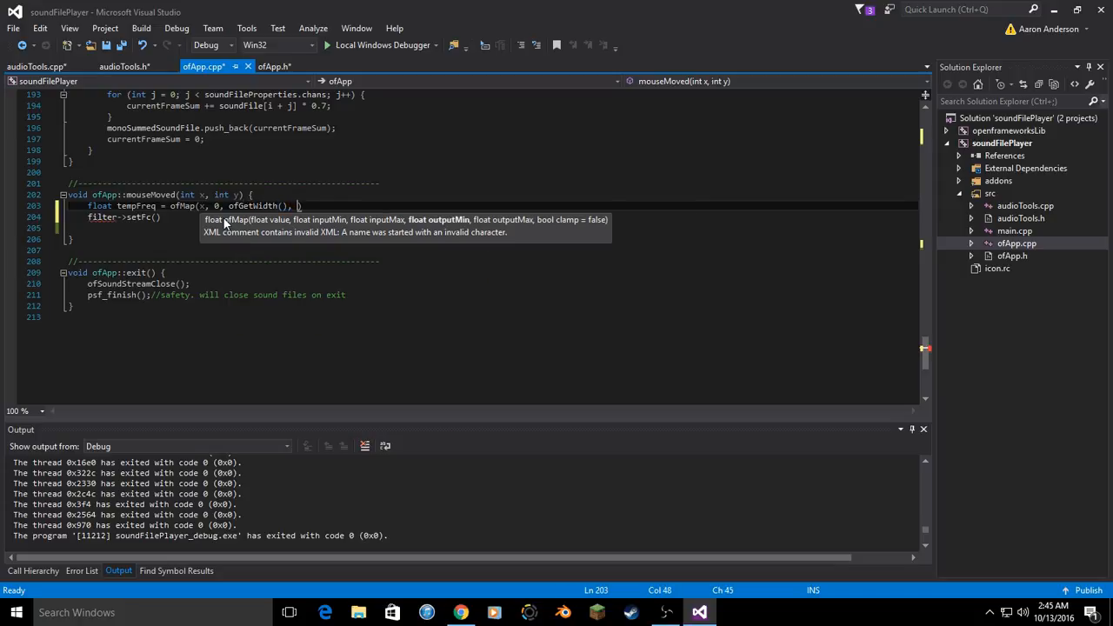
{"action": "type", "text": "40, 2000"}
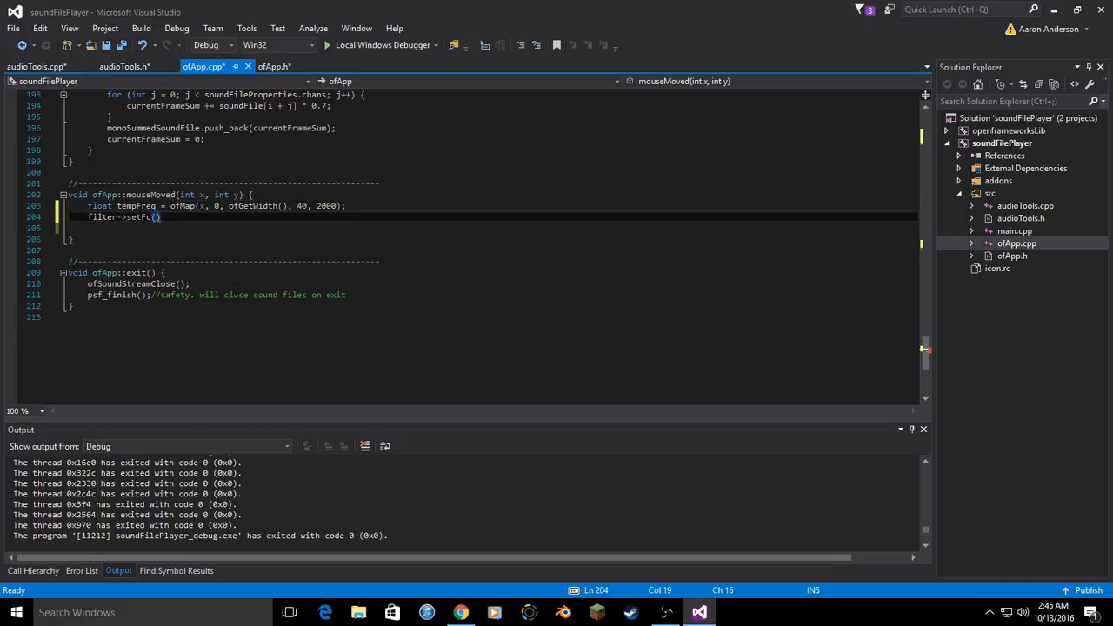
{"action": "type", "text": "tempFreq/"}
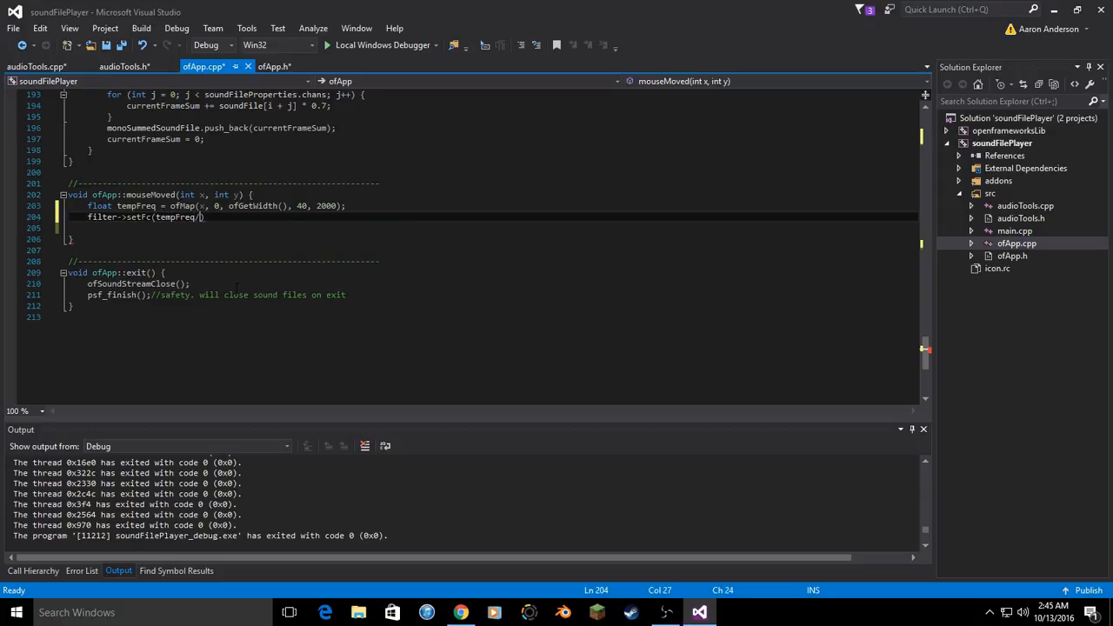
{"action": "type", "text": "/(float)sam"}
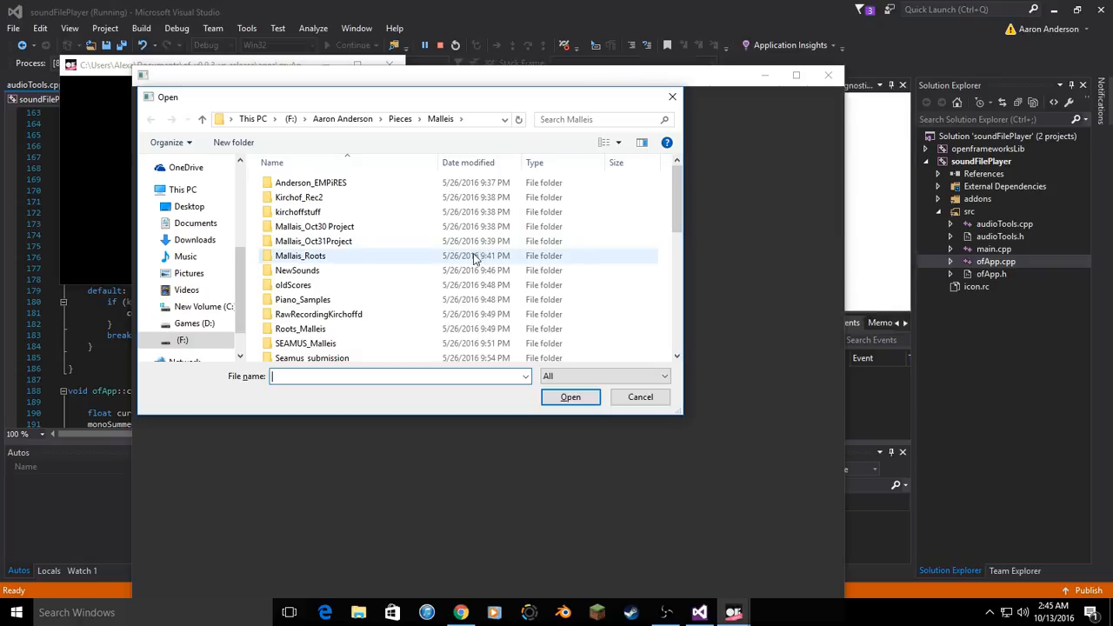
{"action": "double_click", "coordinate": [299, 253]}
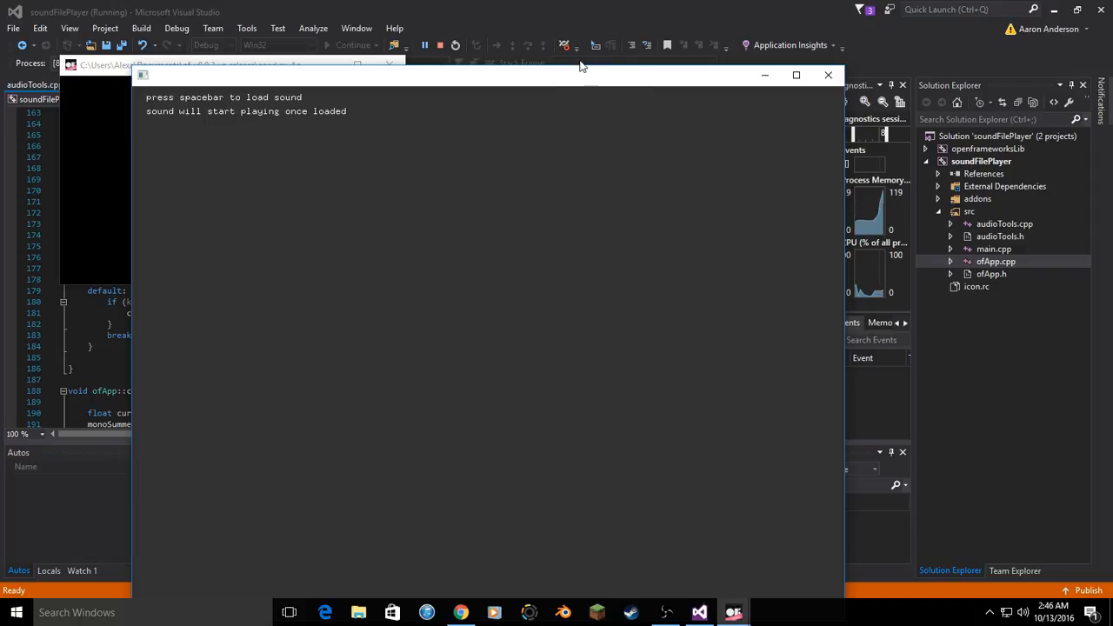
{"action": "mouse_move", "coordinate": [616, 168]}
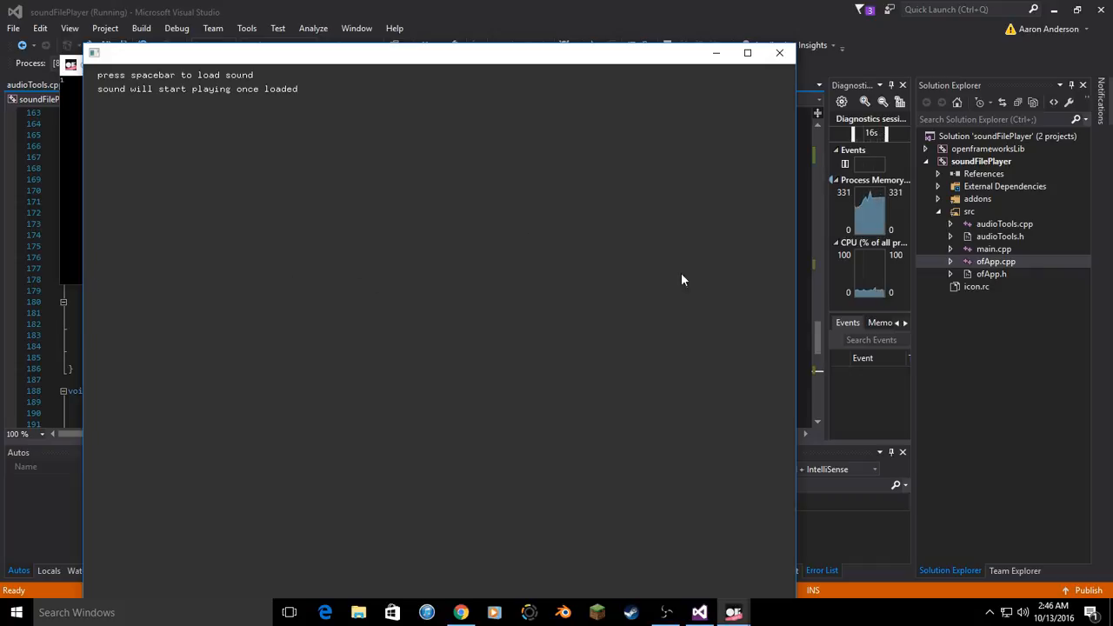
{"action": "mouse_move", "coordinate": [616, 310]}
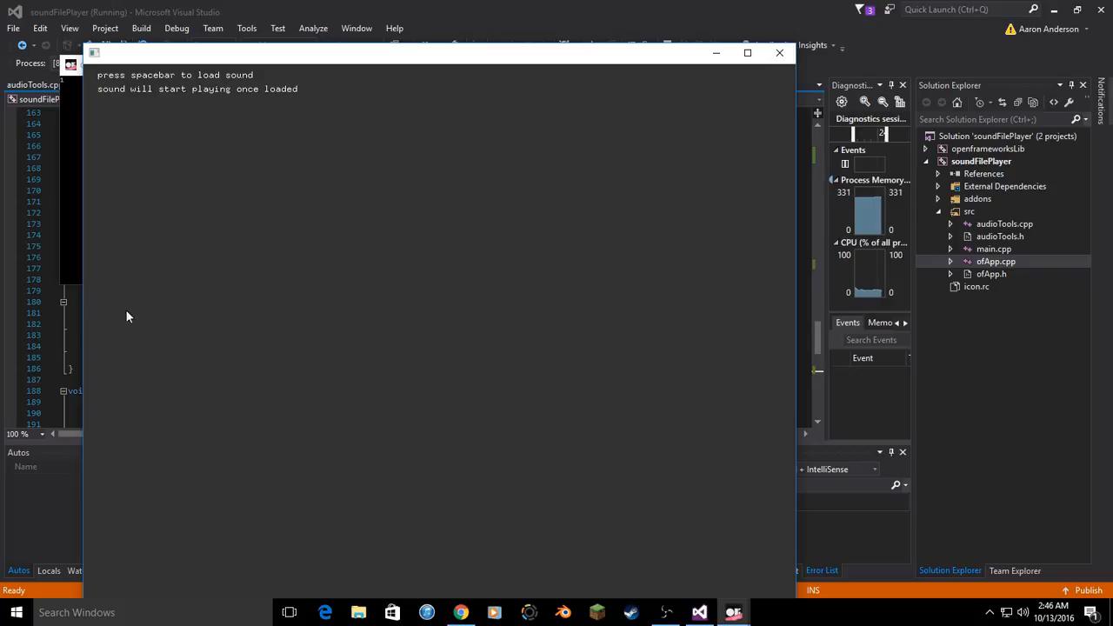
{"action": "mouse_move", "coordinate": [233, 292]}
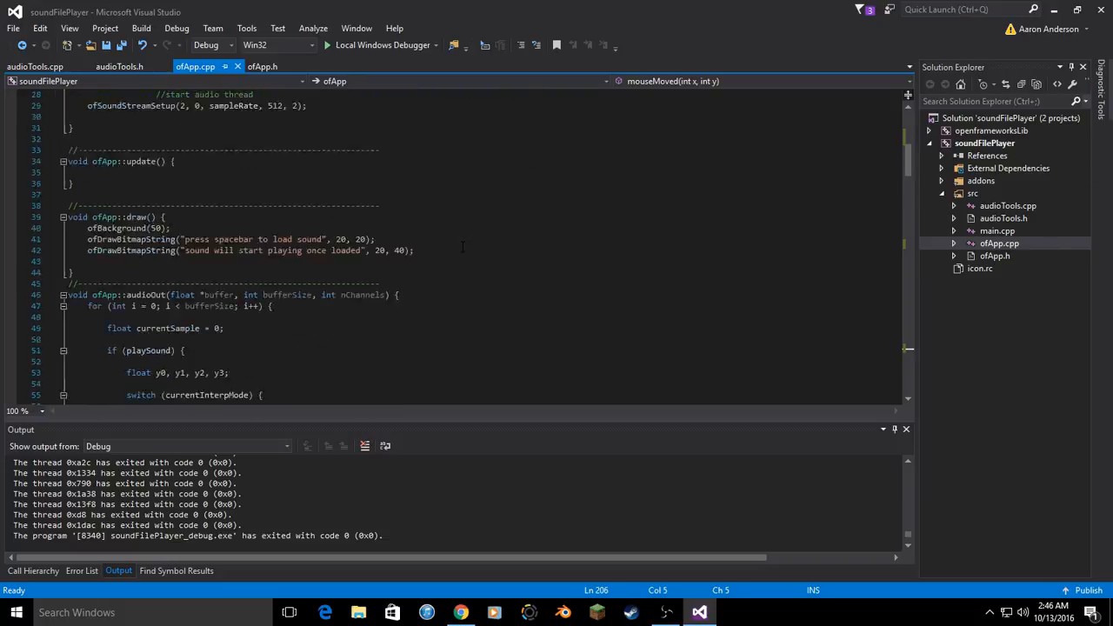
- Add float tempQ = ofMap(y, 0, ofGetHeight(), 8, 0.25); in mouseMoved
{"action": "scroll", "scroll_direction": "down", "scroll_amount": 3}
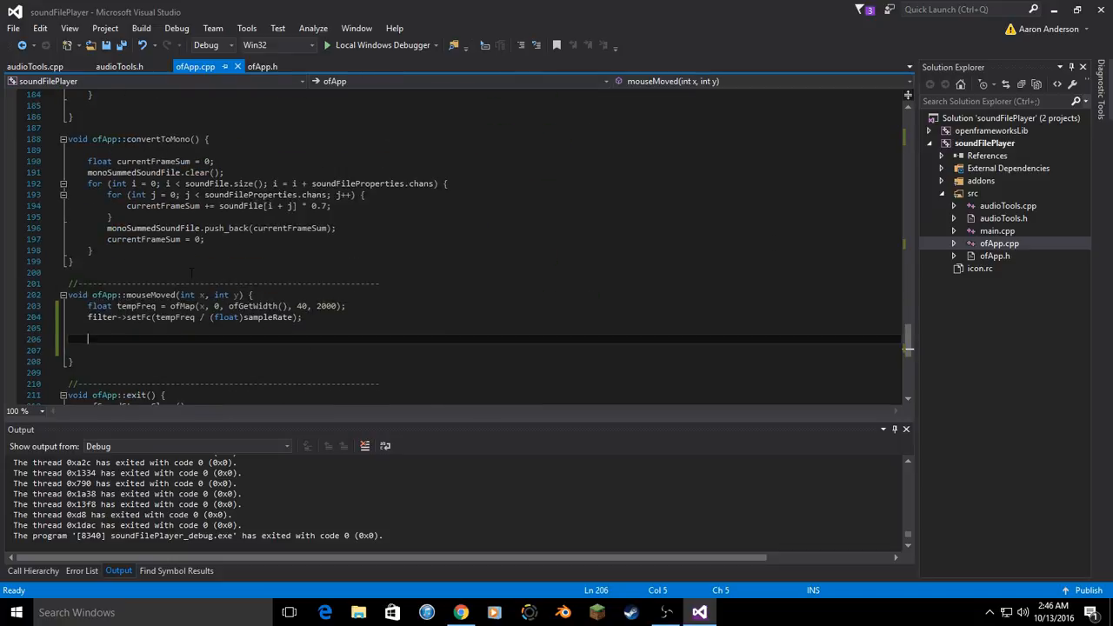
{"action": "scroll", "scroll_direction": "down", "scroll_amount": 3}
{"action": "type", "text": "float tempQ = of"}
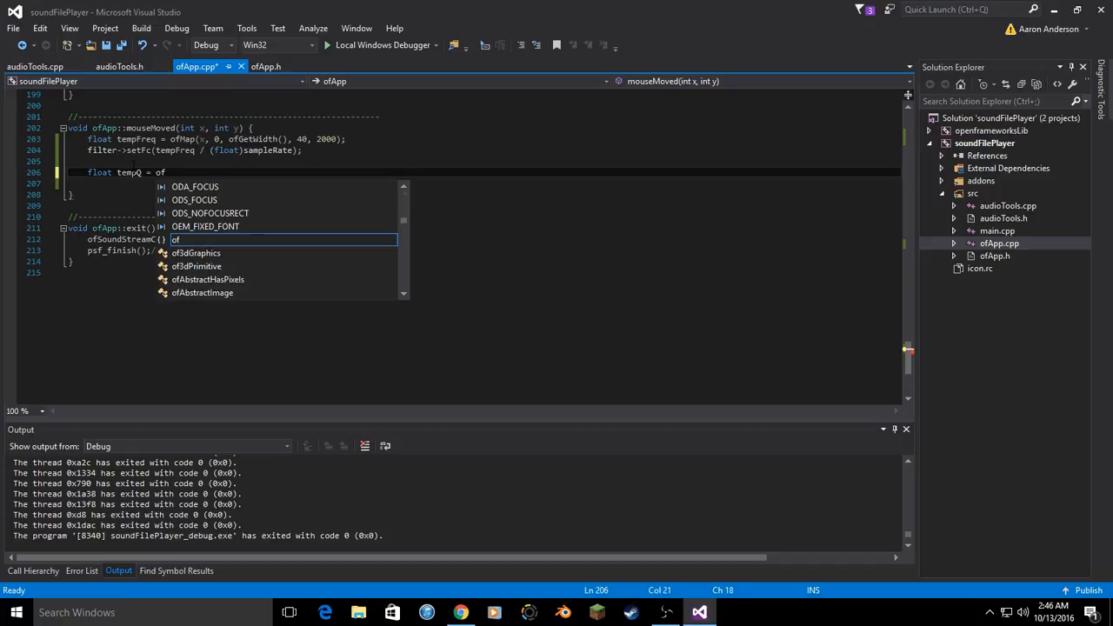
{"action": "type", "text": "Map"}
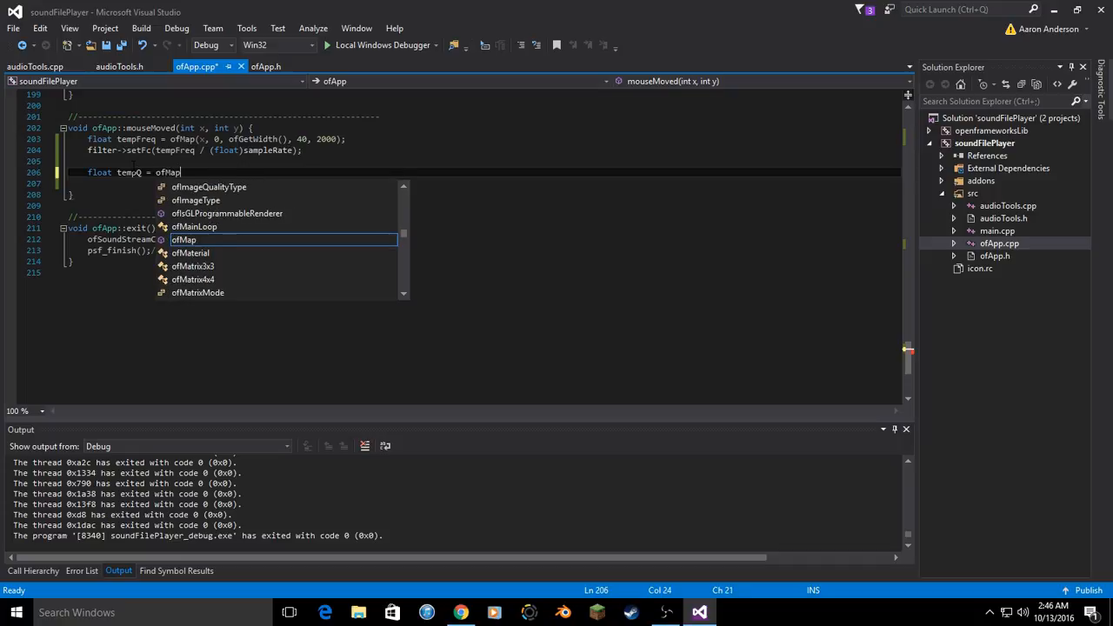
{"action": "type", "text": "(y, 0, ofGetHeight(),"}
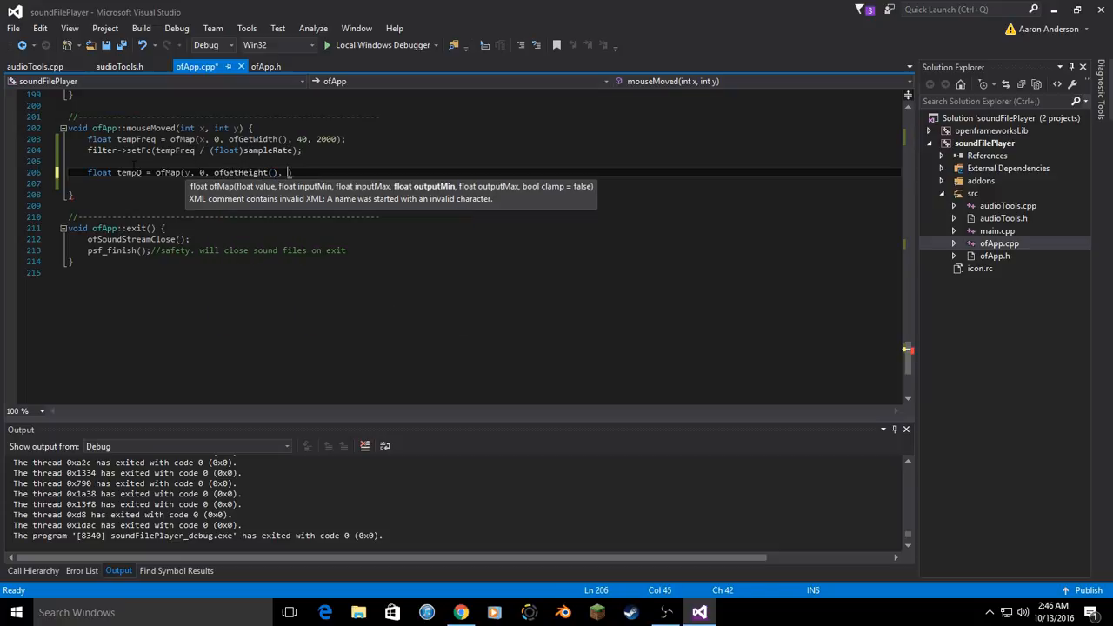
{"action": "type", "text": "0."}
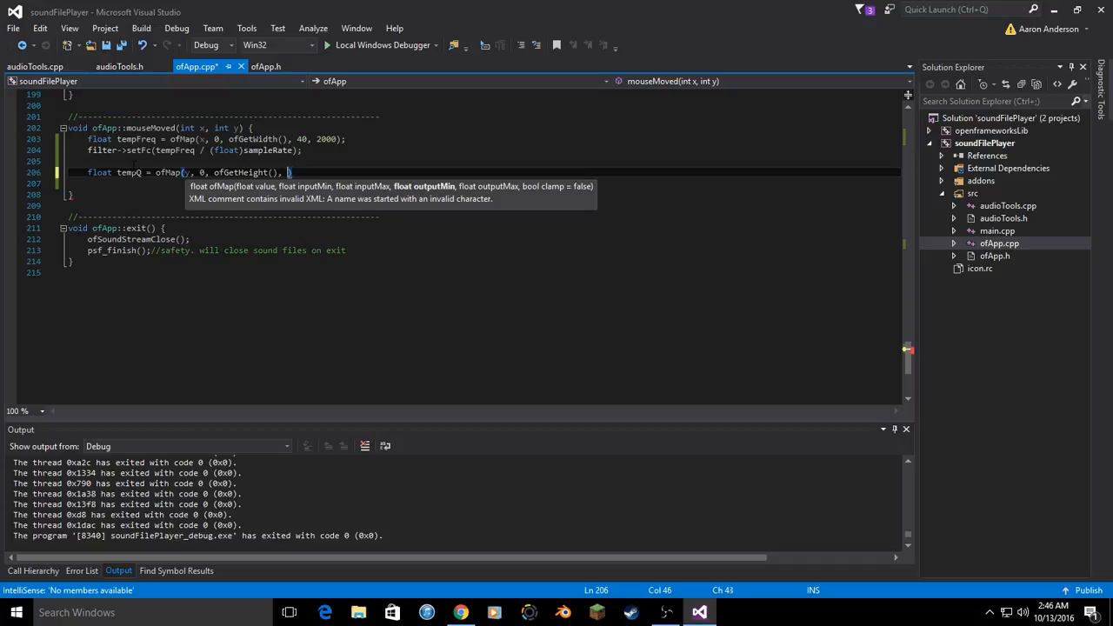
{"action": "type", "text": "8,"}
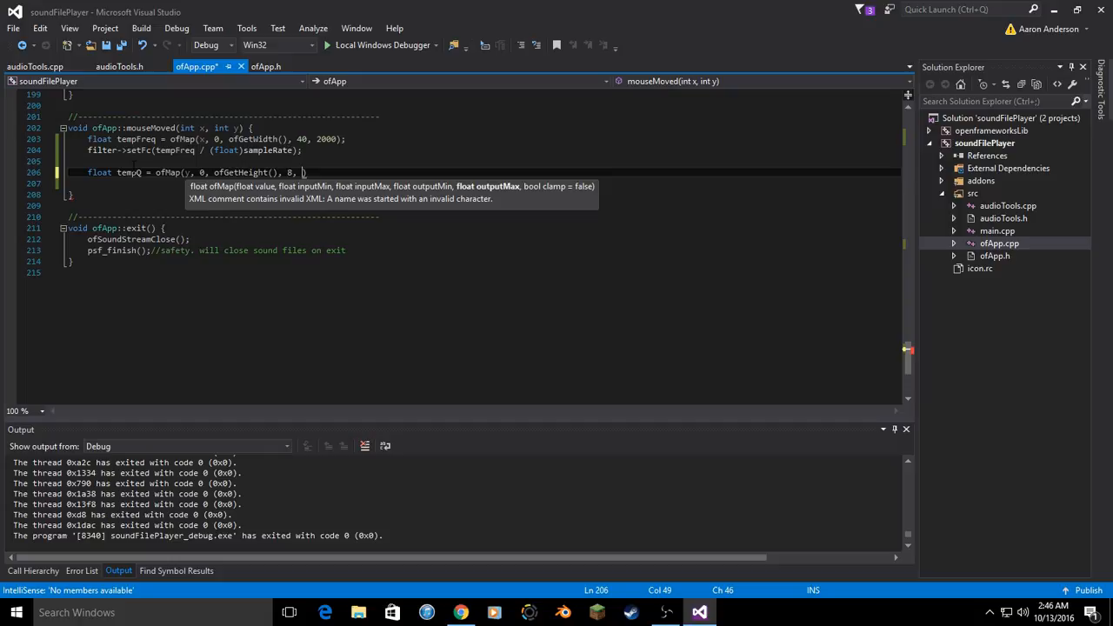
{"action": "type", "text": "0.)"}
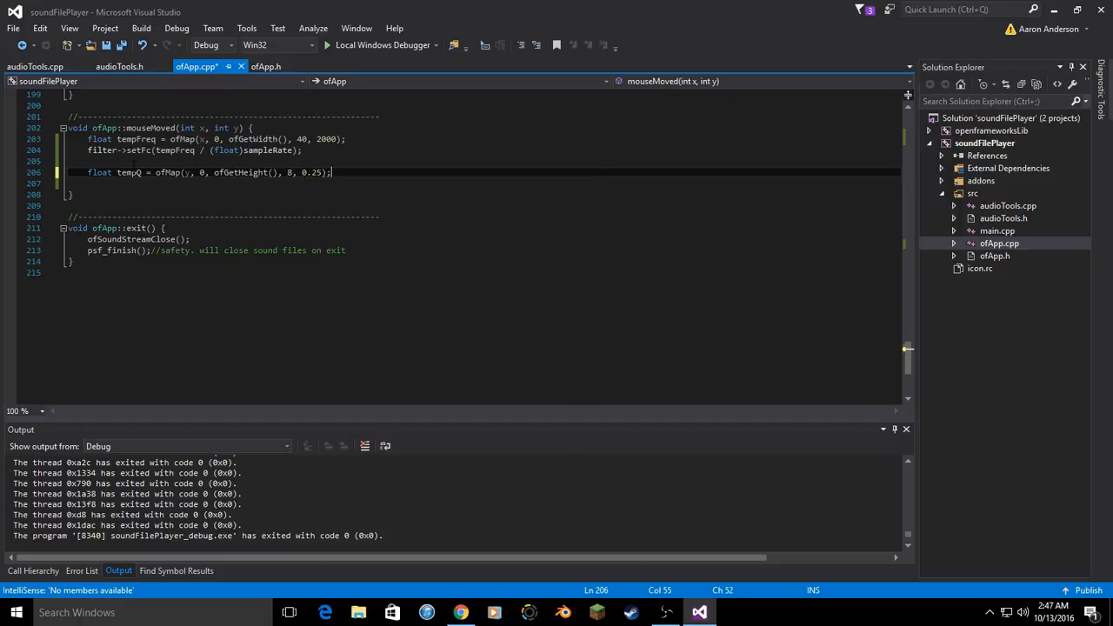
- Apply it to the filter with filter->setQ(tempQ);
{"action": "type", "text": "filter->setQ"}
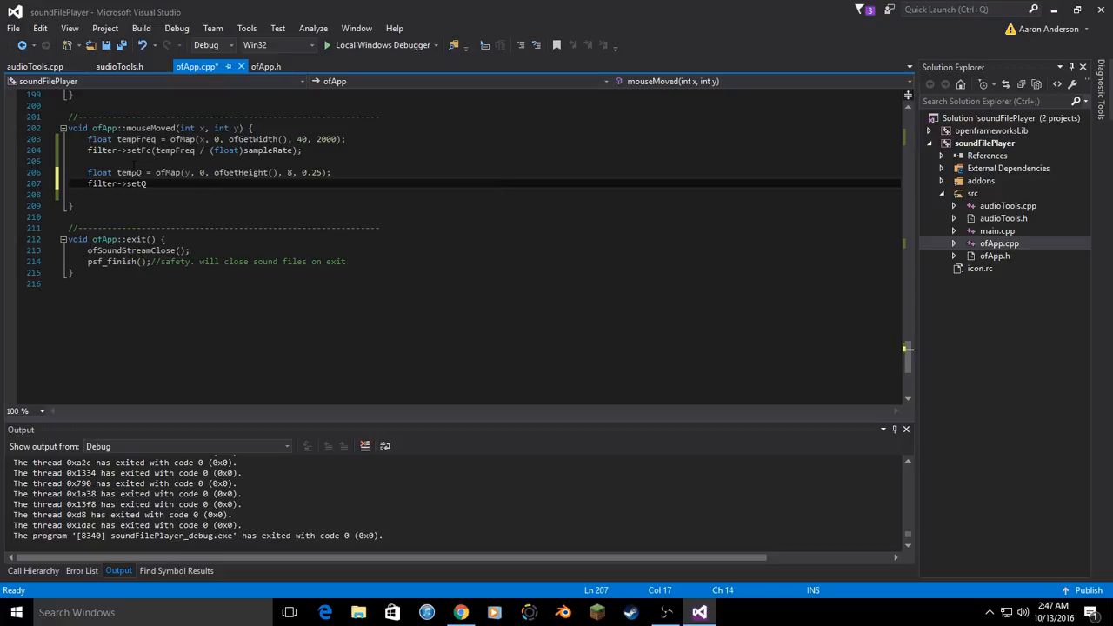
{"action": "type", "text": "("}
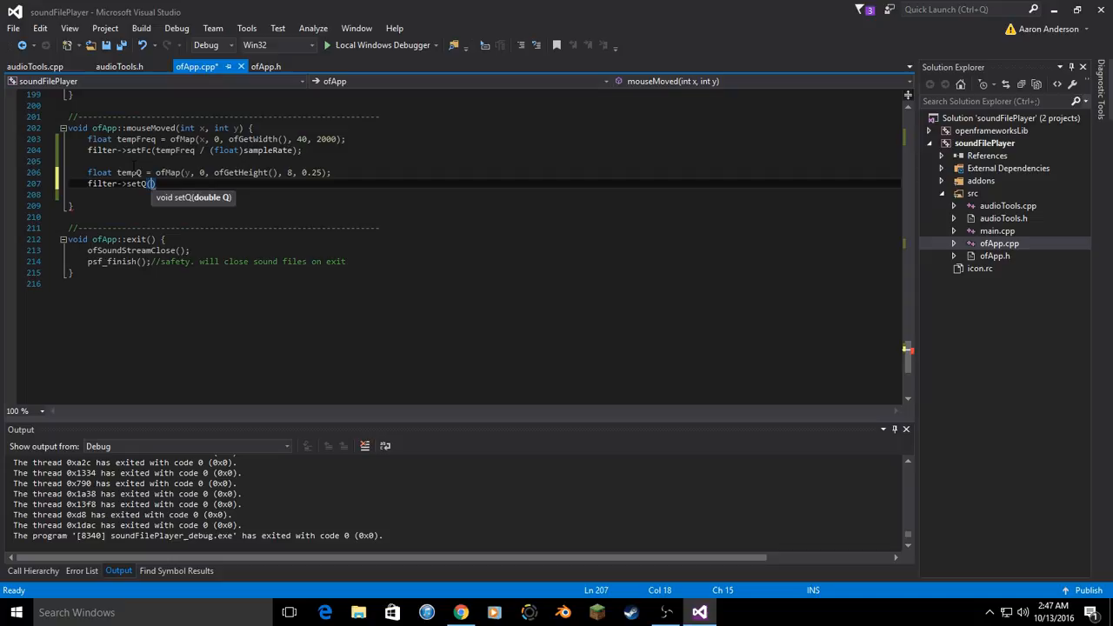
{"action": "type", "text": "tempQ"}
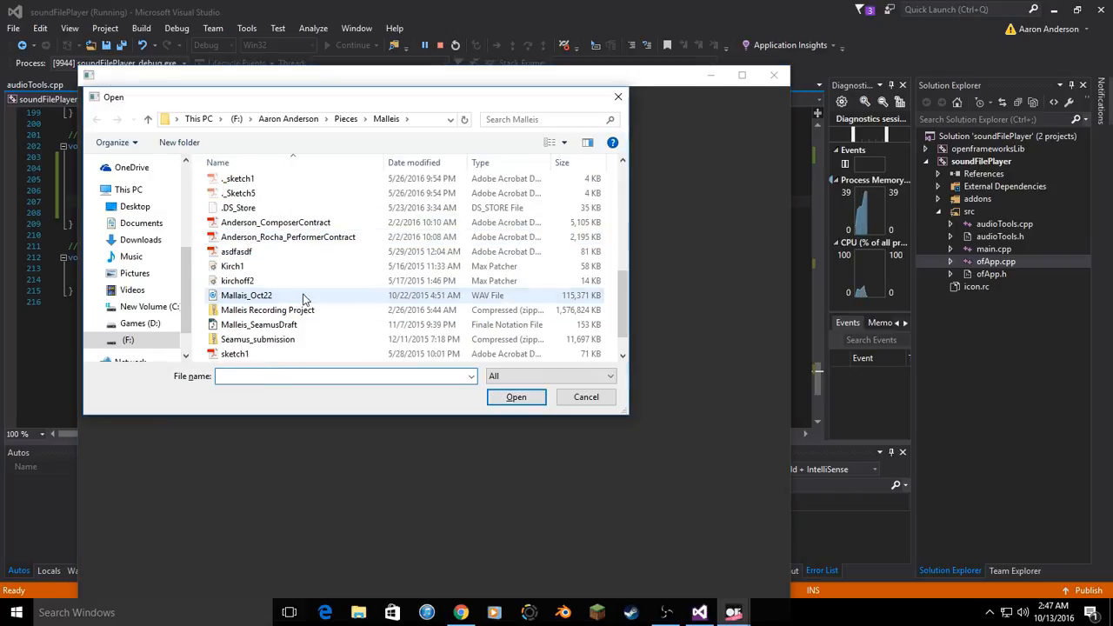
{"action": "left_click", "coordinate": [584, 397]}
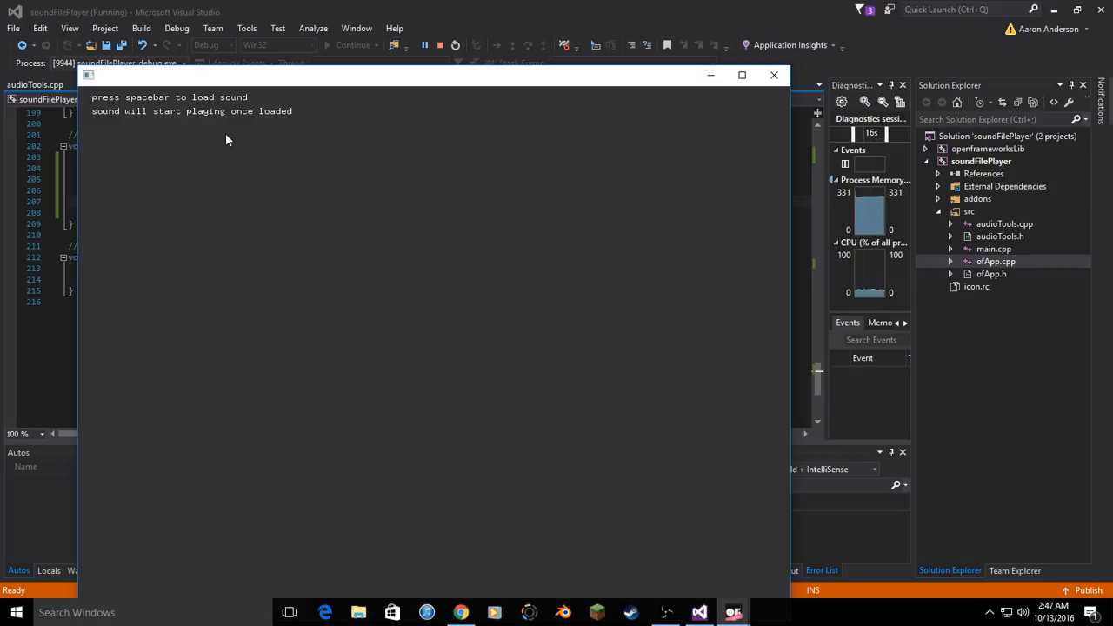
{"action": "mouse_move", "coordinate": [216, 597]}
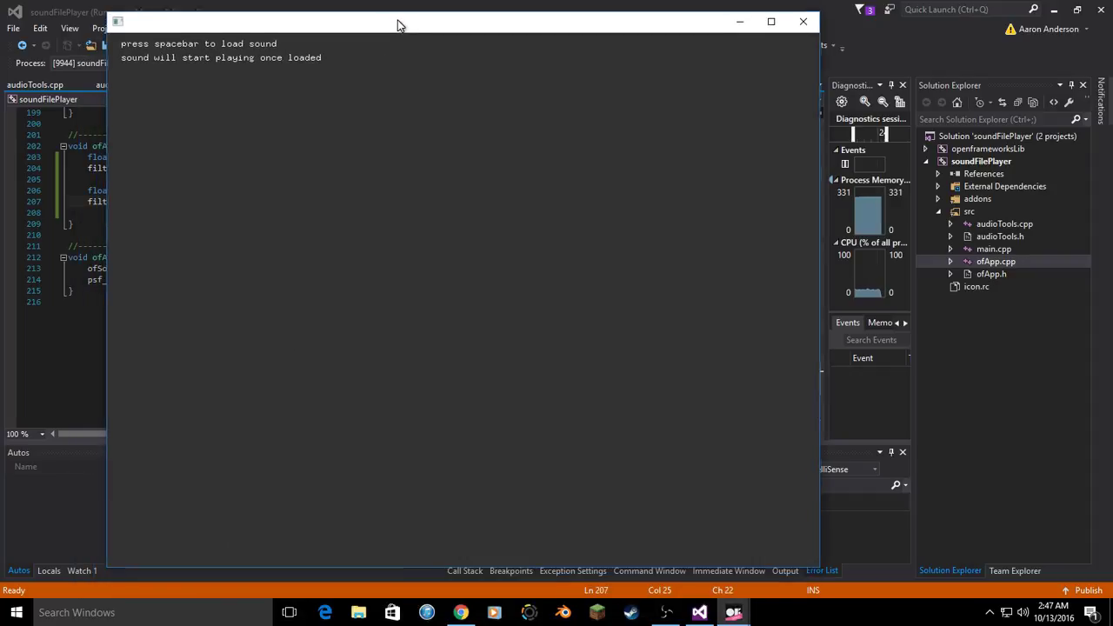
{"action": "mouse_move", "coordinate": [493, 348]}
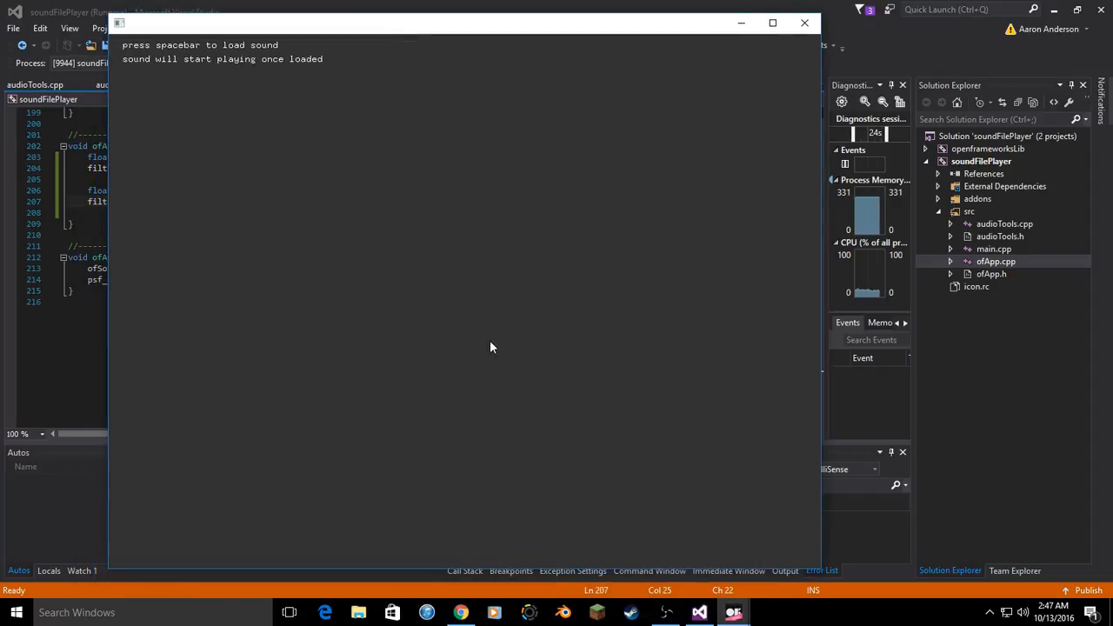
{"action": "mouse_move", "coordinate": [181, 302]}
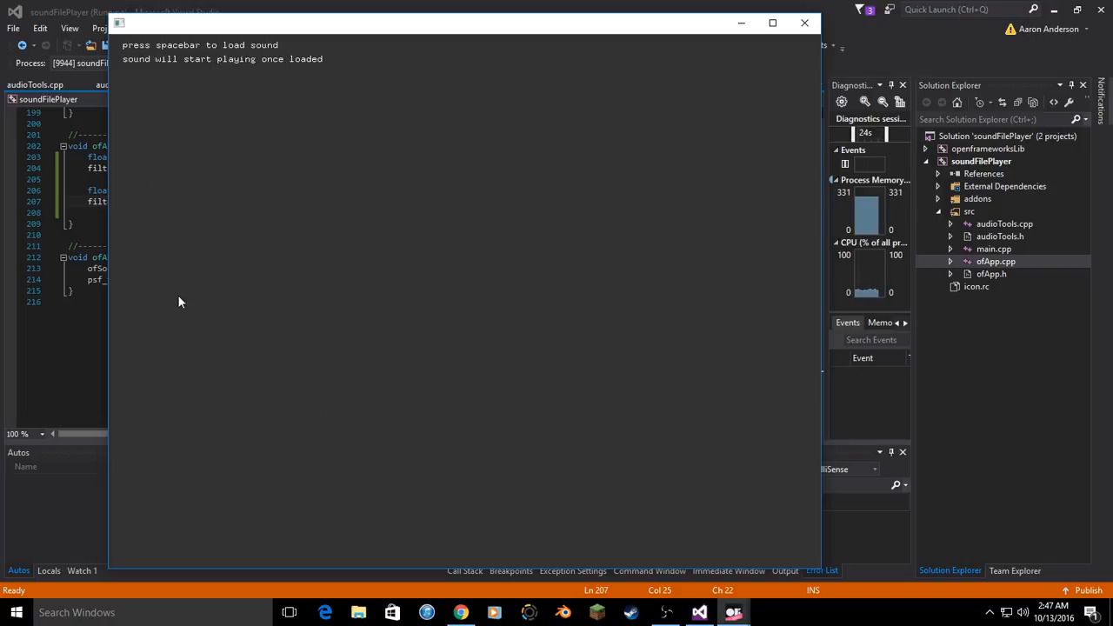
{"action": "mouse_move", "coordinate": [804, 7]}
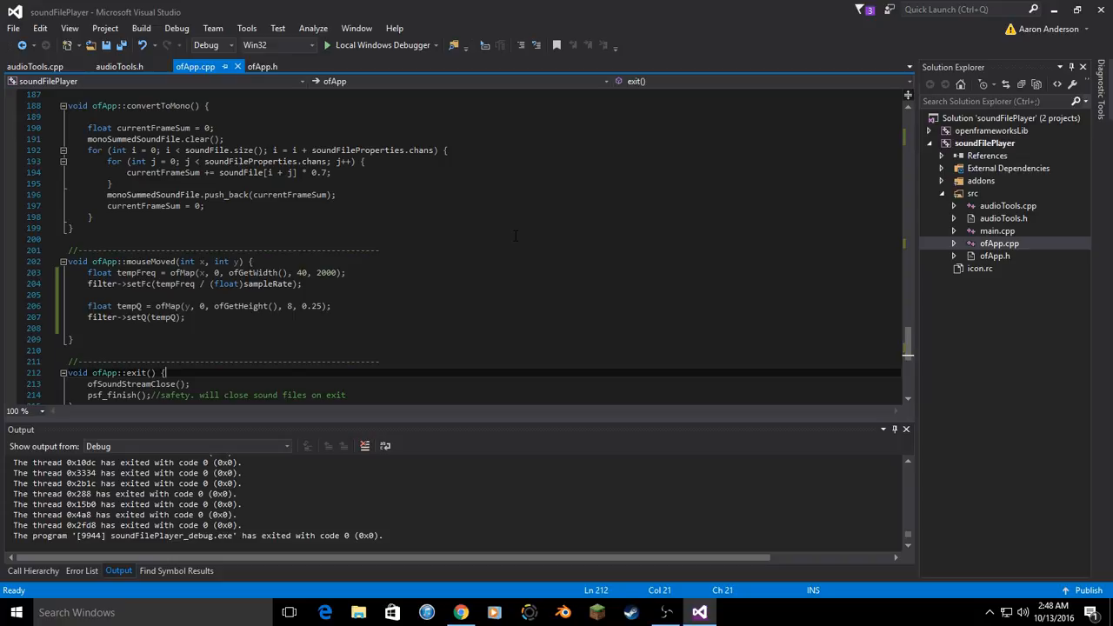
- Declare 'oscillator freqControl;' below the Biquad filter pointer in ofApp.h
{"action": "left_click", "coordinate": [991, 256]}
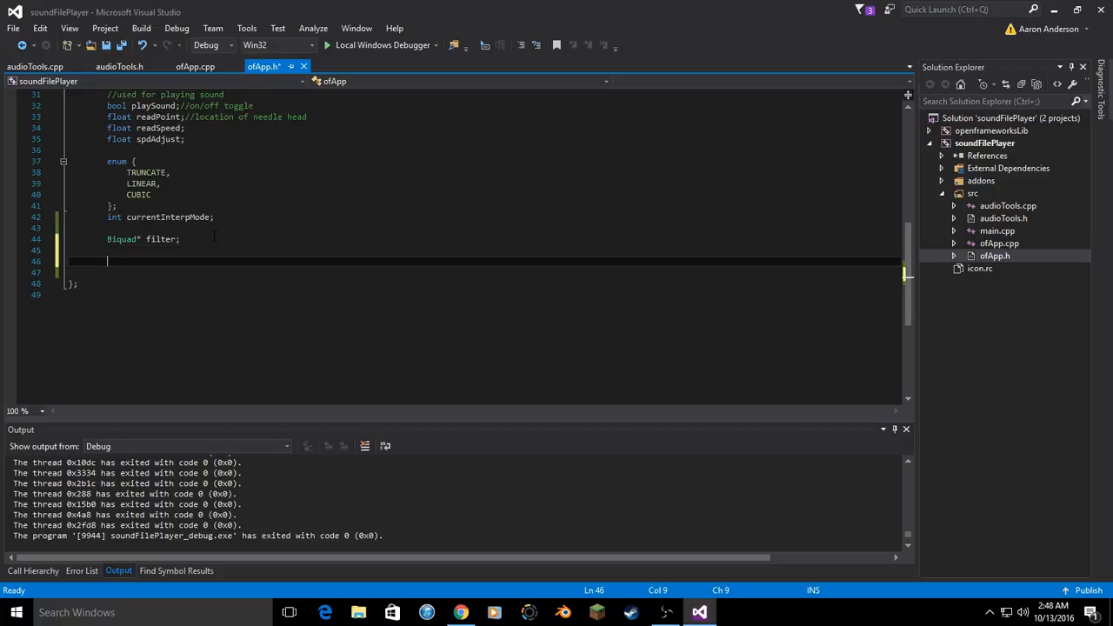
{"action": "type", "text": "osci"}
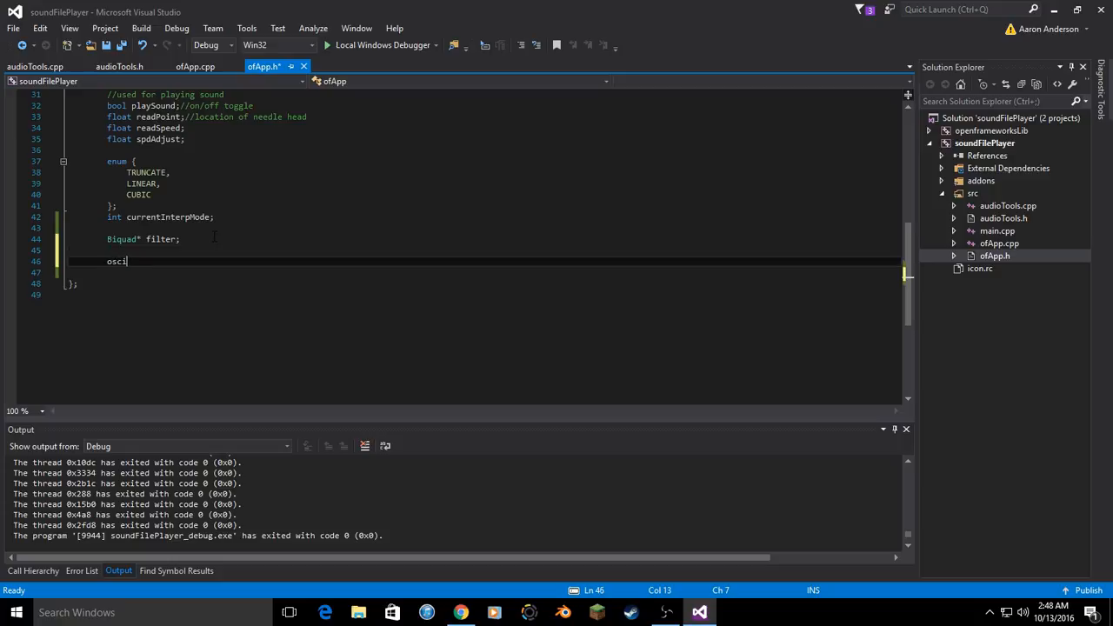
{"action": "type", "text": "lla"}
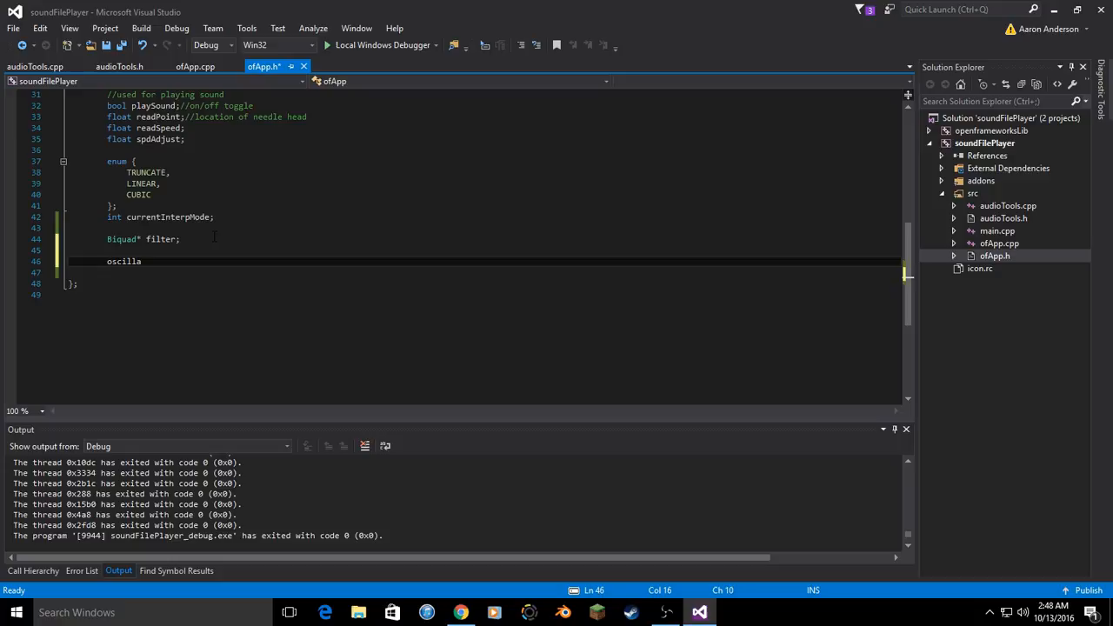
{"action": "type", "text": "tor"}
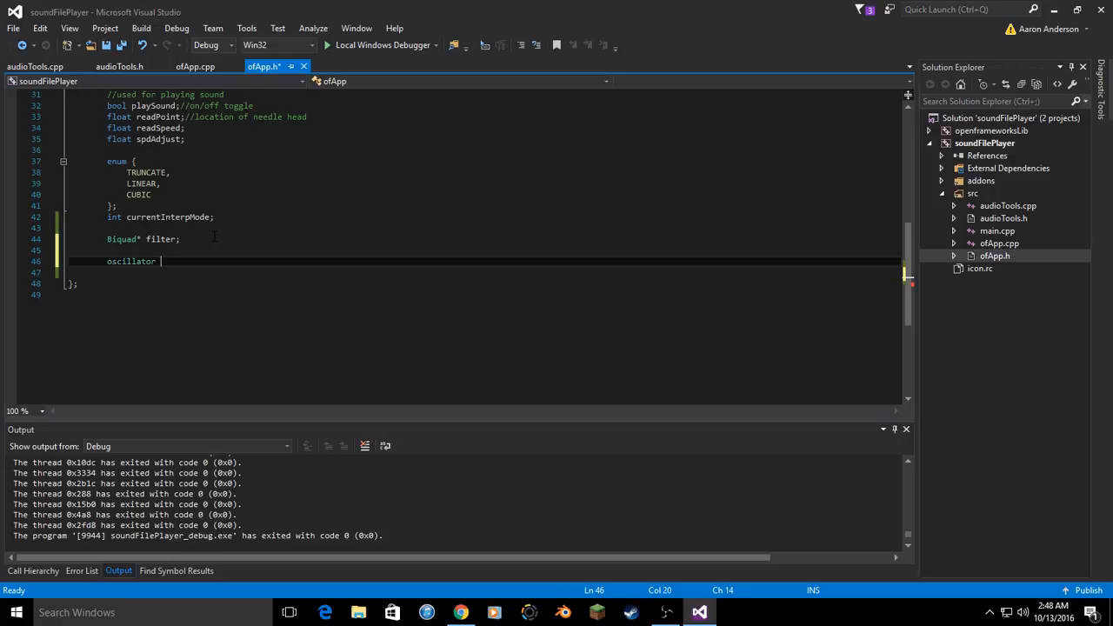
{"action": "type", "text": "fre"}
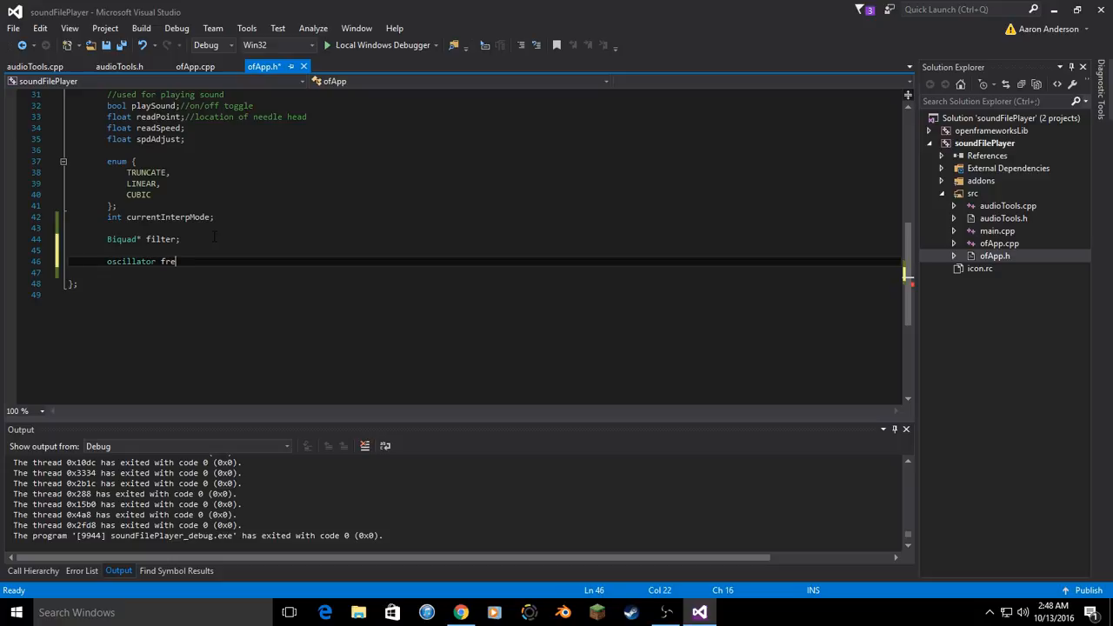
{"action": "type", "text": "qControl"}
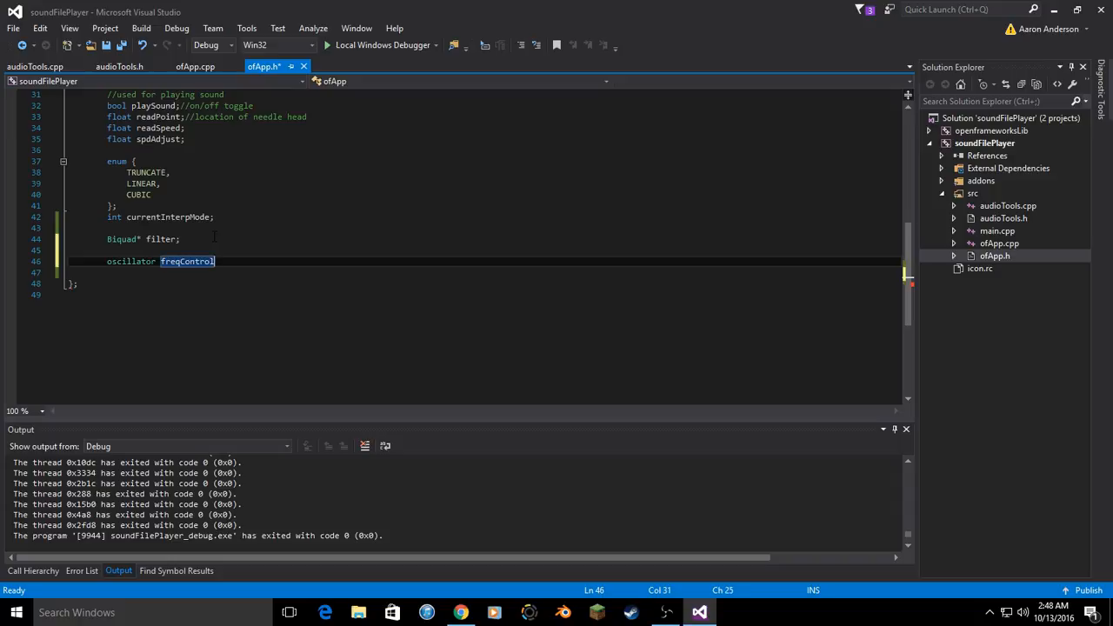
{"action": "type", "text": ";"}
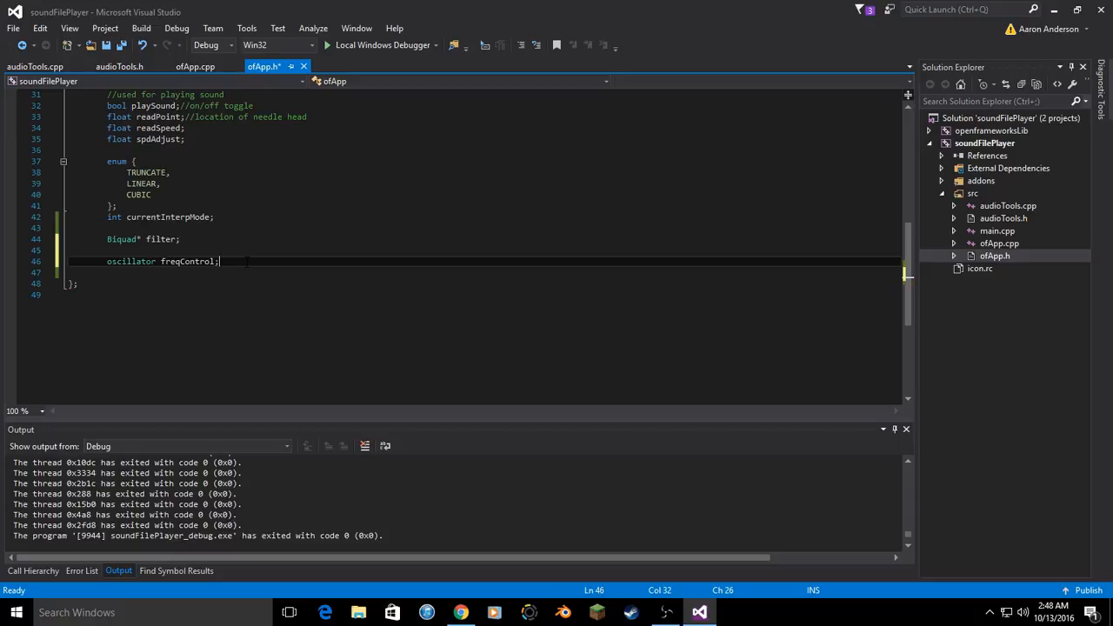
{"action": "double_click", "coordinate": [186, 261]}
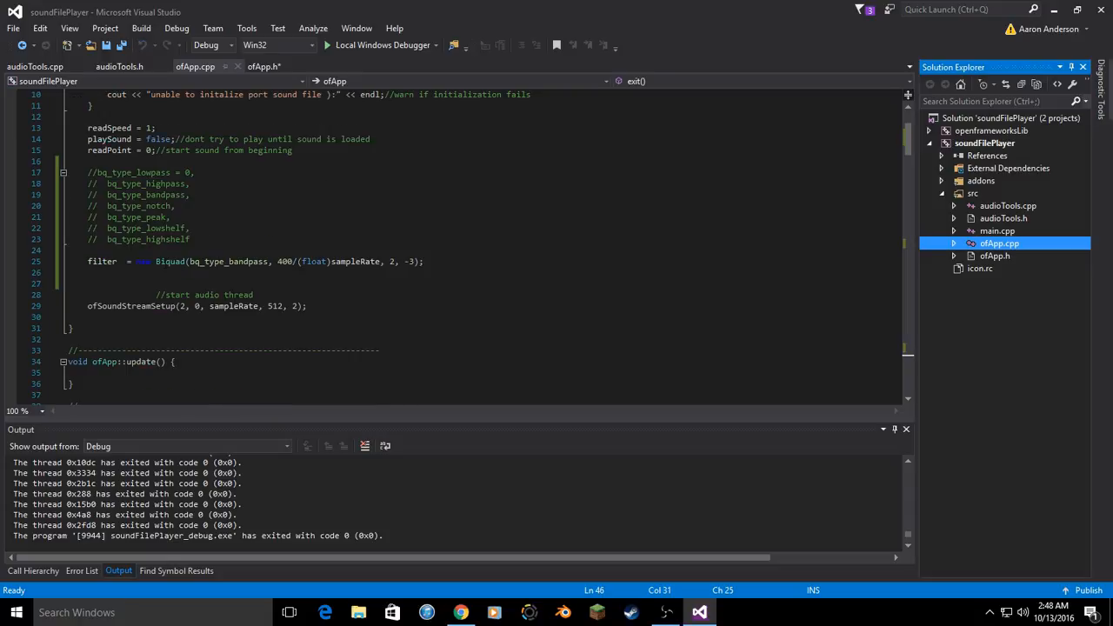
- Add freqControl.setup(1, 0, 1.0, sampleRate); after the filter line in setup()
{"action": "type", "text": "freqControl"}
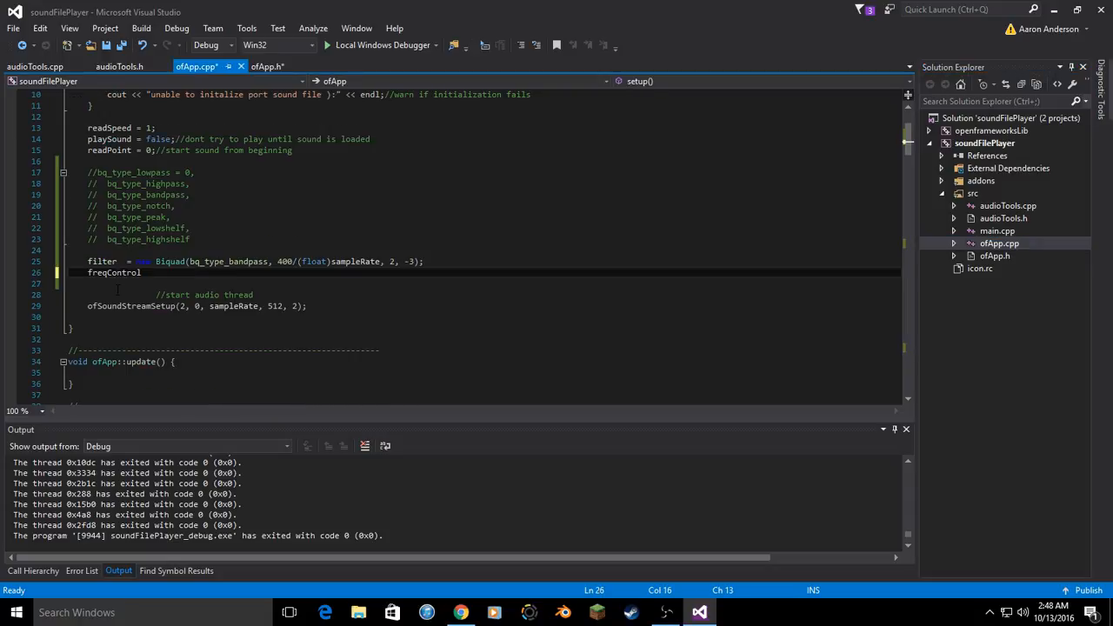
{"action": "type", "text": ".setup"}
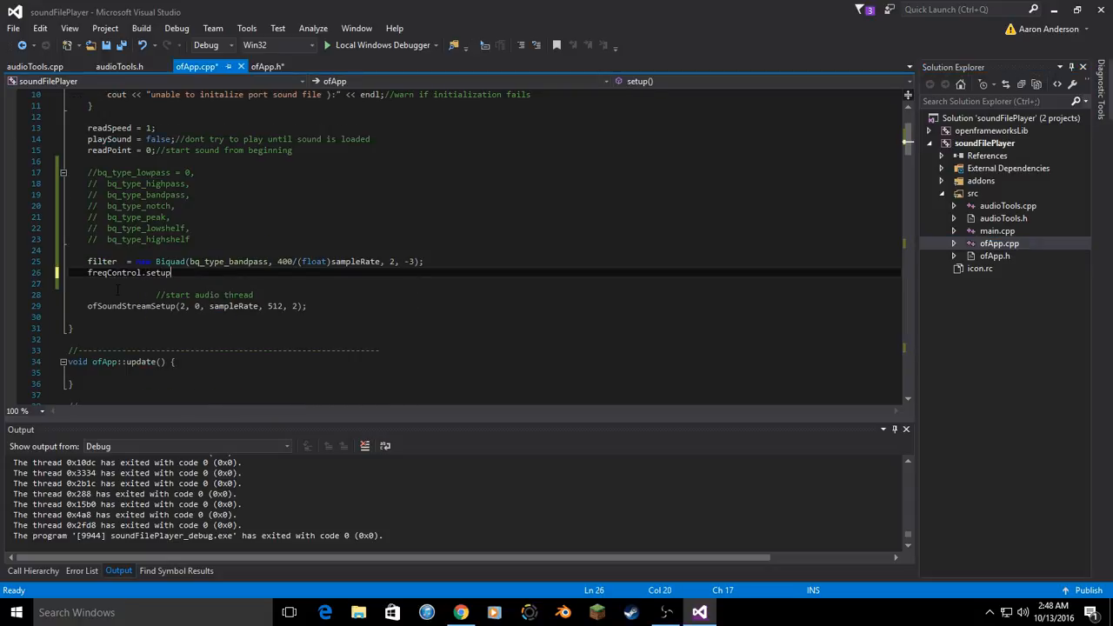
{"action": "type", "text": "("}
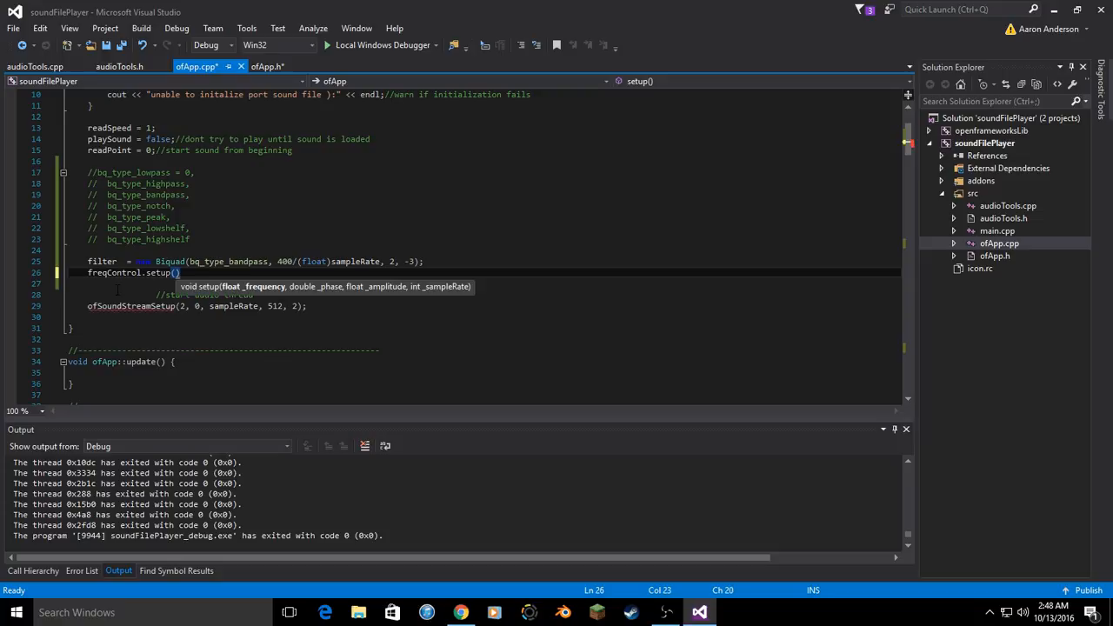
{"action": "type", "text": "1,"}
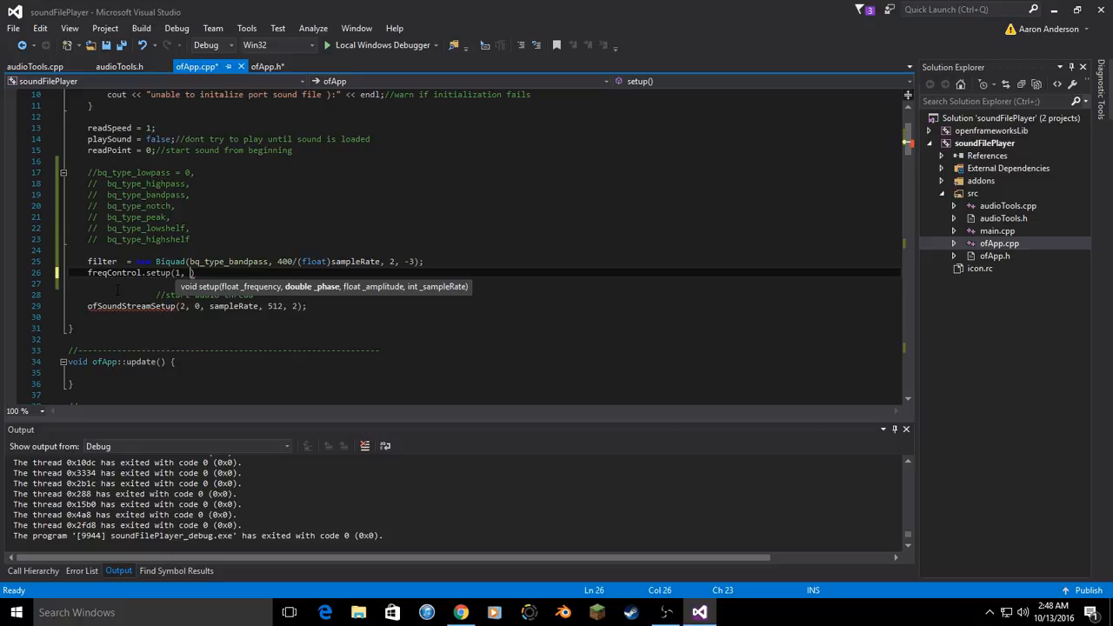
{"action": "type", "text": "0, 1"}
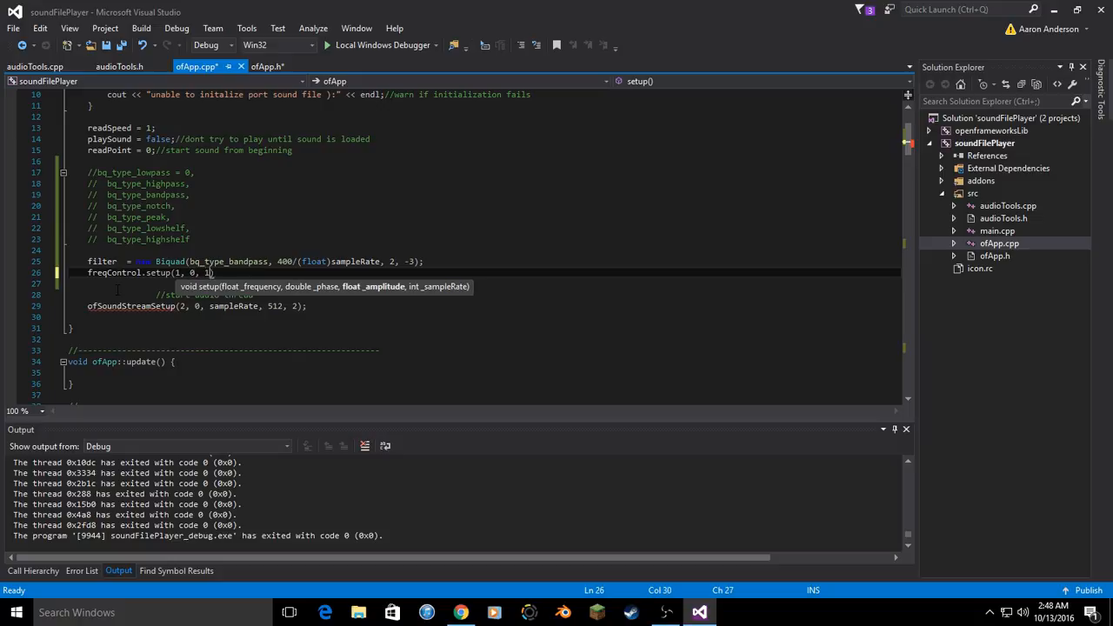
{"action": "type", "text": ".0,"}
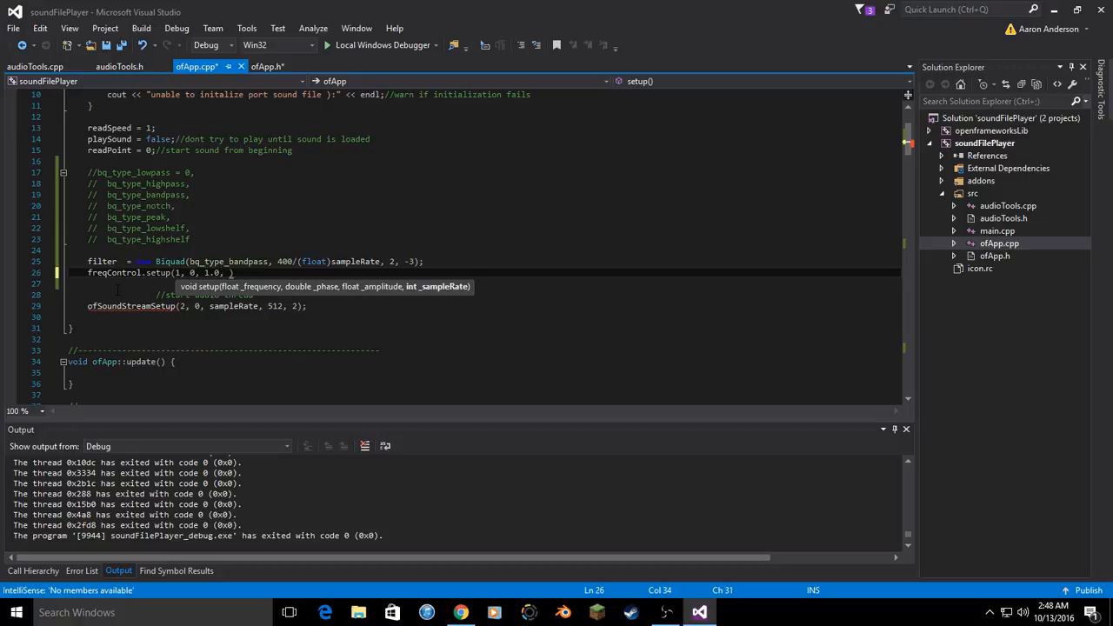
{"action": "type", "text": "sampleR"}
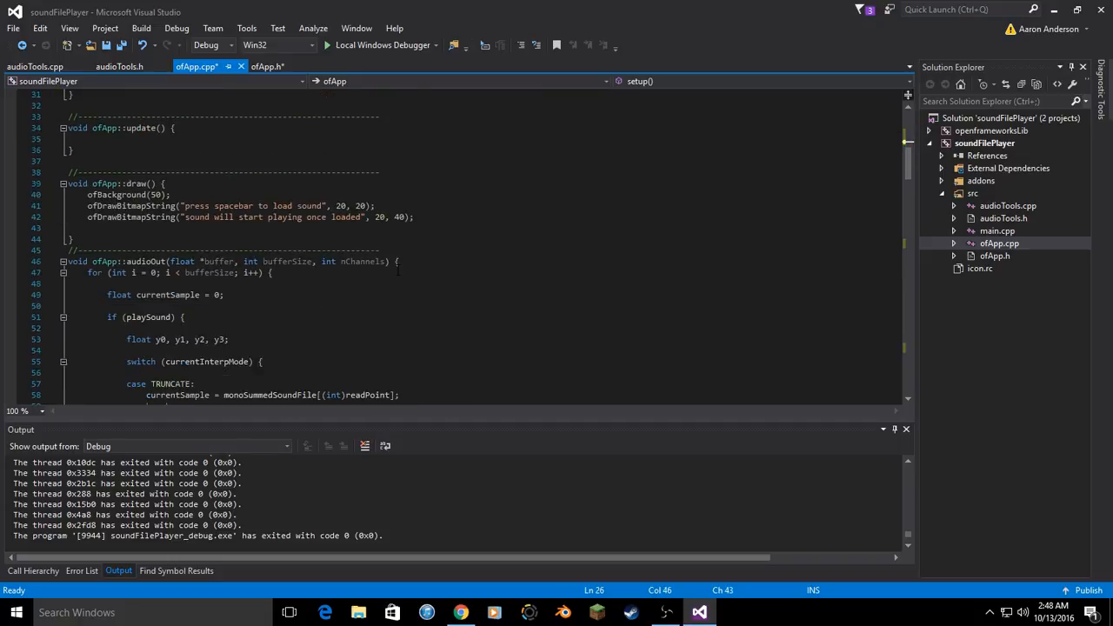
- In audioOut, start a tempFreq line reading freqControl.getSample()
{"action": "scroll", "scroll_direction": "down", "scroll_amount": 3}
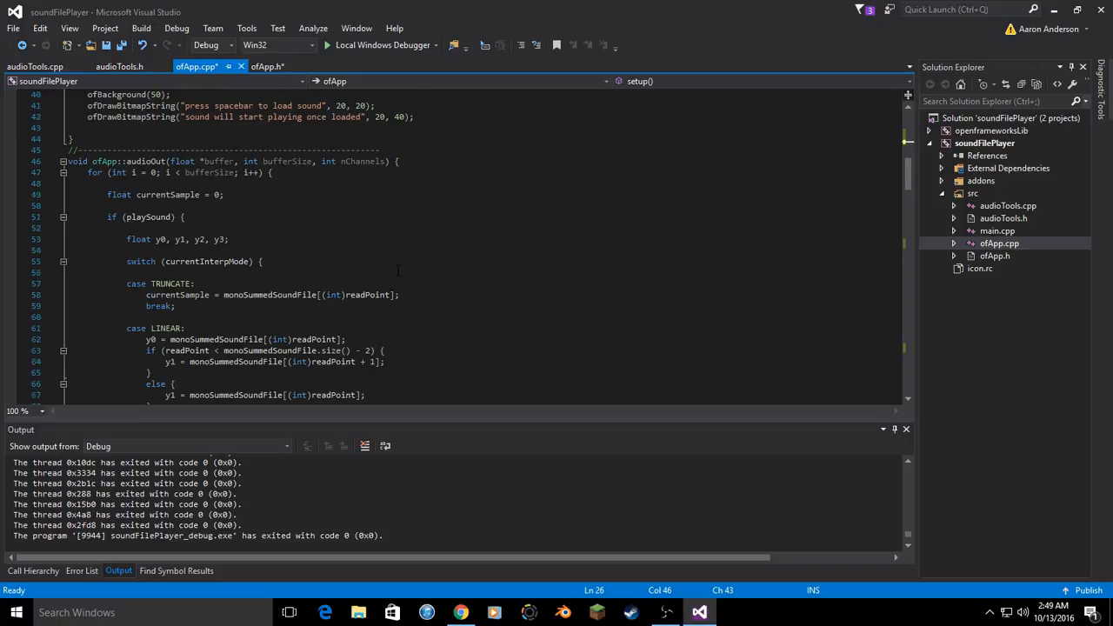
{"action": "scroll", "scroll_direction": "down", "scroll_amount": 3}
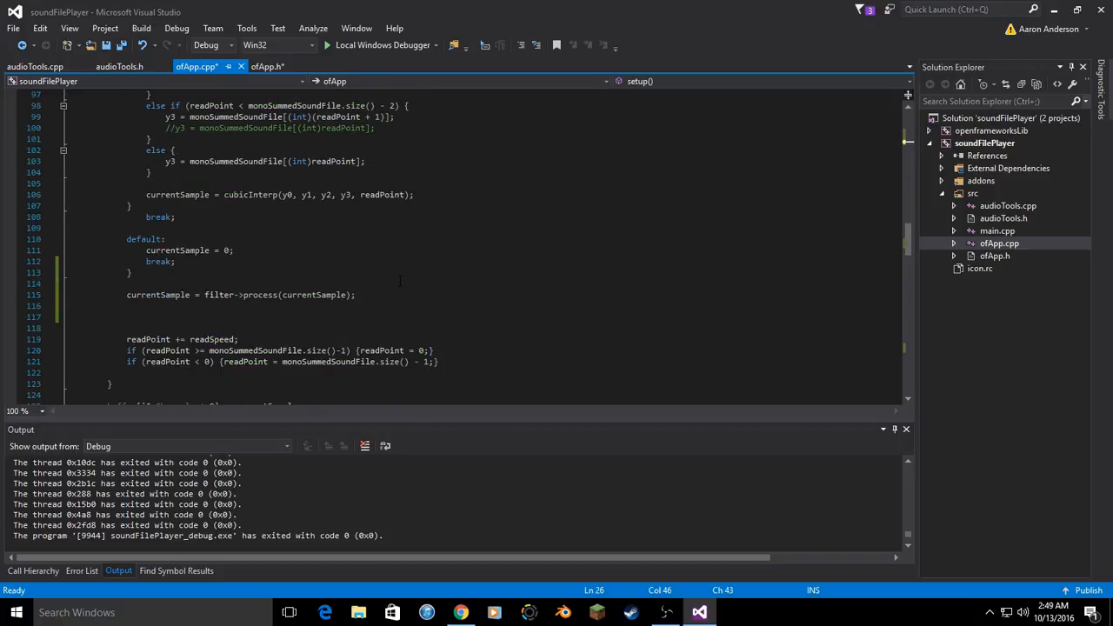
{"action": "scroll", "scroll_direction": "down", "scroll_amount": 3}
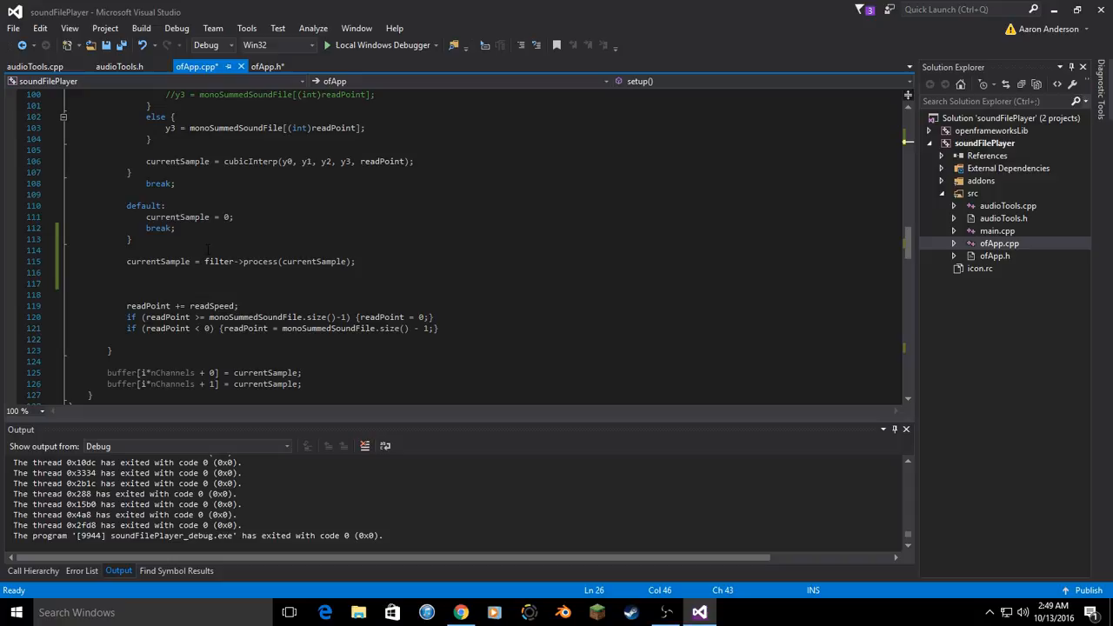
{"action": "scroll", "scroll_direction": "down", "scroll_amount": 3}
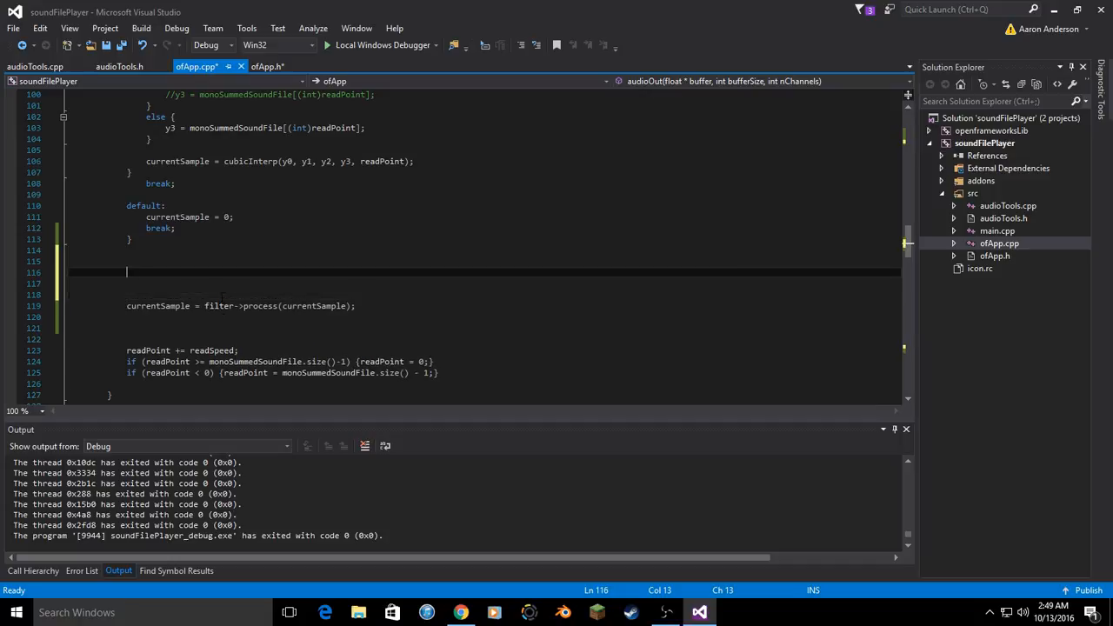
{"action": "type", "text": "freqControl."}
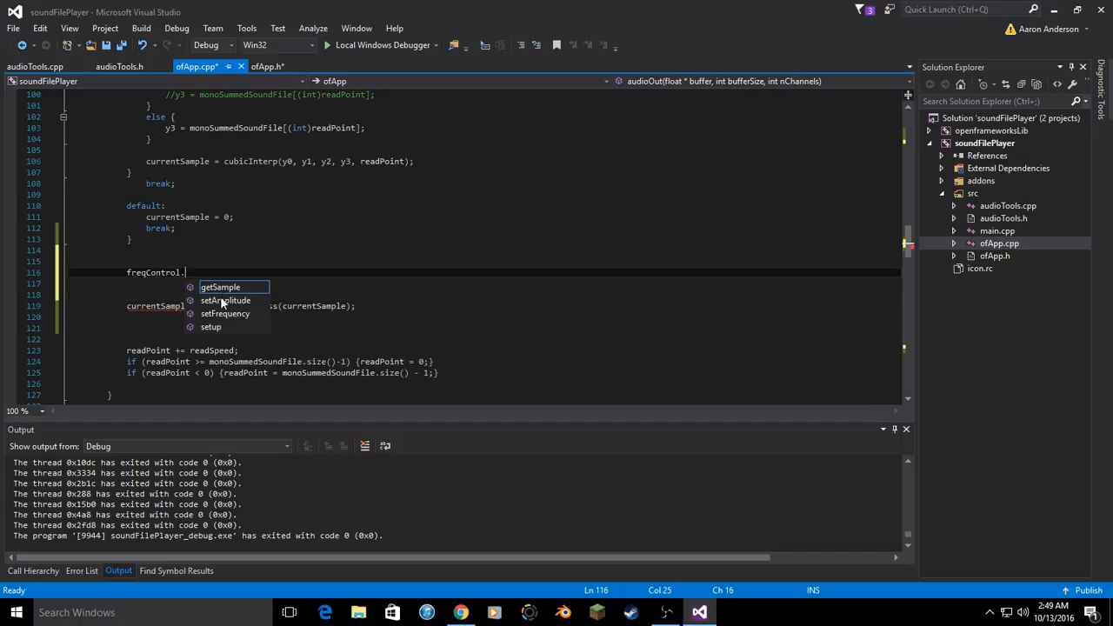
{"action": "type", "text": "set"}
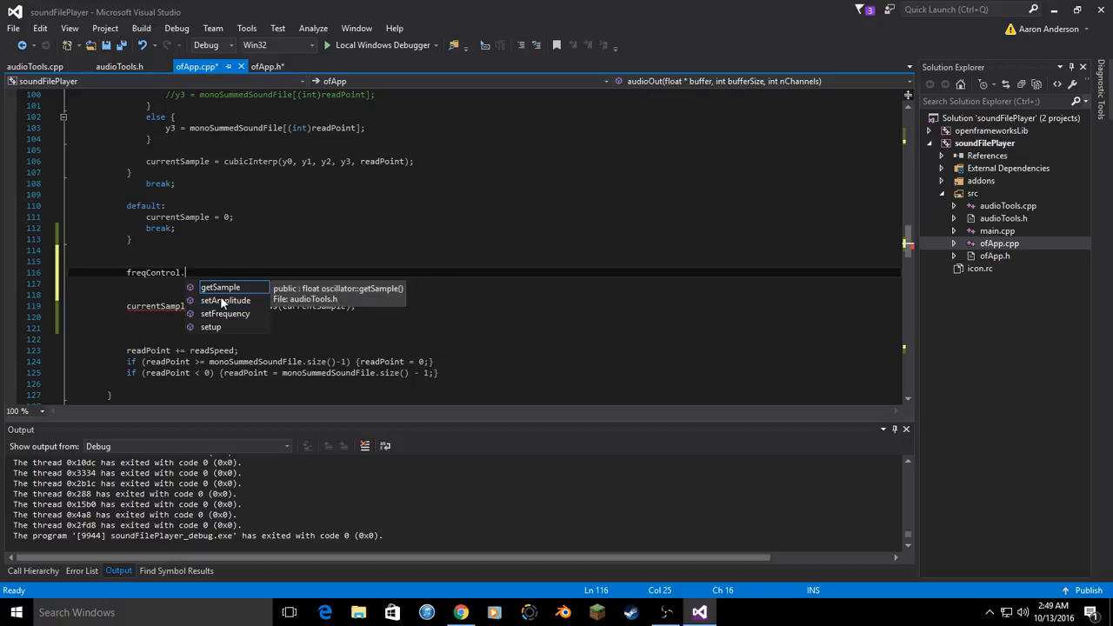
{"action": "type", "text": "getSample();"}
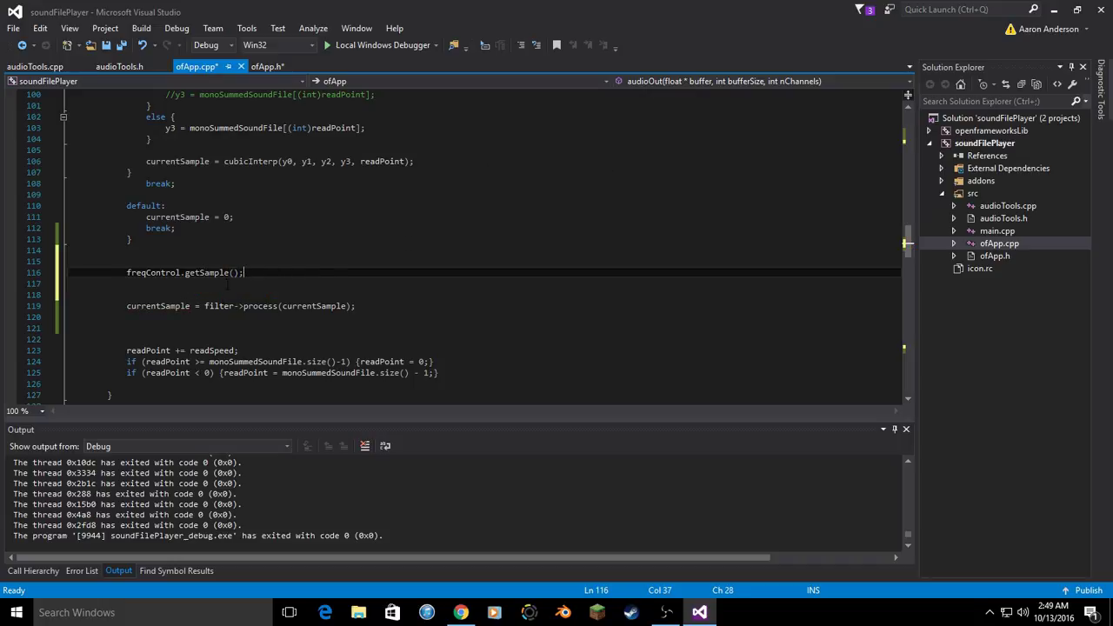
{"action": "mouse_move", "coordinate": [153, 272]}
{"action": "type", "text": "float tempFreq = "}
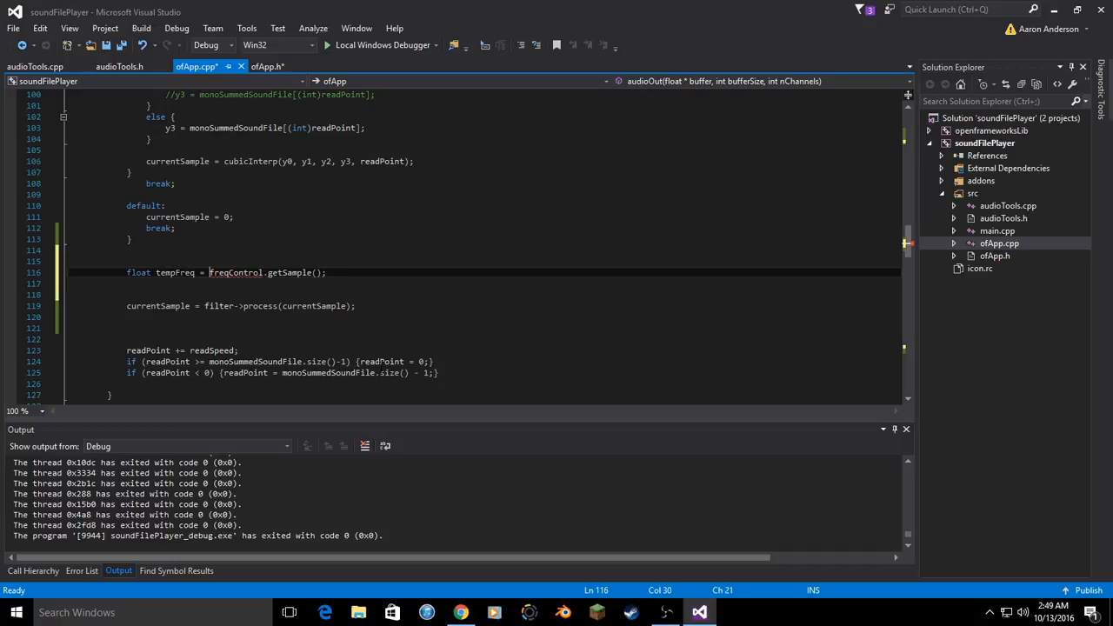
- Wrap it as float tempFreq = ofMap(freqControl.getSample(), -1, 1, 60, 480);
{"action": "type", "text": "ofmap("}
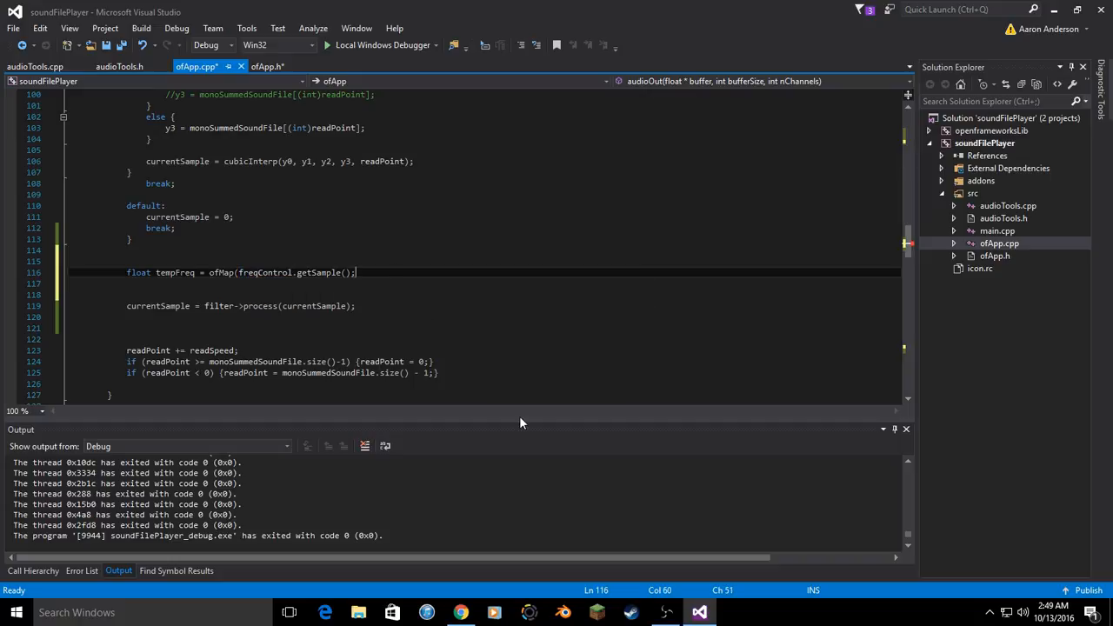
{"action": "type", "text": ","}
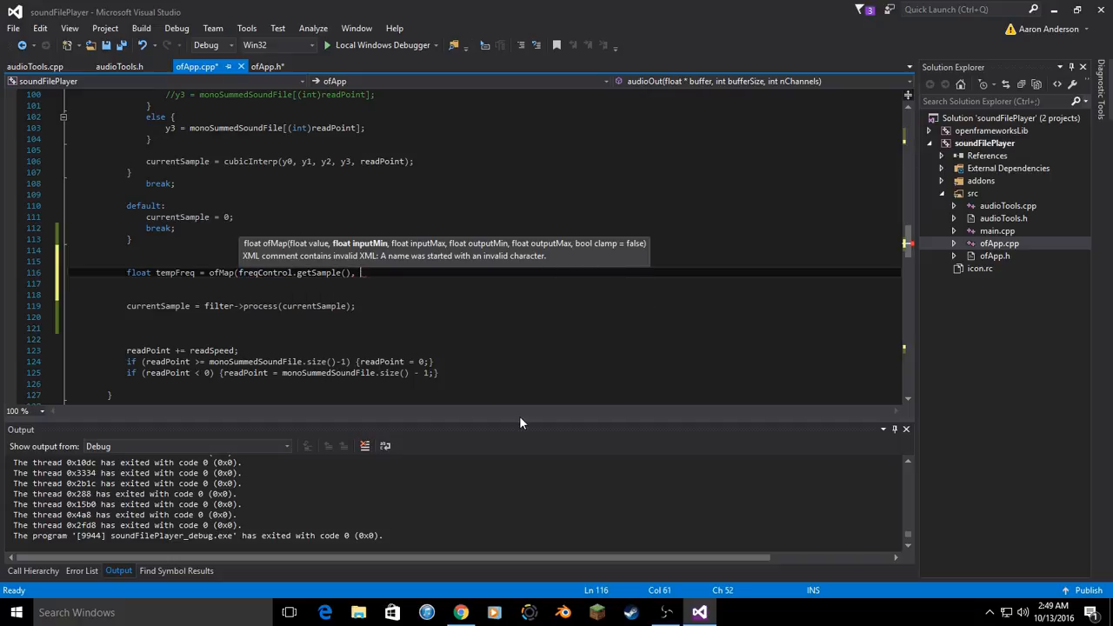
{"action": "type", "text": "-1, 1,"}
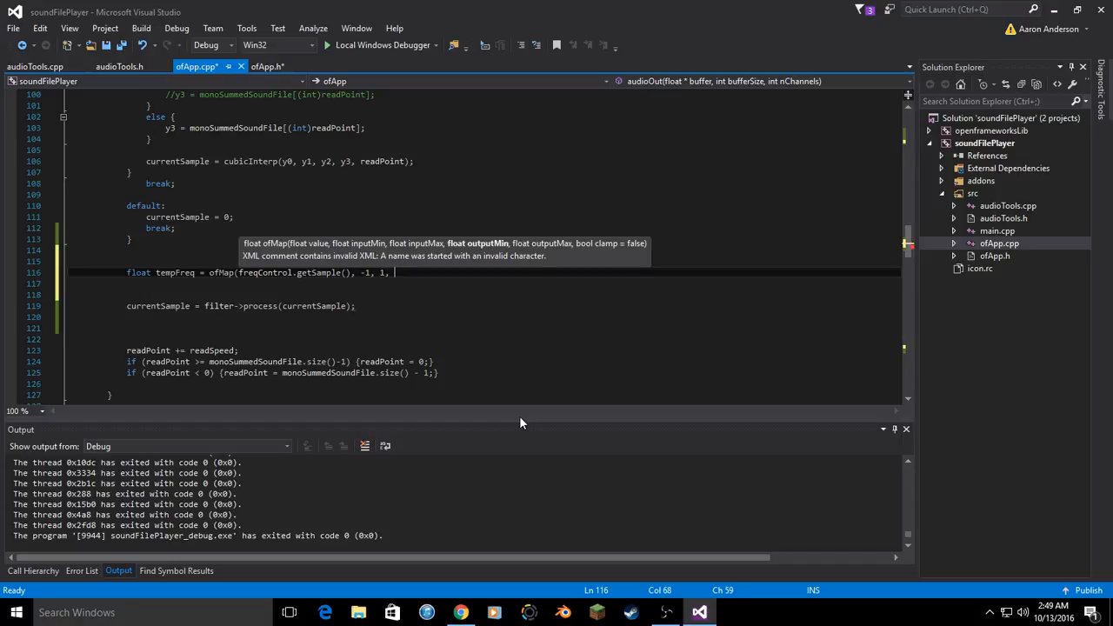
{"action": "type", "text": "60"}
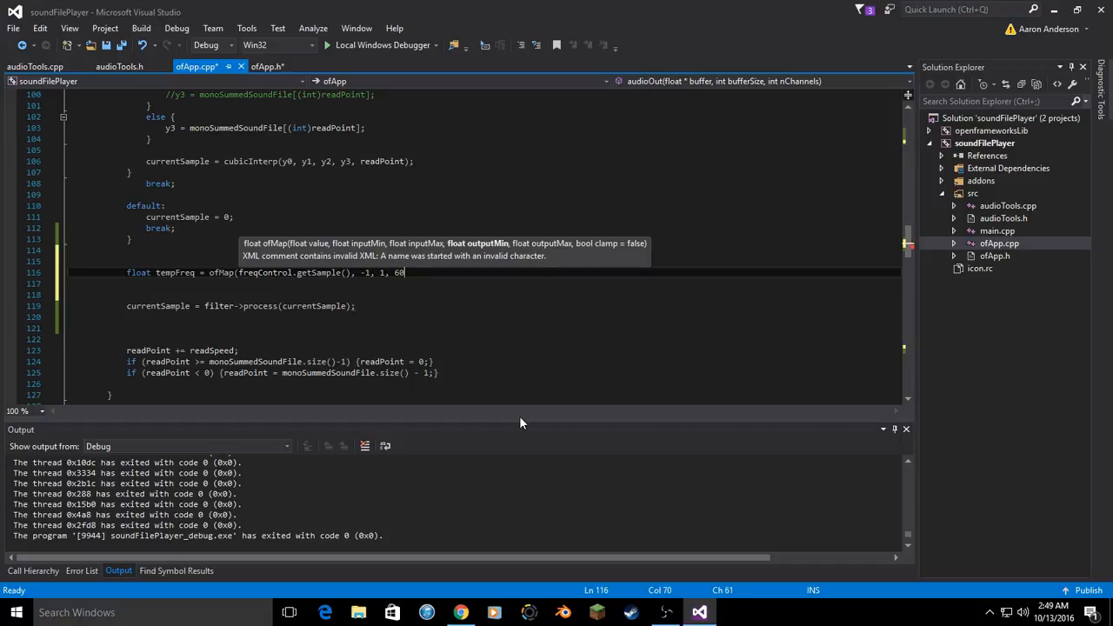
{"action": "type", "text": ","}
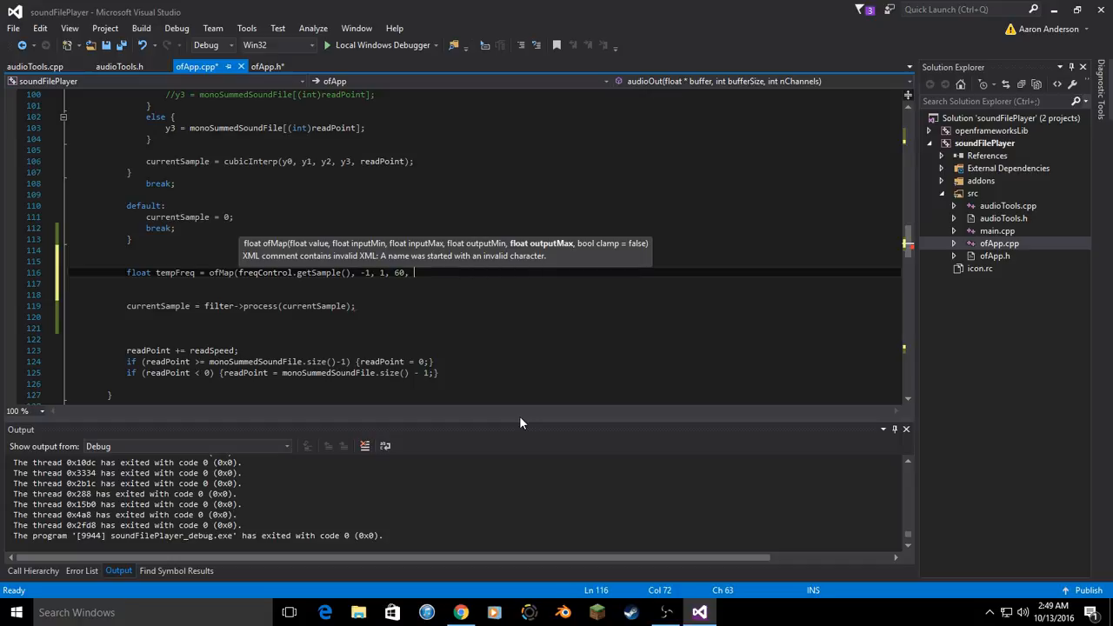
{"action": "type", "text": "480)"}
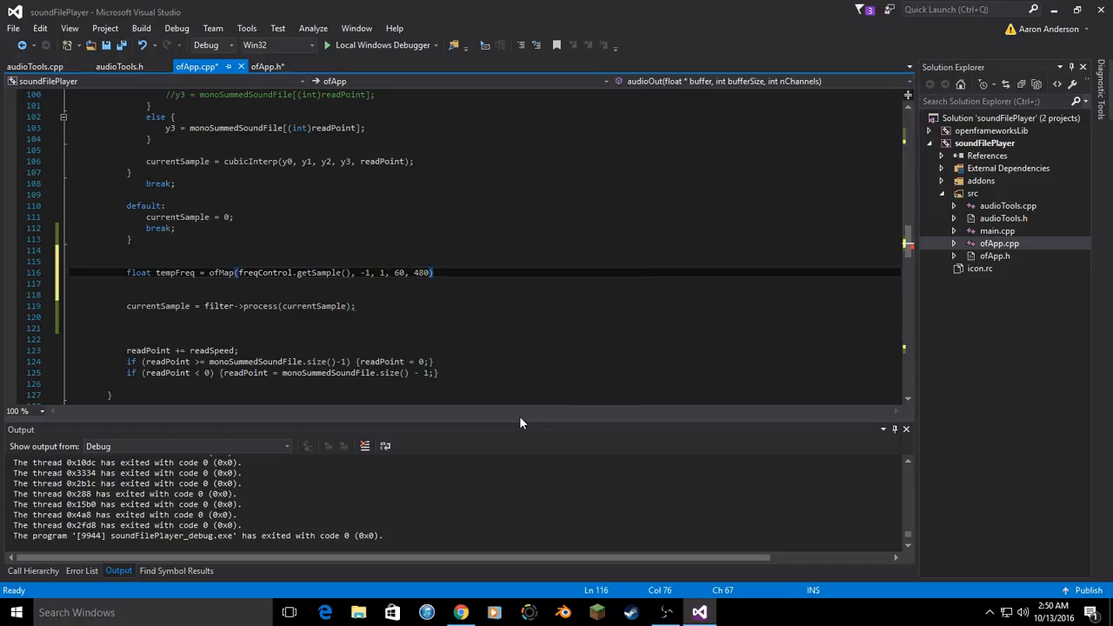
{"action": "type", "text": ";"}
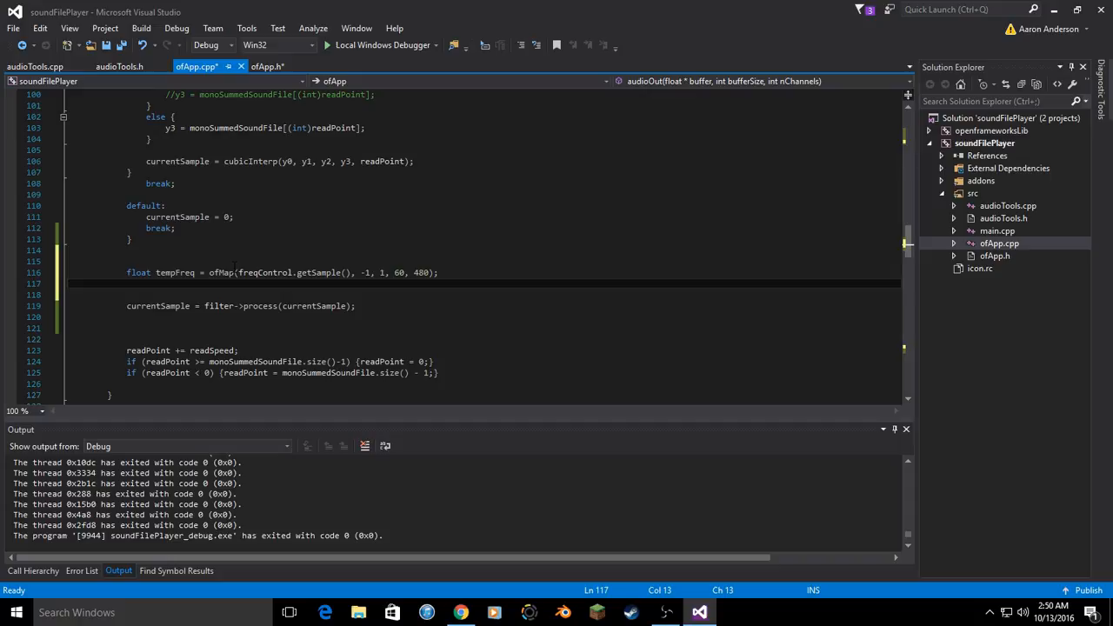
- Add filter->setFc(tempFreq); and launch with Local Windows Debugger
{"action": "type", "text": "filter"}
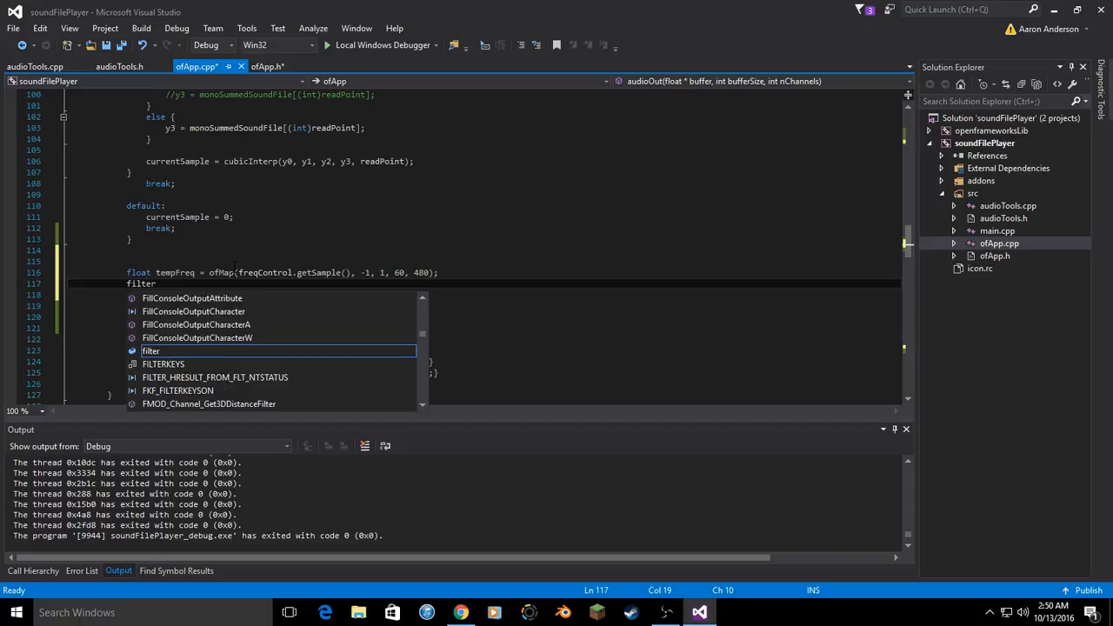
{"action": "type", "text": "->setFc(tempFreq);"}
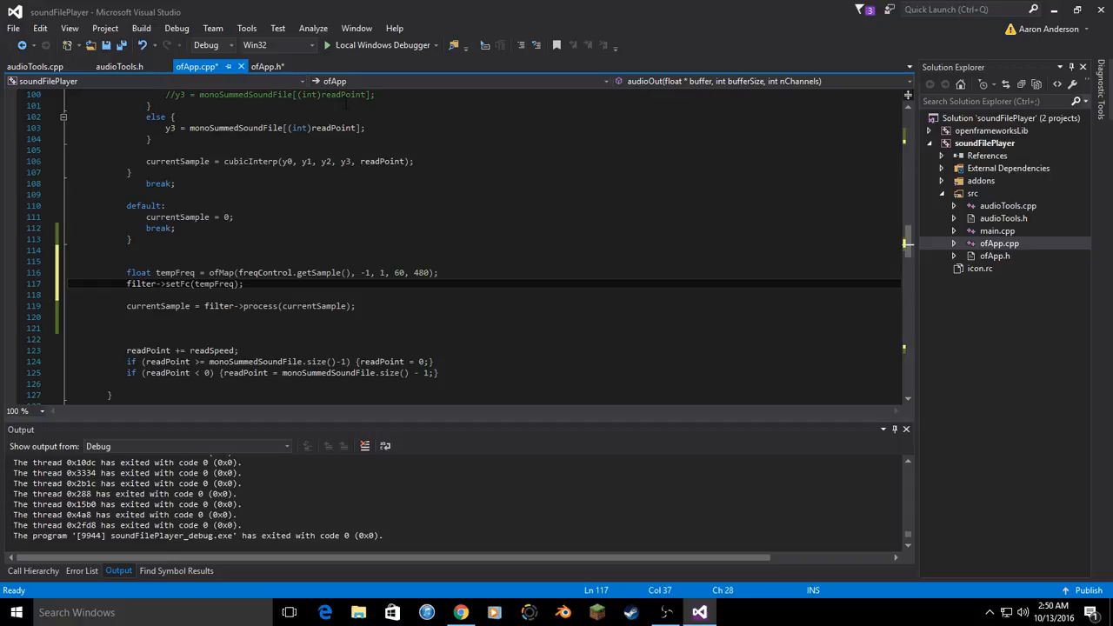
{"action": "left_click", "coordinate": [379, 45]}
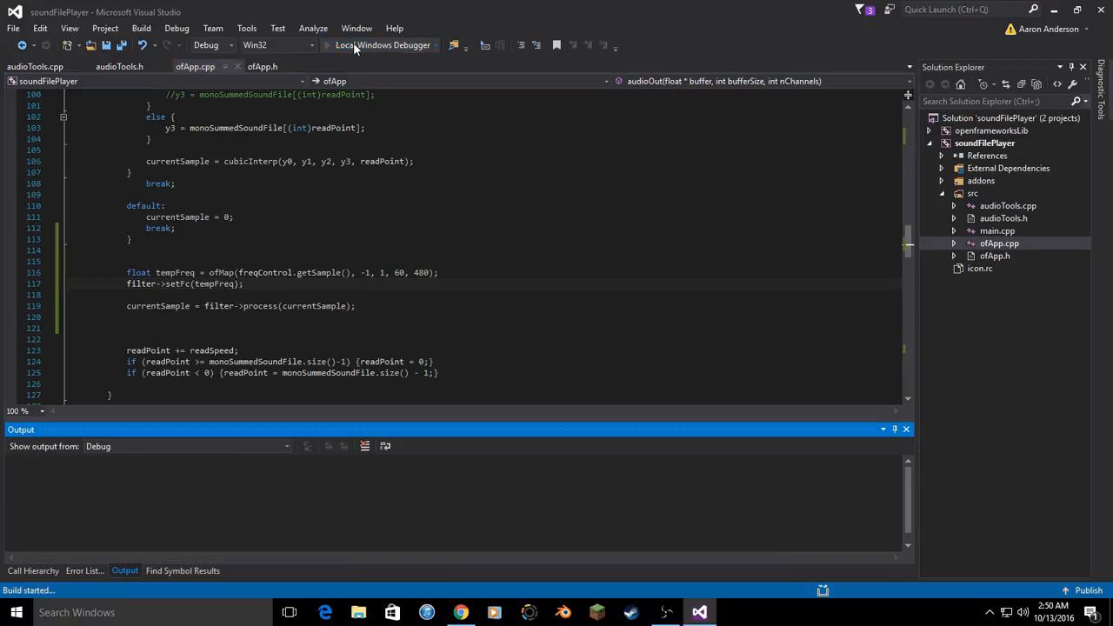
- Dismiss the sound file chooser in the running soundFilePlayer and try it out
{"action": "left_click", "coordinate": [383, 46]}
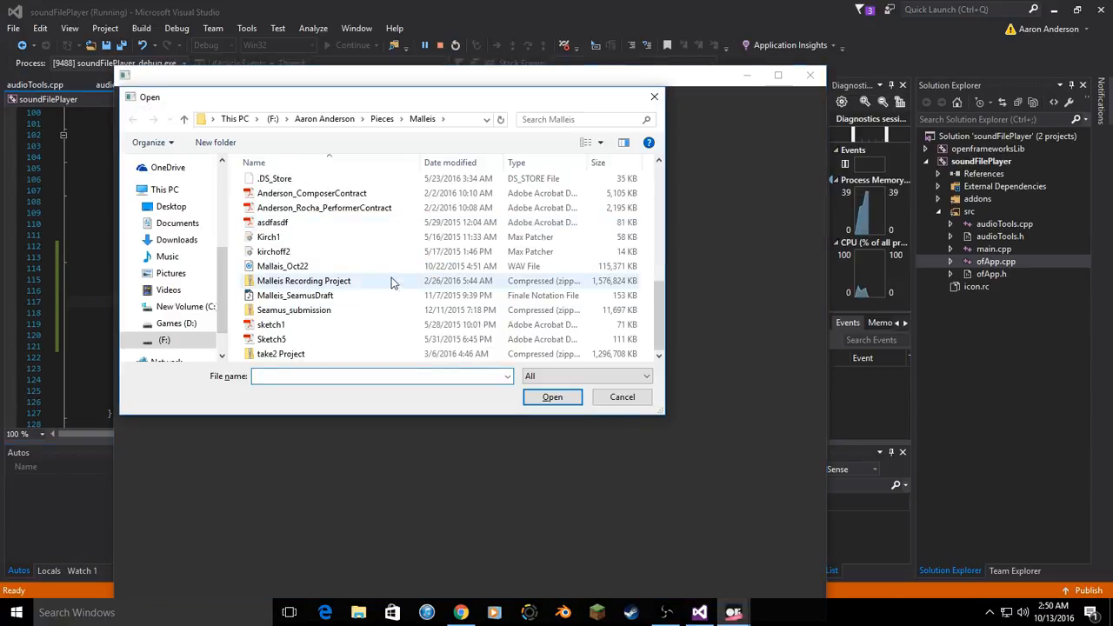
{"action": "left_click", "coordinate": [622, 396]}
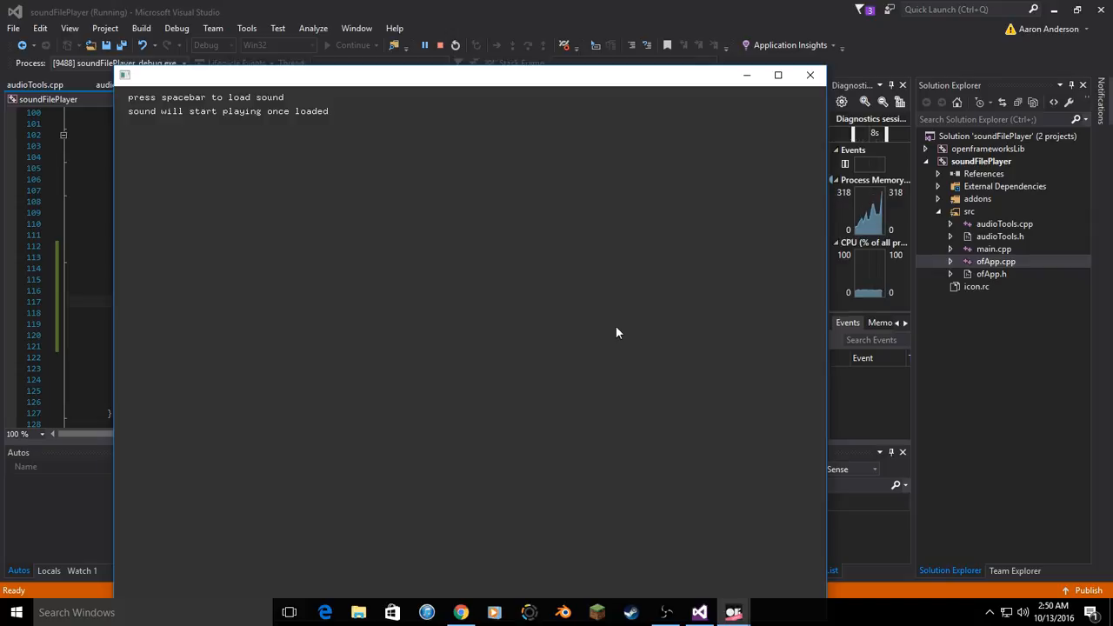
{"action": "mouse_move", "coordinate": [624, 338]}
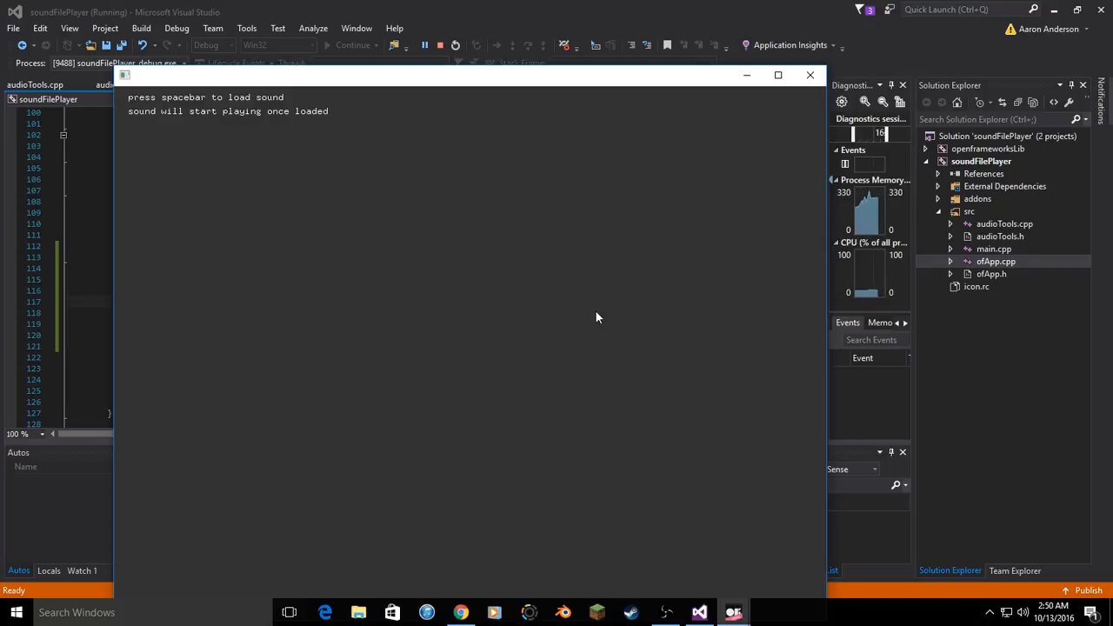
{"action": "mouse_move", "coordinate": [570, 316]}
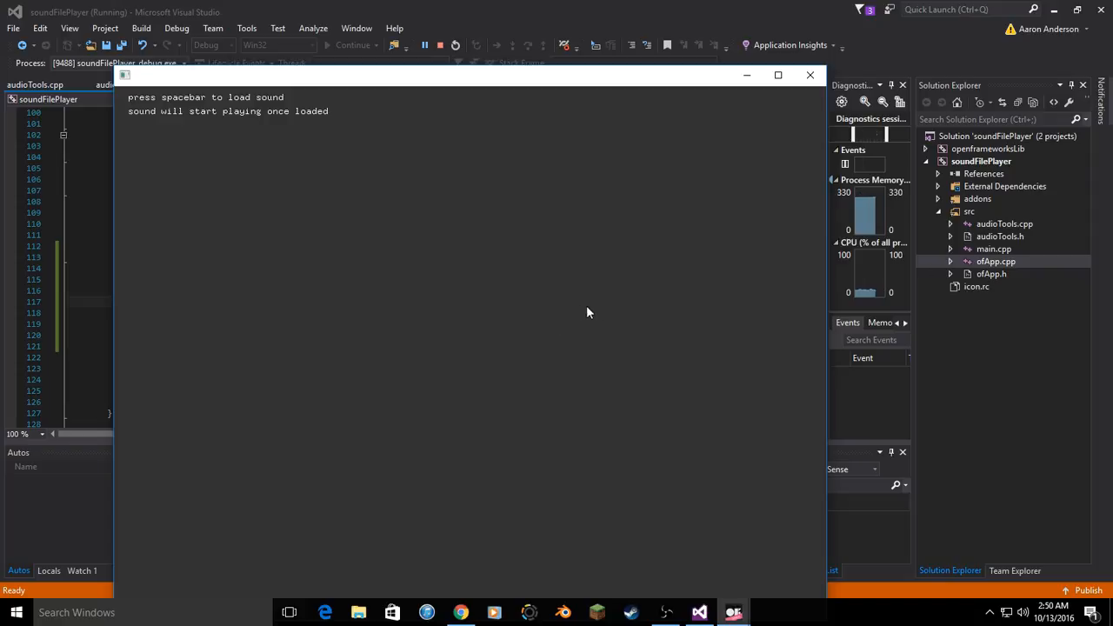
{"action": "mouse_move", "coordinate": [629, 312]}
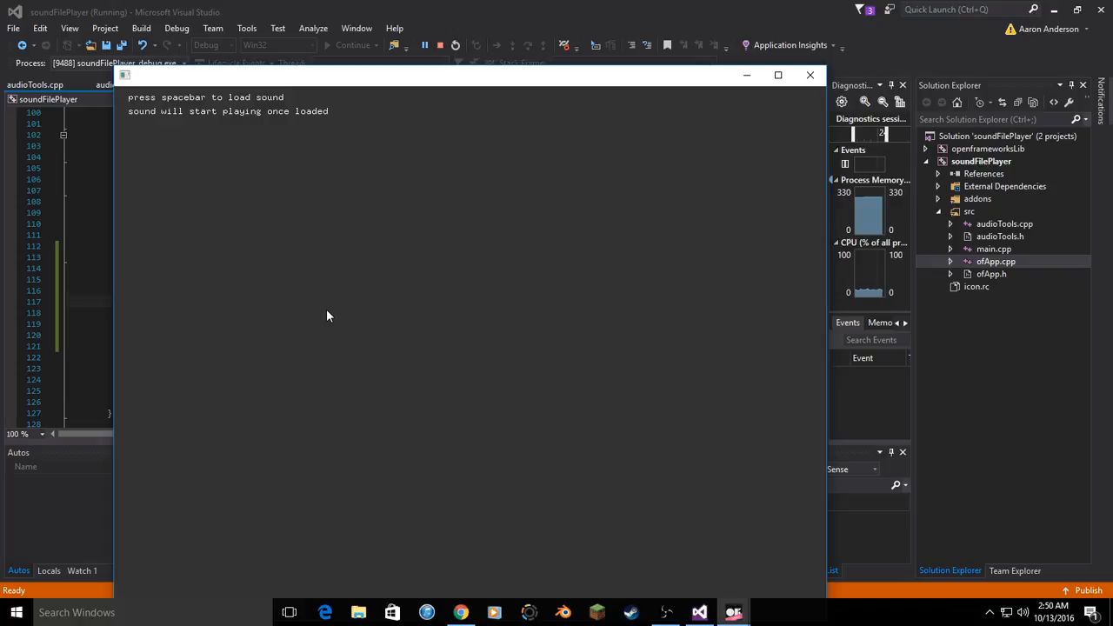
{"action": "mouse_move", "coordinate": [617, 350]}
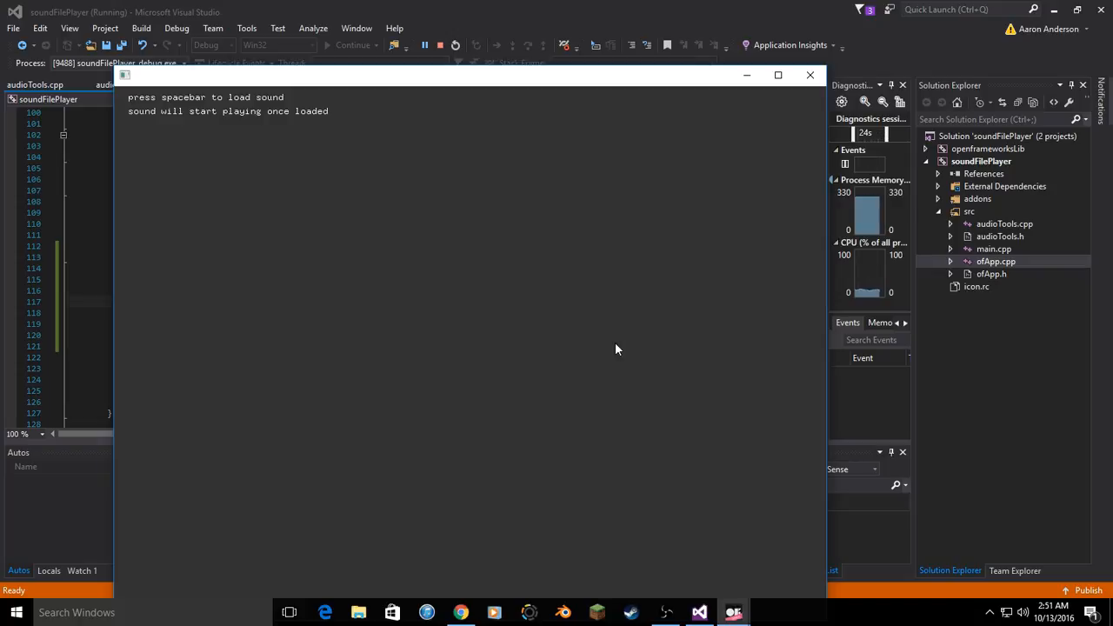
{"action": "mouse_move", "coordinate": [405, 330]}
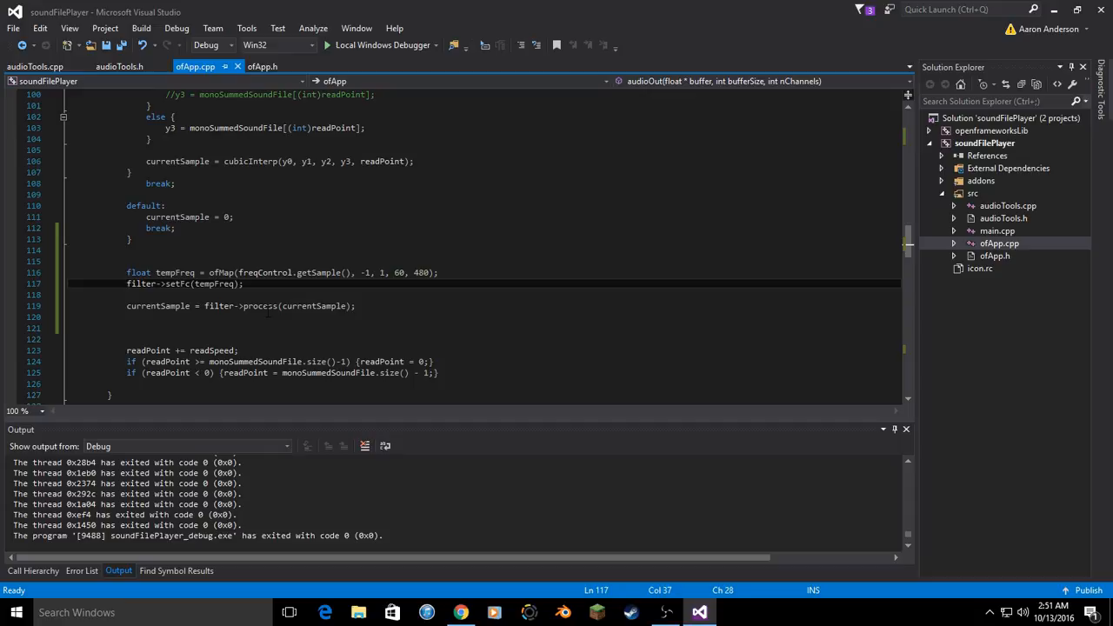
{"action": "mouse_move", "coordinate": [261, 306]}
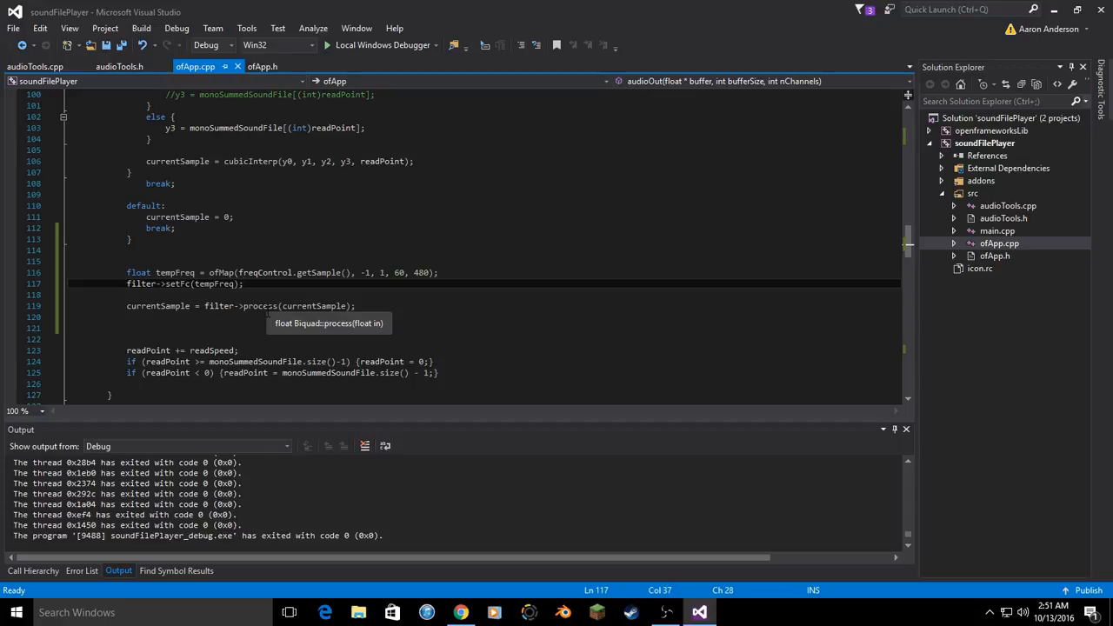
{"action": "mouse_move", "coordinate": [200, 331]}
{"action": "type", "text": "/("}
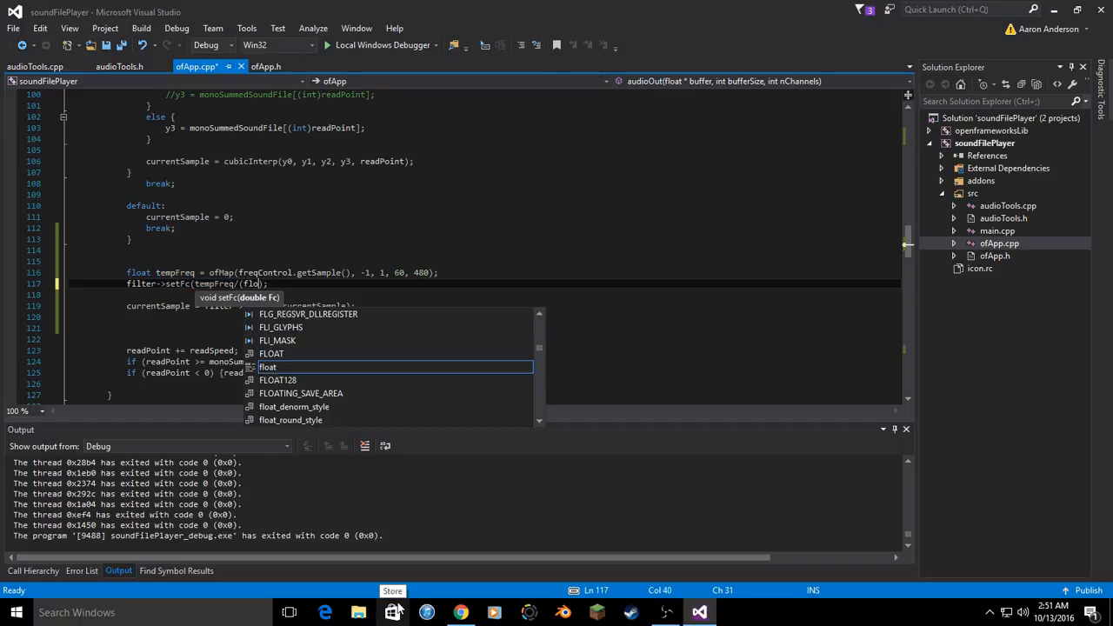
- Change the call to filter->setFc(tempFreq/(float)sampleRate); and rebuild and run
{"action": "type", "text": "float)"}
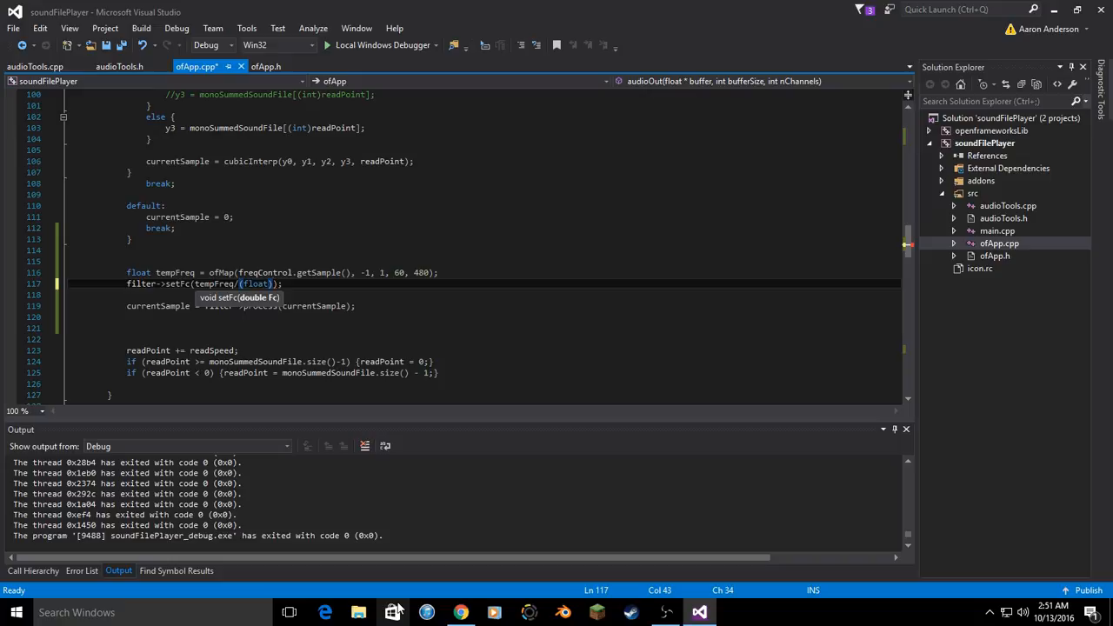
{"action": "type", "text": "sampleRate"}
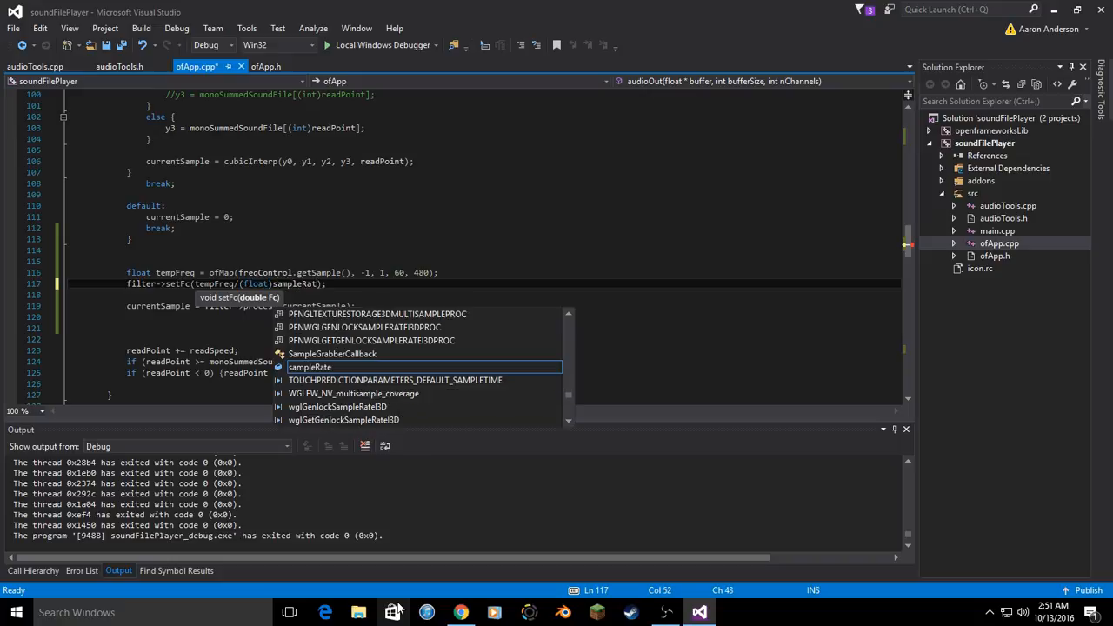
{"action": "type", "text": "e"}
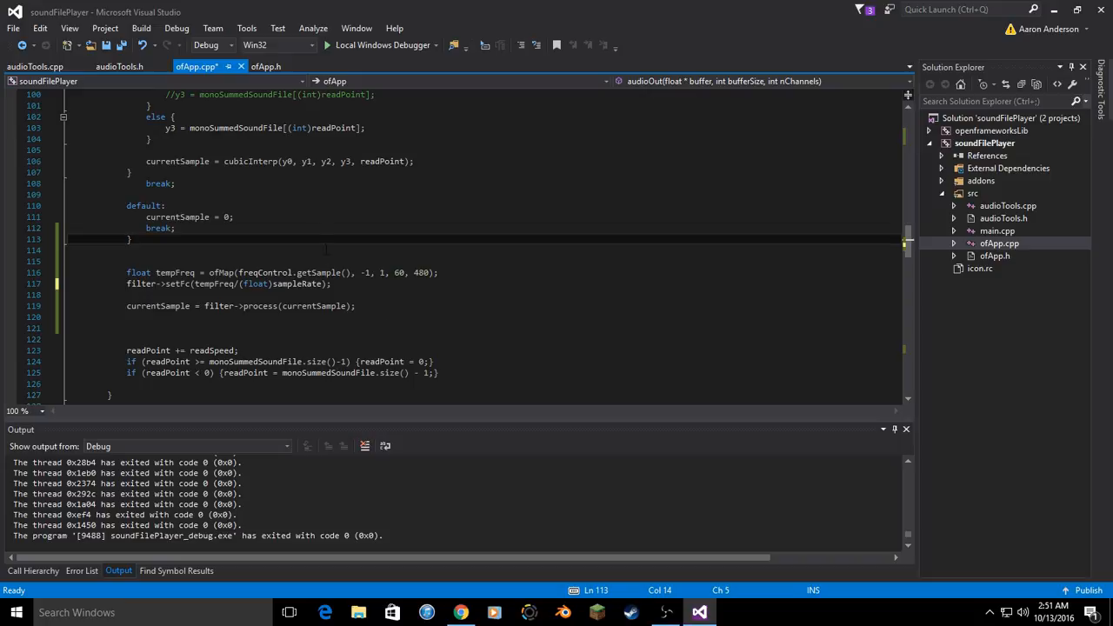
{"action": "key", "text": "F7"}
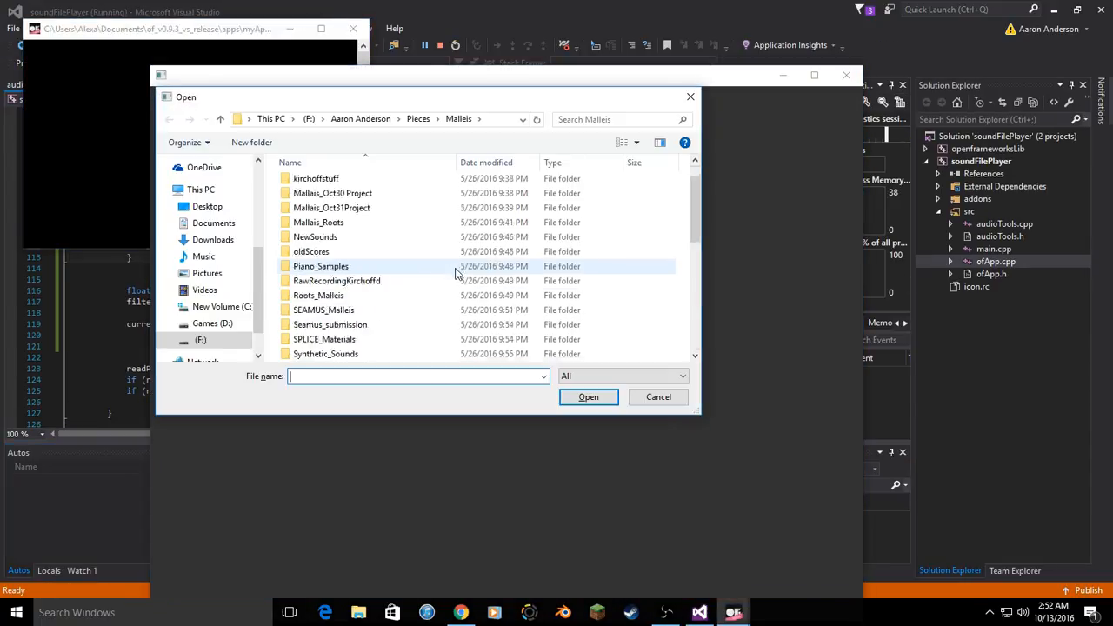
- Cancel the Open dialog, test the player, then close its window to stop debugging
{"action": "left_click", "coordinate": [657, 397]}
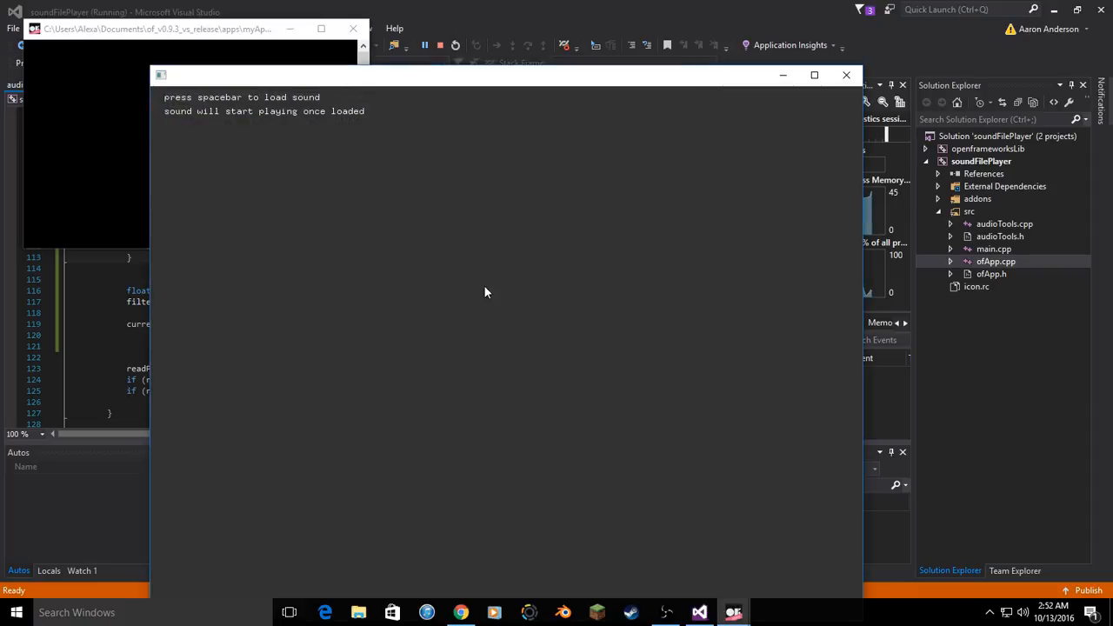
{"action": "mouse_move", "coordinate": [640, 348]}
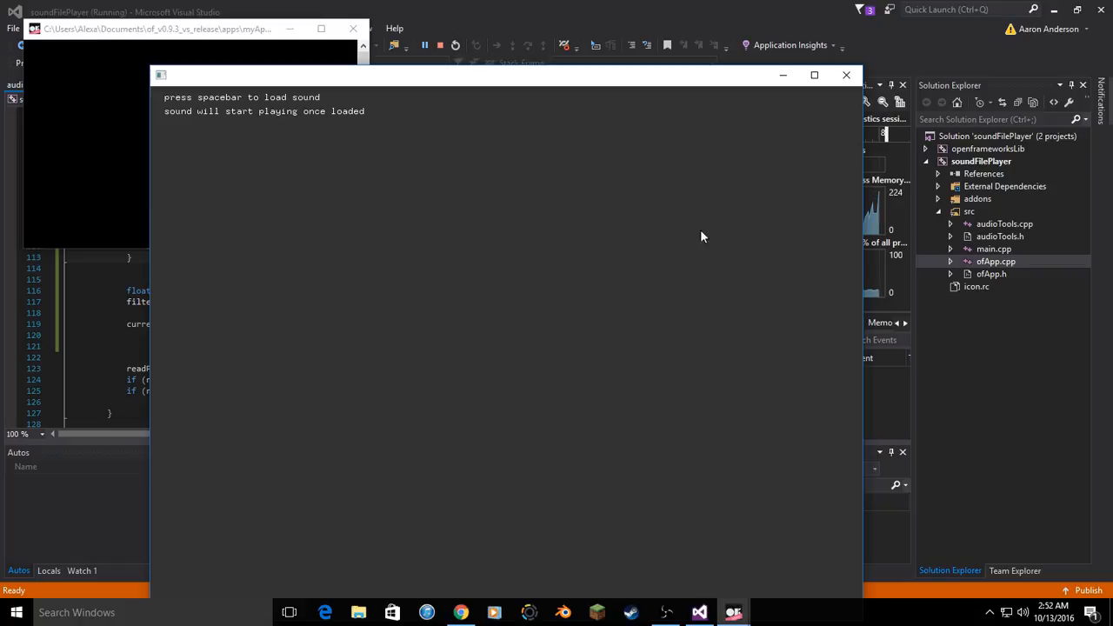
{"action": "mouse_move", "coordinate": [666, 137]}
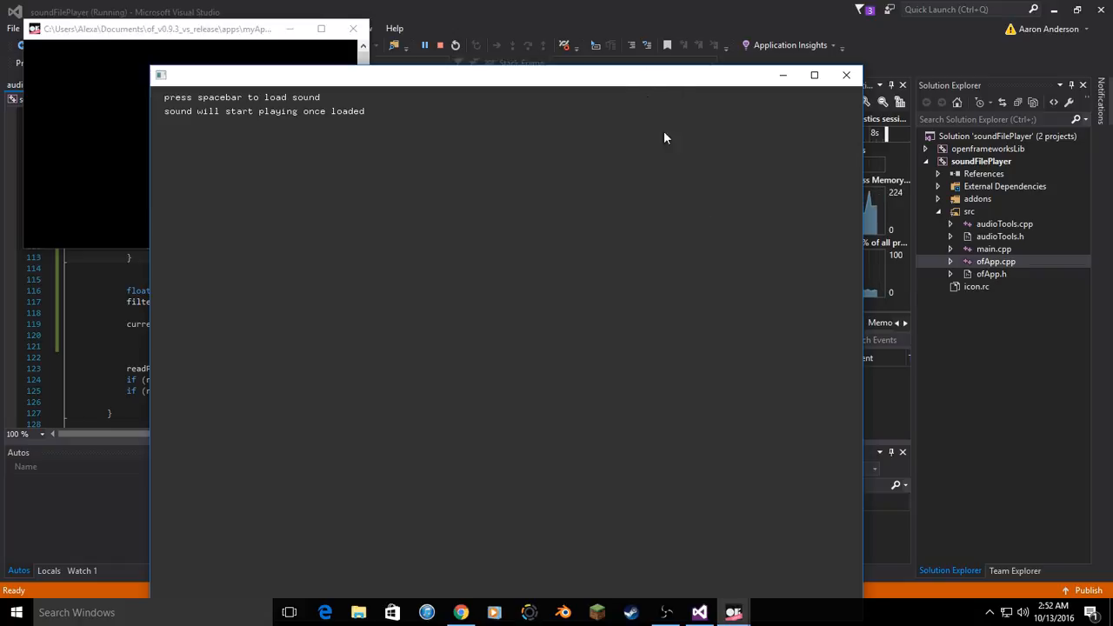
{"action": "mouse_move", "coordinate": [675, 236]}
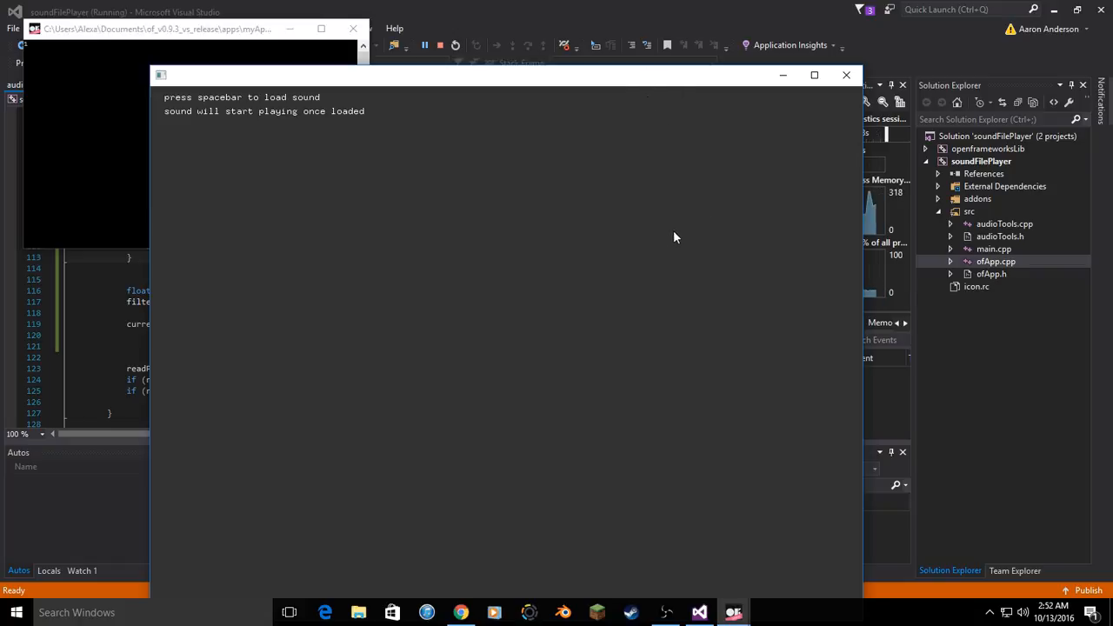
{"action": "mouse_move", "coordinate": [669, 243]}
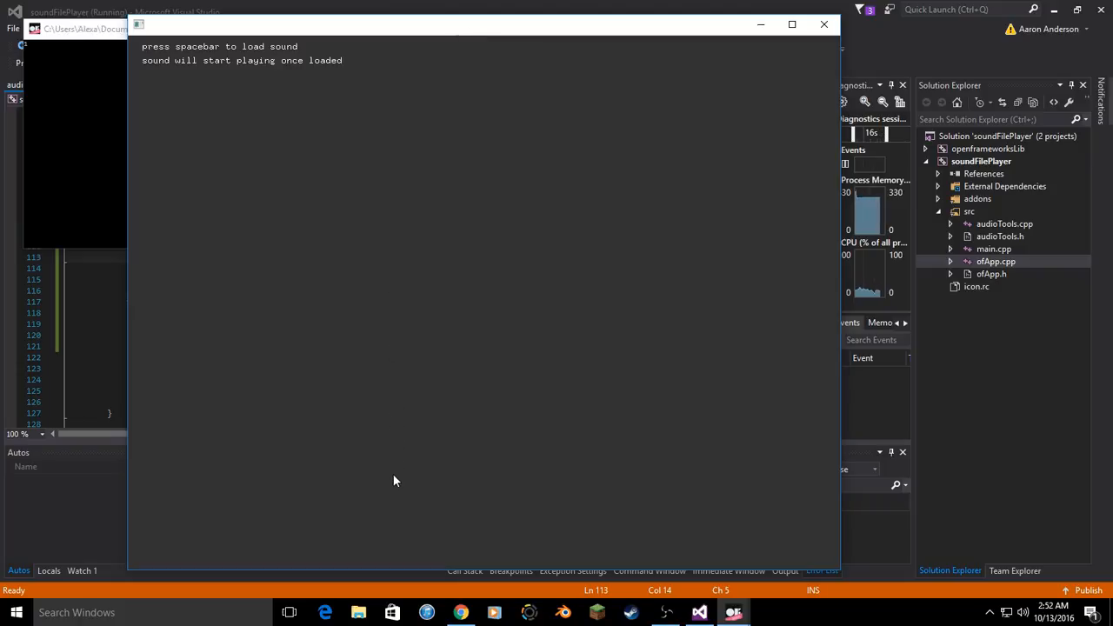
{"action": "mouse_move", "coordinate": [362, 549]}
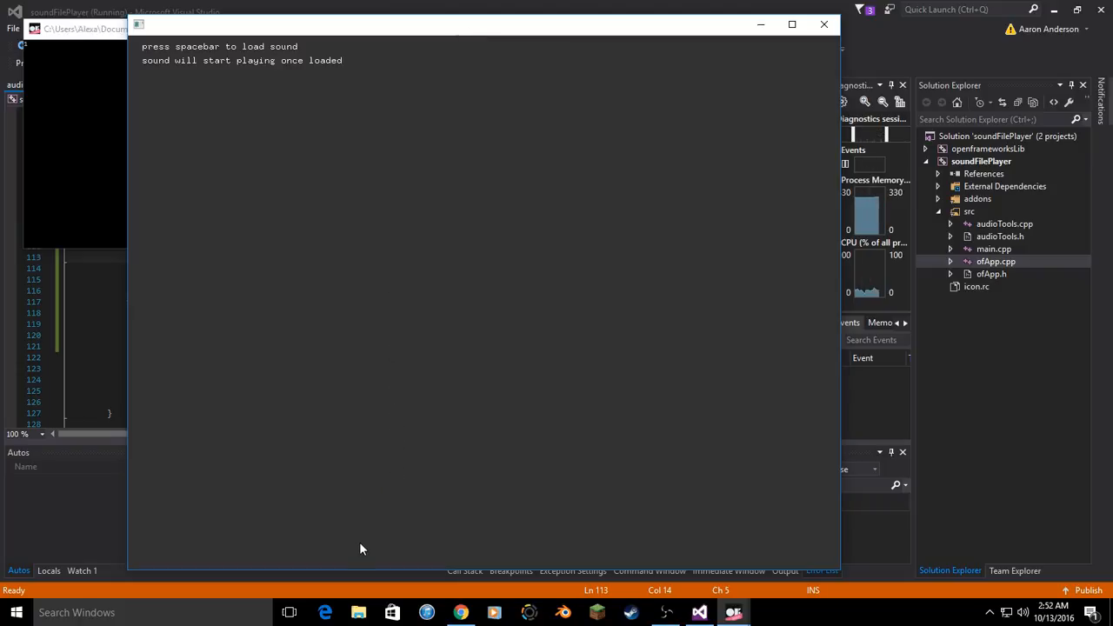
{"action": "mouse_move", "coordinate": [345, 134]}
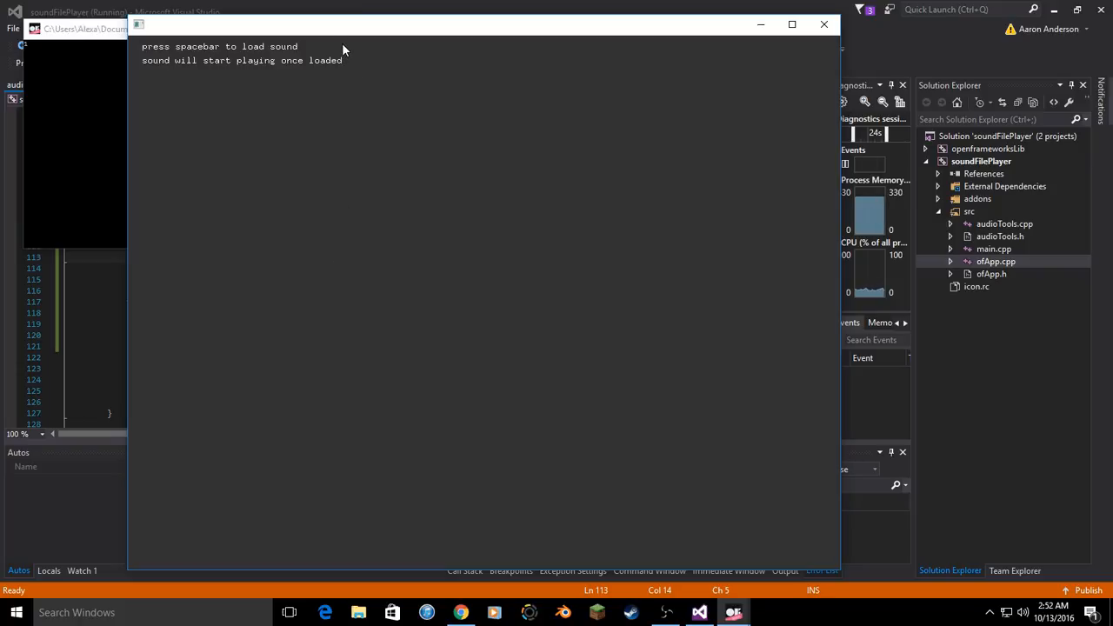
{"action": "mouse_move", "coordinate": [370, 410]}
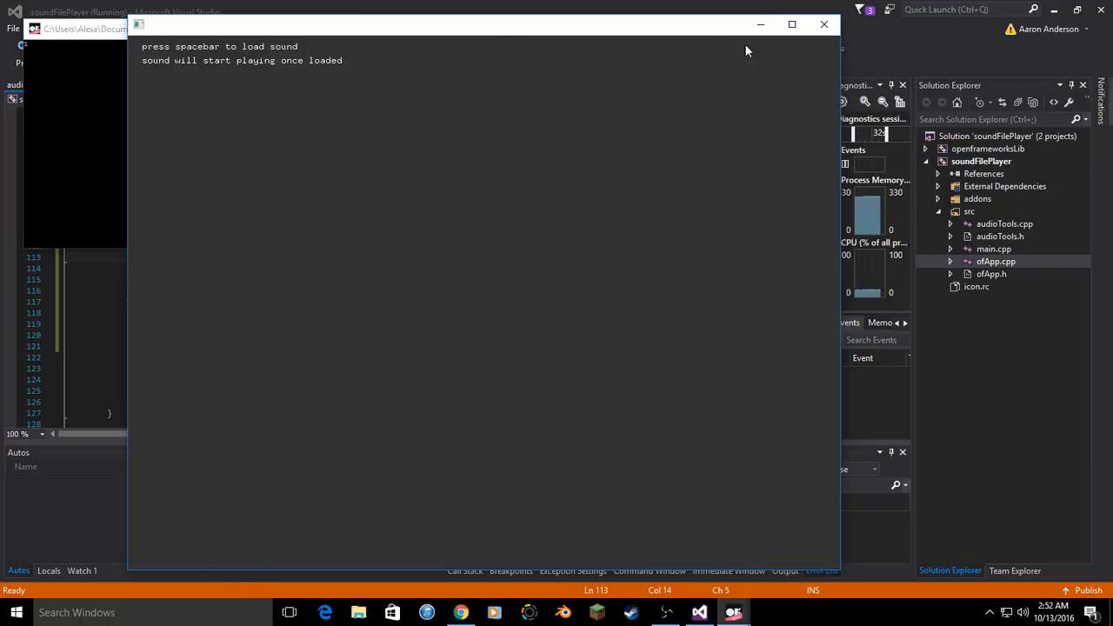
{"action": "left_click", "coordinate": [821, 25]}
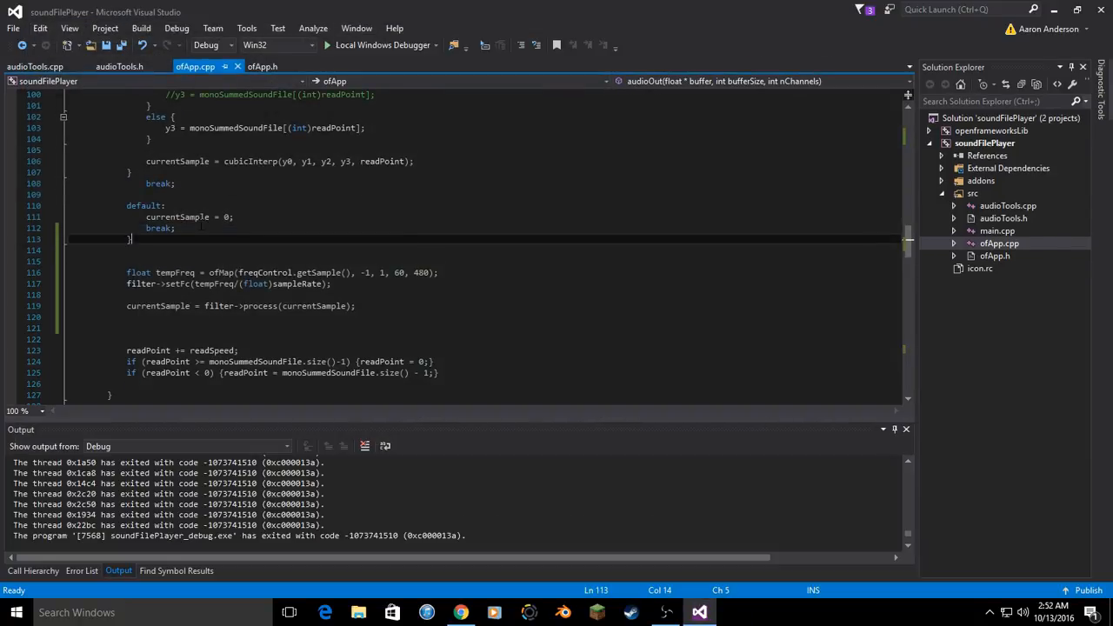
- In mouseMoved, declare float tempFreq = ofMap(x, 0, ofGetWidth(), 0.25, 60)
{"action": "scroll", "scroll_direction": "down", "scroll_amount": 3}
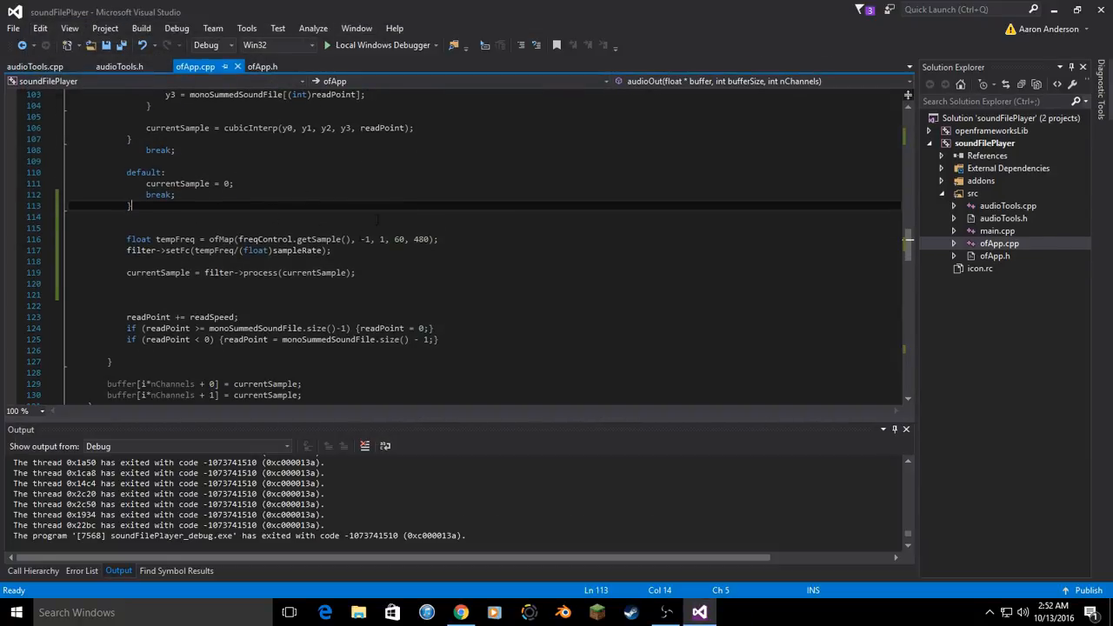
{"action": "scroll", "scroll_direction": "down", "scroll_amount": 3}
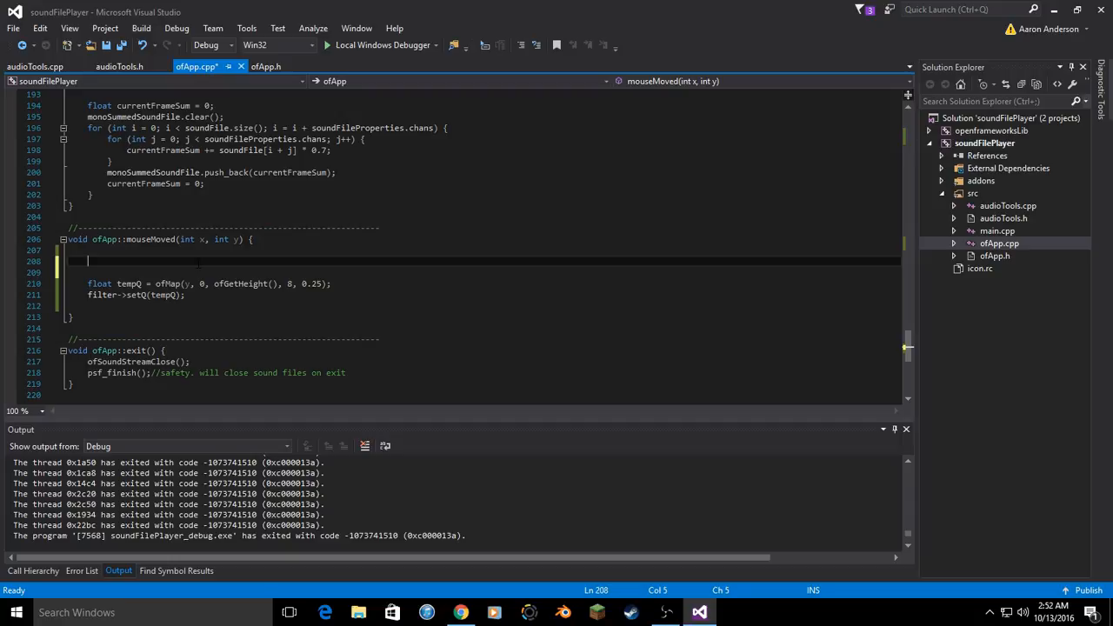
{"action": "type", "text": "float"}
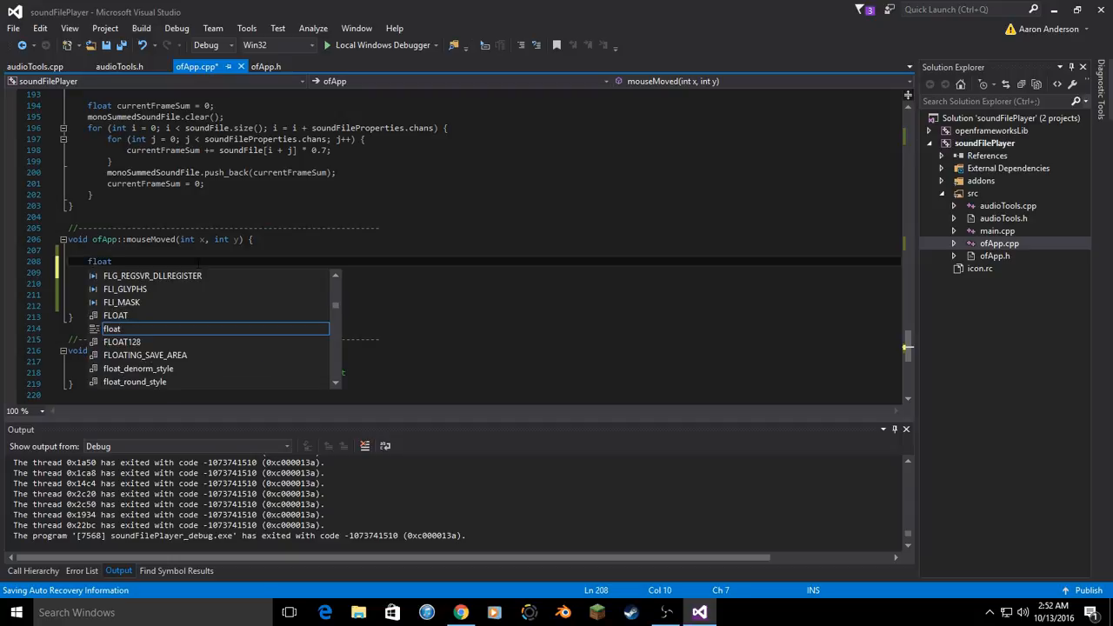
{"action": "type", "text": "tempF"}
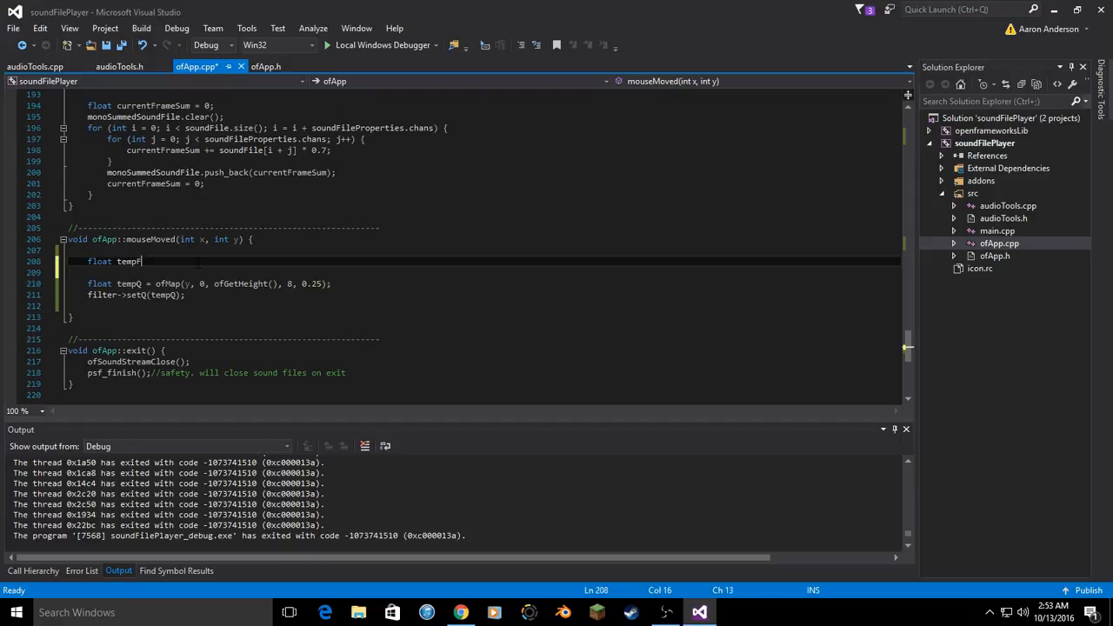
{"action": "type", "text": "req ="}
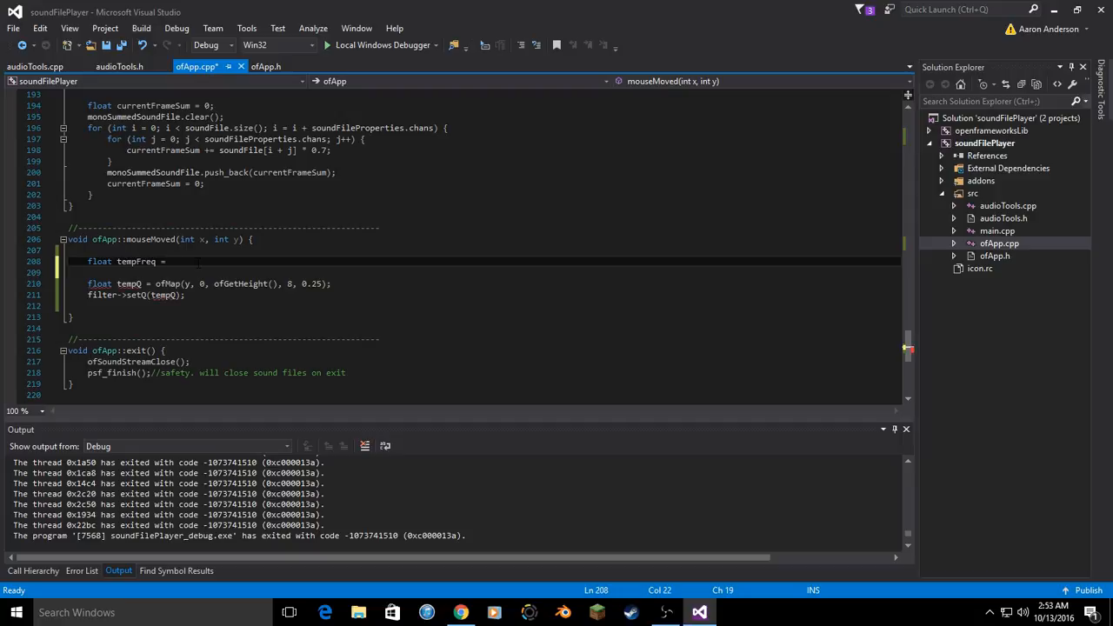
{"action": "type", "text": "ofM"}
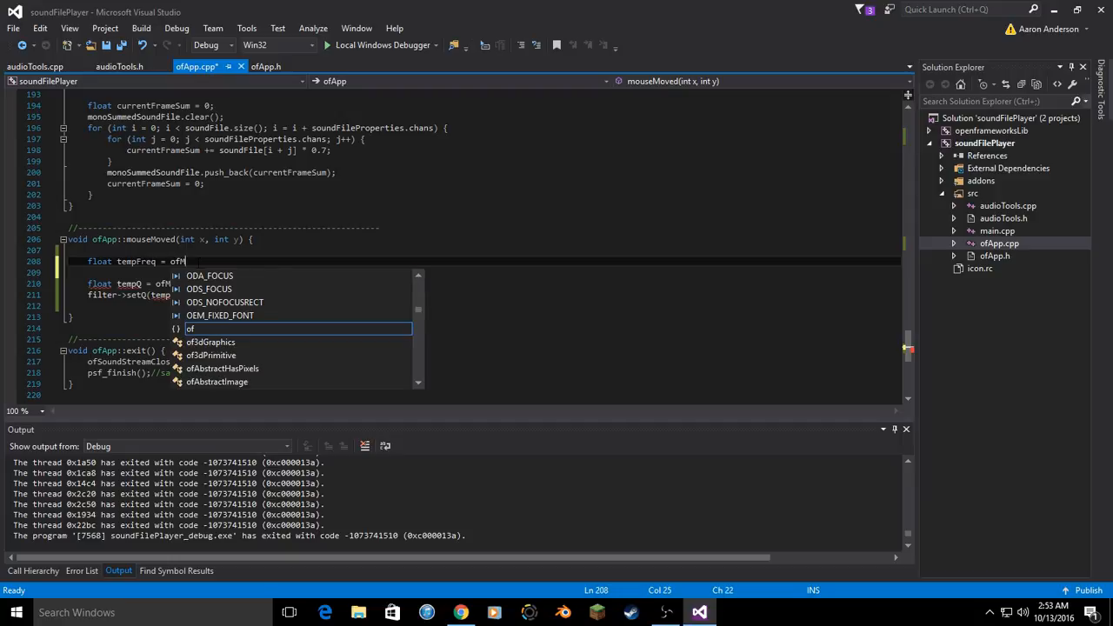
{"action": "type", "text": "Map(x, o"}
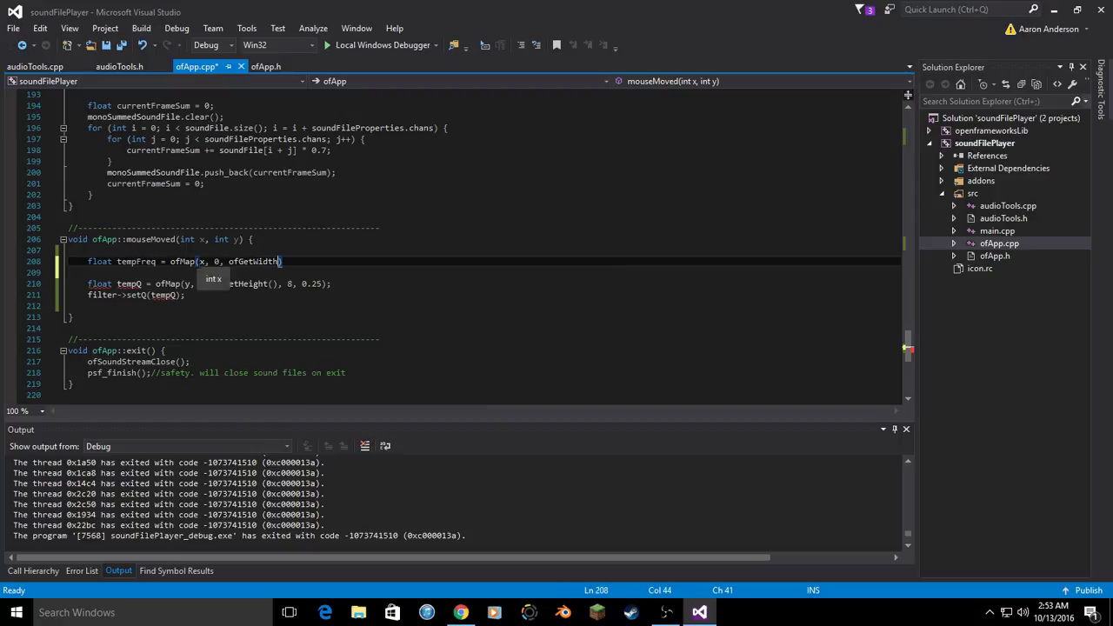
{"action": "type", "text": "), )"}
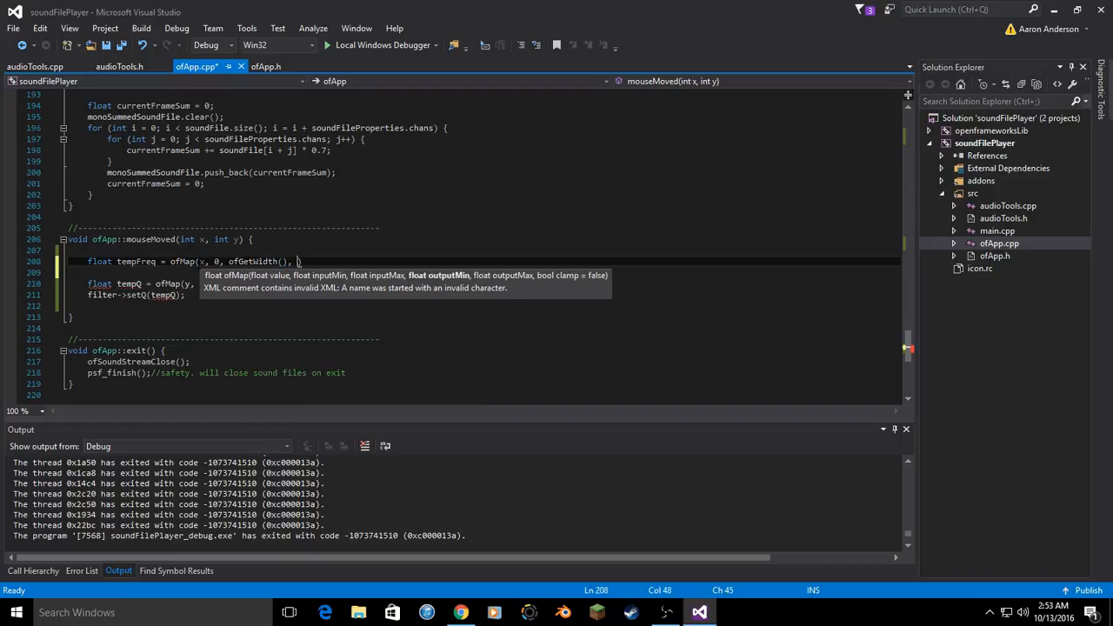
{"action": "type", "text": "0.25,"}
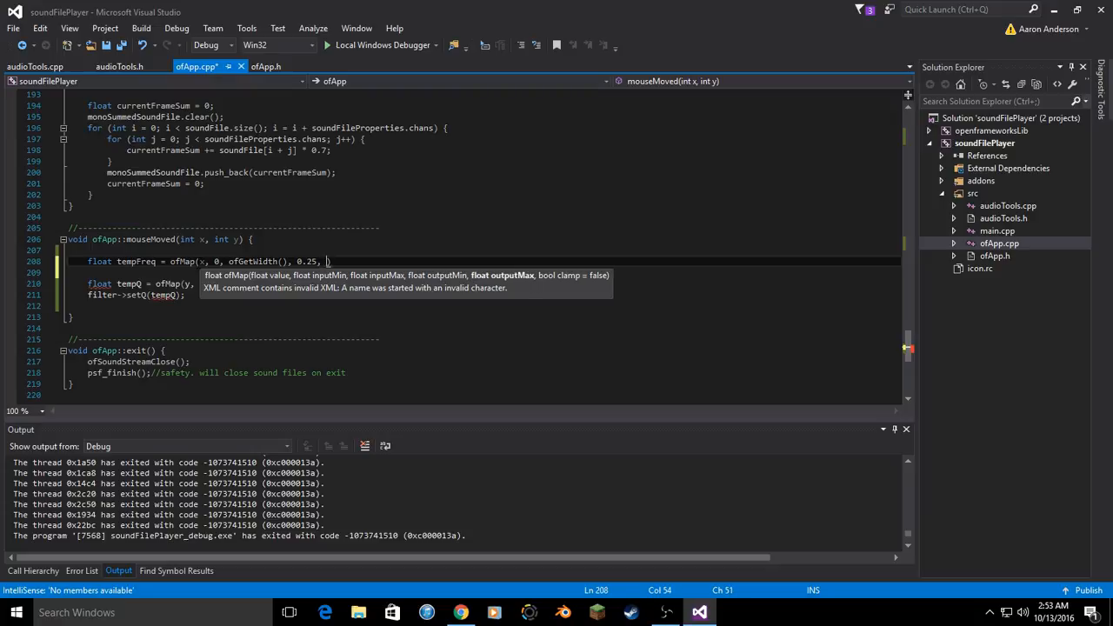
{"action": "type", "text": "60)"}
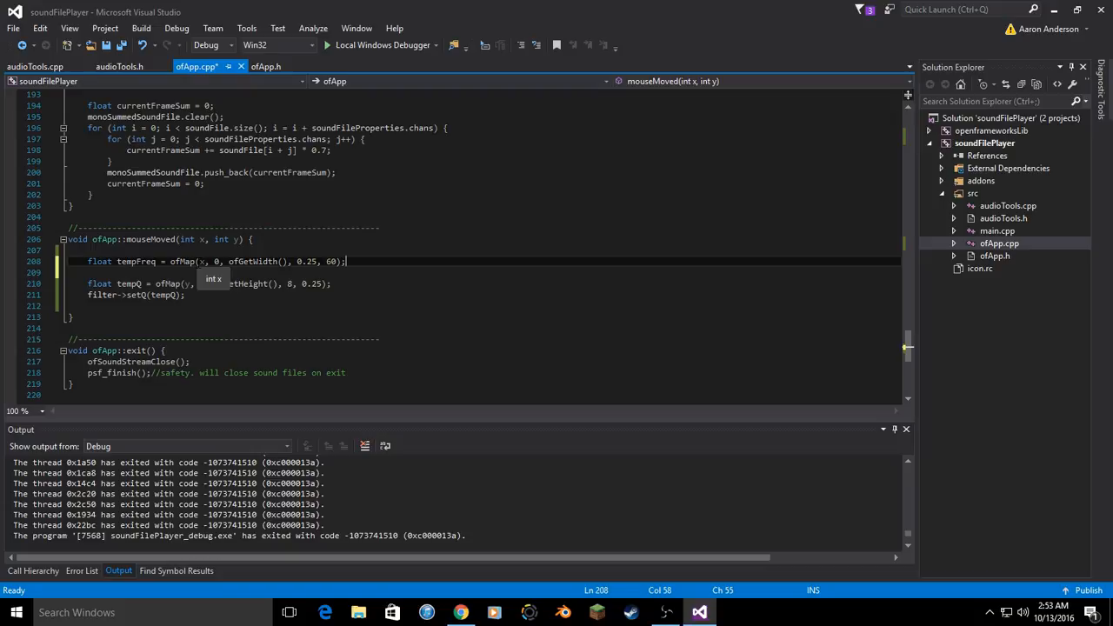
- On the next line, call freqControl.setFrequency(tempFreq) so mouse X drives the LFO rate
{"action": "key", "text": "Enter"}
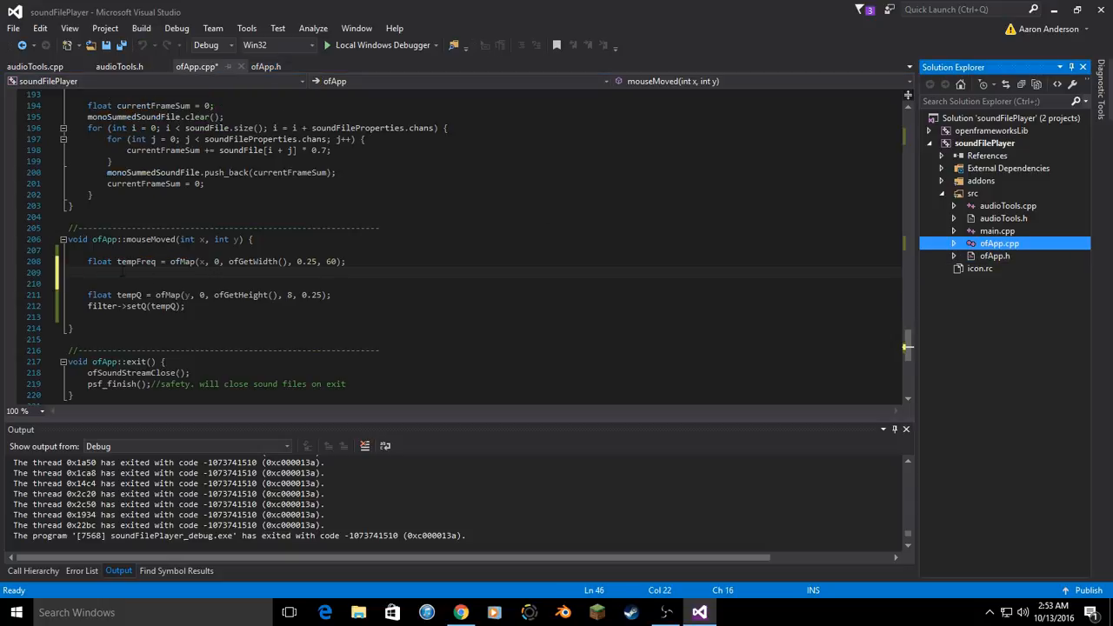
{"action": "type", "text": "freqControl.setFrequency"}
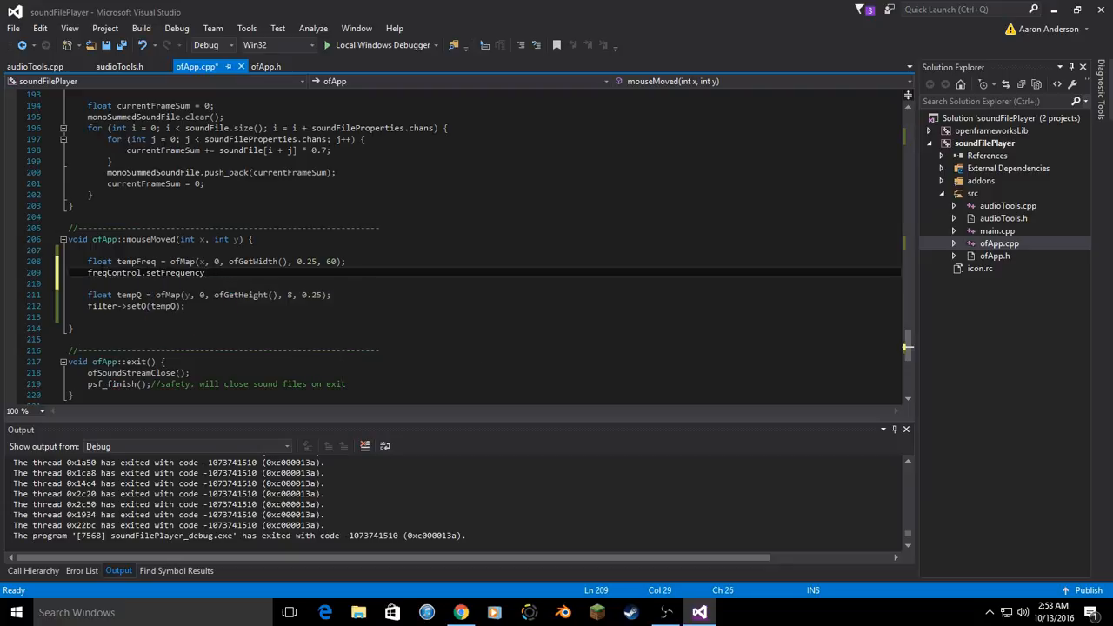
{"action": "type", "text": "(tempFreq);"}
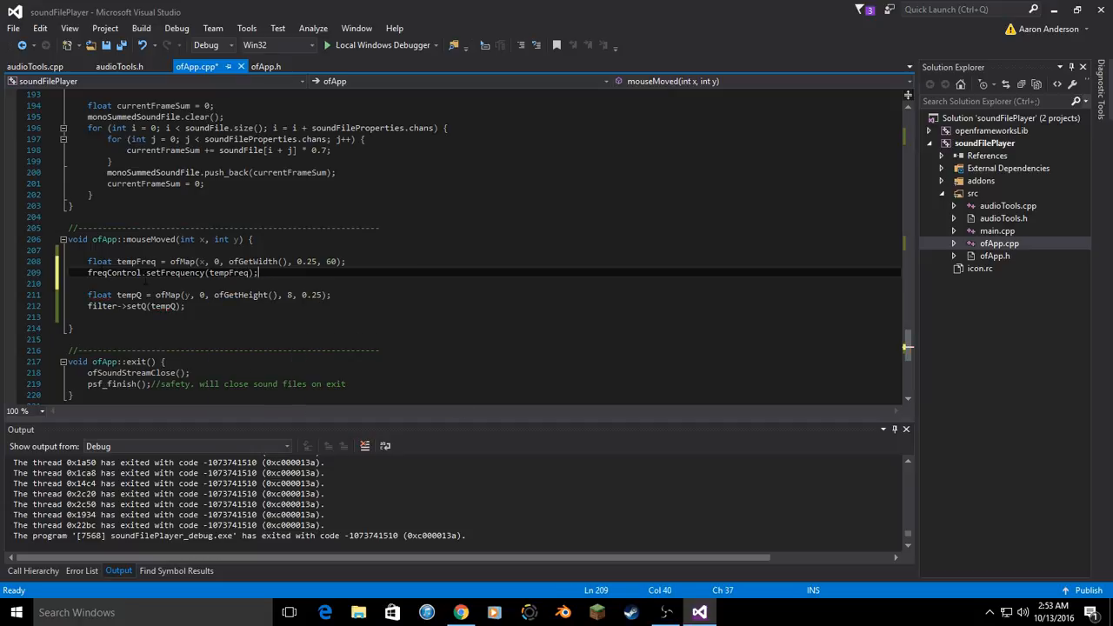
{"action": "mouse_move", "coordinate": [382, 45]}
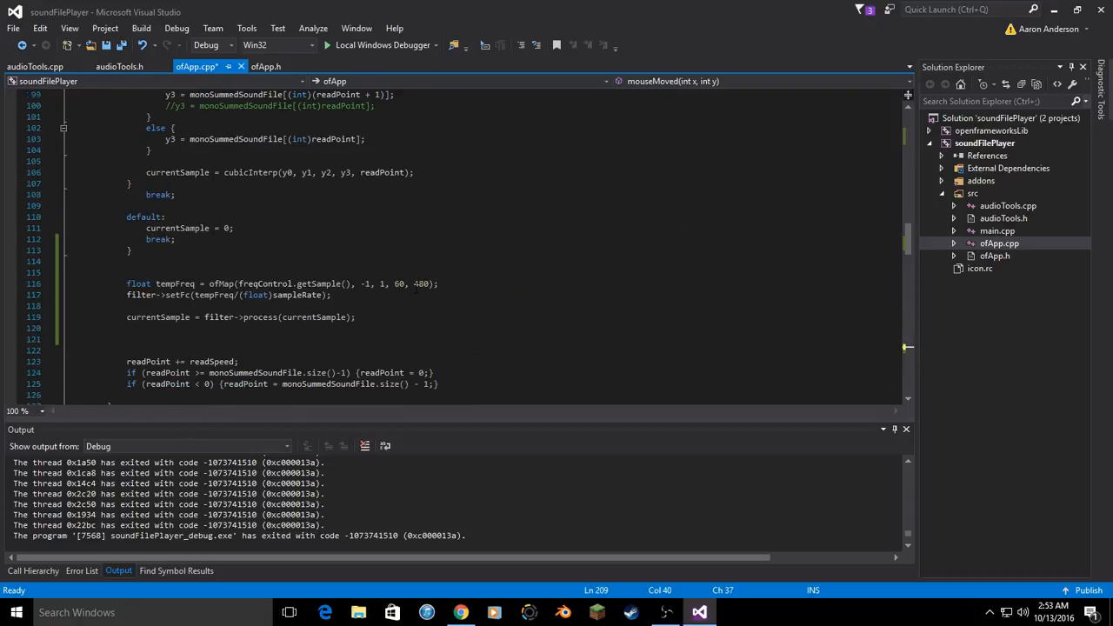
- Raise the audioOut ofMap upper sweep limit from 400 to 960, then to 1920
{"action": "double_click", "coordinate": [420, 284]}
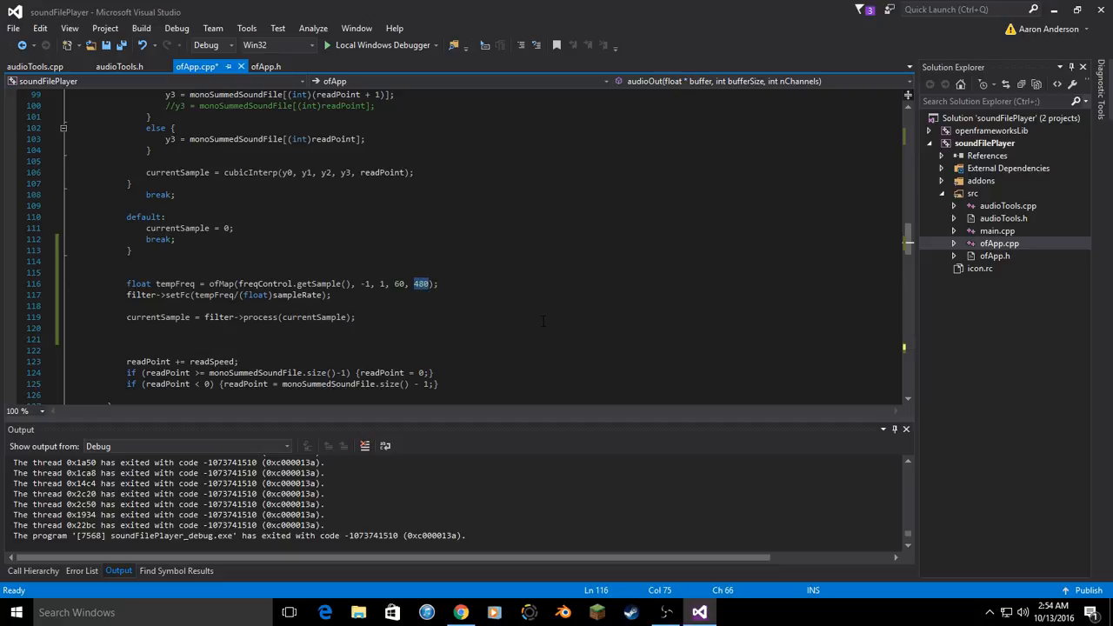
{"action": "type", "text": "96"}
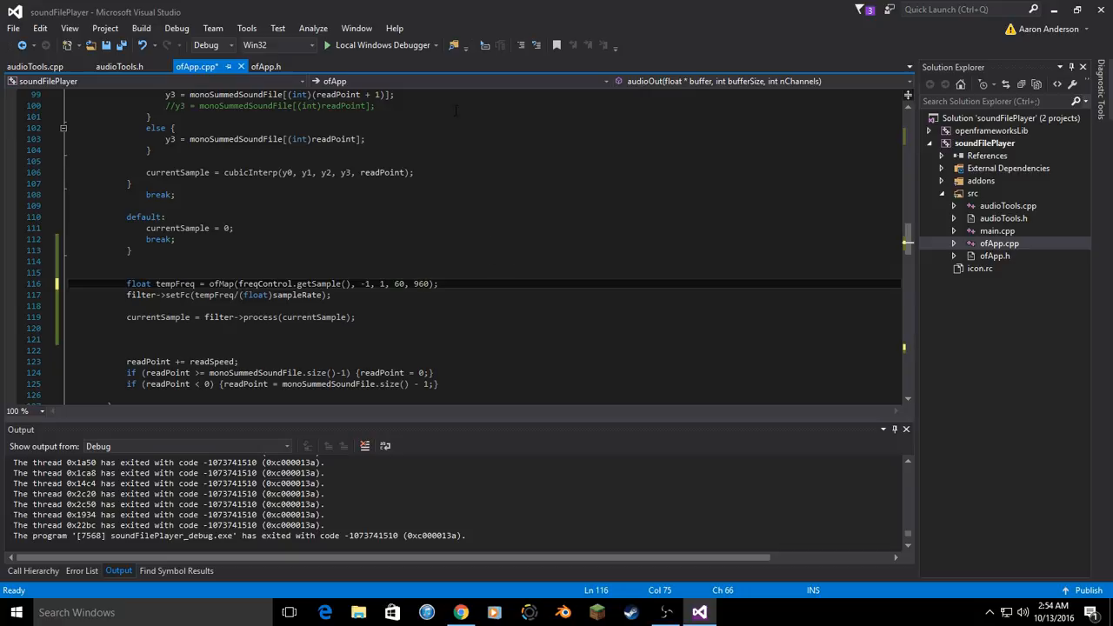
{"action": "double_click", "coordinate": [420, 283]}
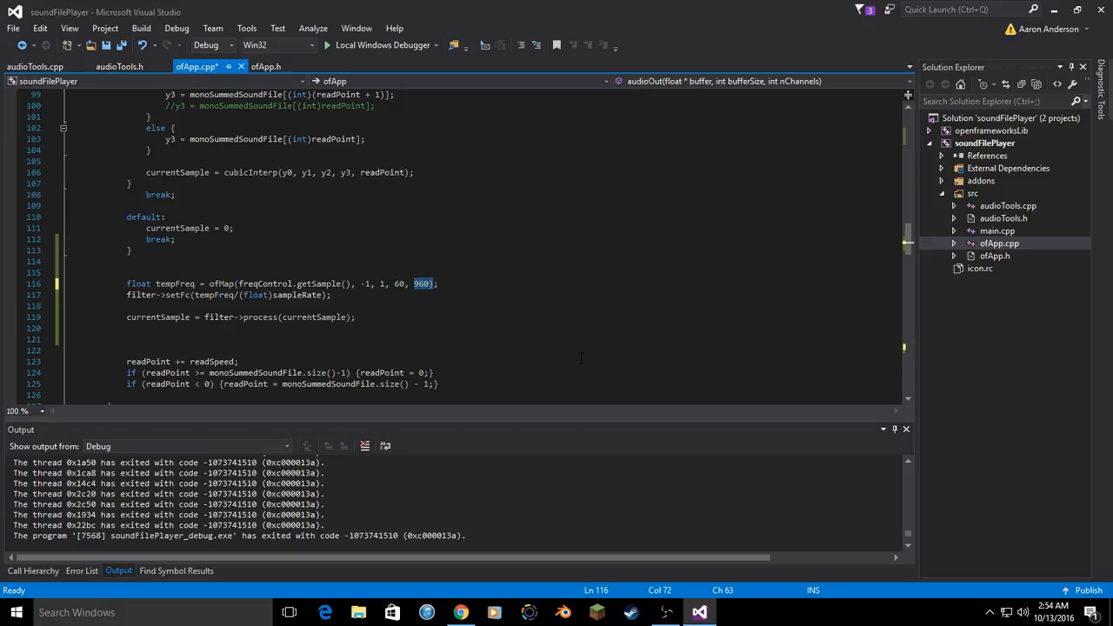
{"action": "type", "text": "1920"}
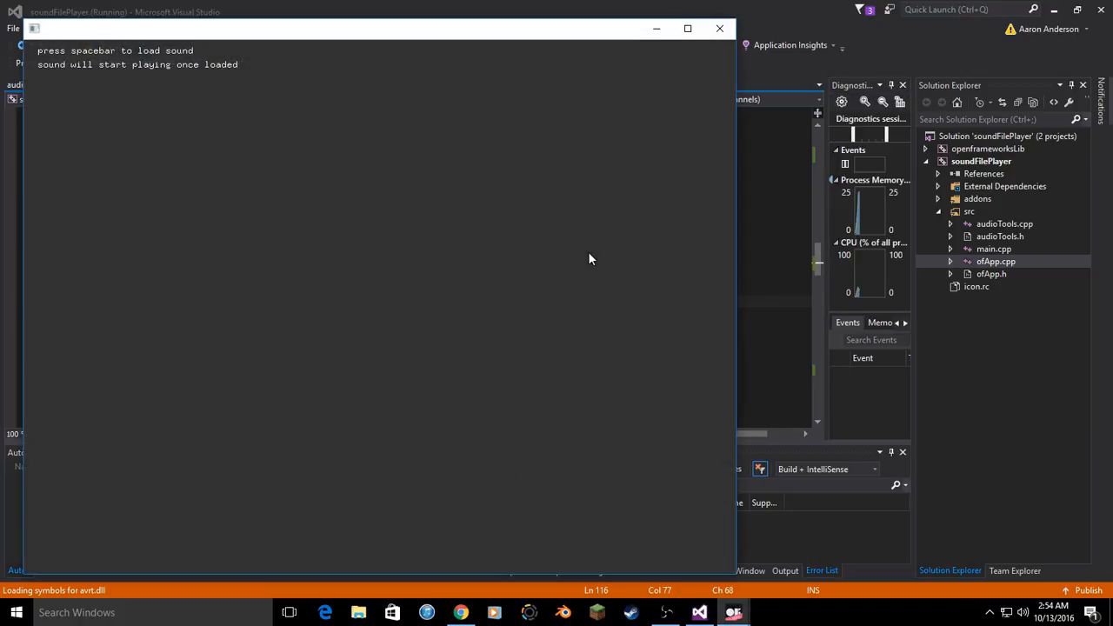
- Load a sound file into the running soundFilePlayer to hear the widened sweep
{"action": "key", "text": "space"}
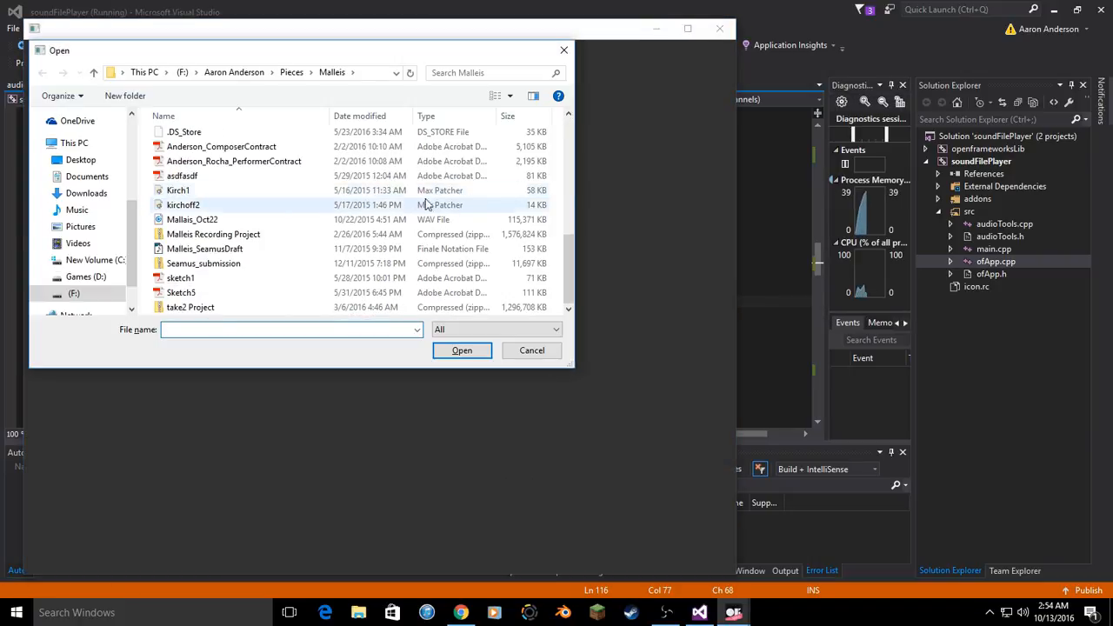
{"action": "left_click", "coordinate": [533, 351]}
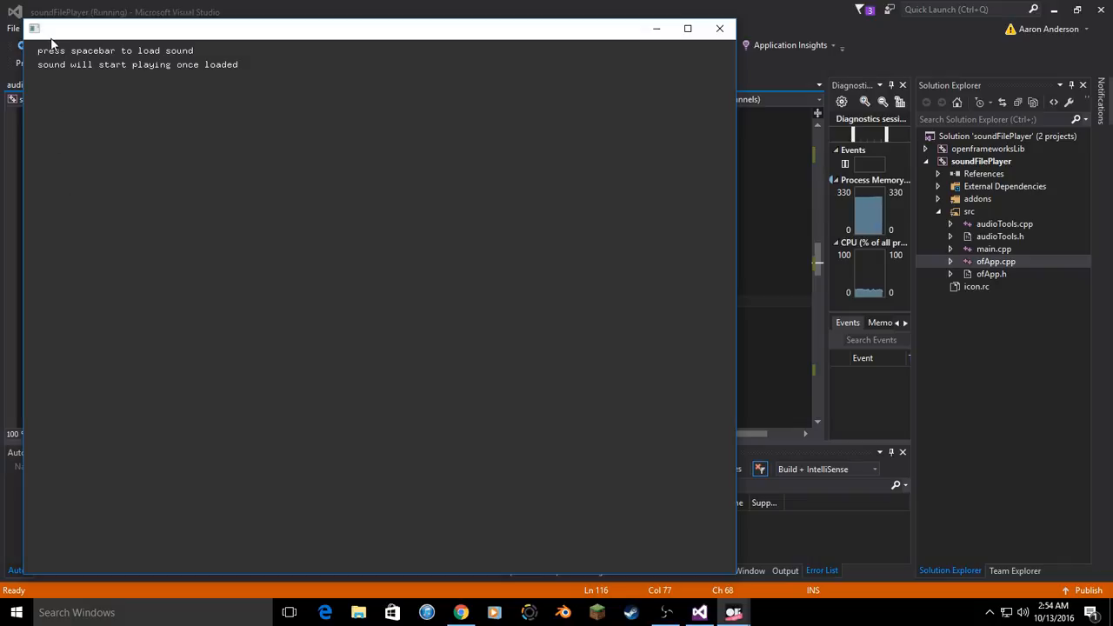
{"action": "mouse_move", "coordinate": [310, 52]}
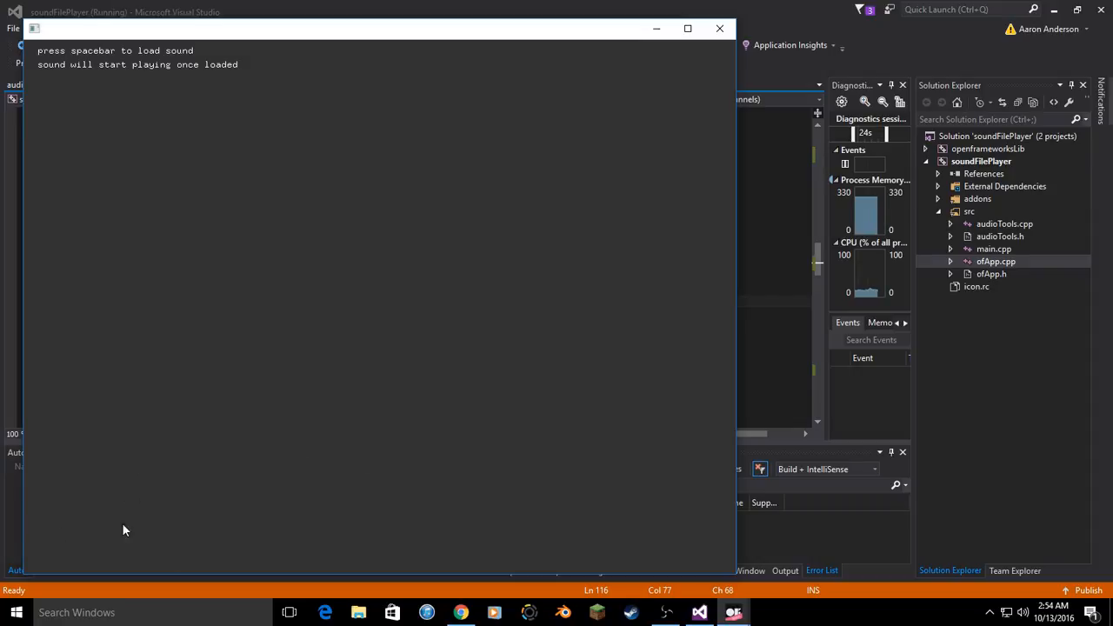
{"action": "mouse_move", "coordinate": [418, 358]}
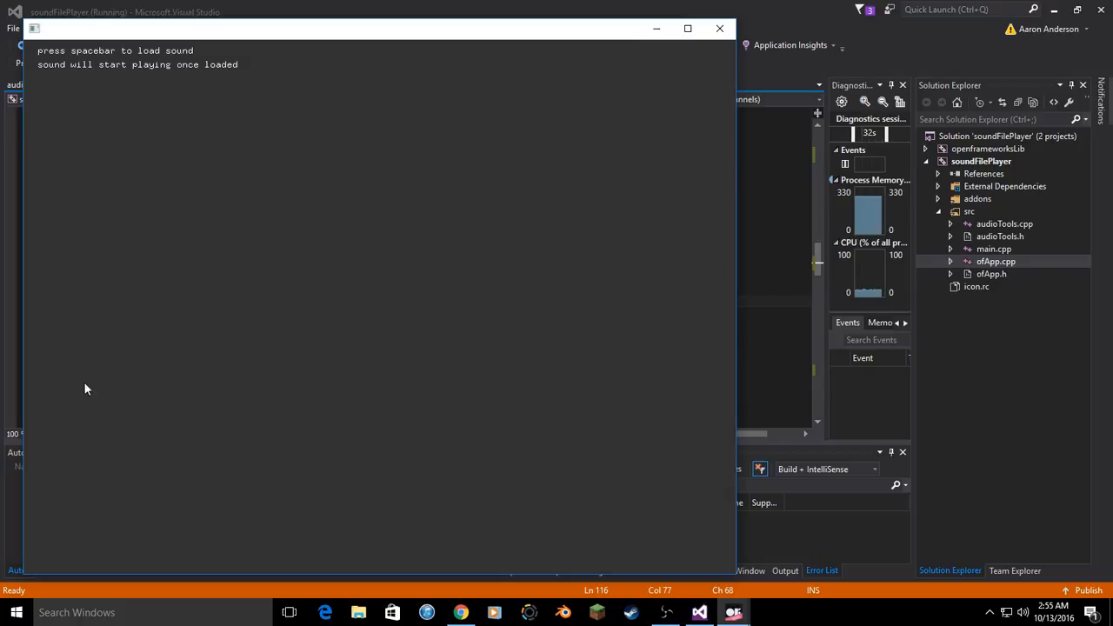
{"action": "mouse_move", "coordinate": [152, 177]}
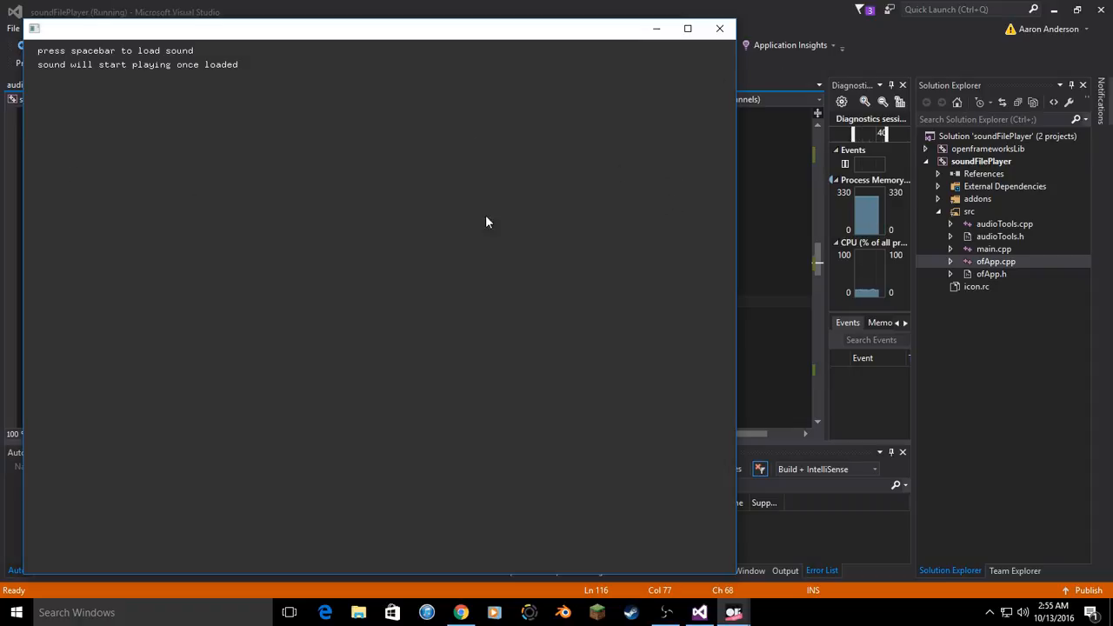
{"action": "mouse_move", "coordinate": [47, 343]}
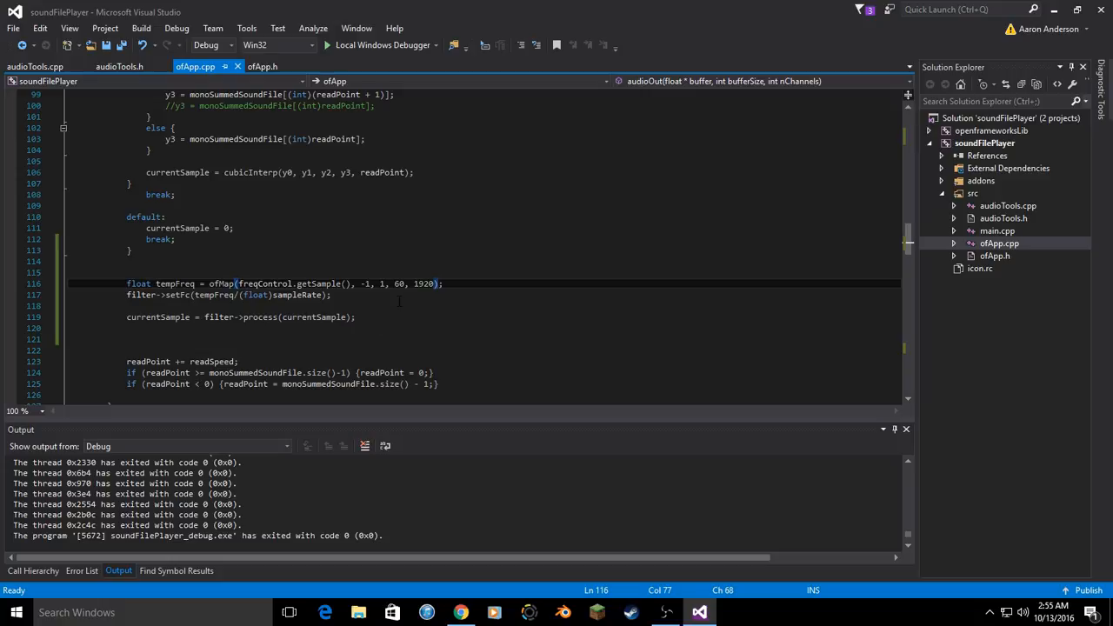
- Set the Biquad's Q argument in setup() to 4 and scroll back toward mouseMoved
{"action": "scroll", "scroll_direction": "down", "scroll_amount": 3}
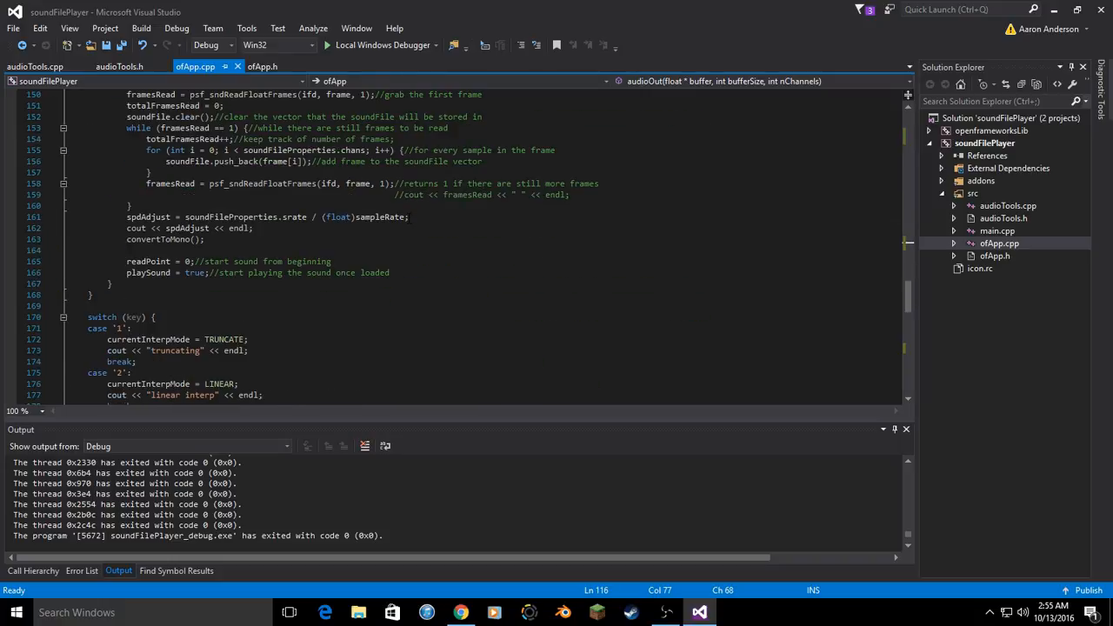
{"action": "scroll", "scroll_direction": "down", "scroll_amount": 3}
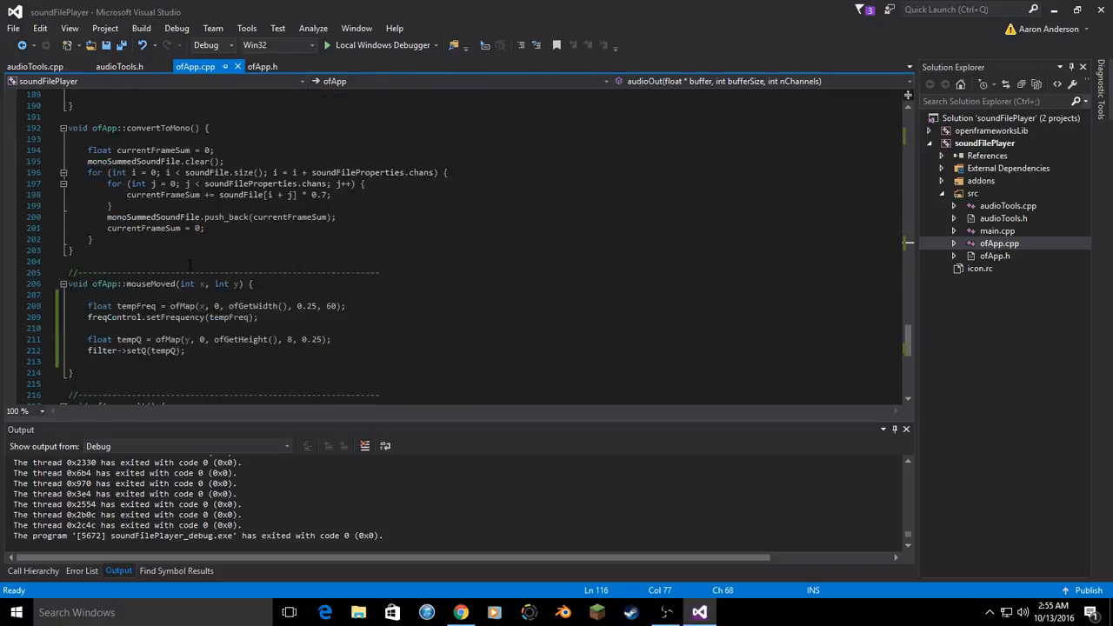
{"action": "scroll", "scroll_direction": "down", "scroll_amount": 3}
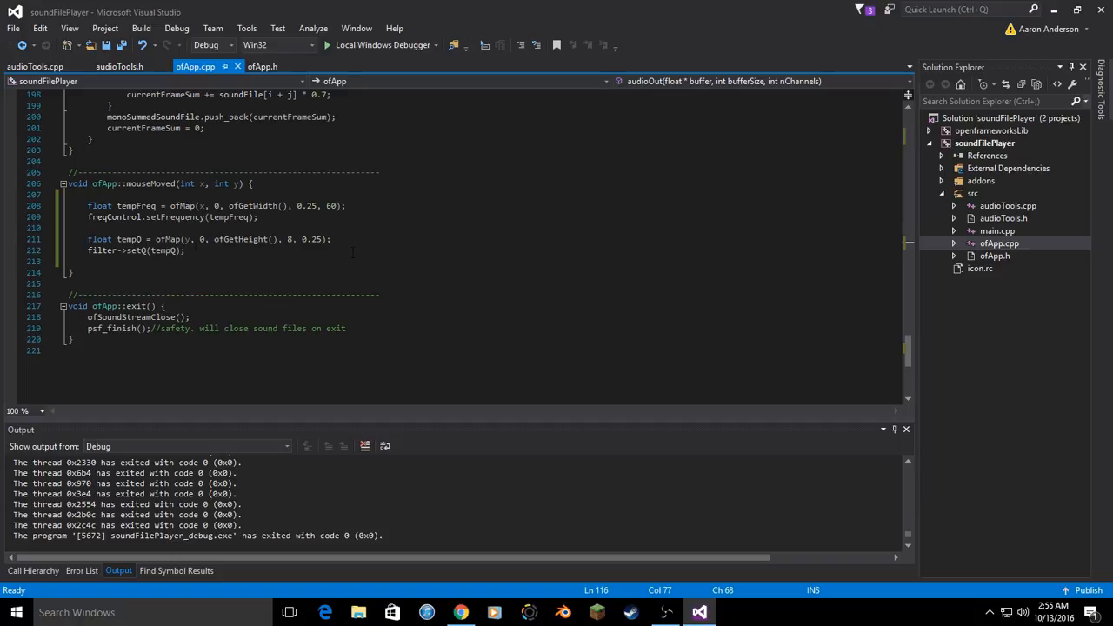
{"action": "mouse_move", "coordinate": [148, 250]}
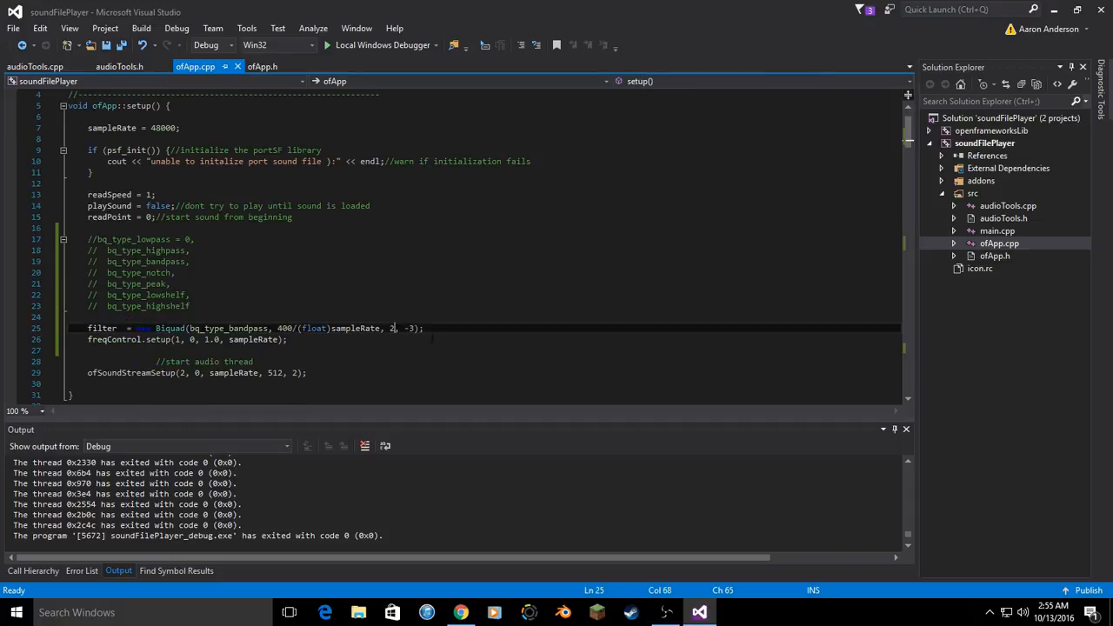
{"action": "type", "text": "4"}
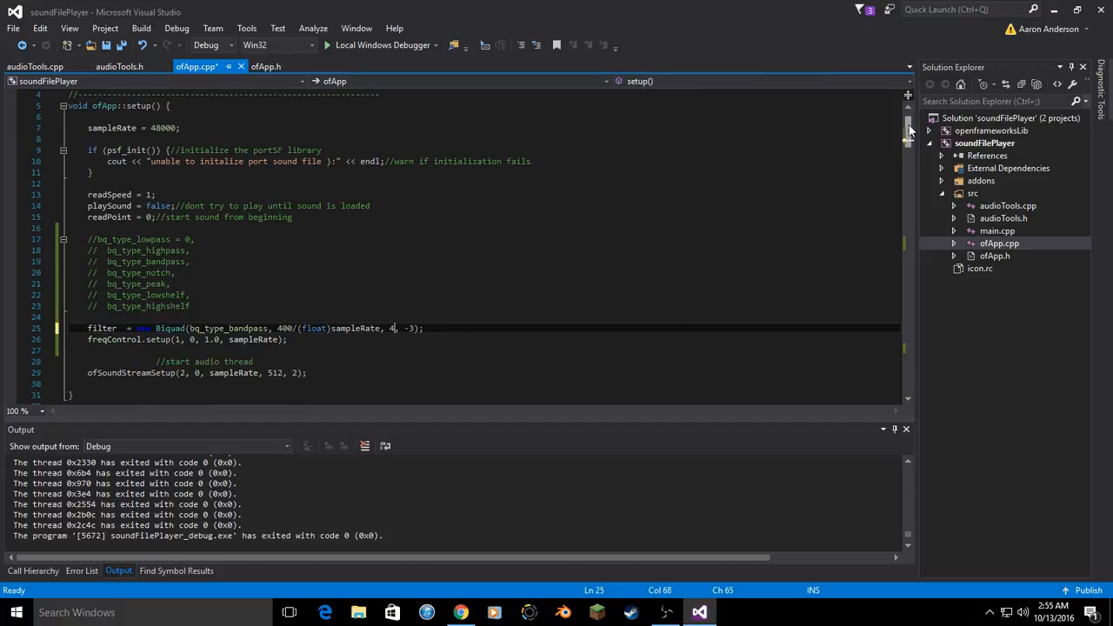
{"action": "scroll", "scroll_direction": "down", "scroll_amount": 3}
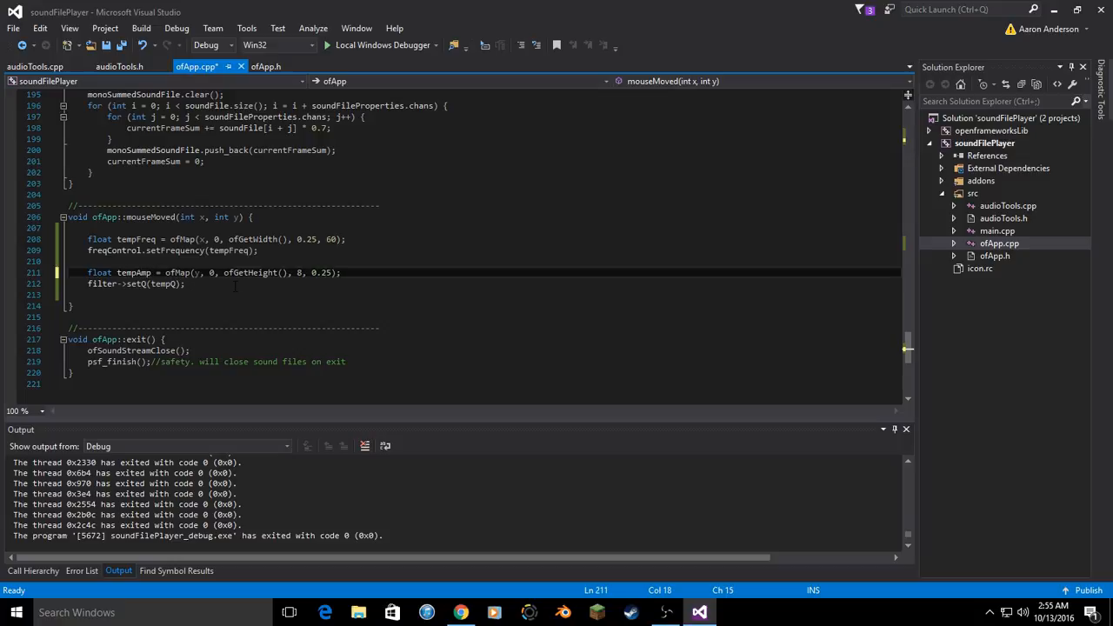
- Replace filter->setQ(tempQ) with freqControl.setAmplitude(tempAmp) in mouseMoved
{"action": "triple_click", "coordinate": [136, 283]}
{"action": "type", "text": "freqControl"}
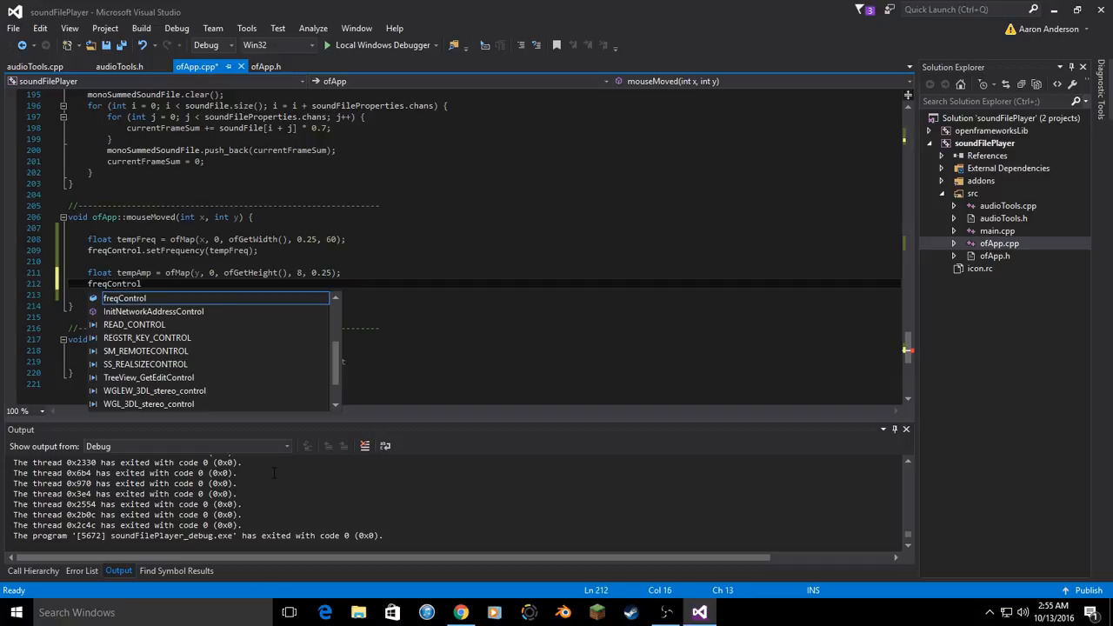
{"action": "type", "text": ".setAmplitude"}
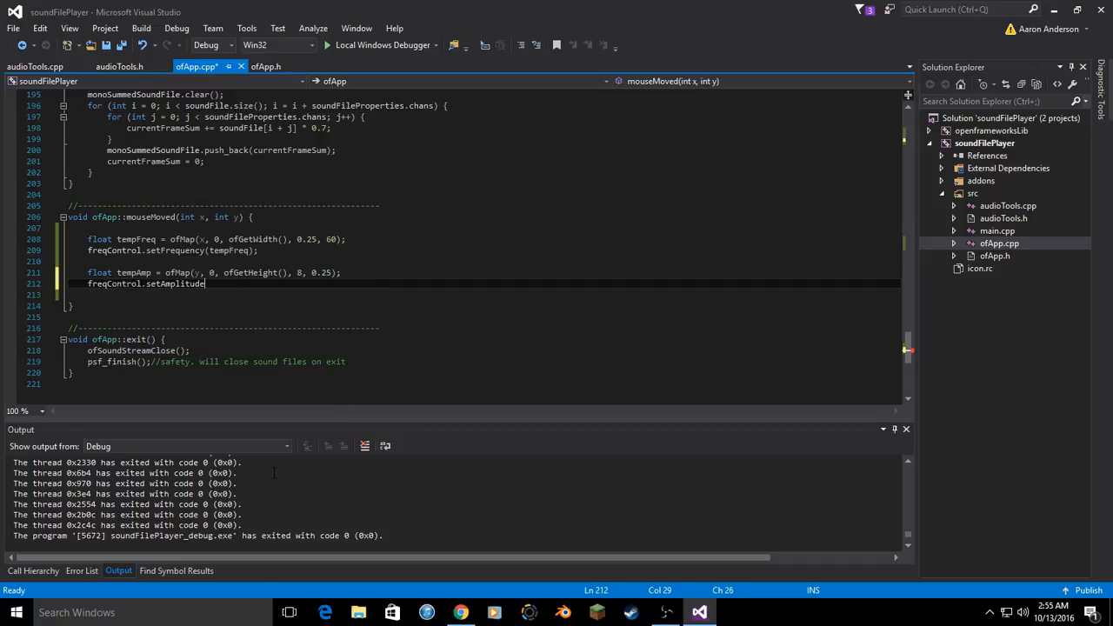
{"action": "type", "text": "(tempA"}
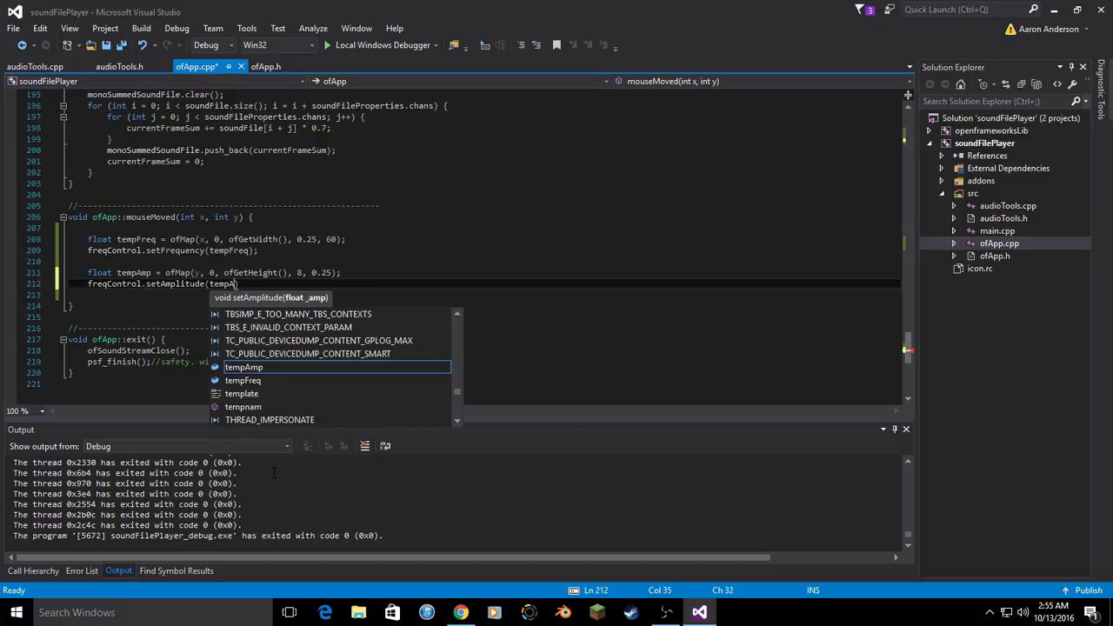
{"action": "type", "text": "tempAmp);"}
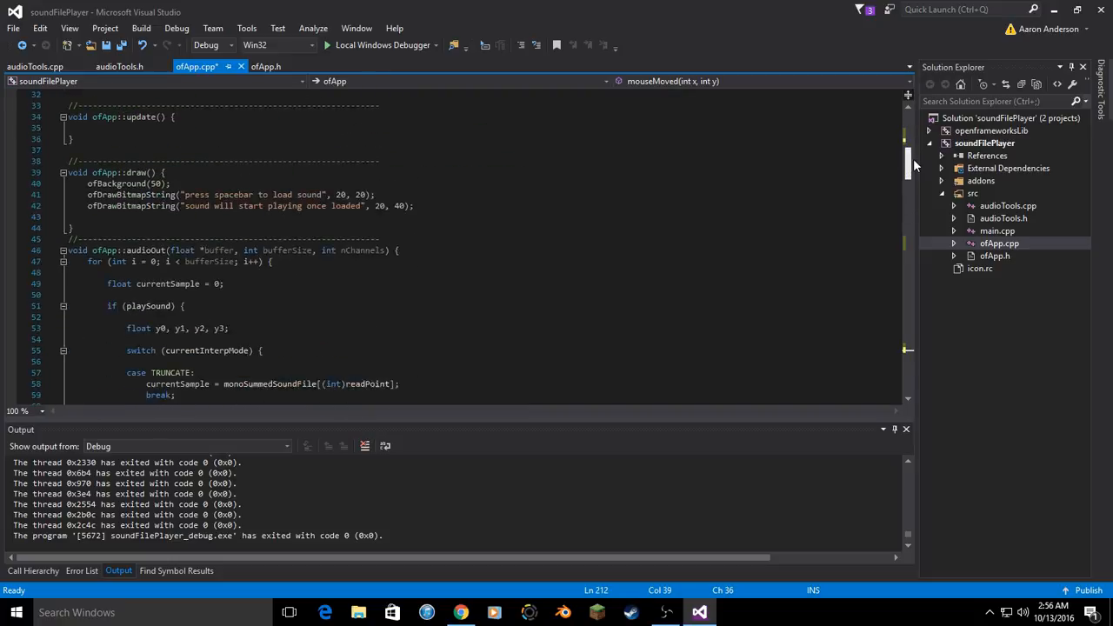
{"action": "scroll", "scroll_direction": "down", "scroll_amount": 3}
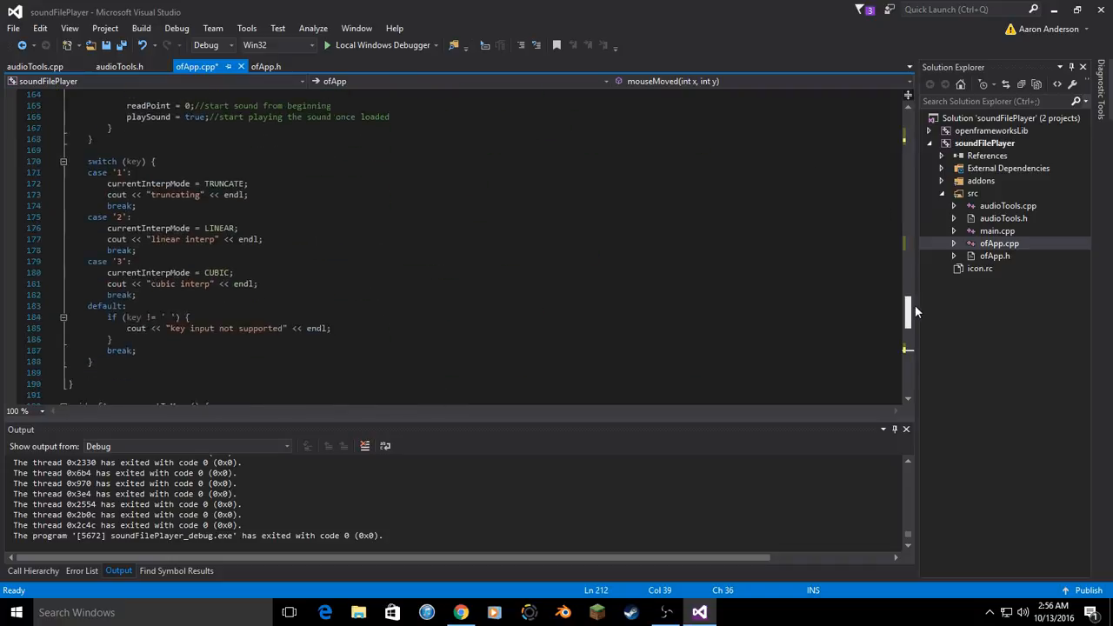
{"action": "scroll", "scroll_direction": "down", "scroll_amount": 3}
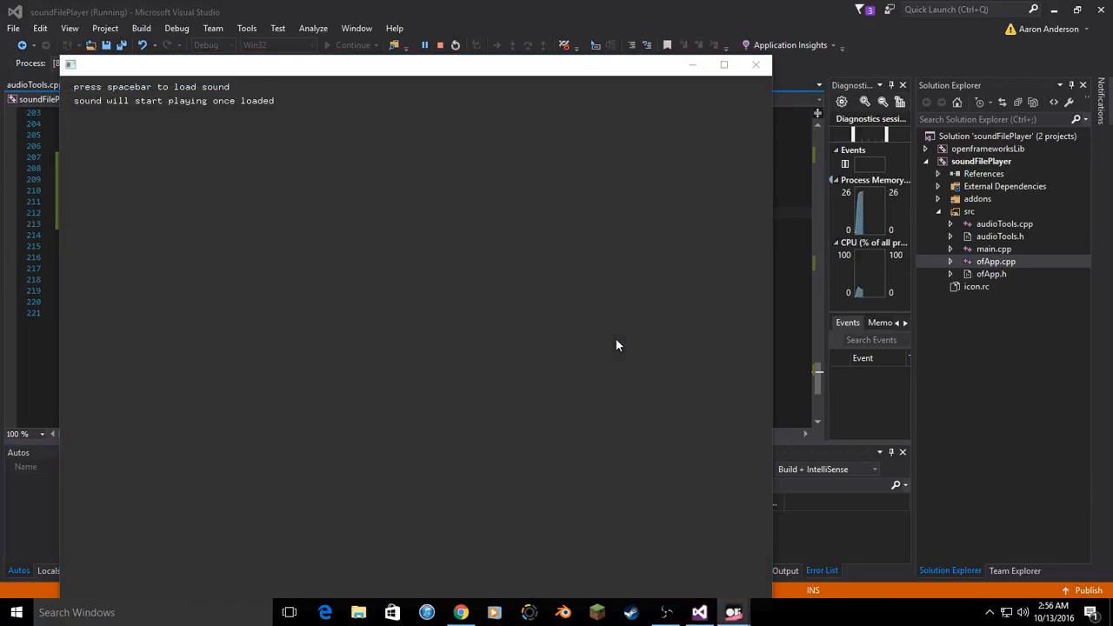
- Load Malleus_Oct22 into the running soundFilePlayer to test the mouse-controlled sweep
{"action": "key", "text": "space"}
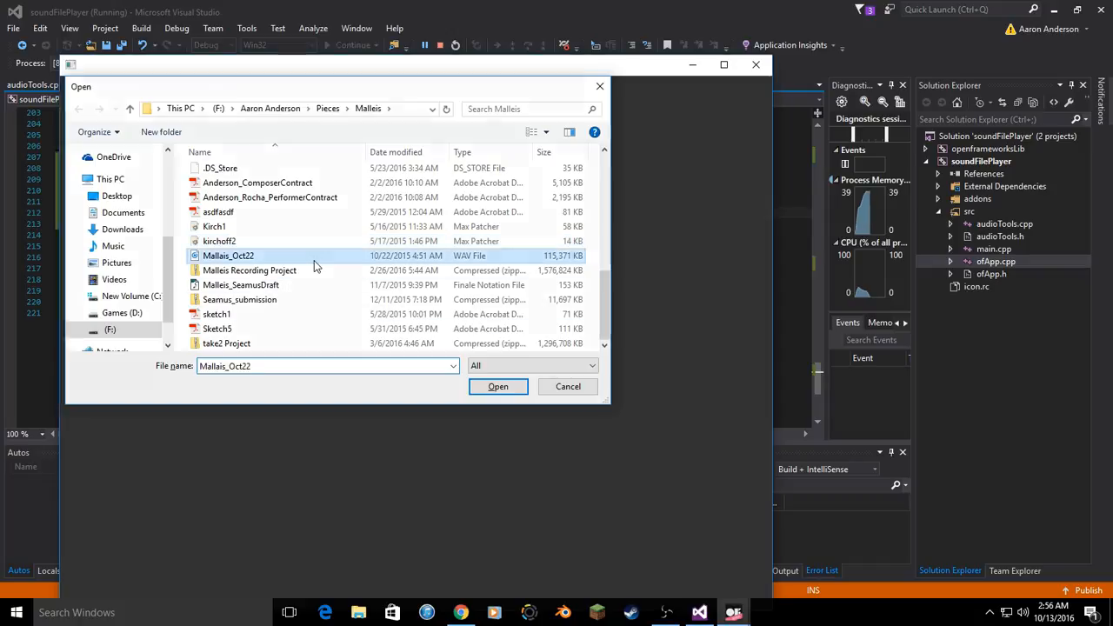
{"action": "left_click", "coordinate": [498, 386]}
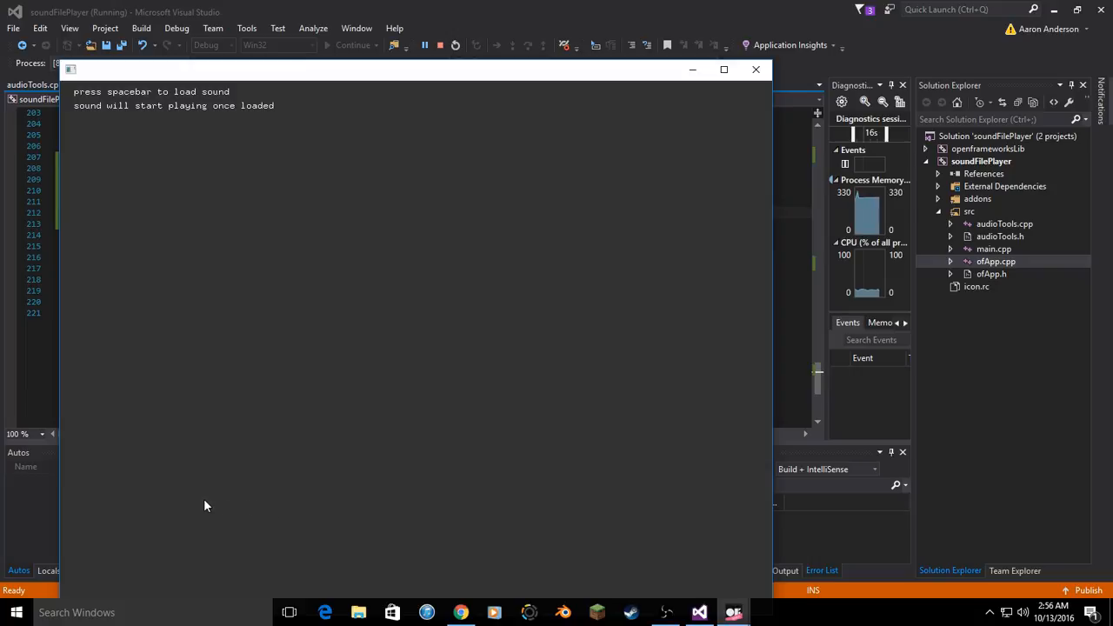
{"action": "mouse_move", "coordinate": [163, 497]}
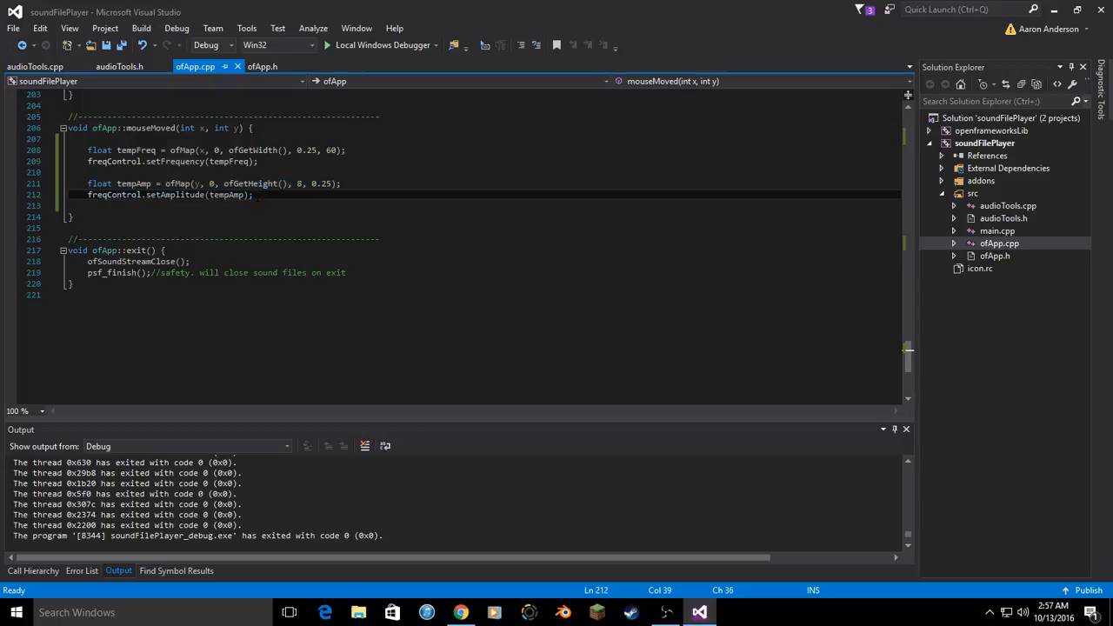
{"action": "mouse_move", "coordinate": [297, 184]}
{"action": "type", "text": "1"}
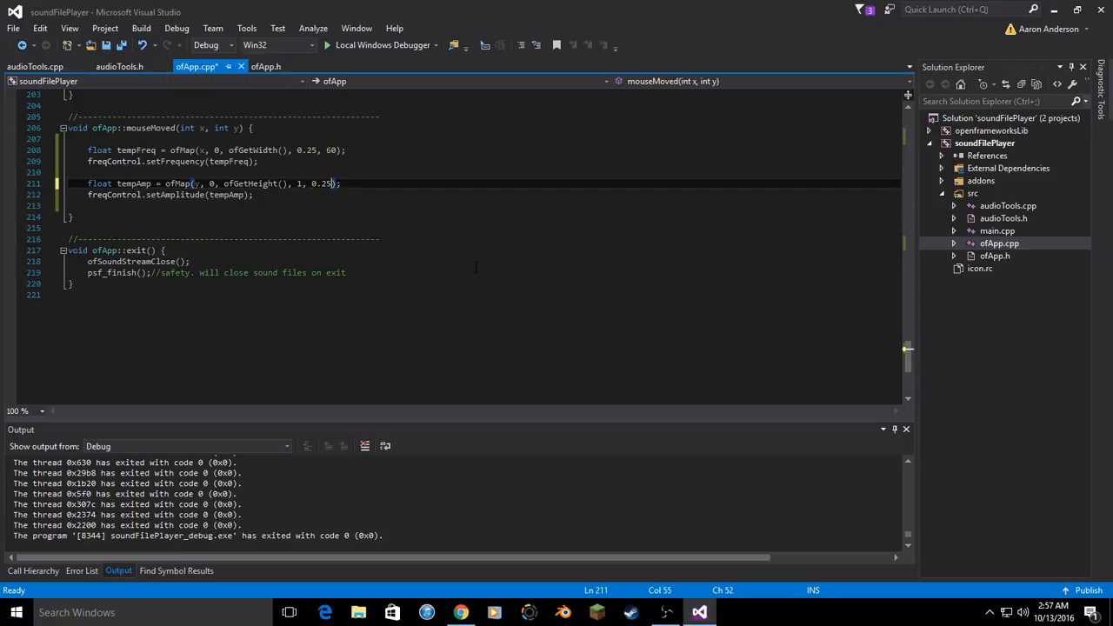
- Map y to tempAmp over 1 down to 0.0 and relaunch the app with the Local Windows Debugger
{"action": "type", "text": "0.0"}
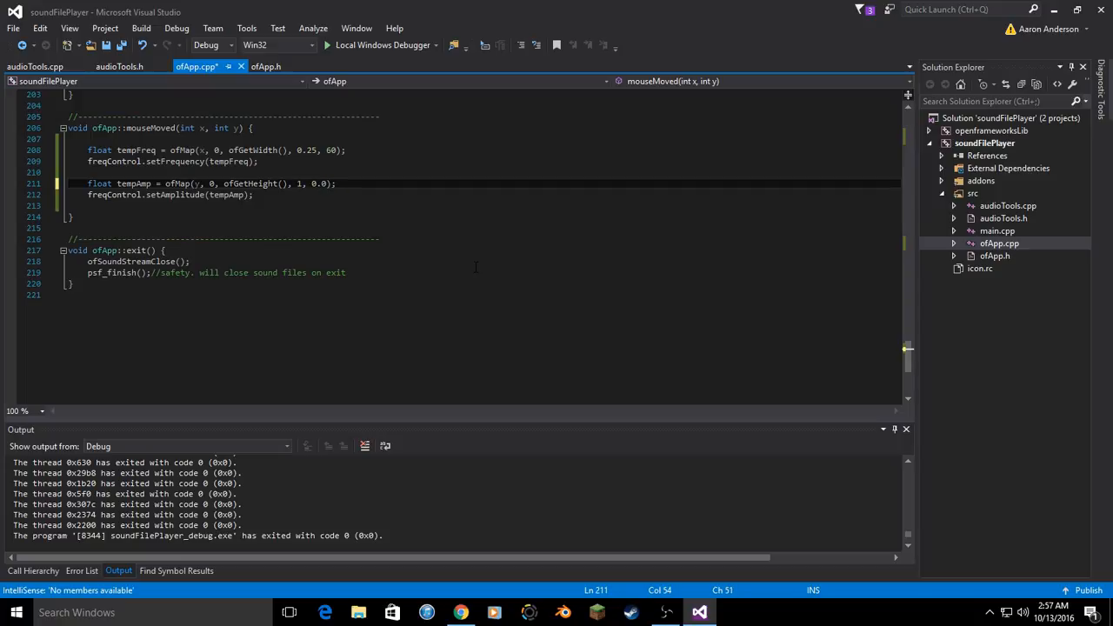
{"action": "left_click", "coordinate": [261, 206]}
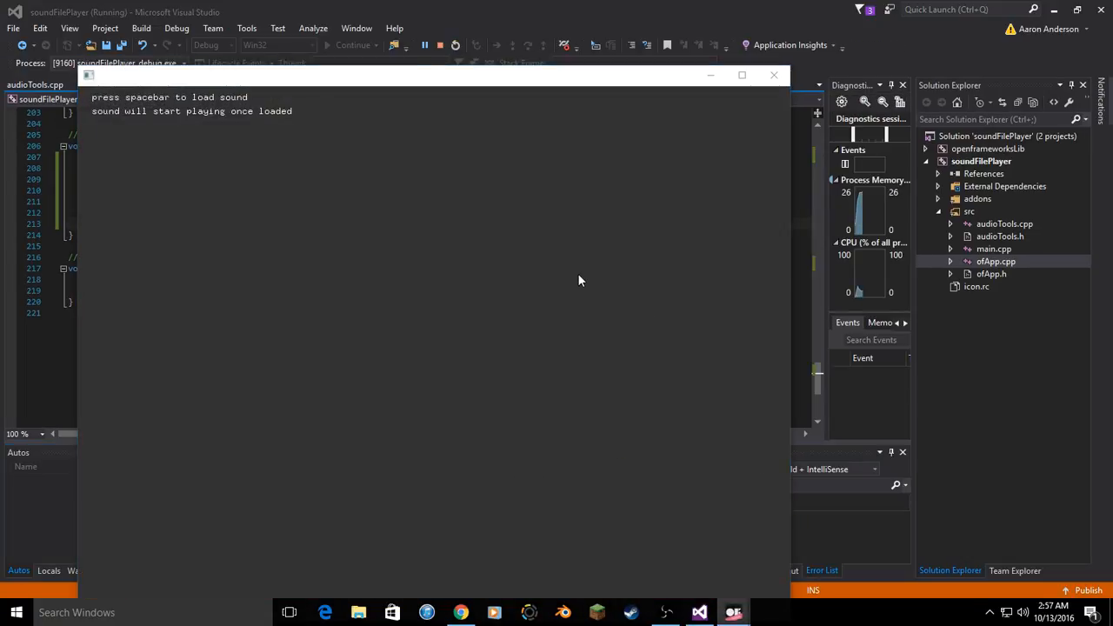
- Load the Malleus_Oct22 WAV to test the amplitude mapping, then stop the sound player
{"action": "key", "text": "space"}
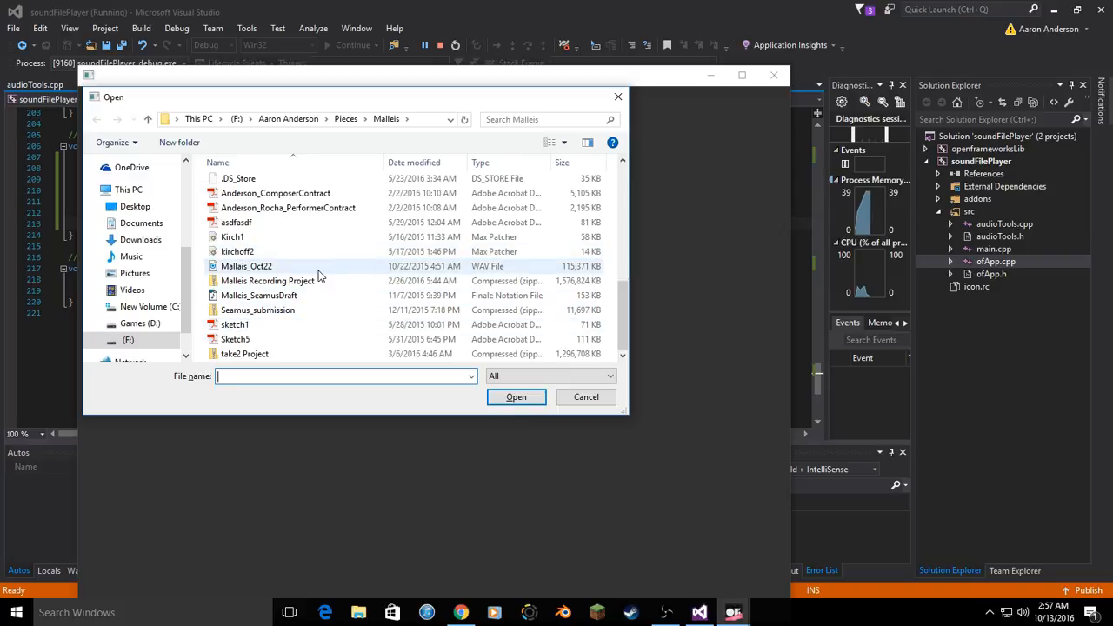
{"action": "left_click", "coordinate": [584, 397]}
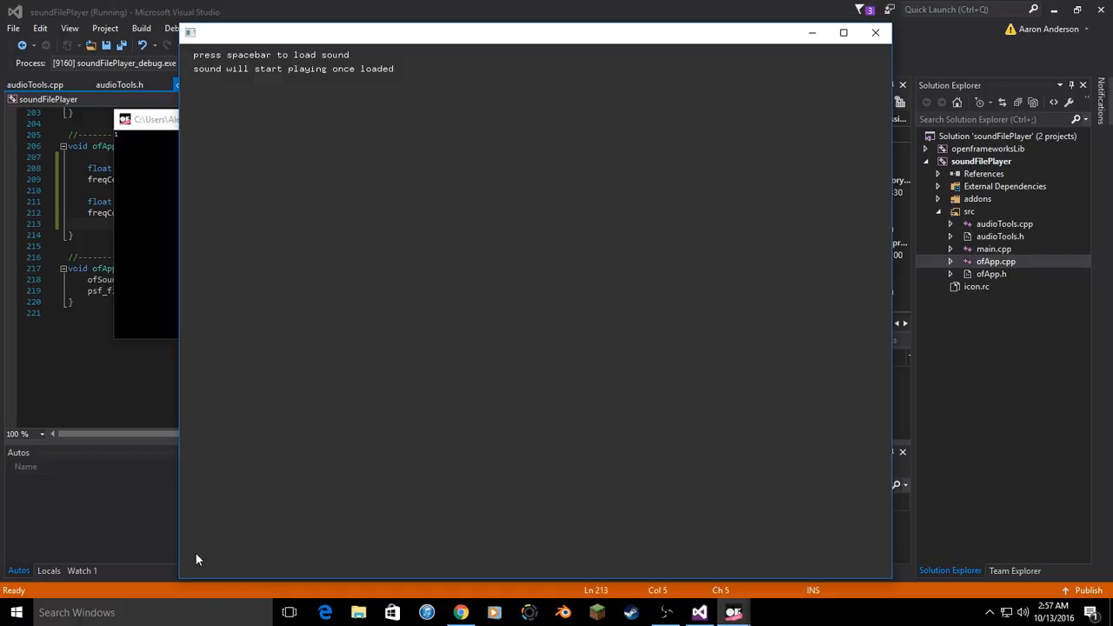
{"action": "mouse_move", "coordinate": [210, 235]}
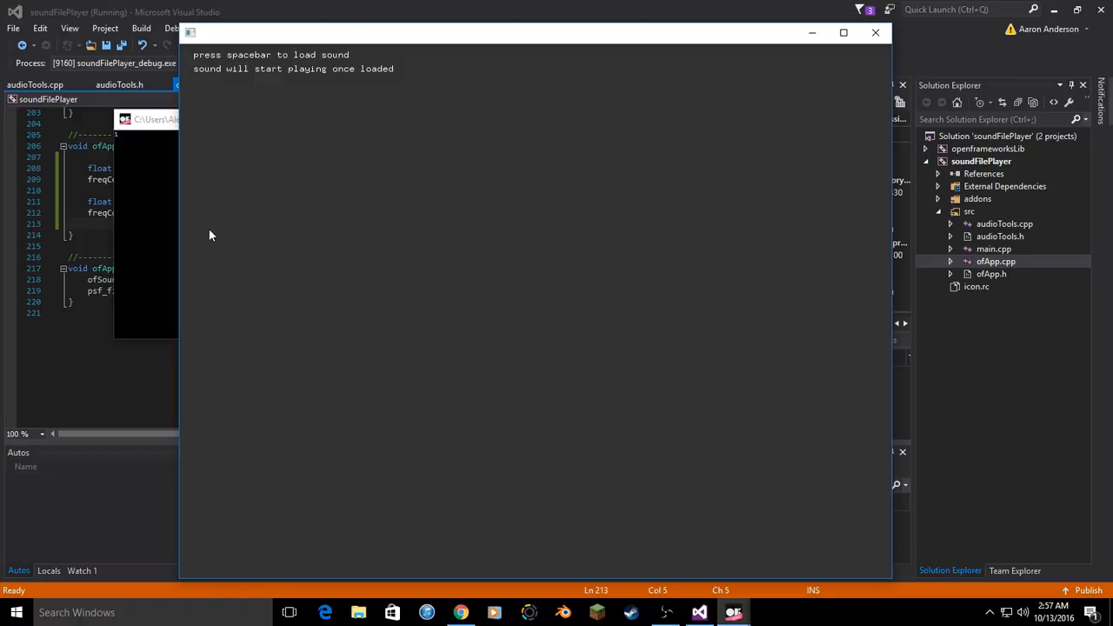
{"action": "mouse_move", "coordinate": [289, 254]}
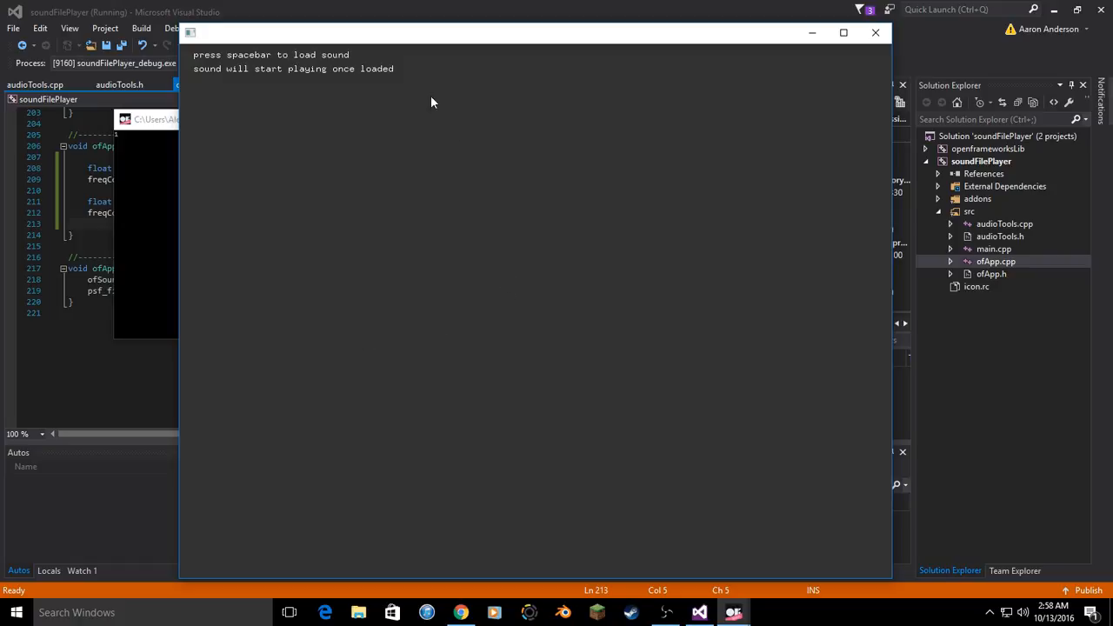
{"action": "mouse_move", "coordinate": [223, 49]}
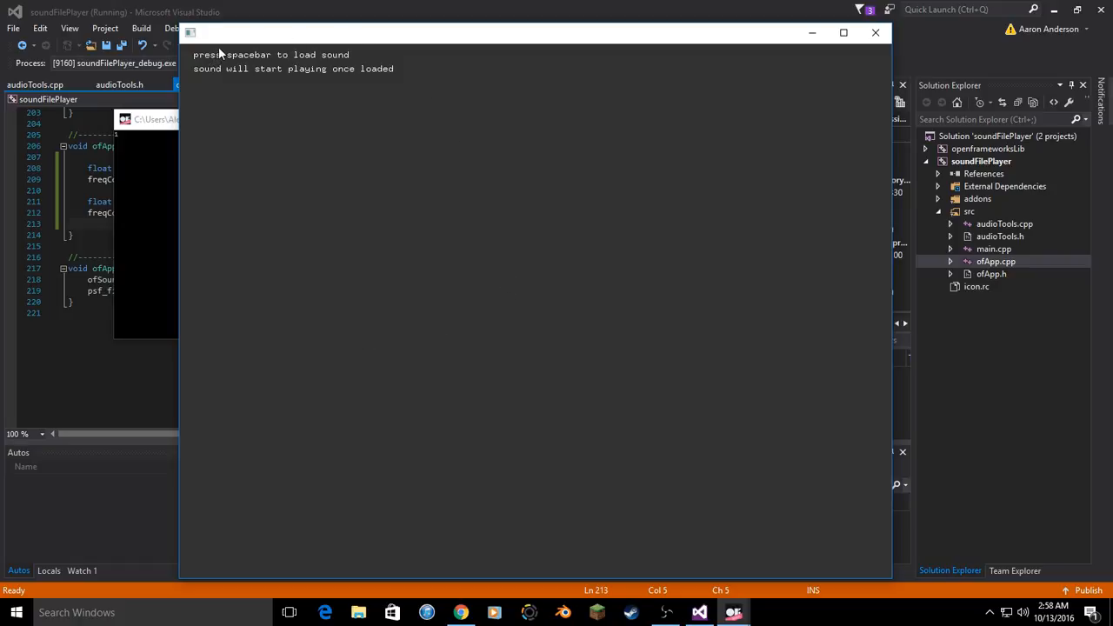
{"action": "mouse_move", "coordinate": [323, 54]}
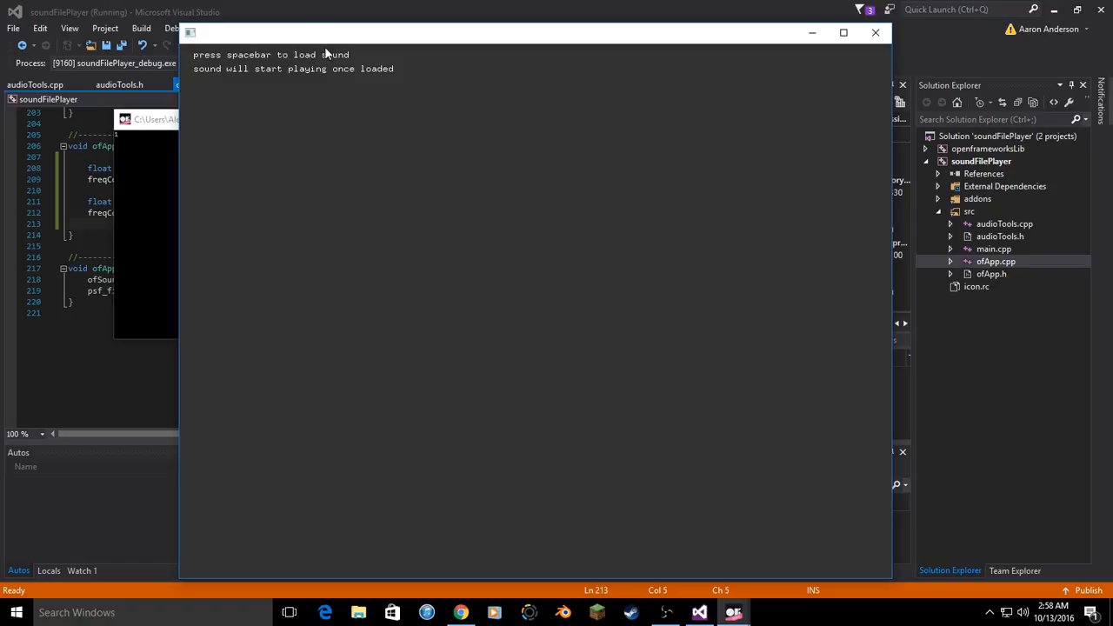
{"action": "mouse_move", "coordinate": [246, 505]}
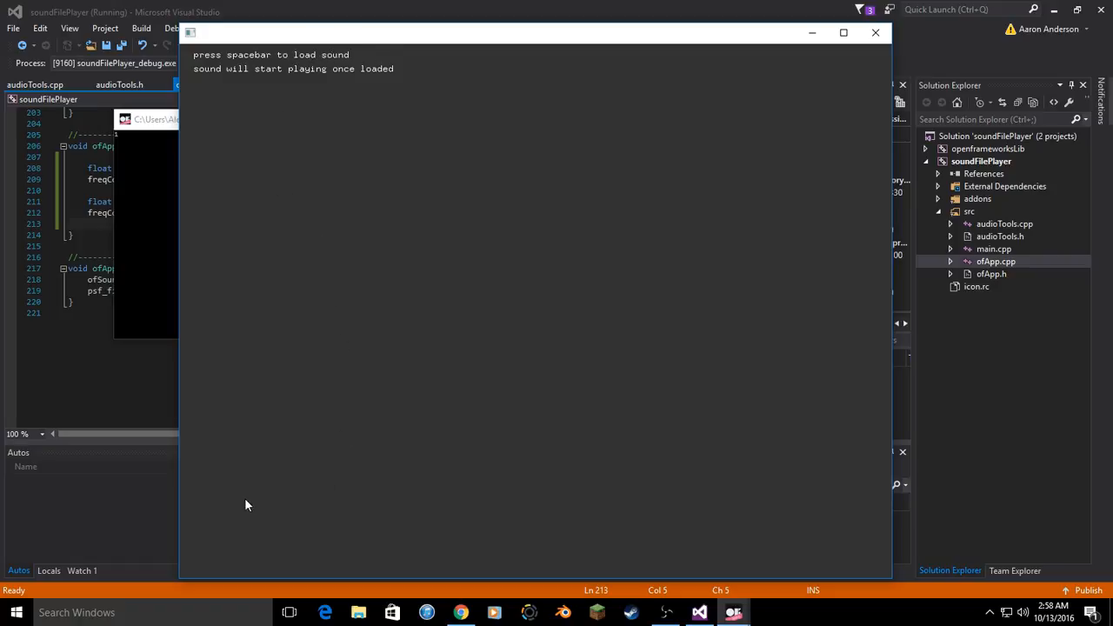
{"action": "mouse_move", "coordinate": [202, 49]}
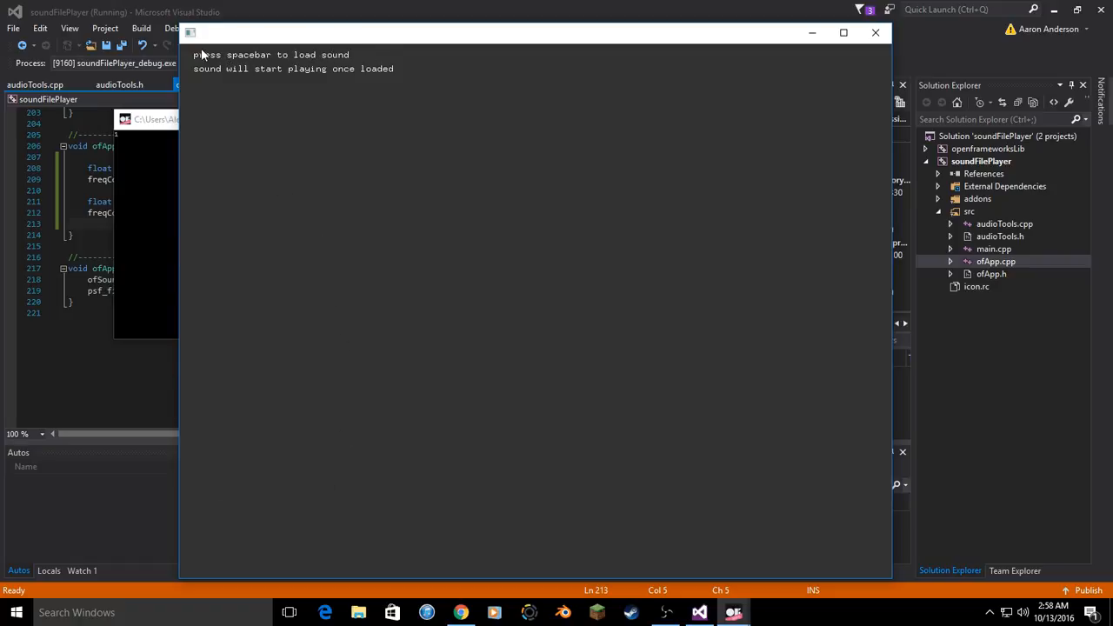
{"action": "mouse_move", "coordinate": [336, 132]}
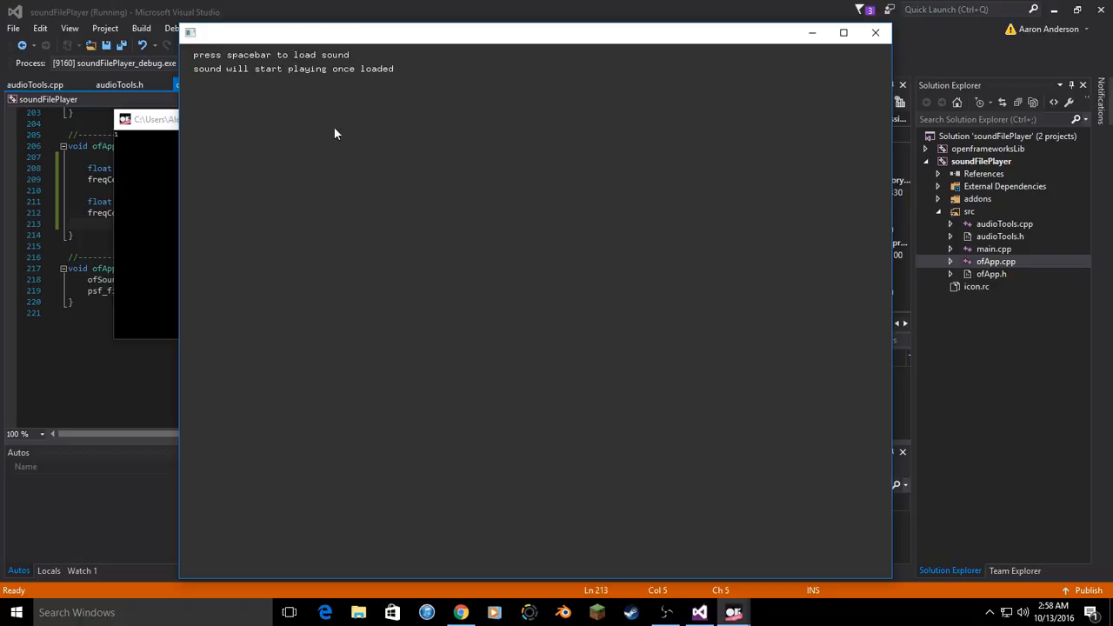
{"action": "mouse_move", "coordinate": [327, 386]}
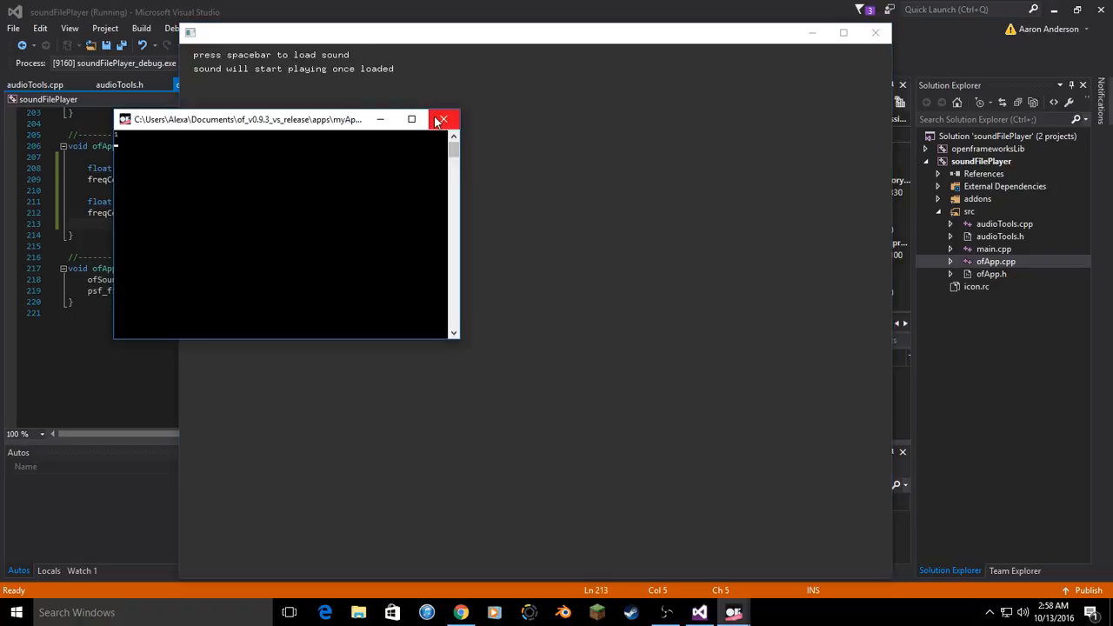
{"action": "left_click", "coordinate": [442, 118]}
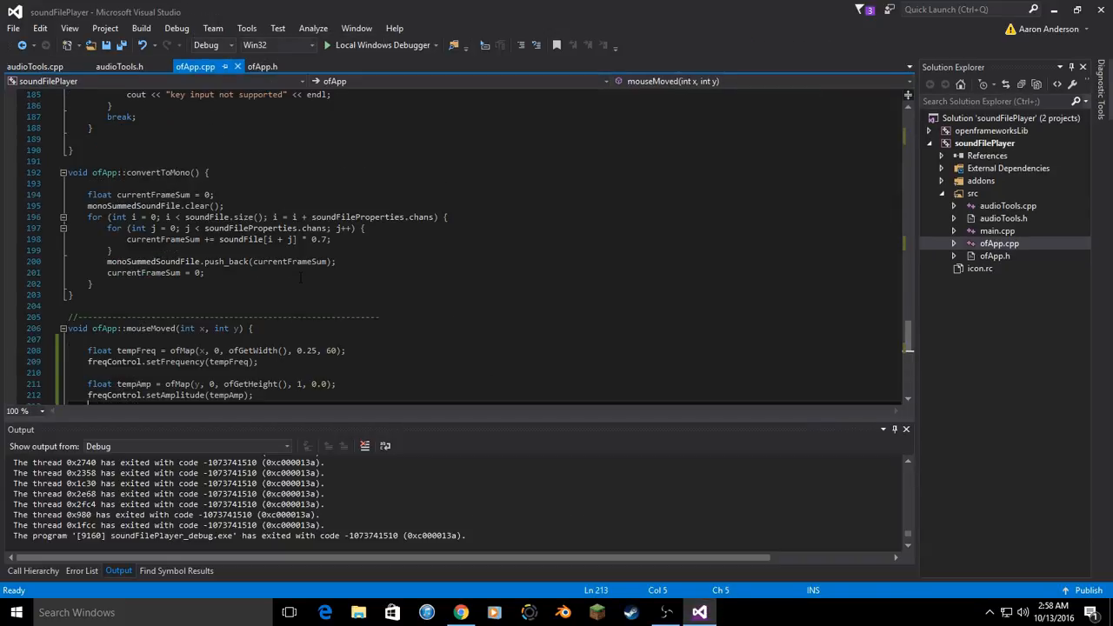
- Review the Biquad filter and freqControl declarations in ofApp.h, then switch to the Biquad web page
{"action": "scroll", "scroll_direction": "down", "scroll_amount": 3}
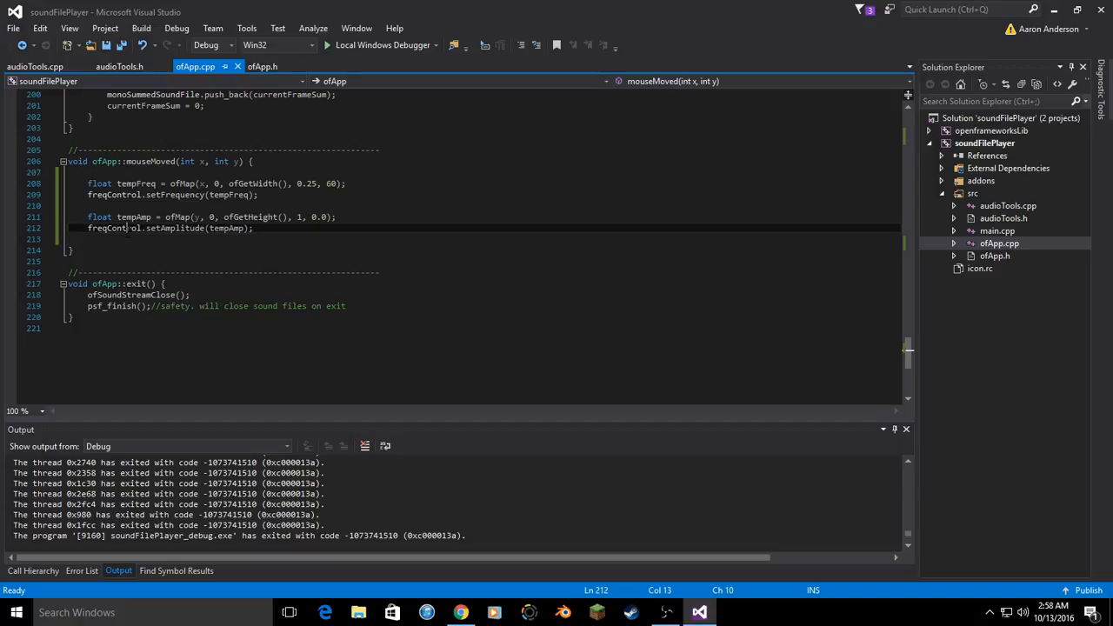
{"action": "left_click", "coordinate": [265, 66]}
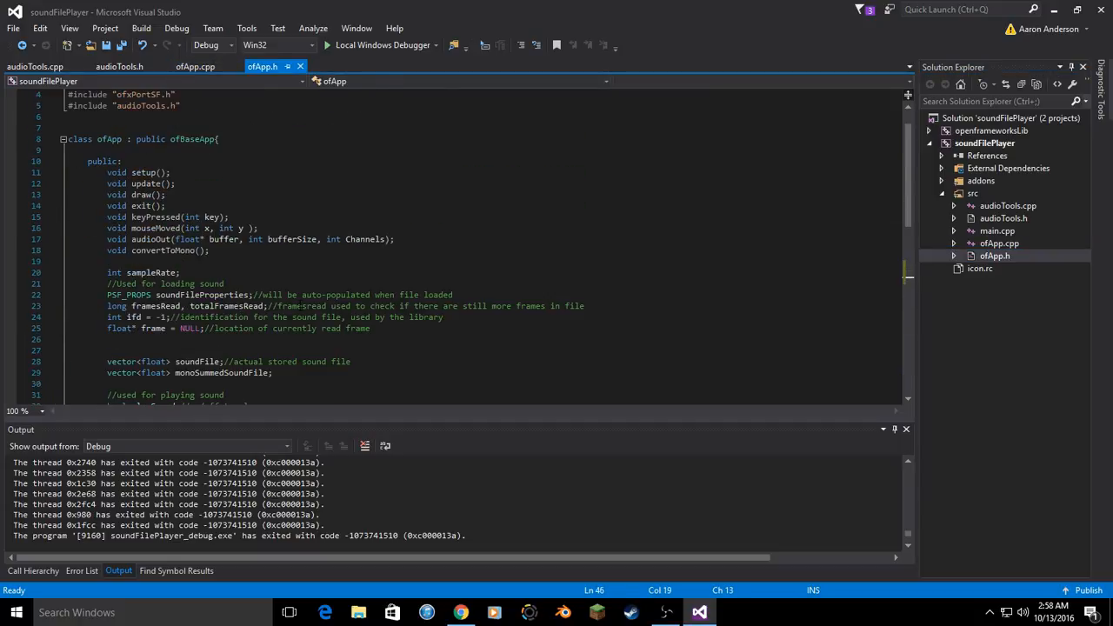
{"action": "scroll", "scroll_direction": "down", "scroll_amount": 3}
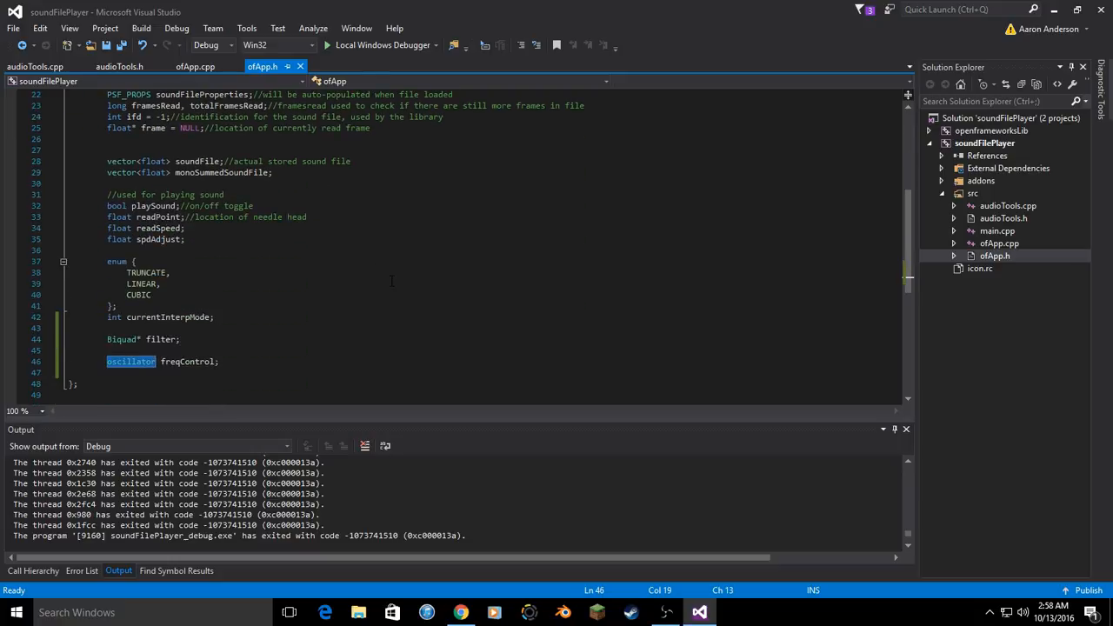
{"action": "mouse_move", "coordinate": [136, 368]}
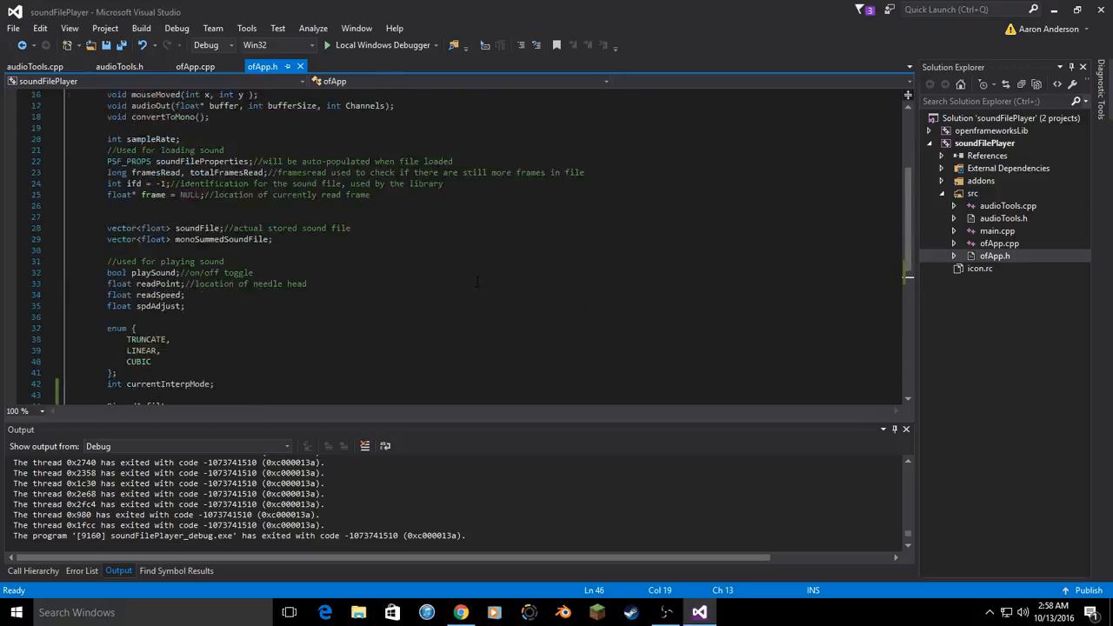
{"action": "left_click", "coordinate": [460, 613]}
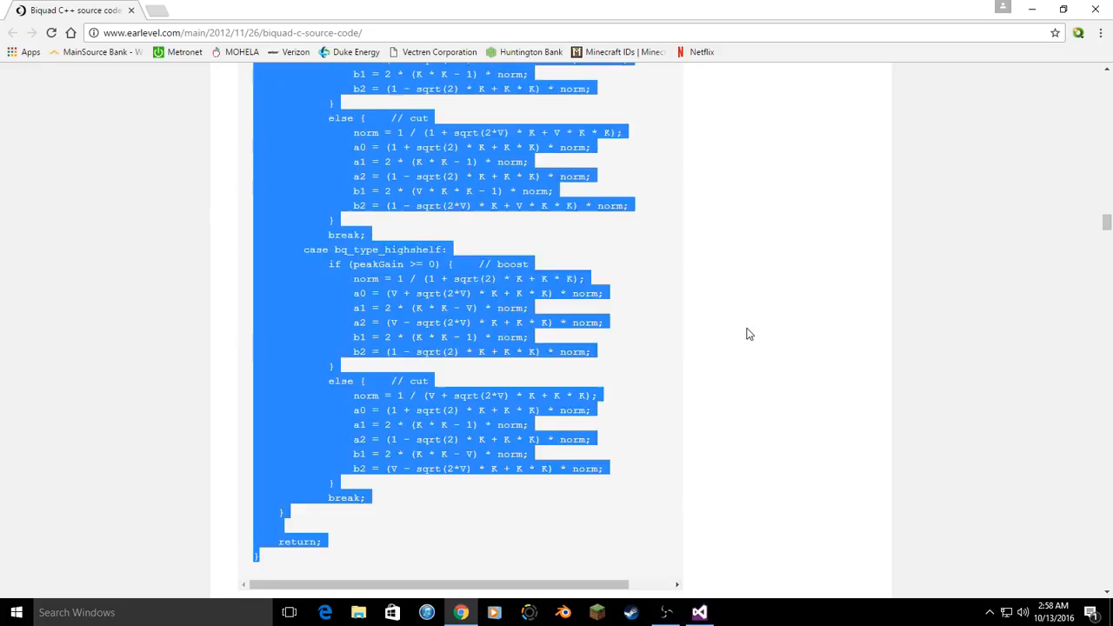
- Skim the EarLevel Biquad source article, then minimize Chrome to return to ofApp.h
{"action": "scroll", "scroll_direction": "up", "scroll_amount": 3}
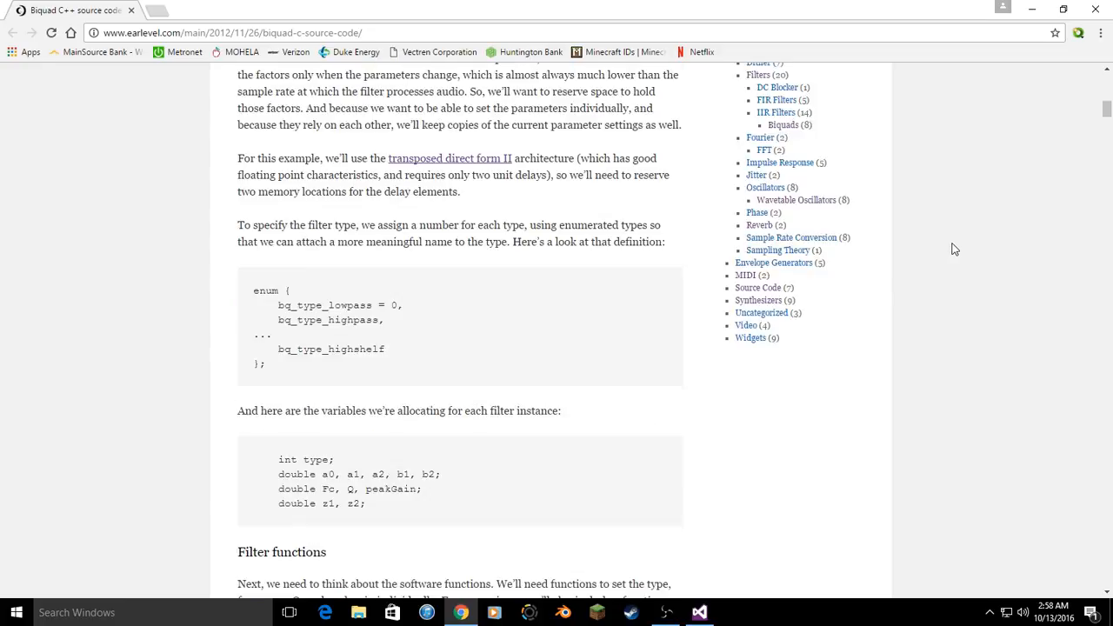
{"action": "scroll", "scroll_direction": "up", "scroll_amount": 3}
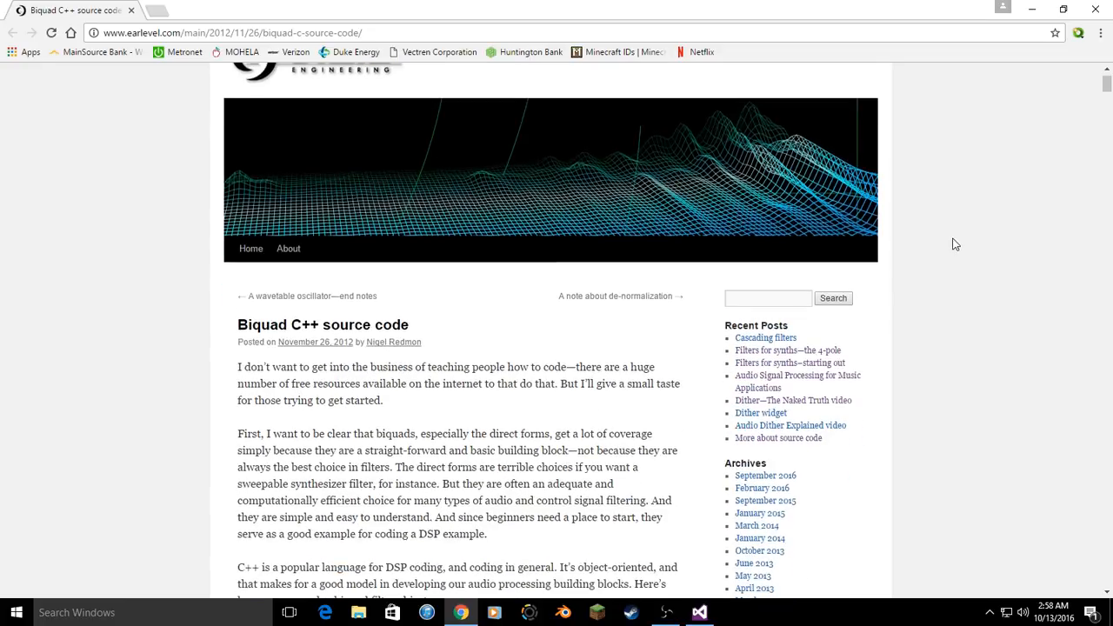
{"action": "scroll", "scroll_direction": "down", "scroll_amount": 3}
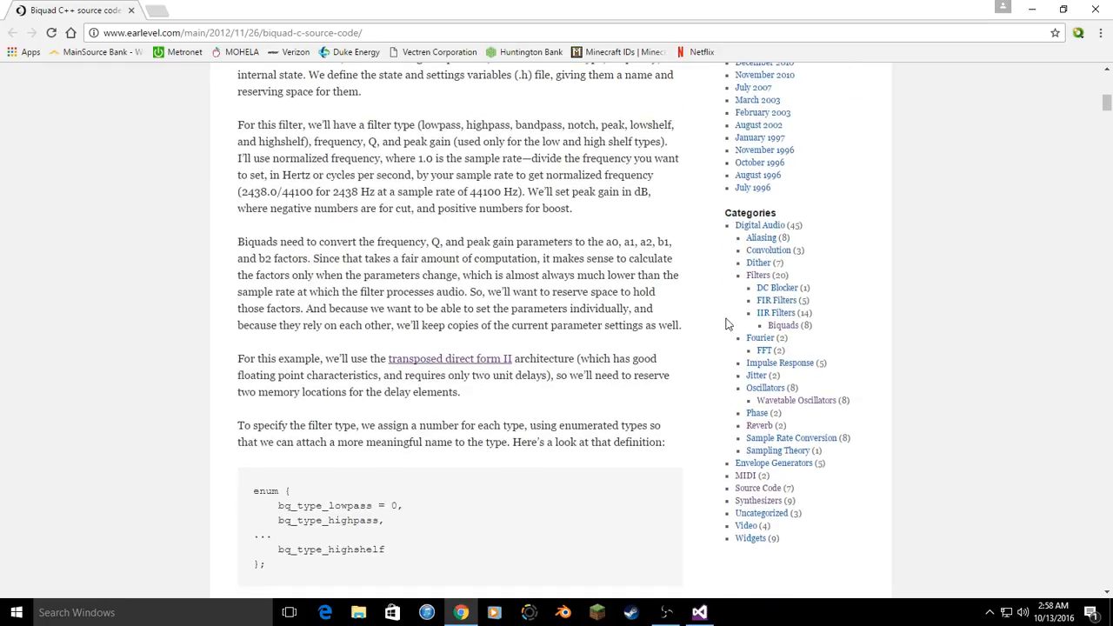
{"action": "scroll", "scroll_direction": "down", "scroll_amount": 3}
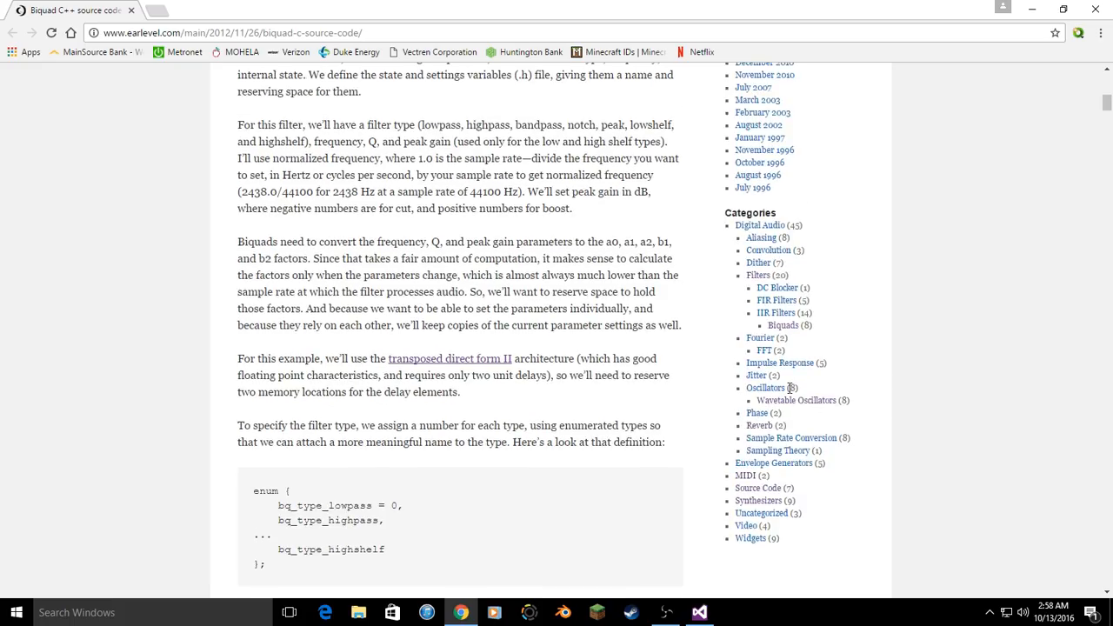
{"action": "mouse_move", "coordinate": [775, 451]}
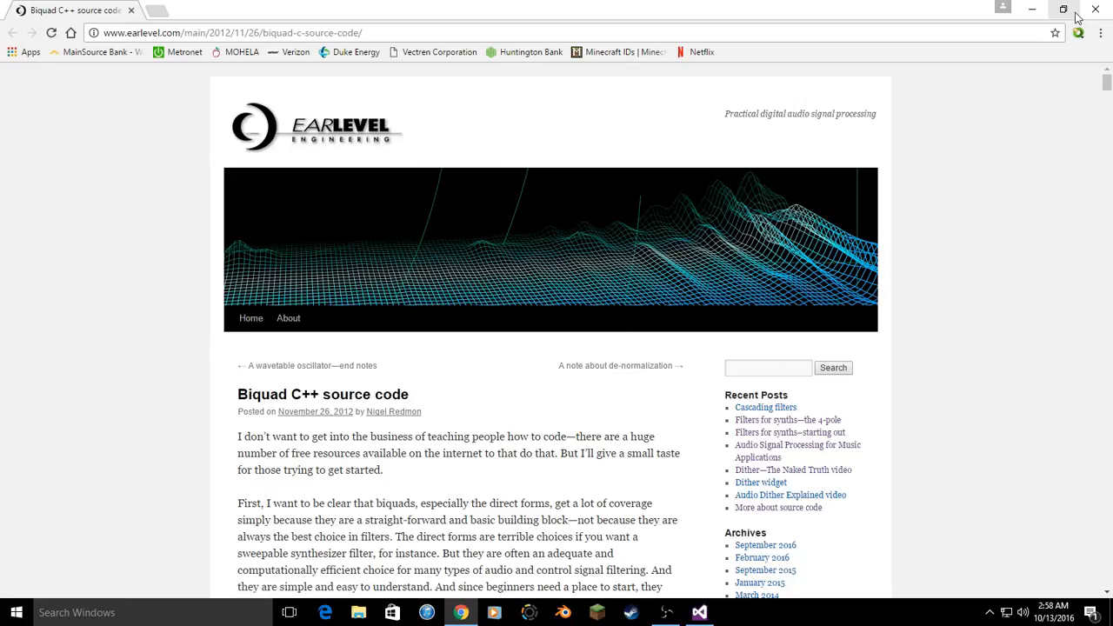
{"action": "left_click", "coordinate": [699, 612]}
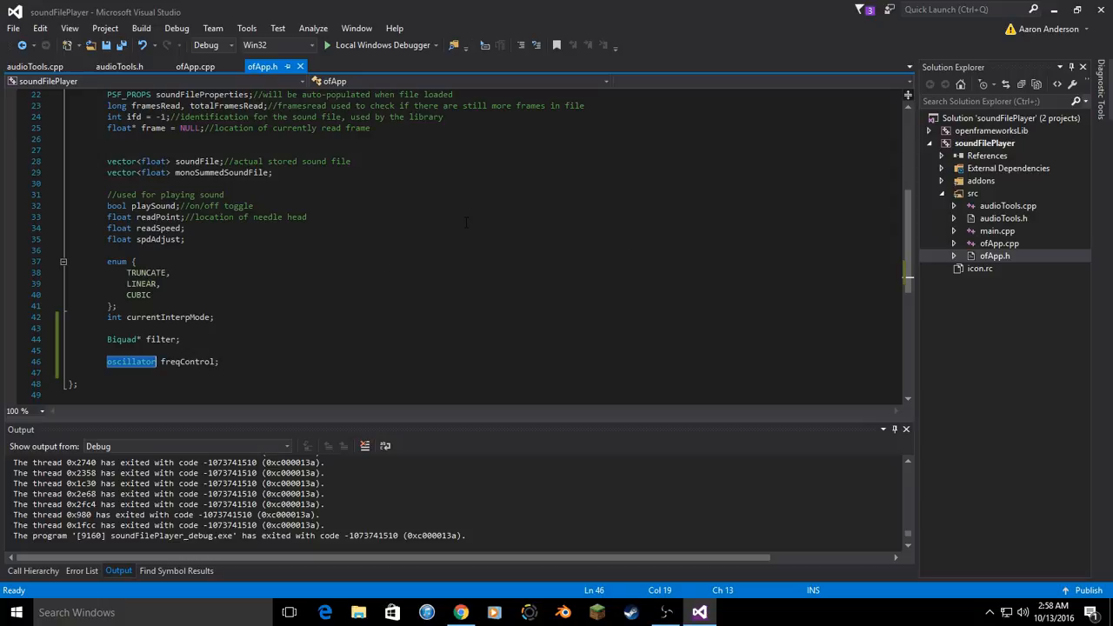